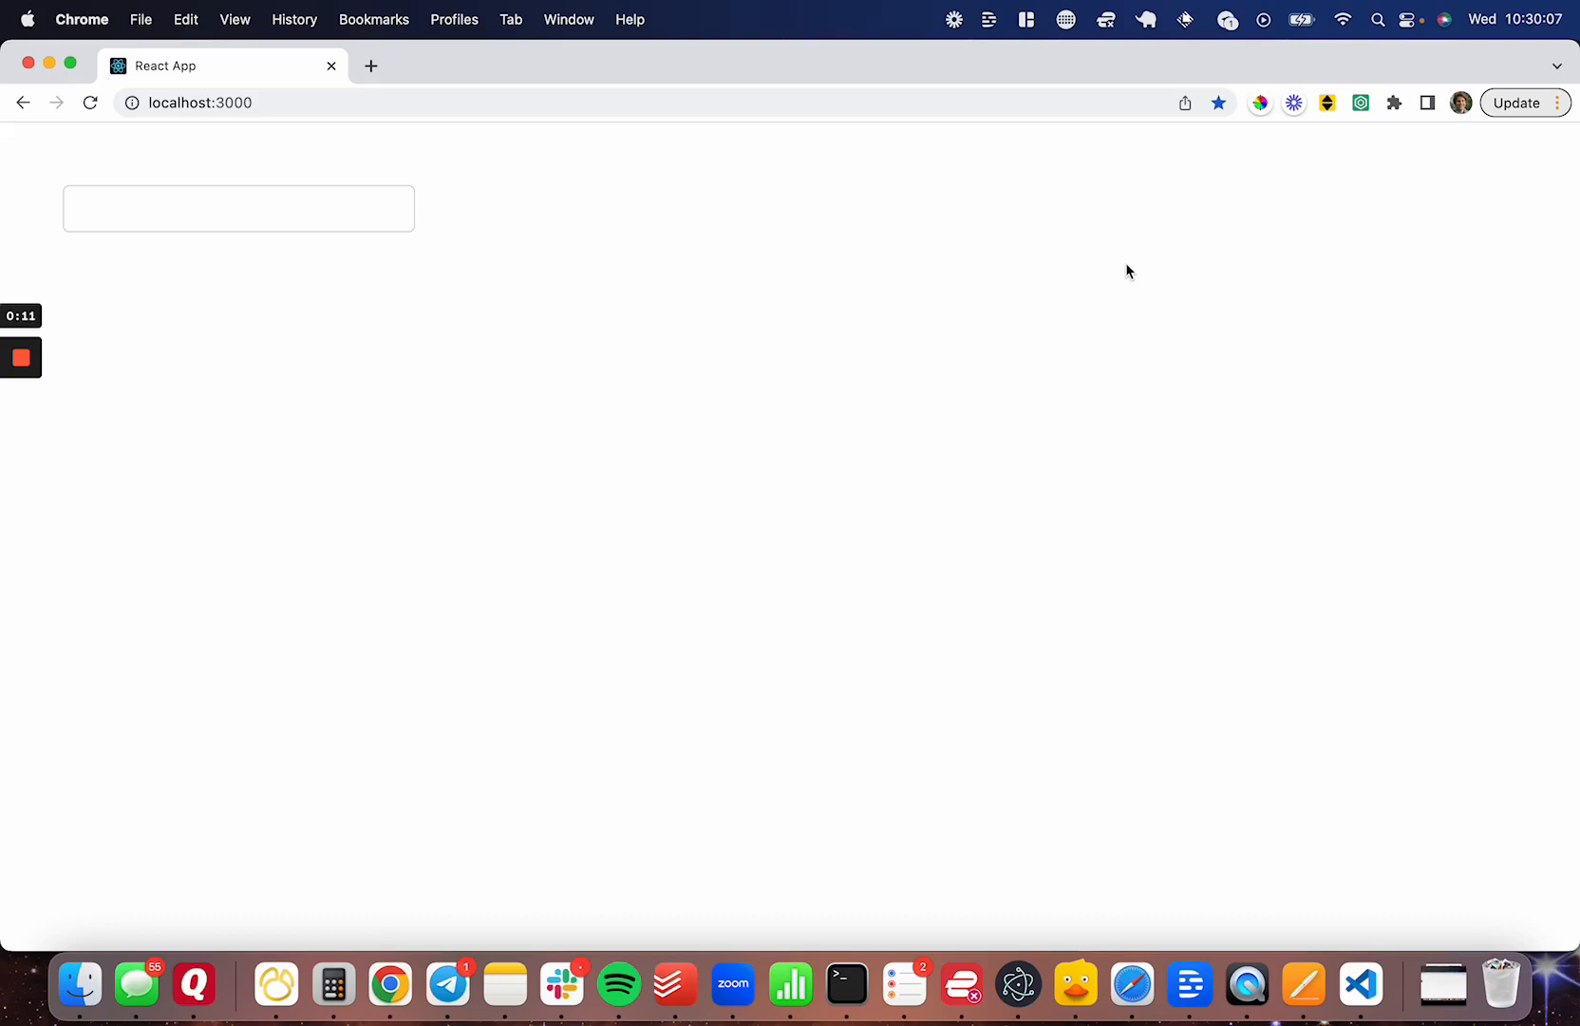
# Open the empty Calendar input's date picker on December 2022
pyautogui.click(238, 209)
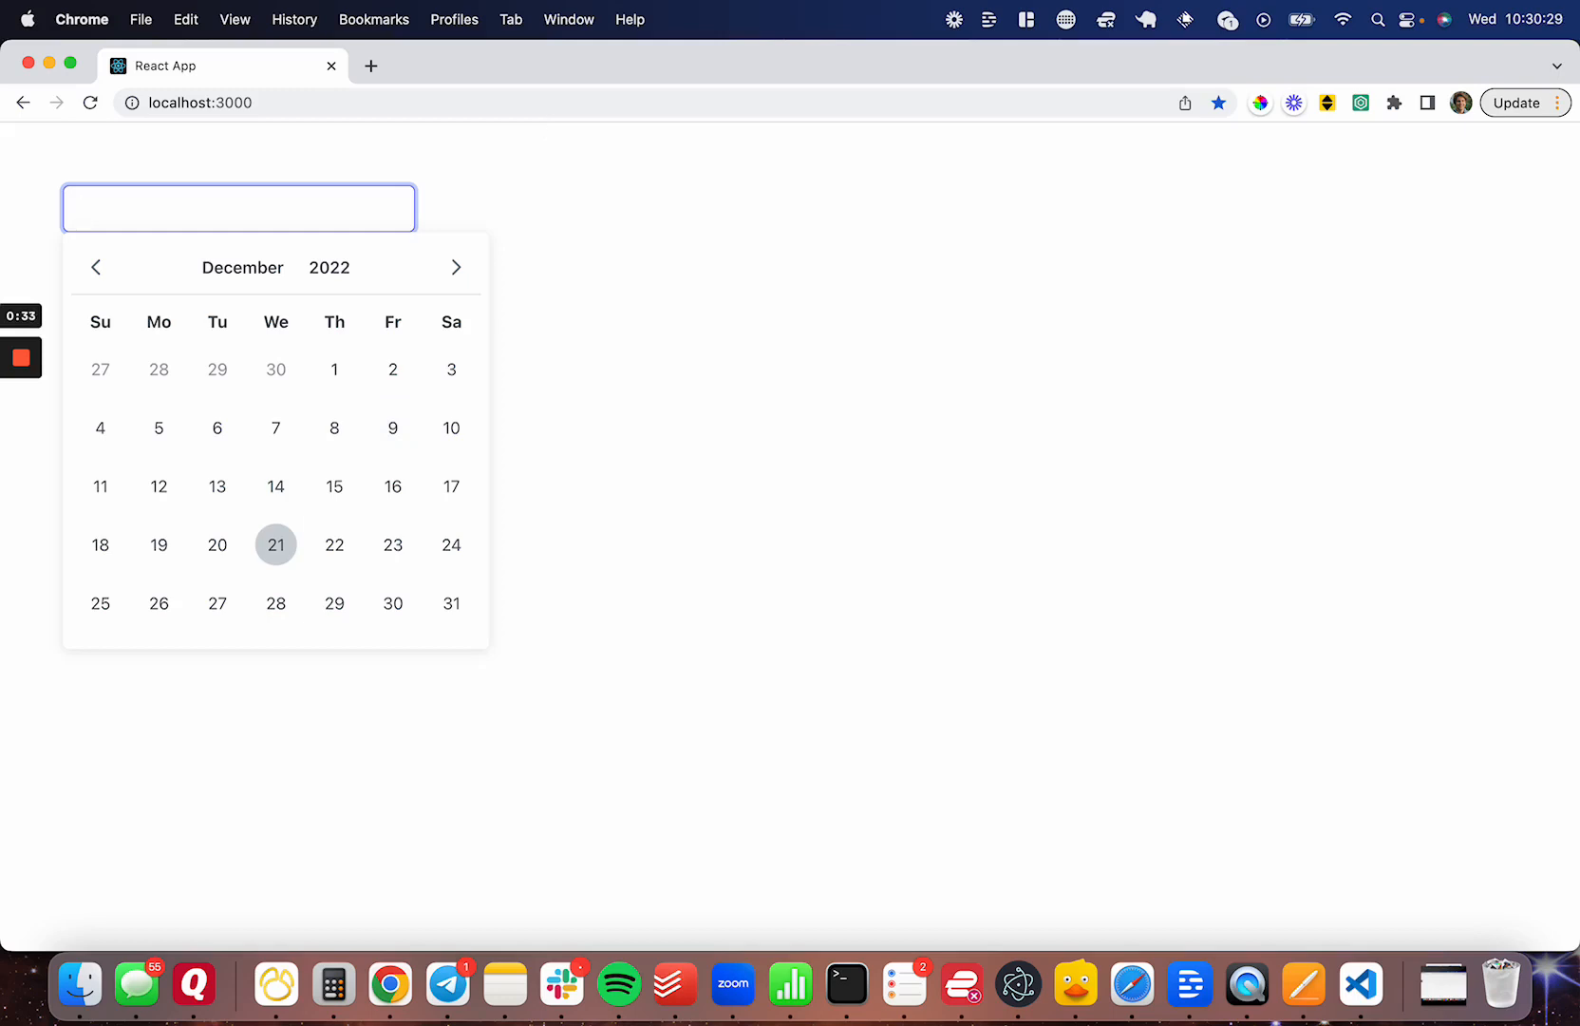
pyautogui.moveTo(735, 409)
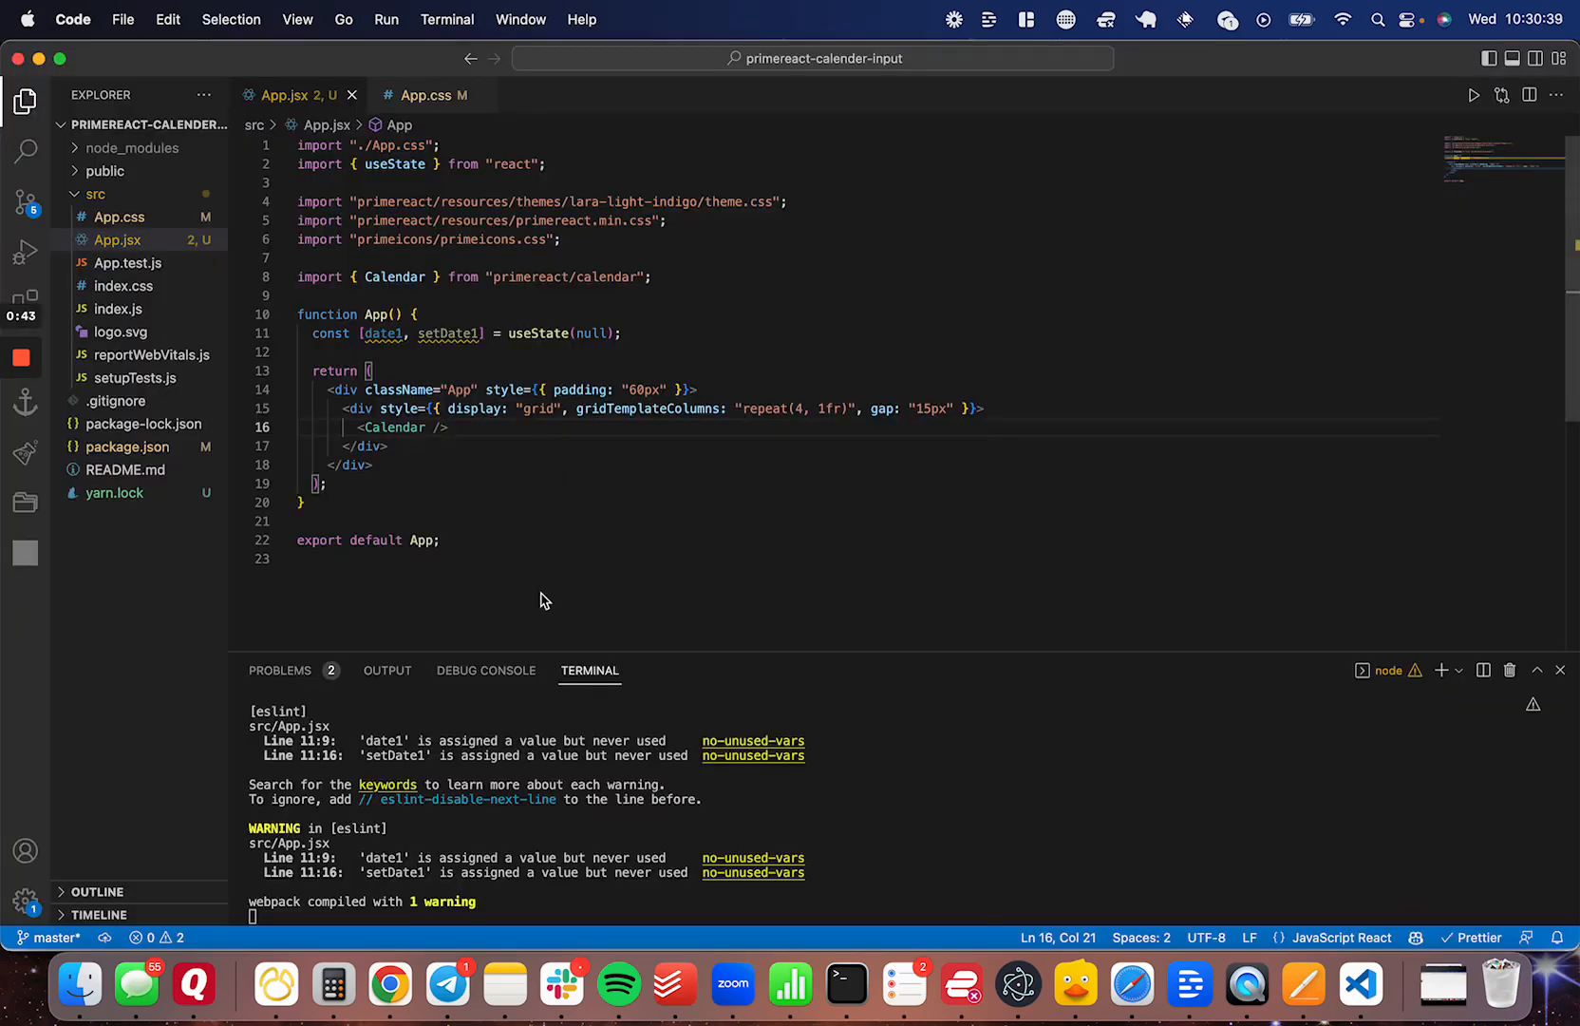
pyautogui.moveTo(631, 431)
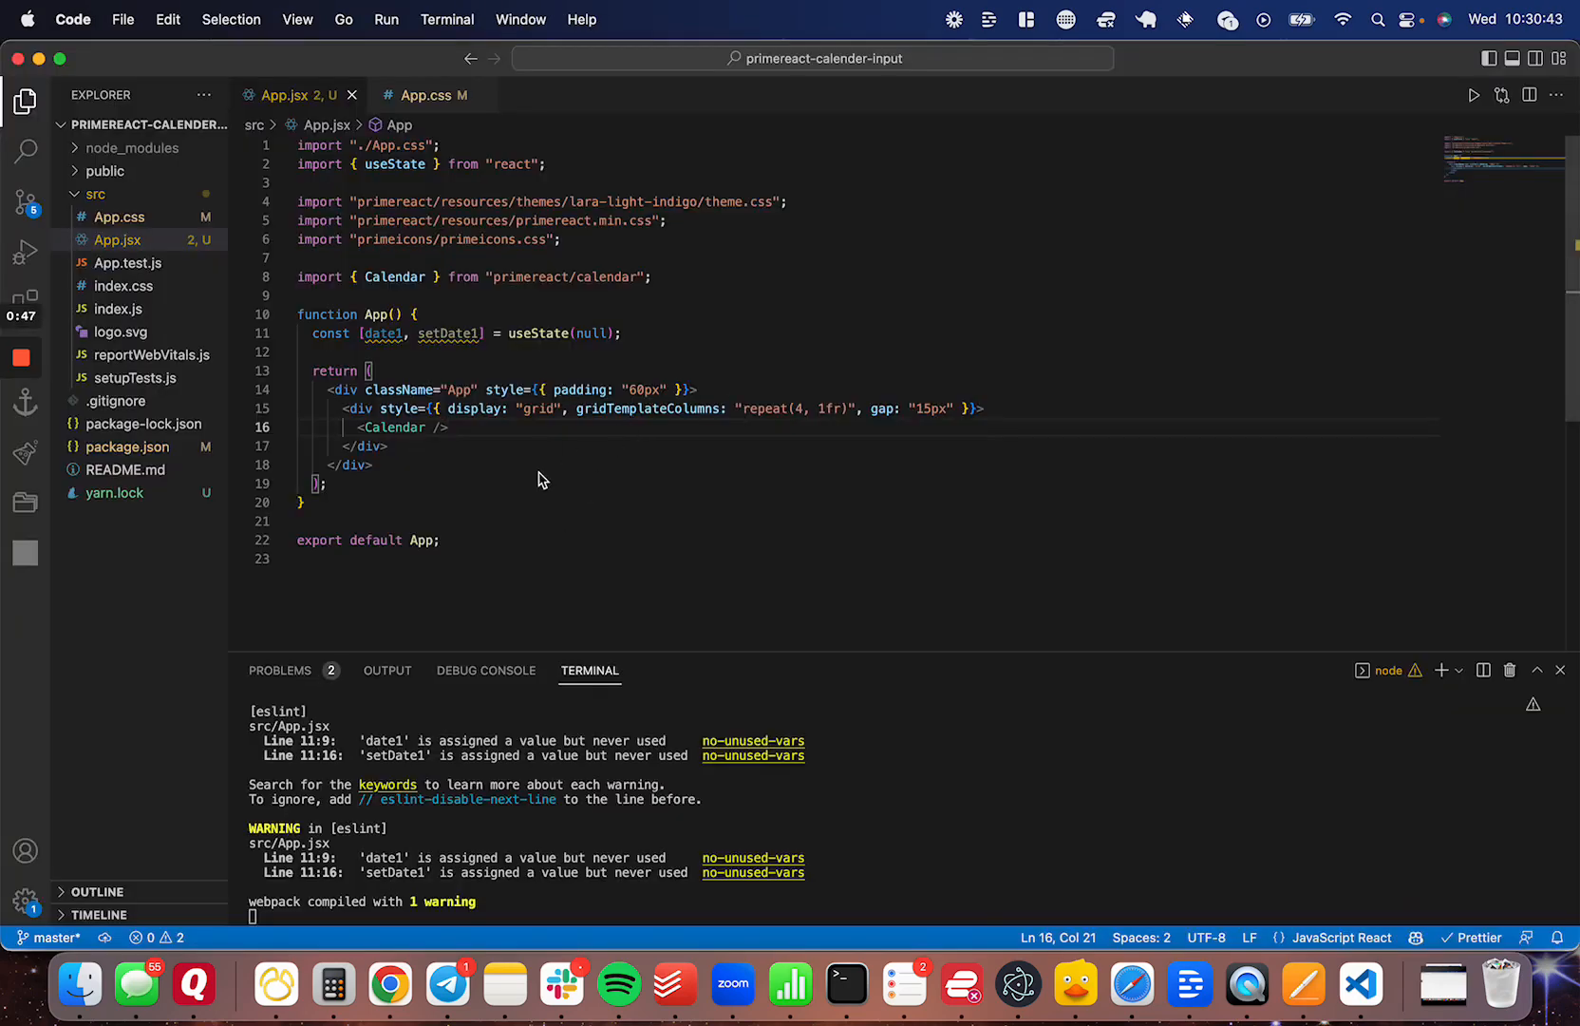
pyautogui.moveTo(342, 279)
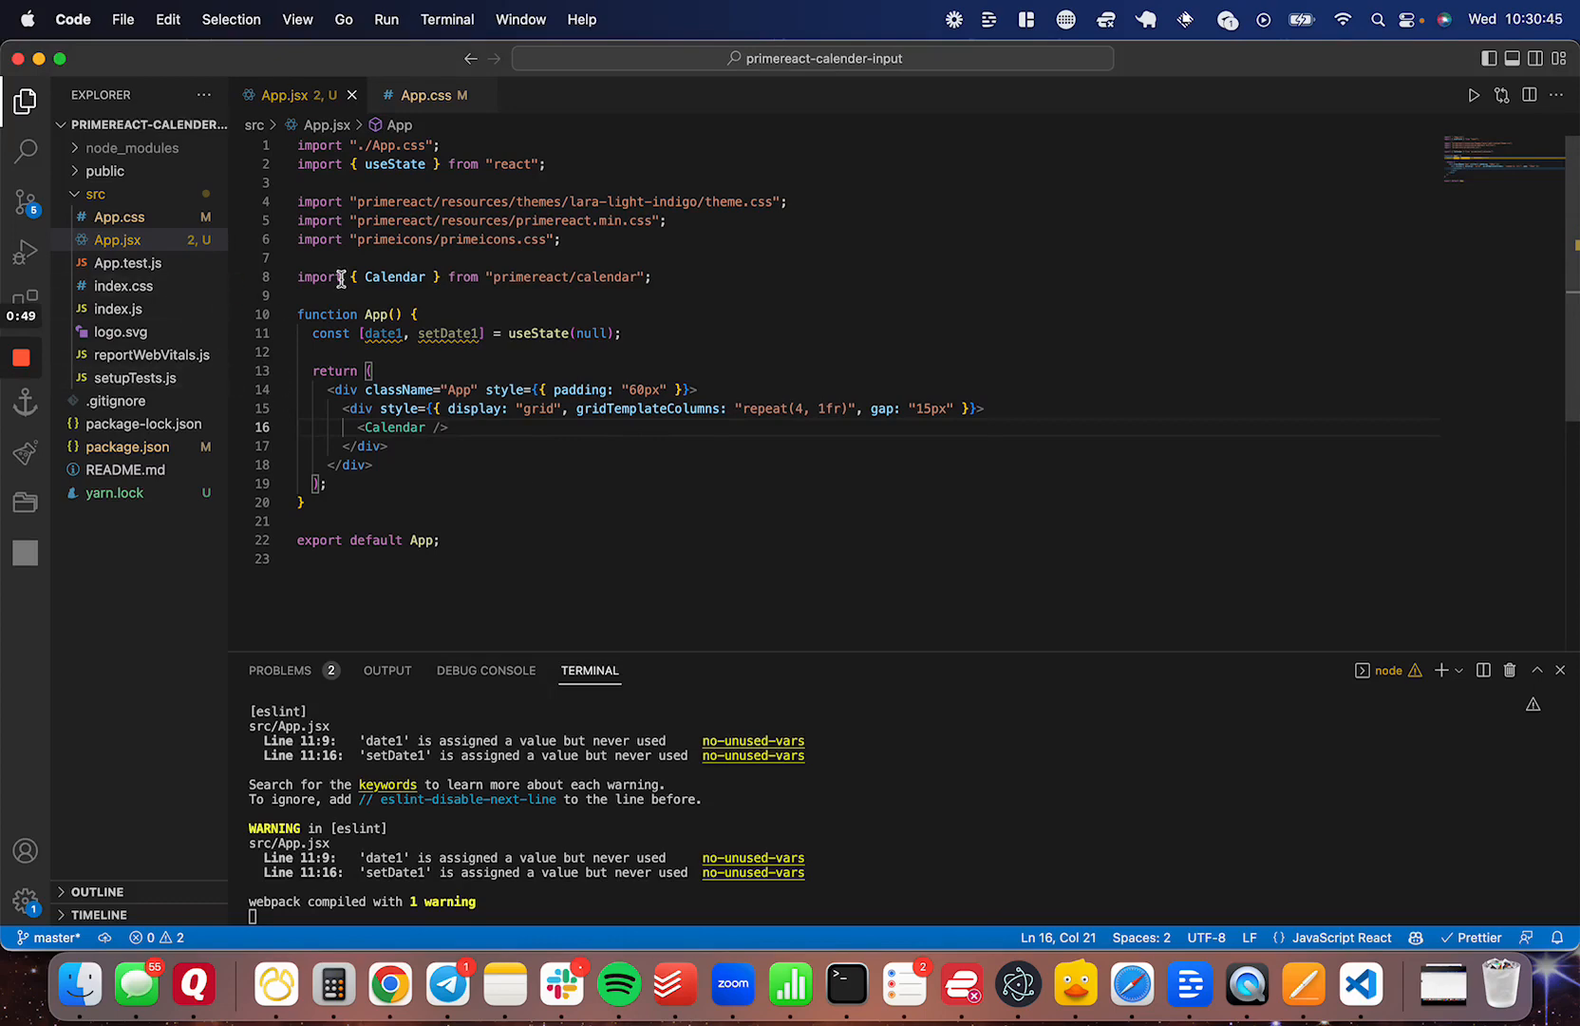
pyautogui.moveTo(180, 259)
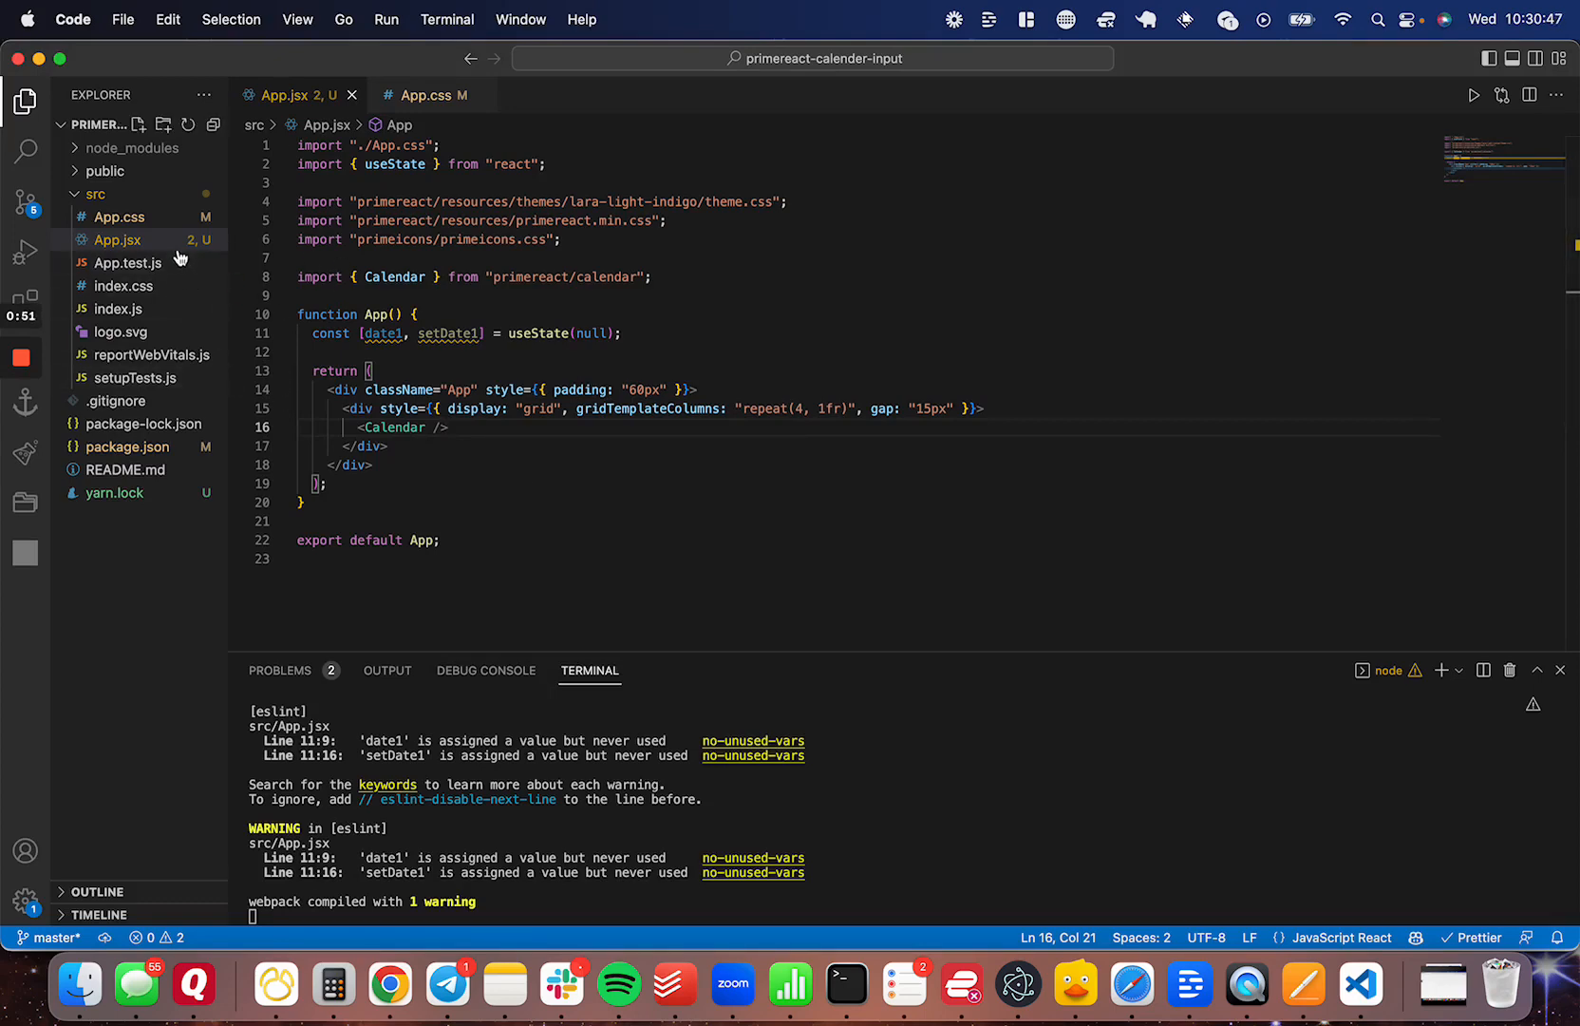
pyautogui.moveTo(117, 239)
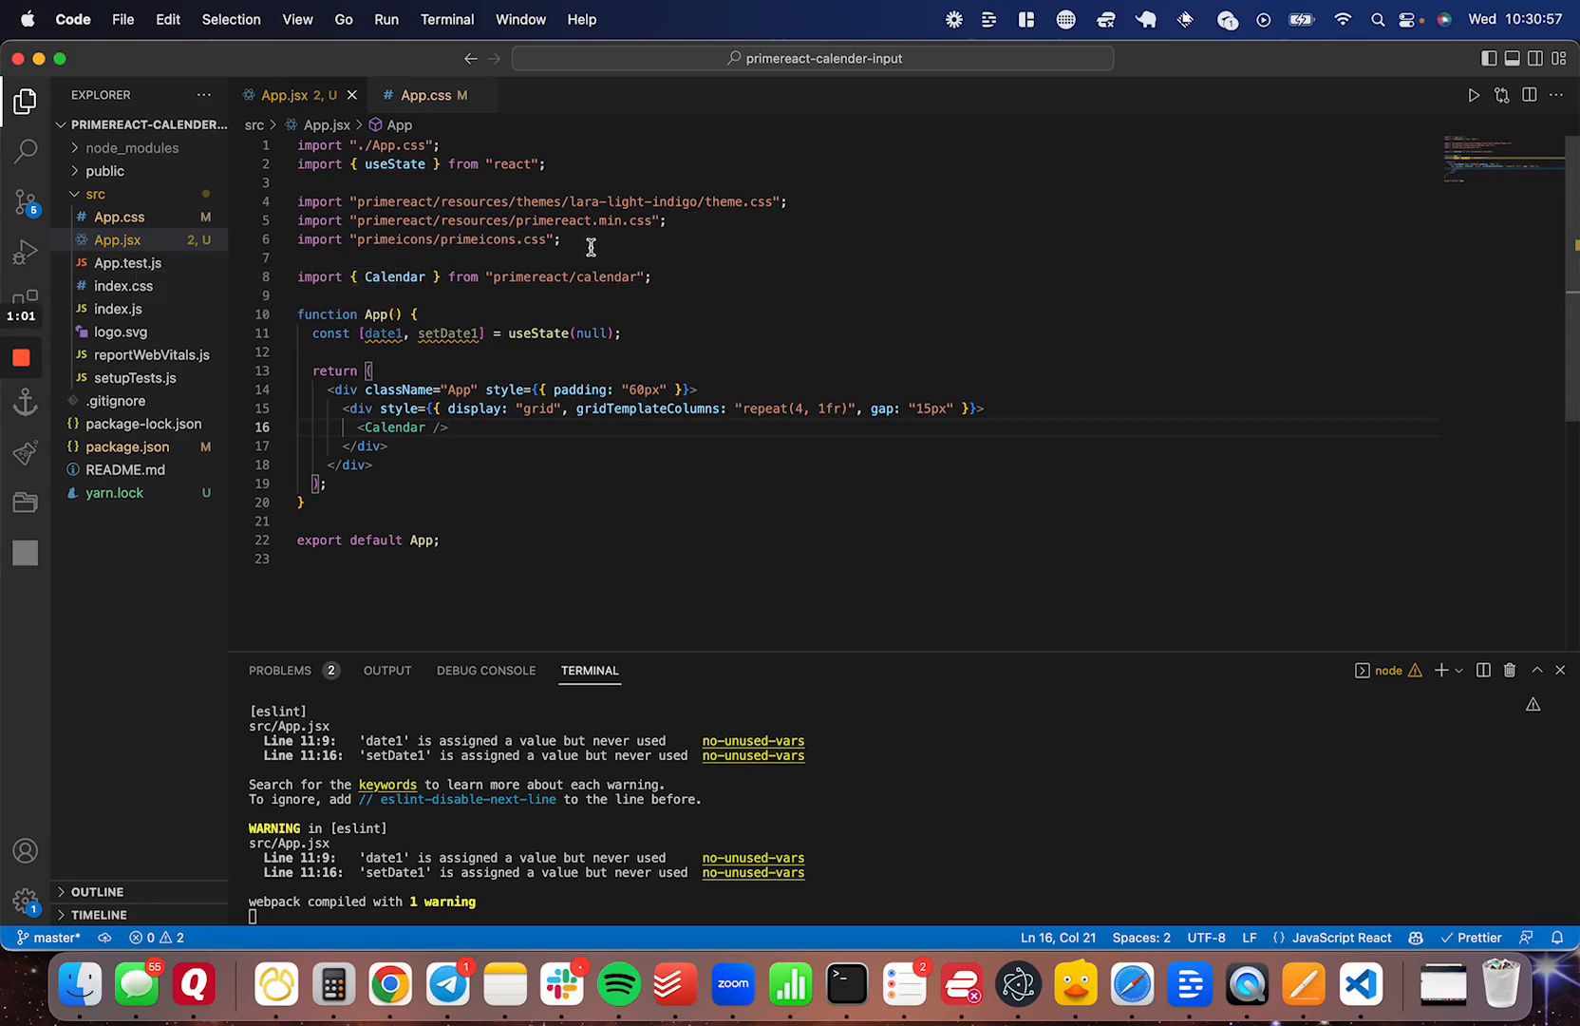
pyautogui.moveTo(298, 202); pyautogui.dragTo(561, 239)
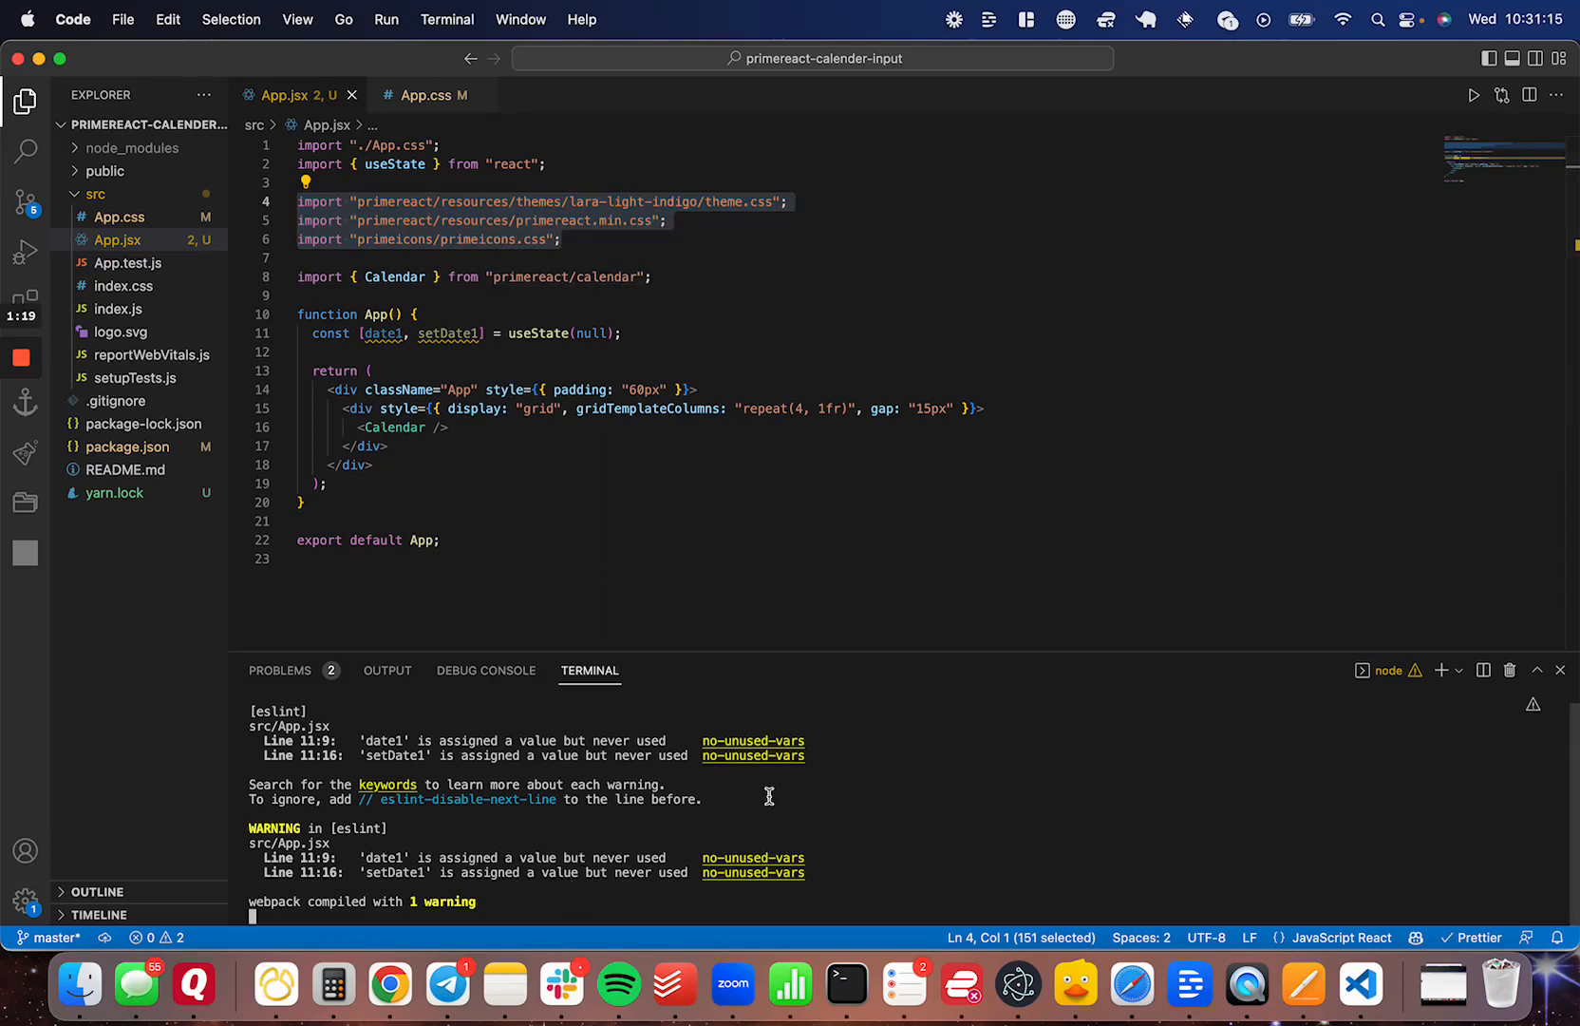
pyautogui.moveTo(964, 640)
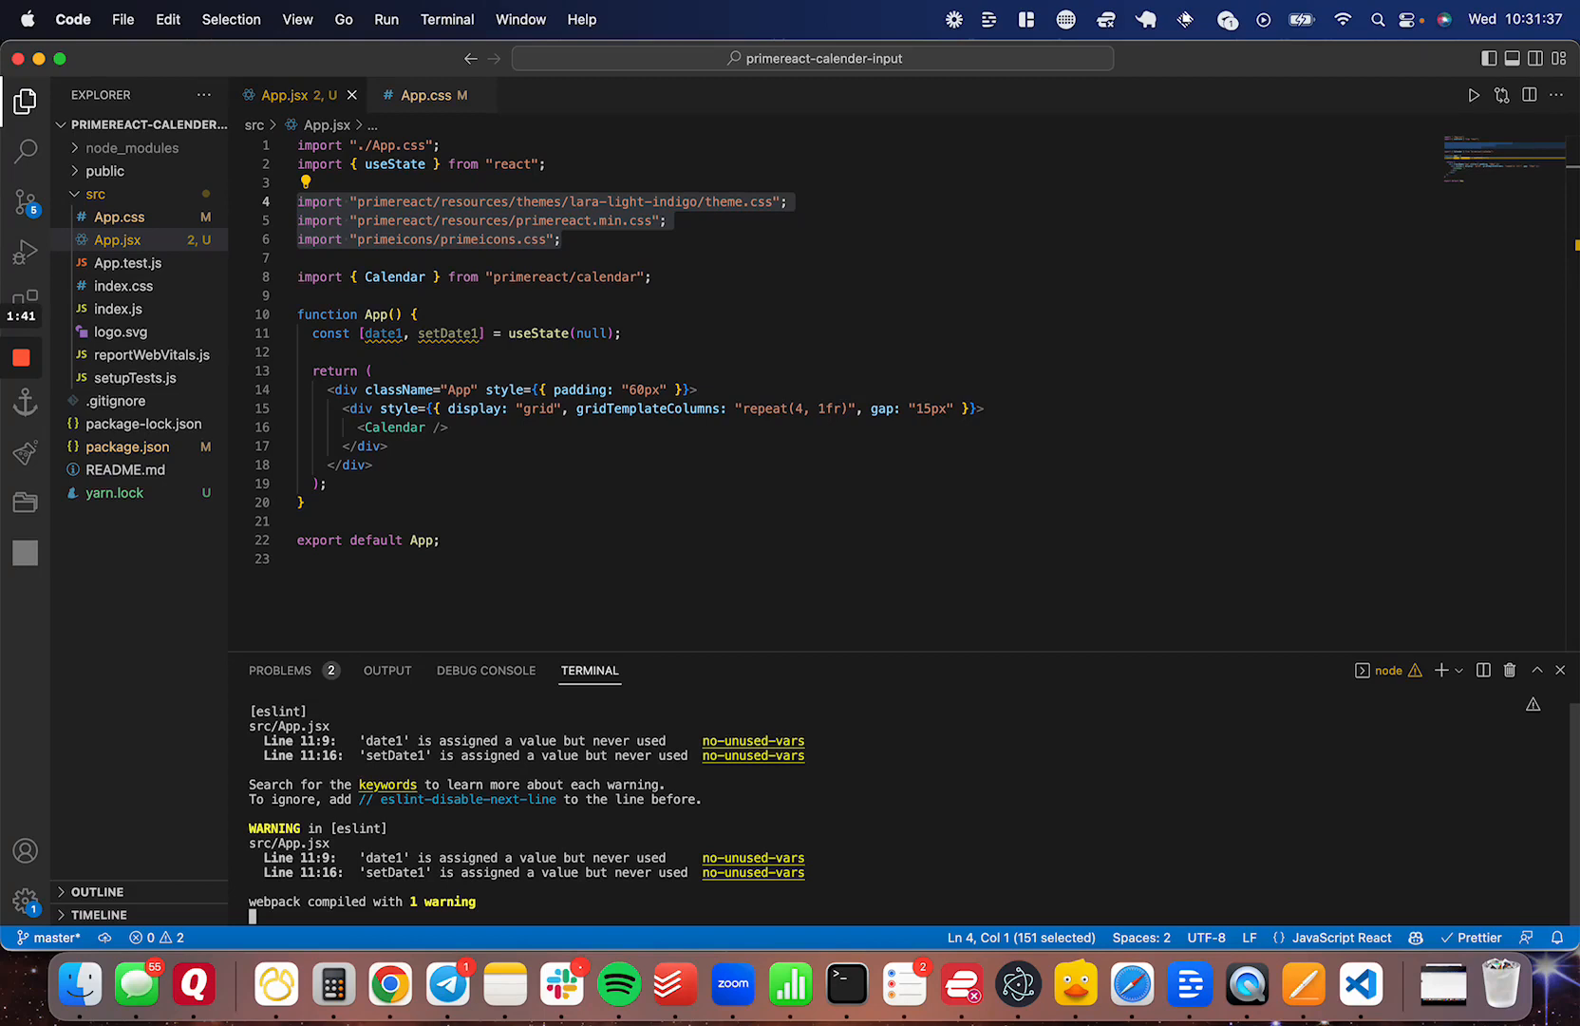
pyautogui.moveTo(1087, 562)
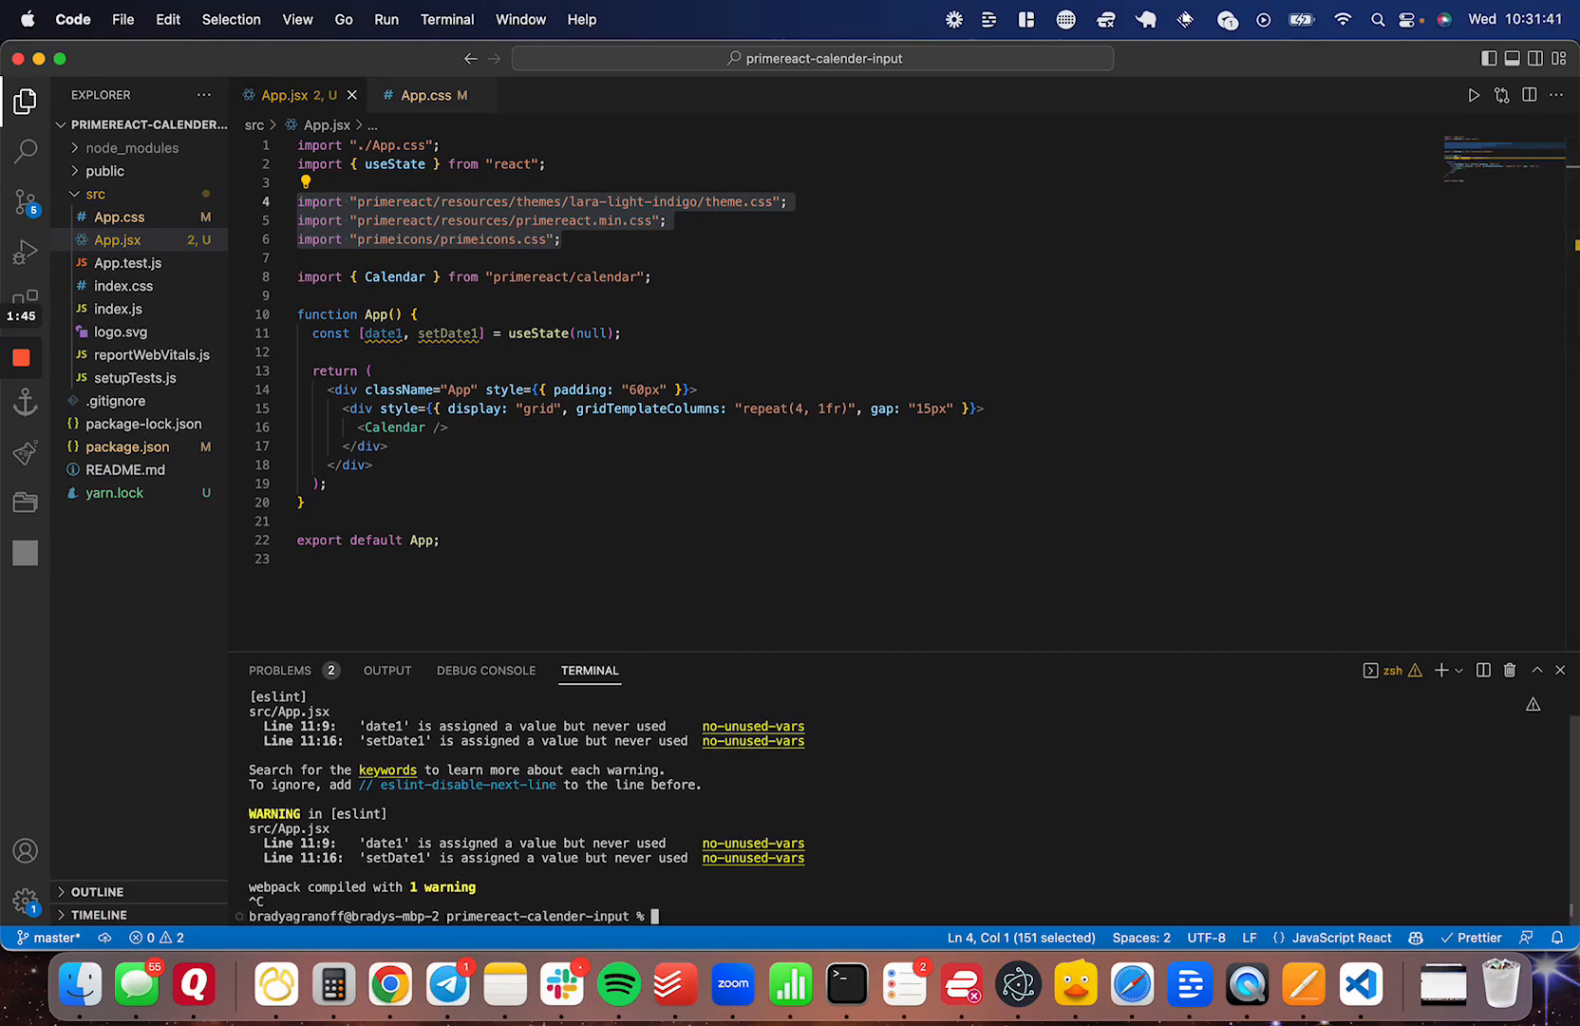
# Run yarn add primeicons primereact in the integrated terminal
pyautogui.write('yarn add')
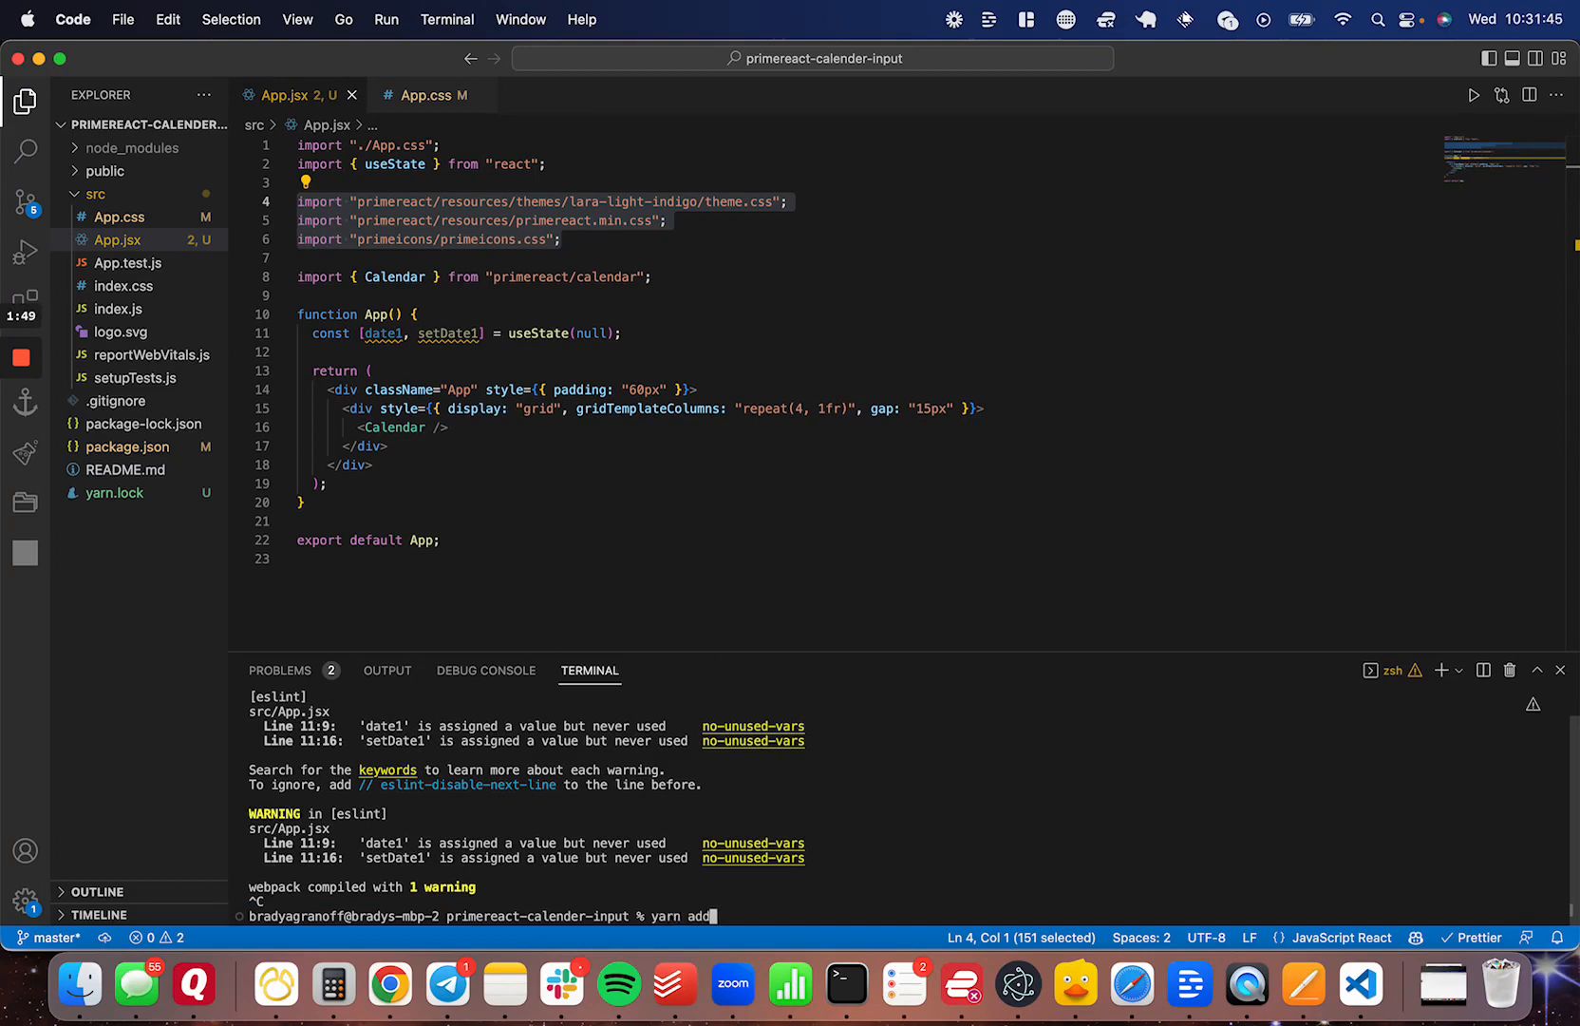
pyautogui.write('prime')
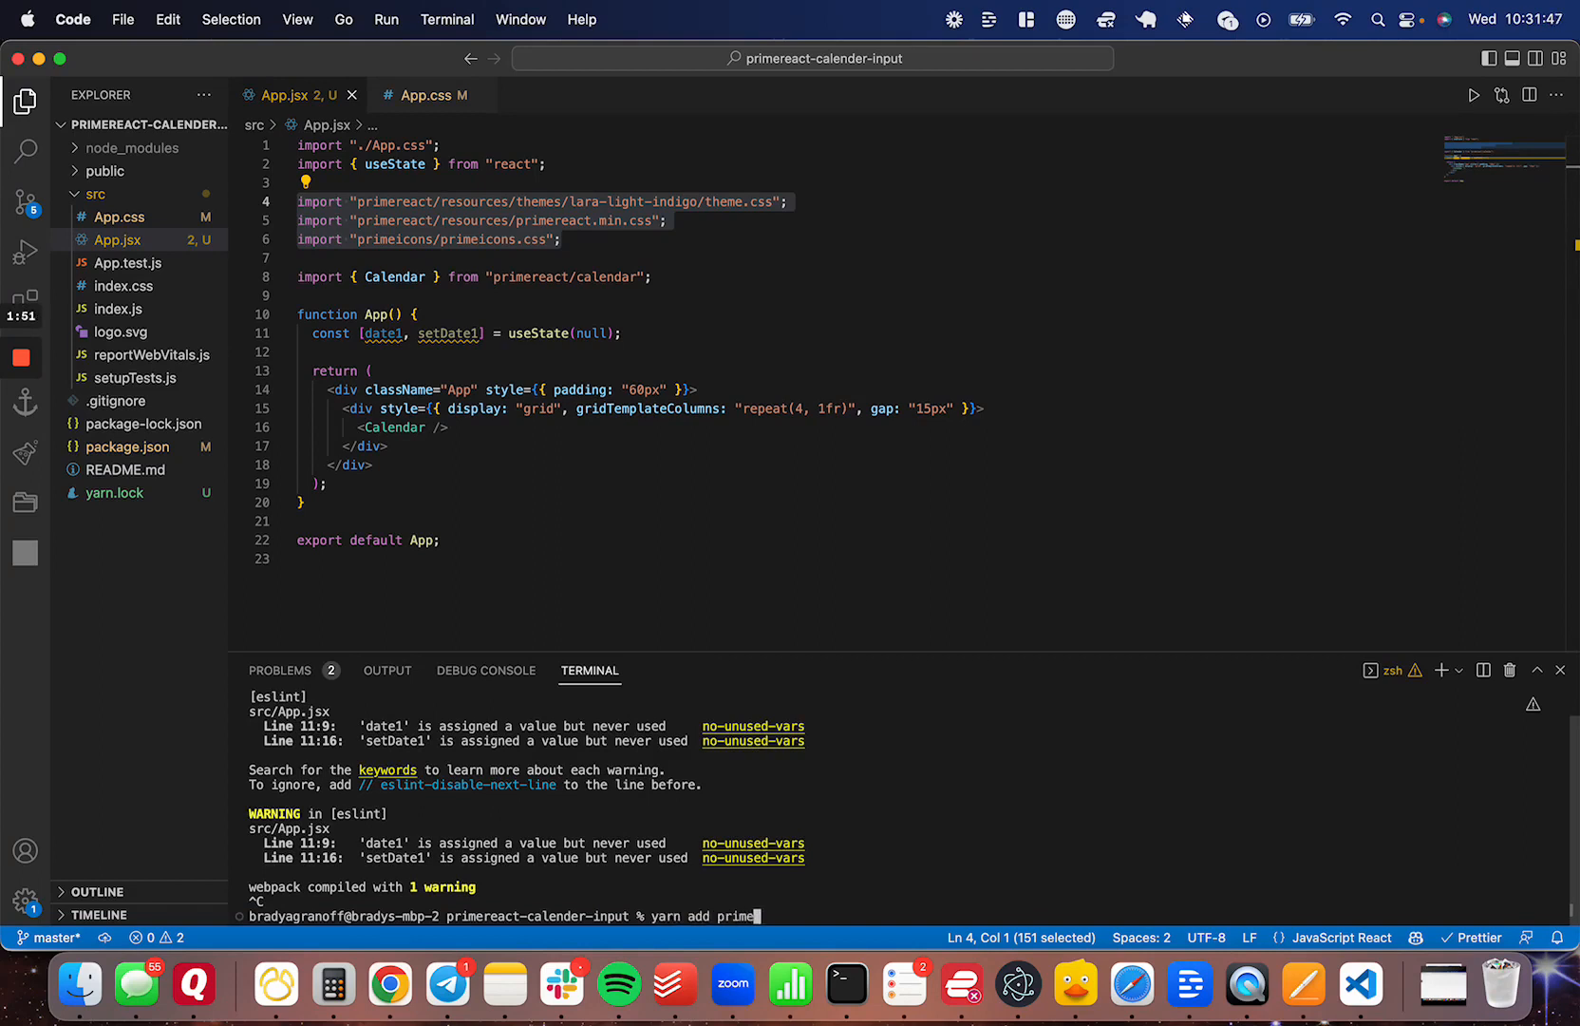
pyautogui.write('icons')
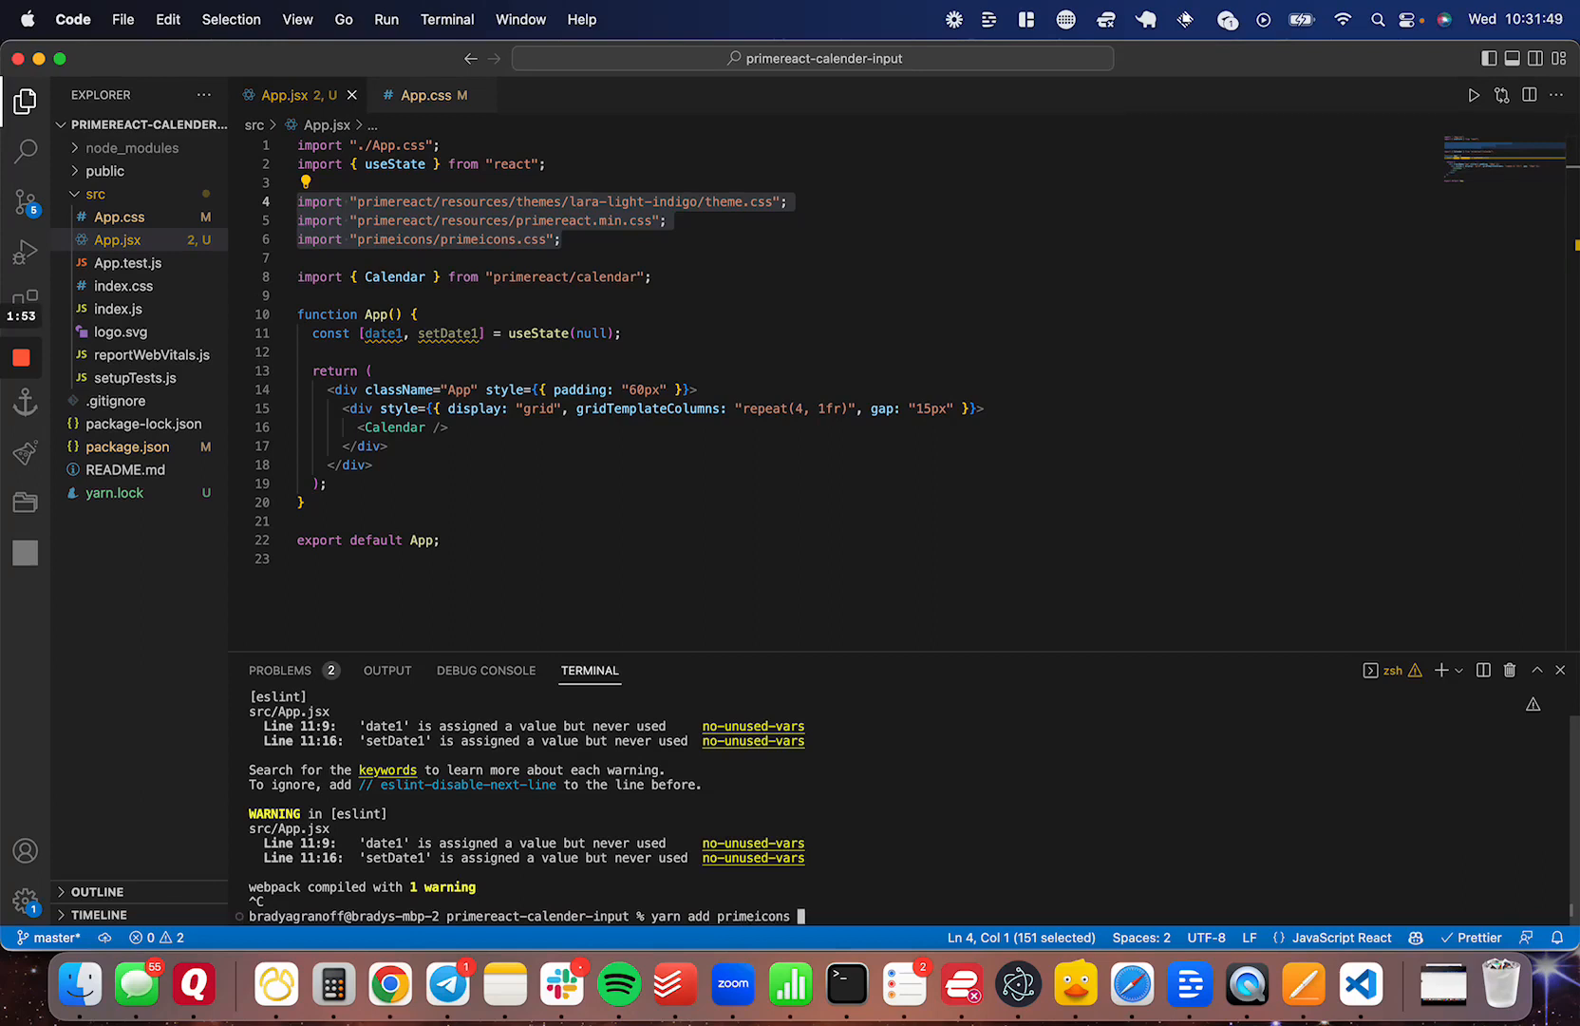
pyautogui.write('primereact')
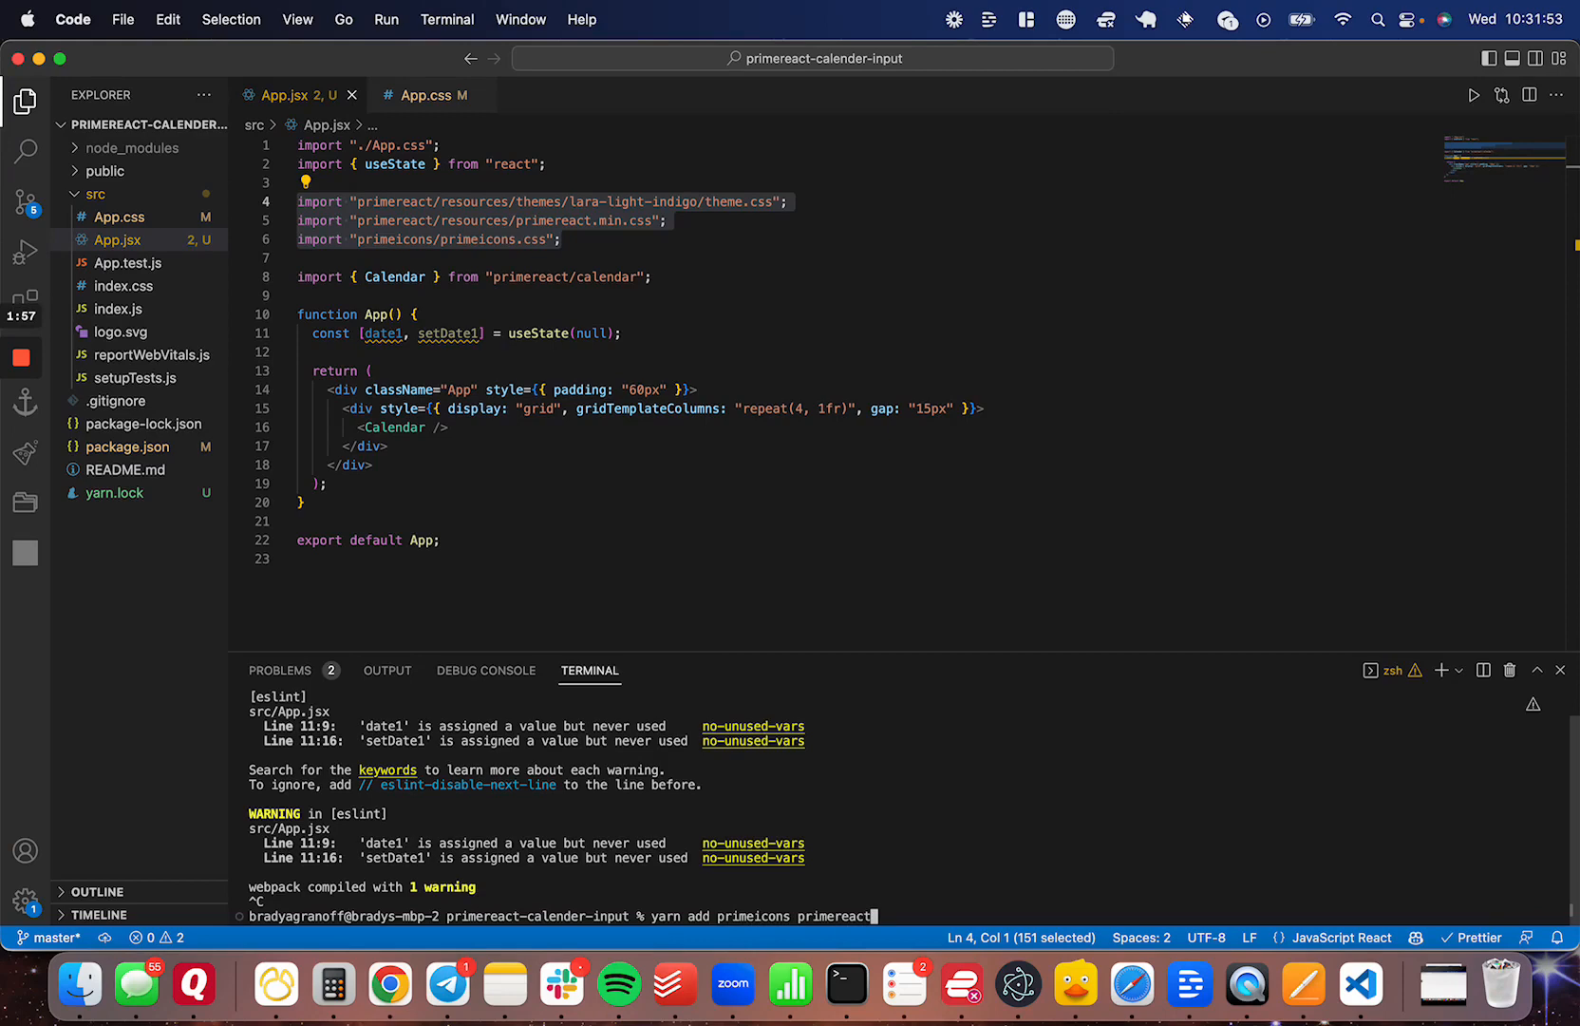
pyautogui.press('enter')
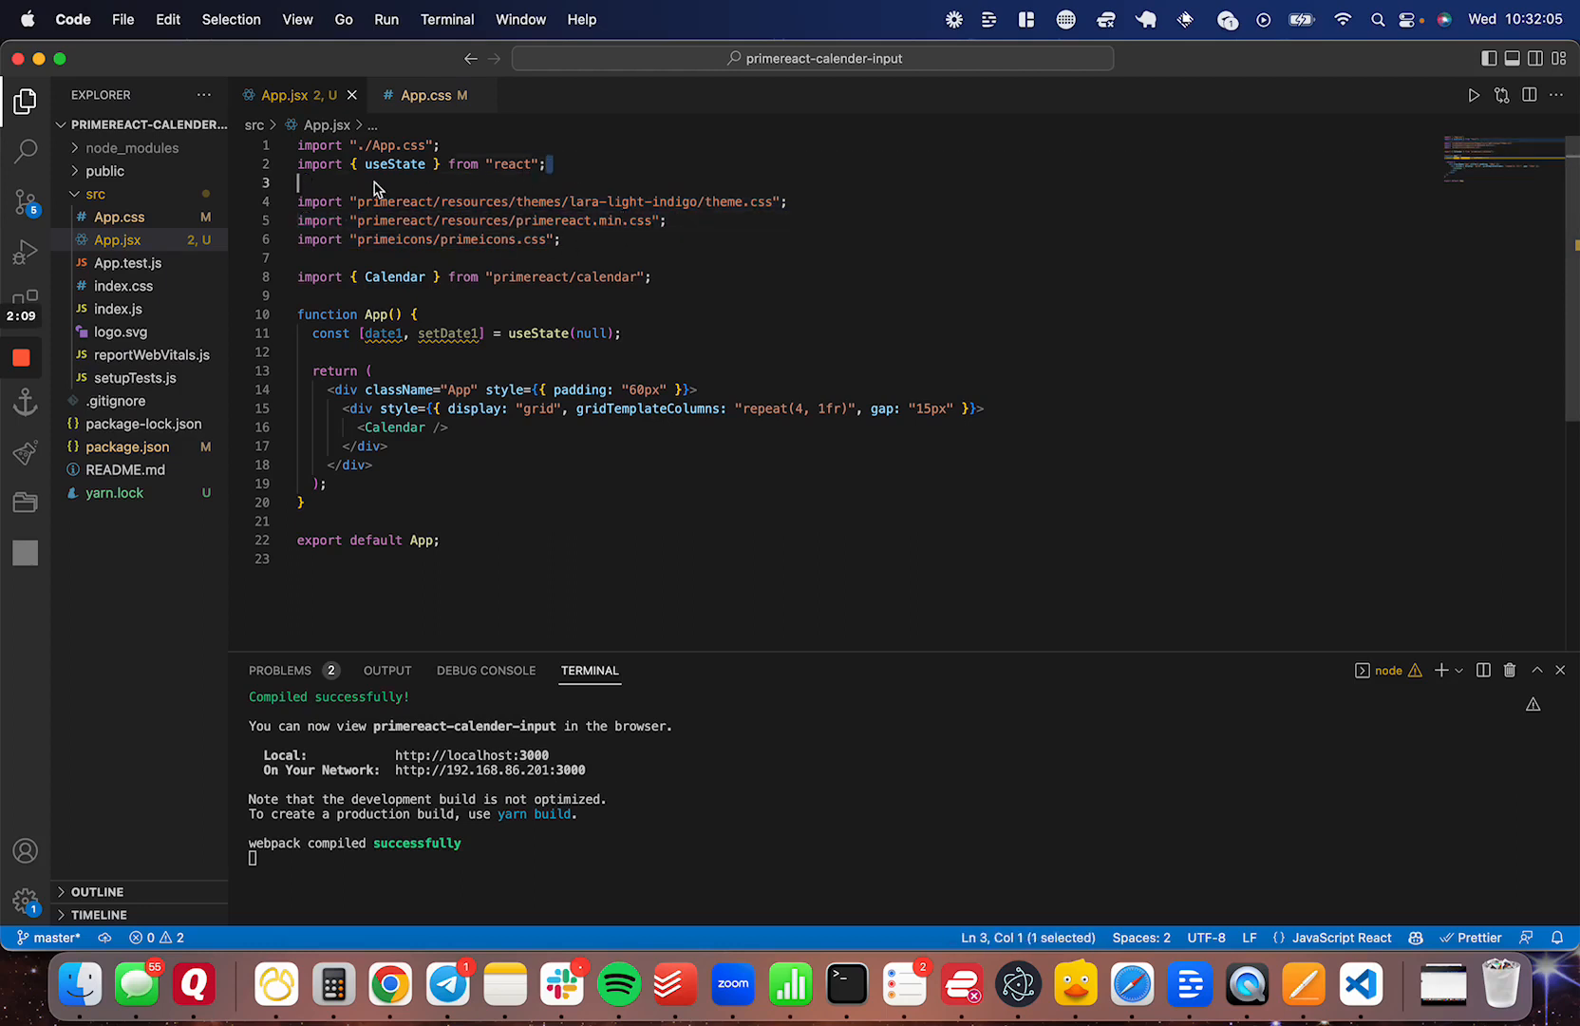
# Select the useState import, grid div tag and primereact import path in App.jsx
pyautogui.tripleClick(422, 164)
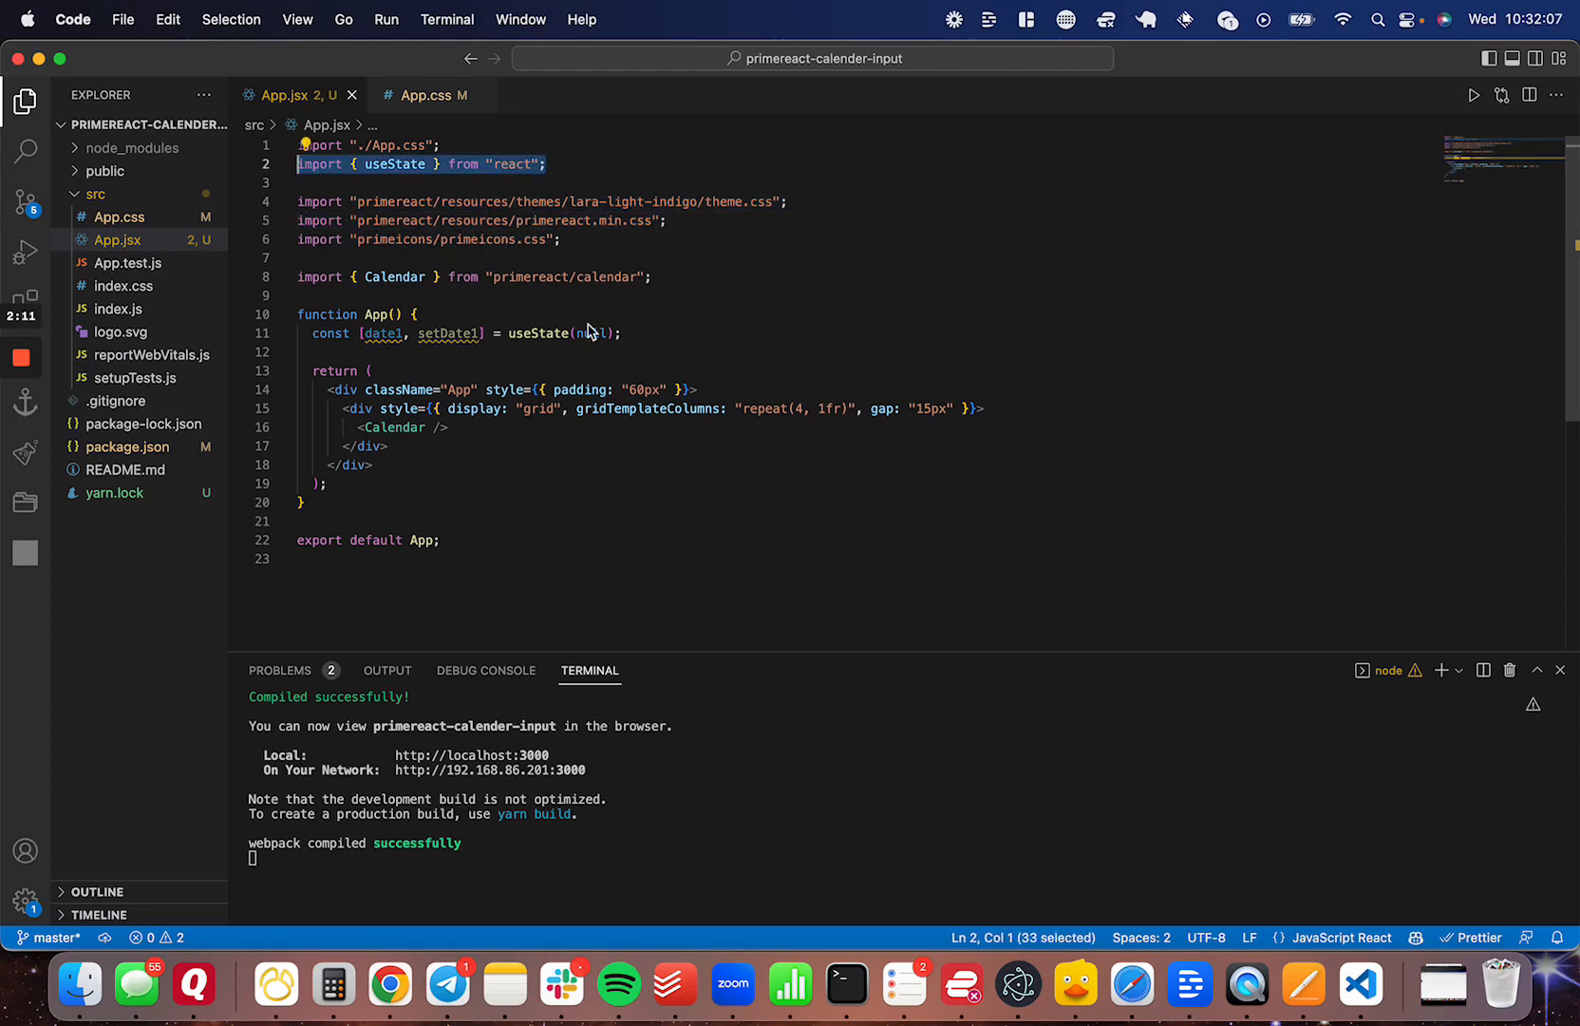
pyautogui.moveTo(564, 426)
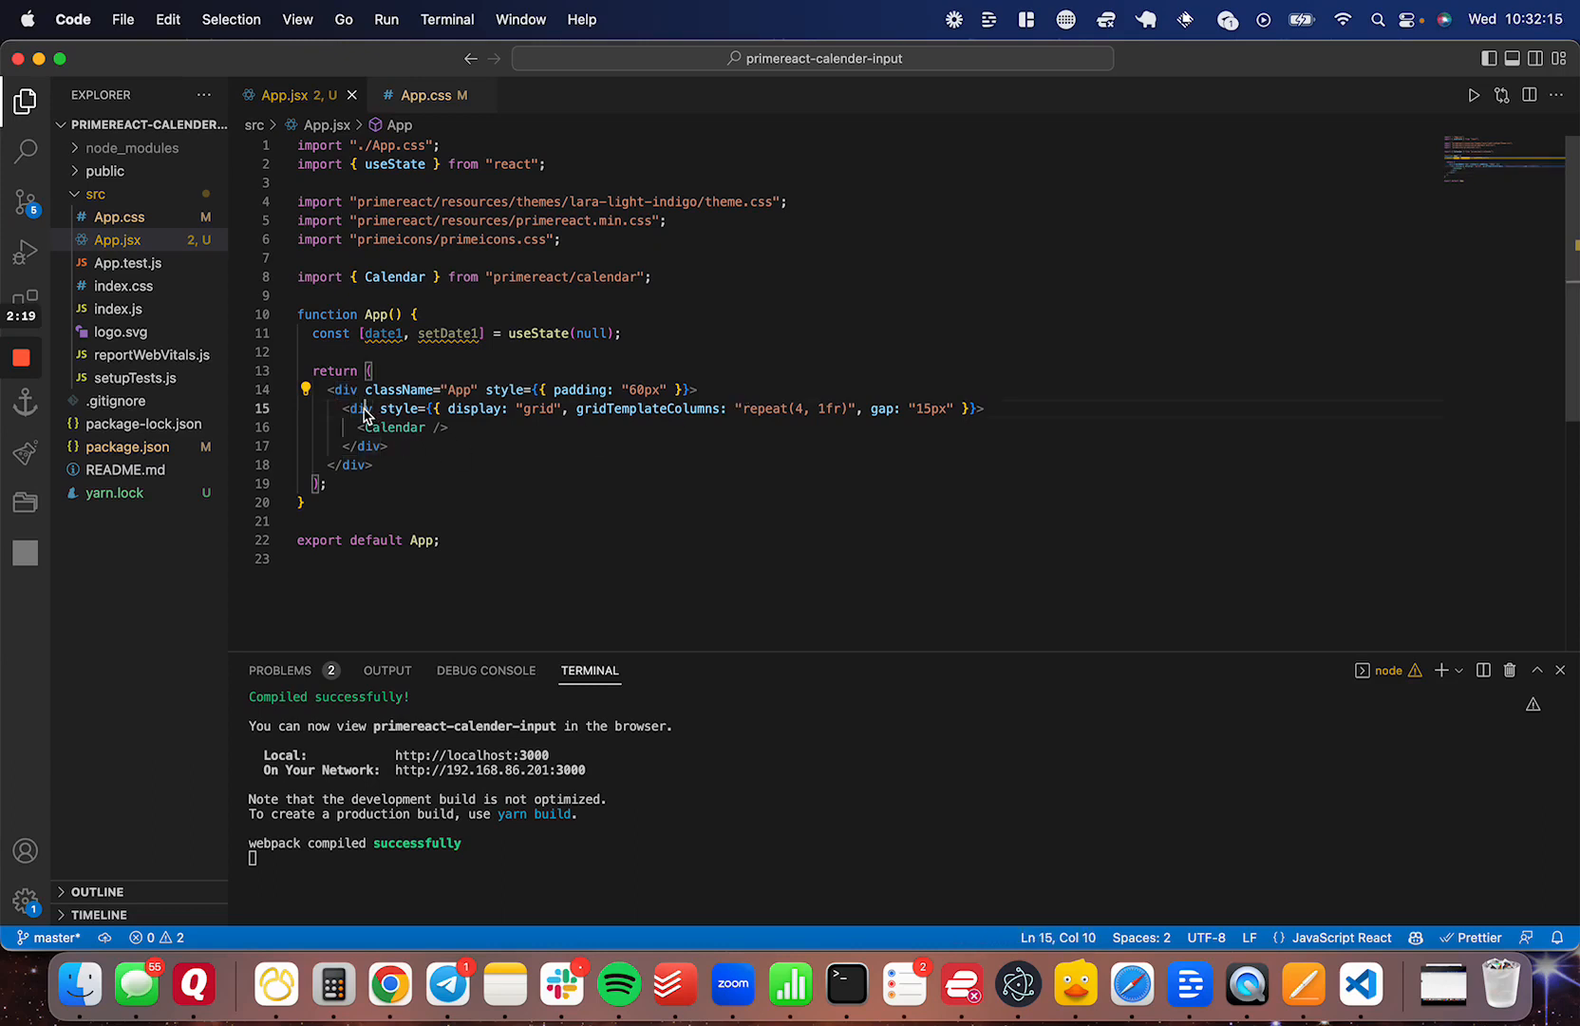
pyautogui.doubleClick(358, 408)
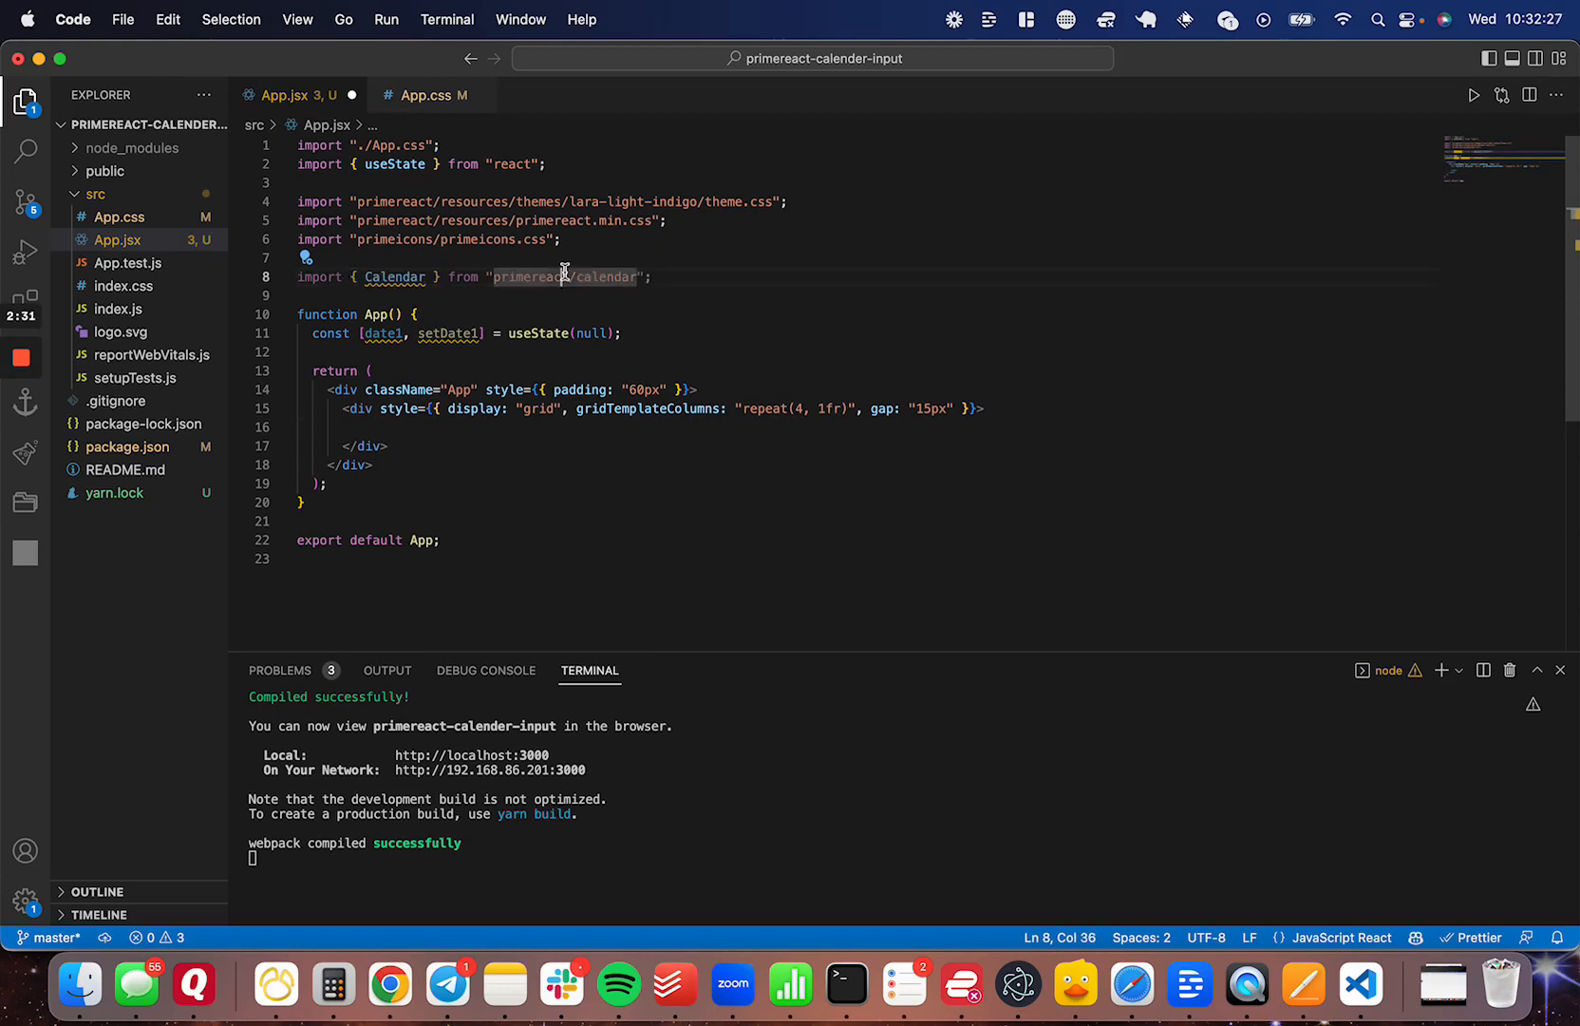
pyautogui.doubleClick(564, 277)
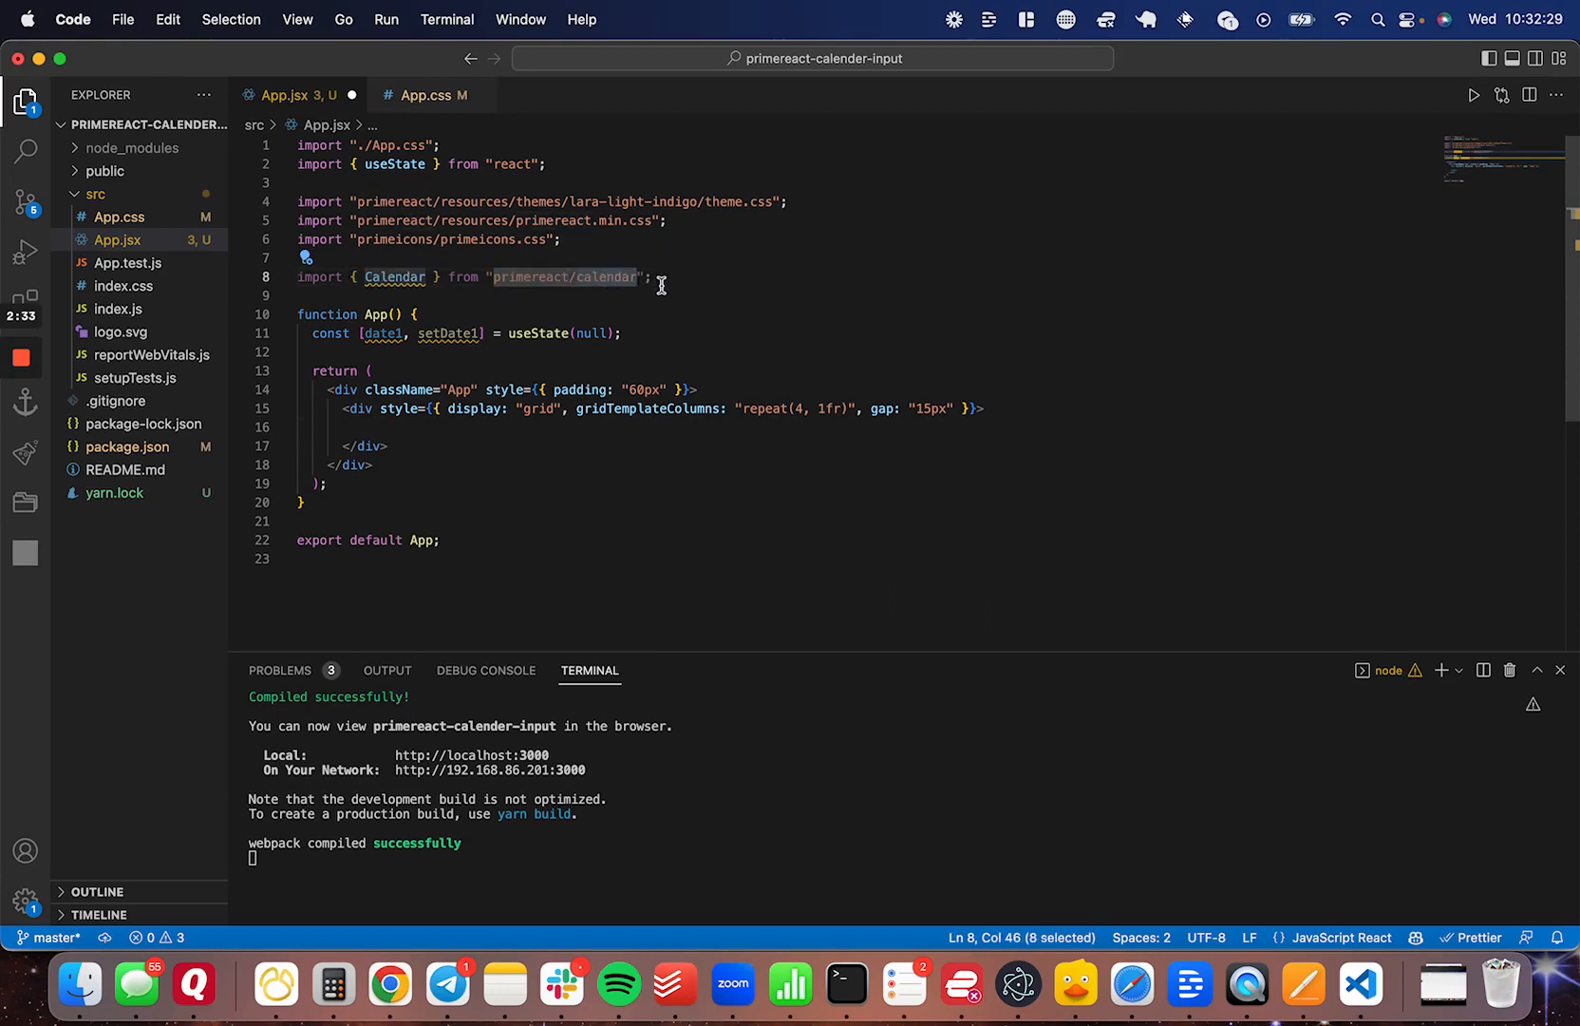
# Retype the Calendar with value={date1} and onChange={(e) => setDate1(e.value)} inside the grid
pyautogui.click(358, 295)
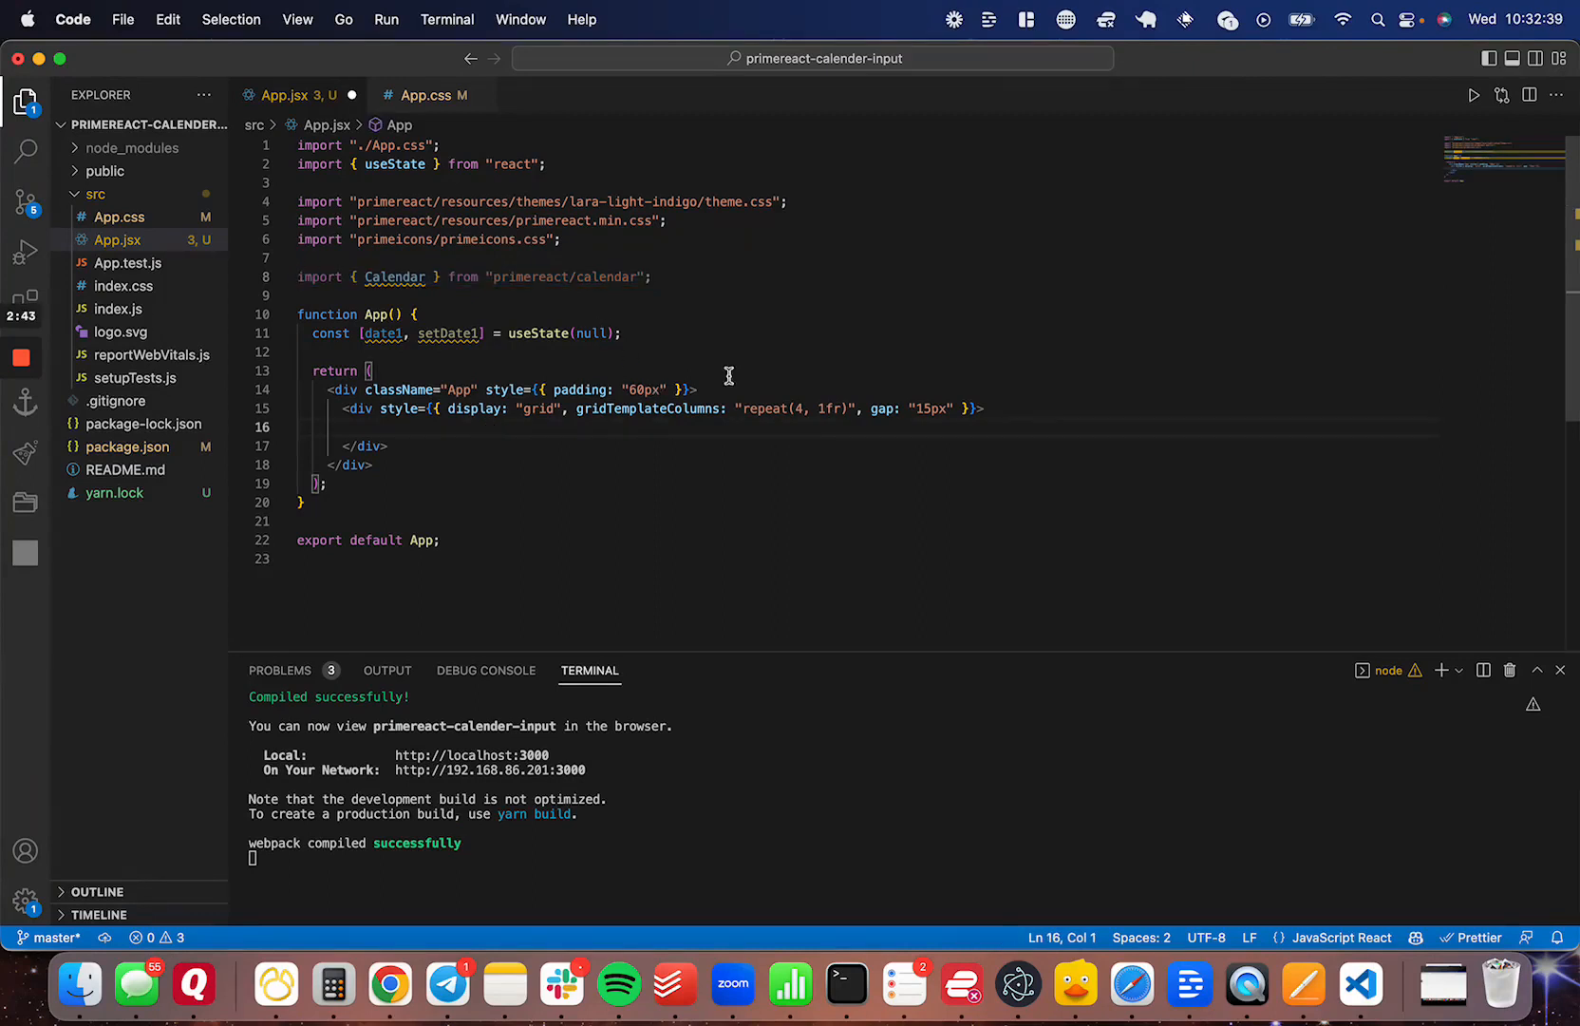
pyautogui.write('<div>')
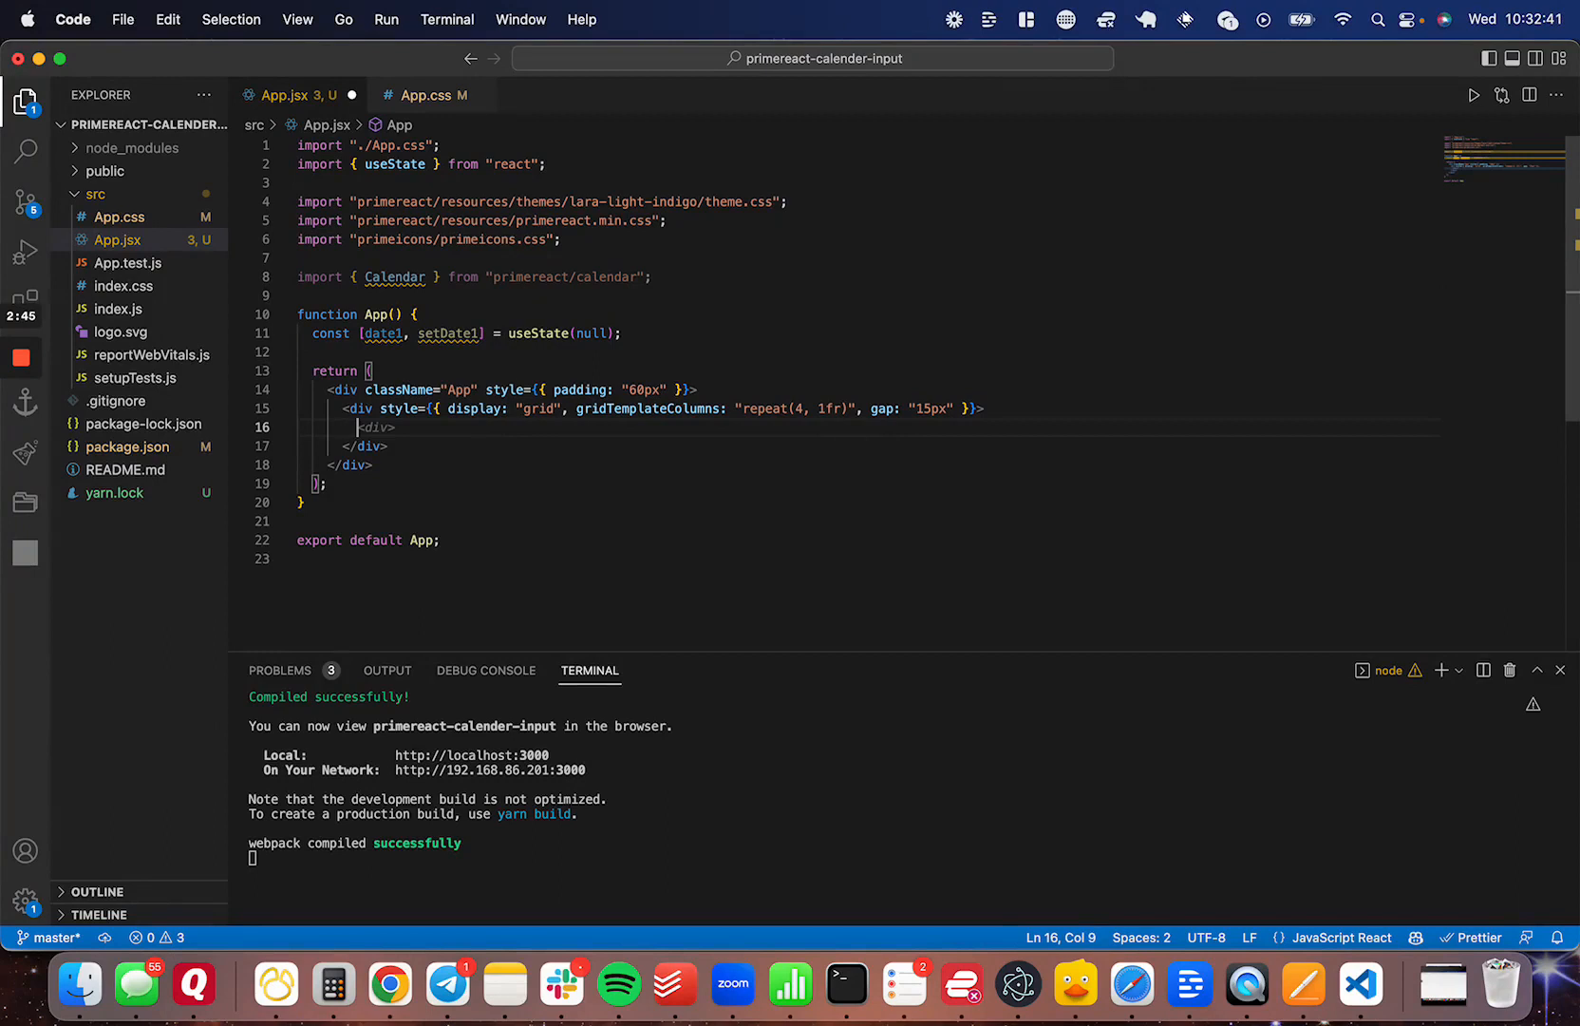
pyautogui.write('Calendar value={date1} onChange={(e) => setDate1(e.value)} />')
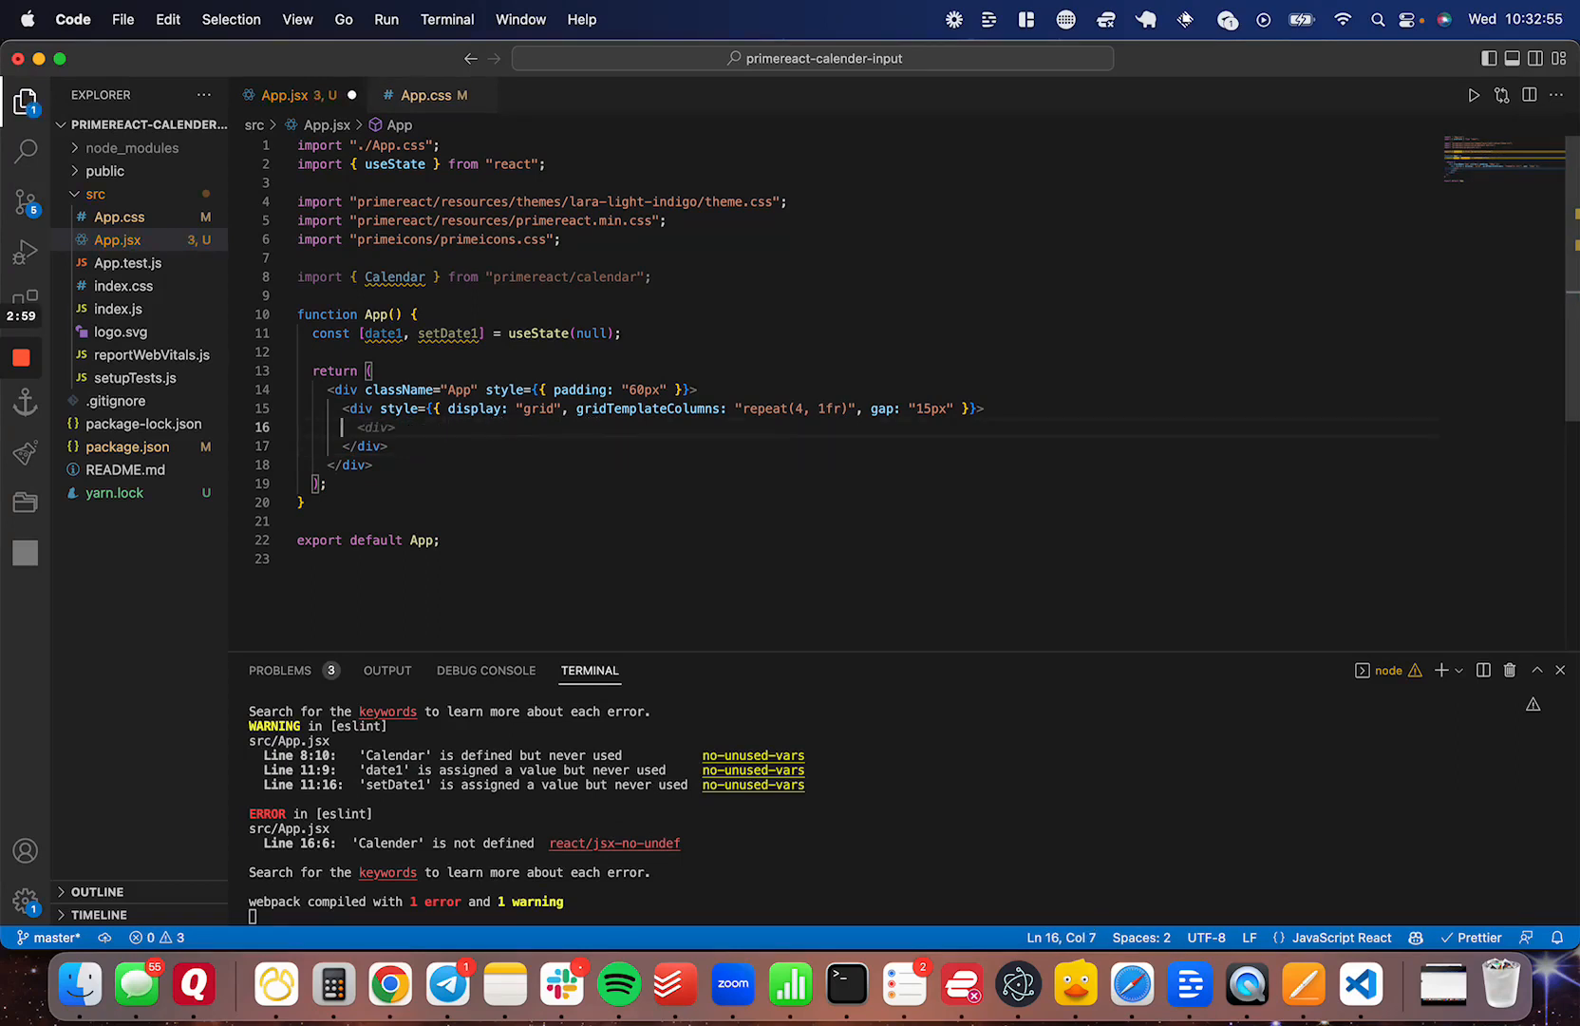
pyautogui.write('Cal')
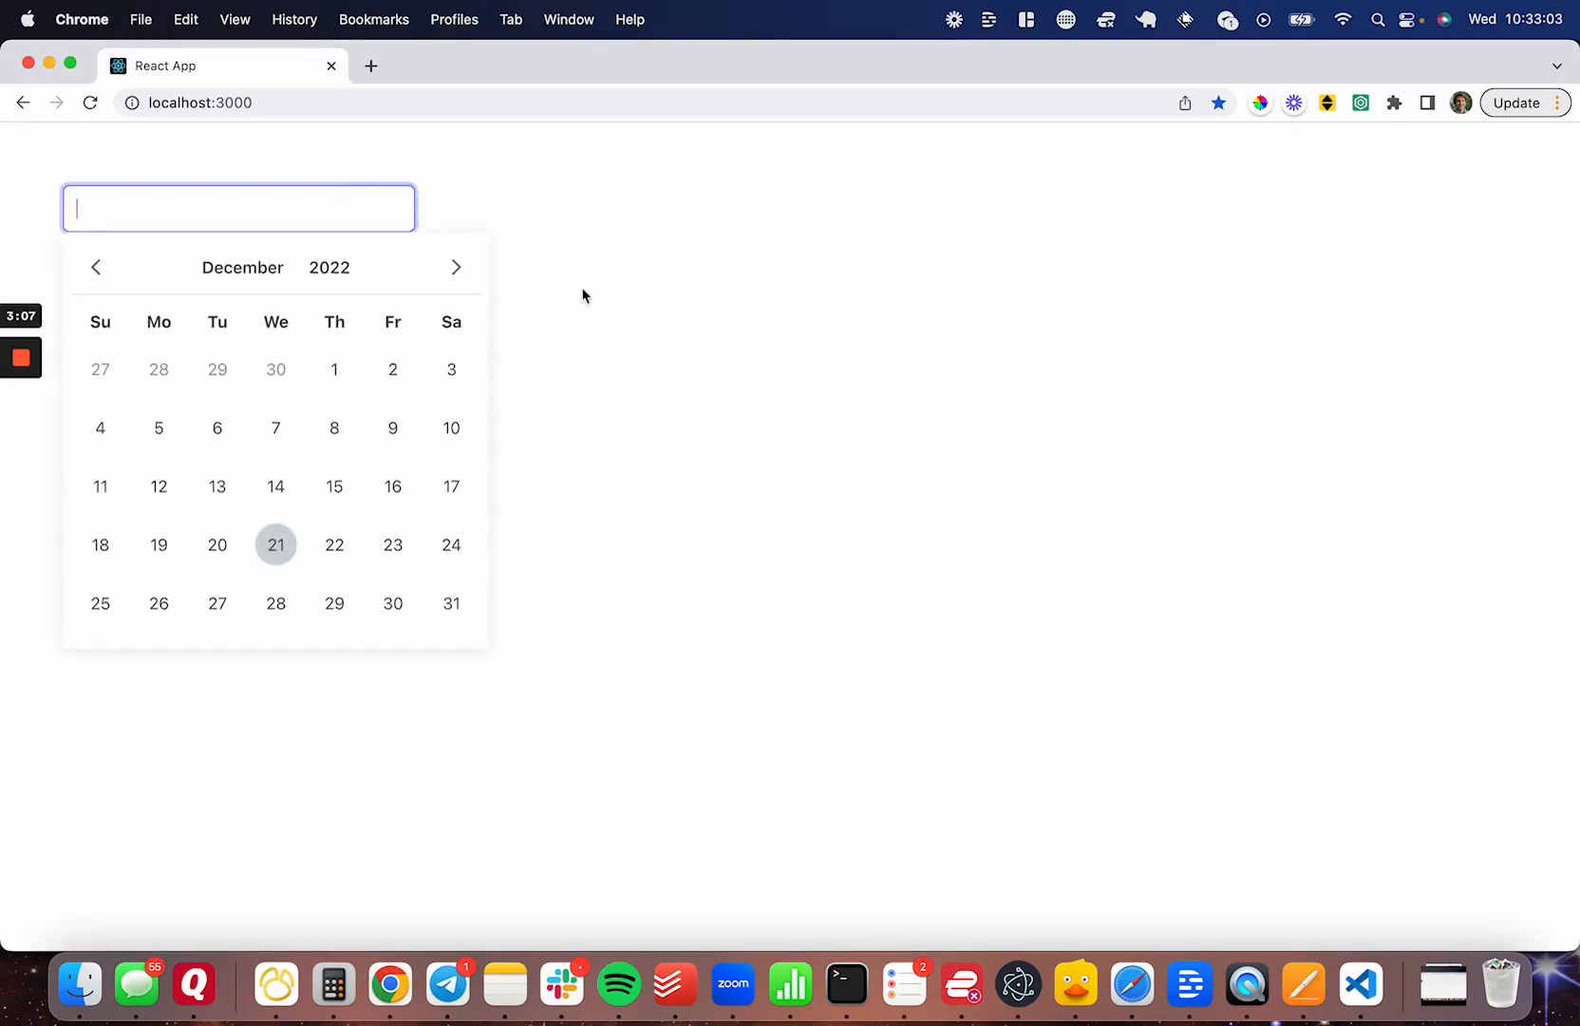
# Advance the calendar to March 2023 and show the 2020–2029 year choices
pyautogui.click(456, 267)
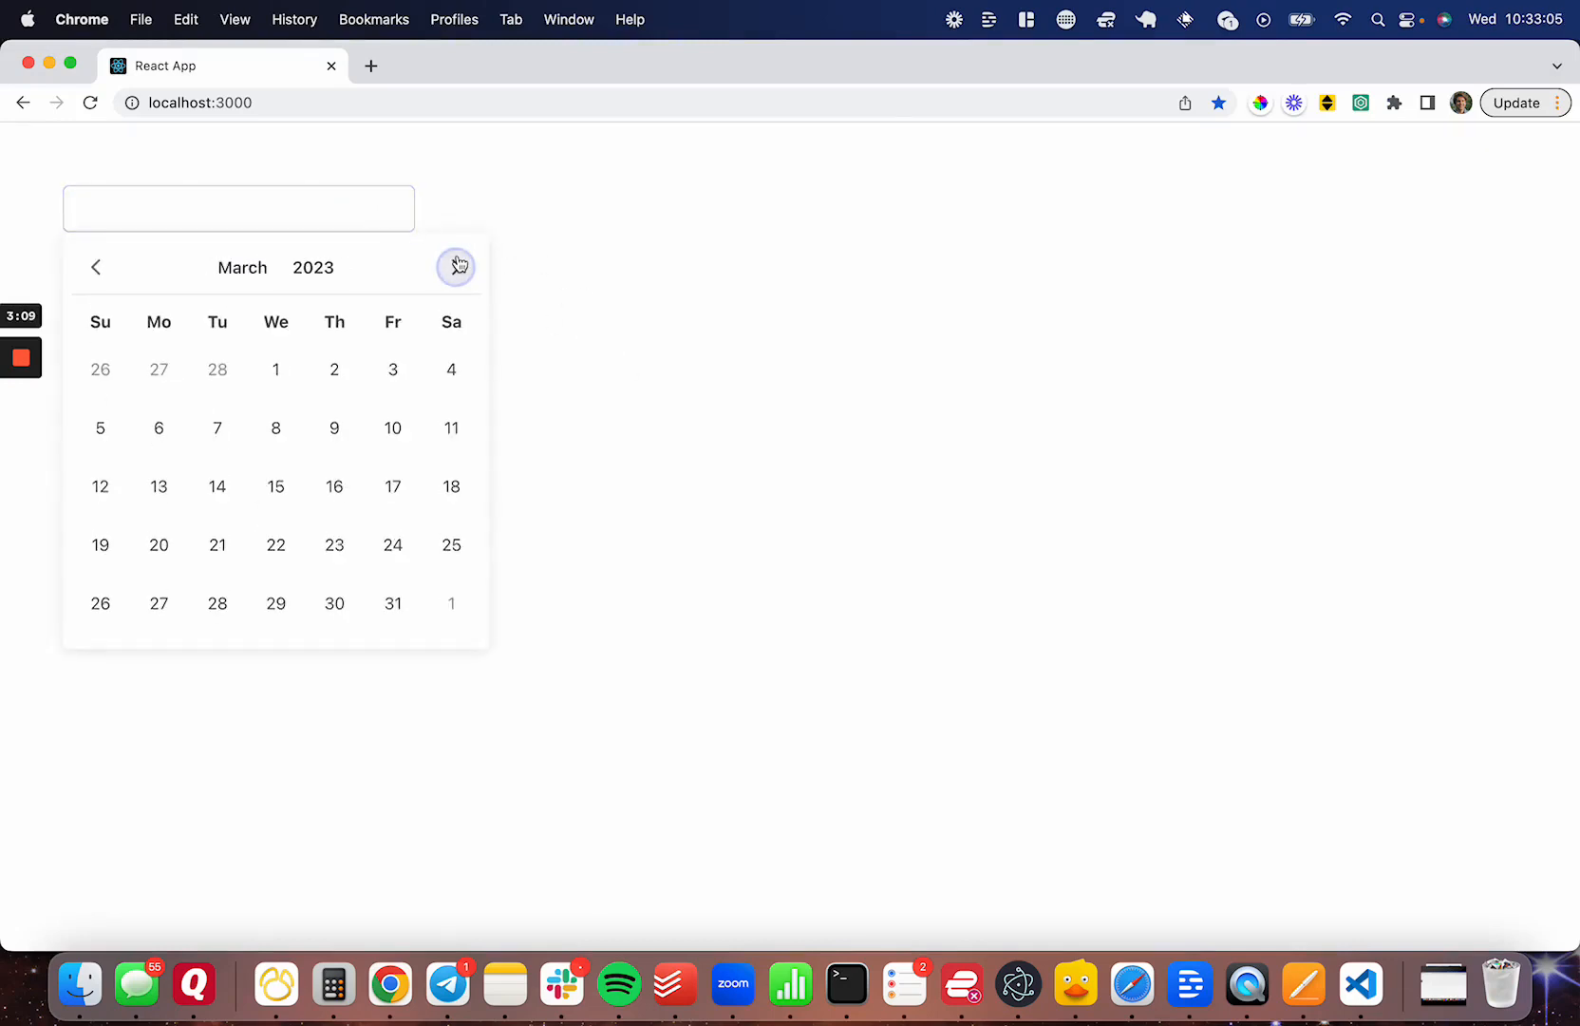
pyautogui.click(456, 266)
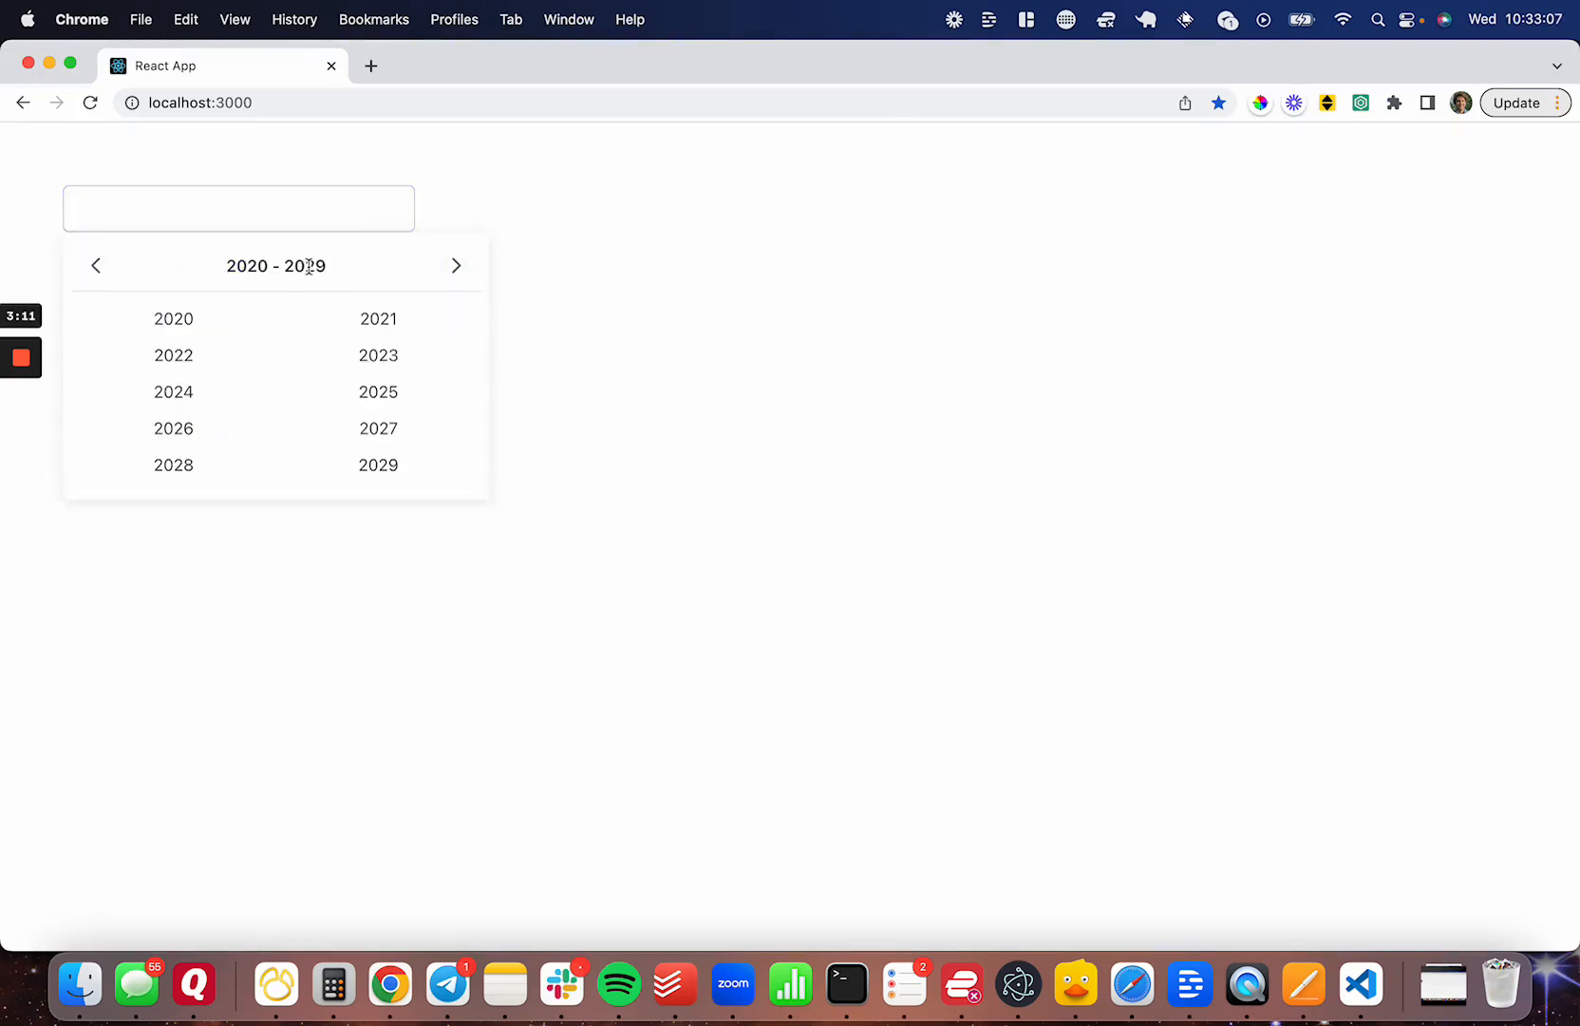
pyautogui.click(172, 393)
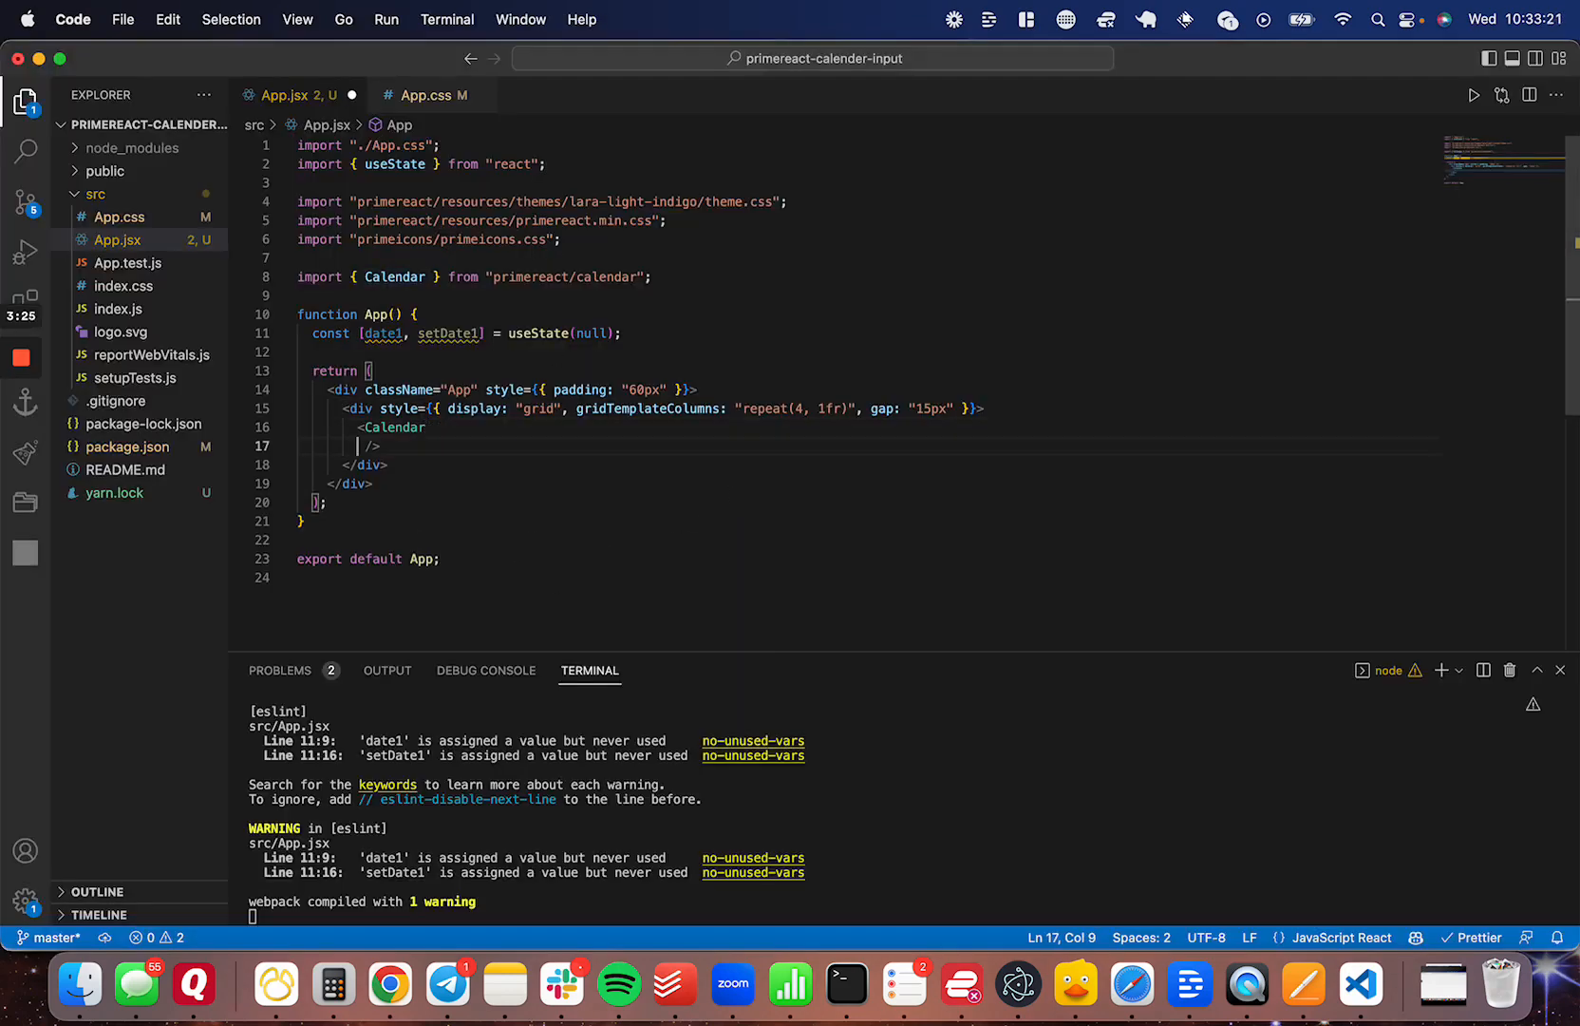
# Give the second Calendar value={date1} and dateFormat="dd/mm/yy"
pyautogui.doubleClick(394, 427)
pyautogui.write('<Calendar')
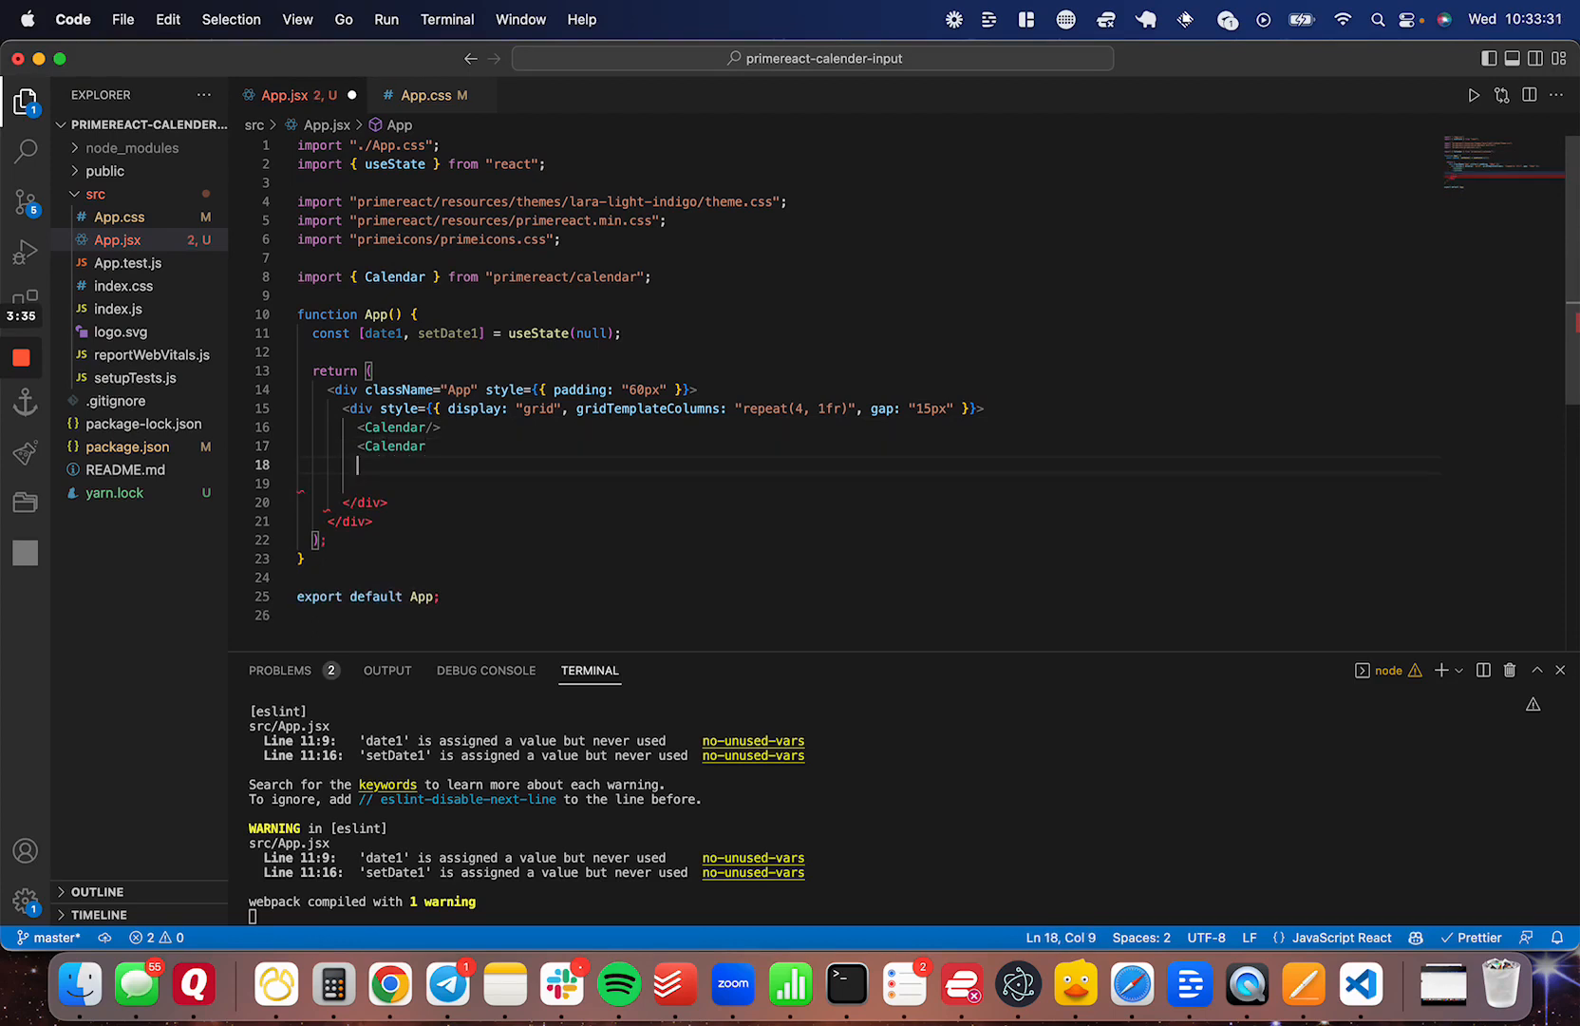
pyautogui.write('value={date1}')
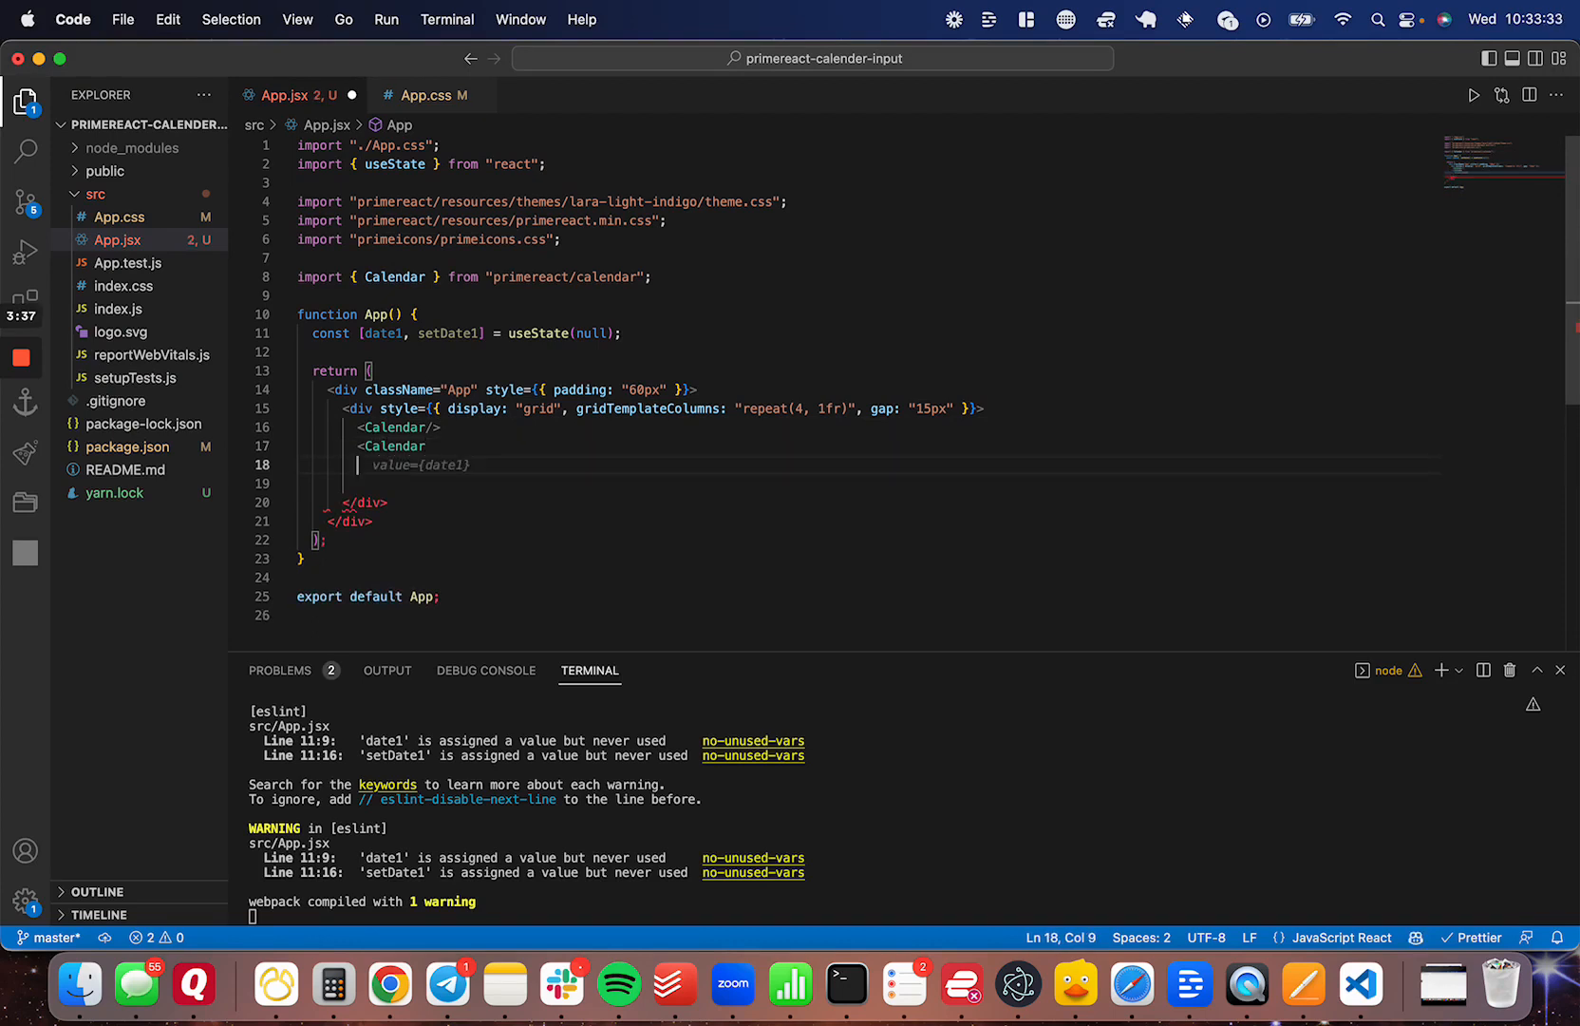
pyautogui.write('dateFor')
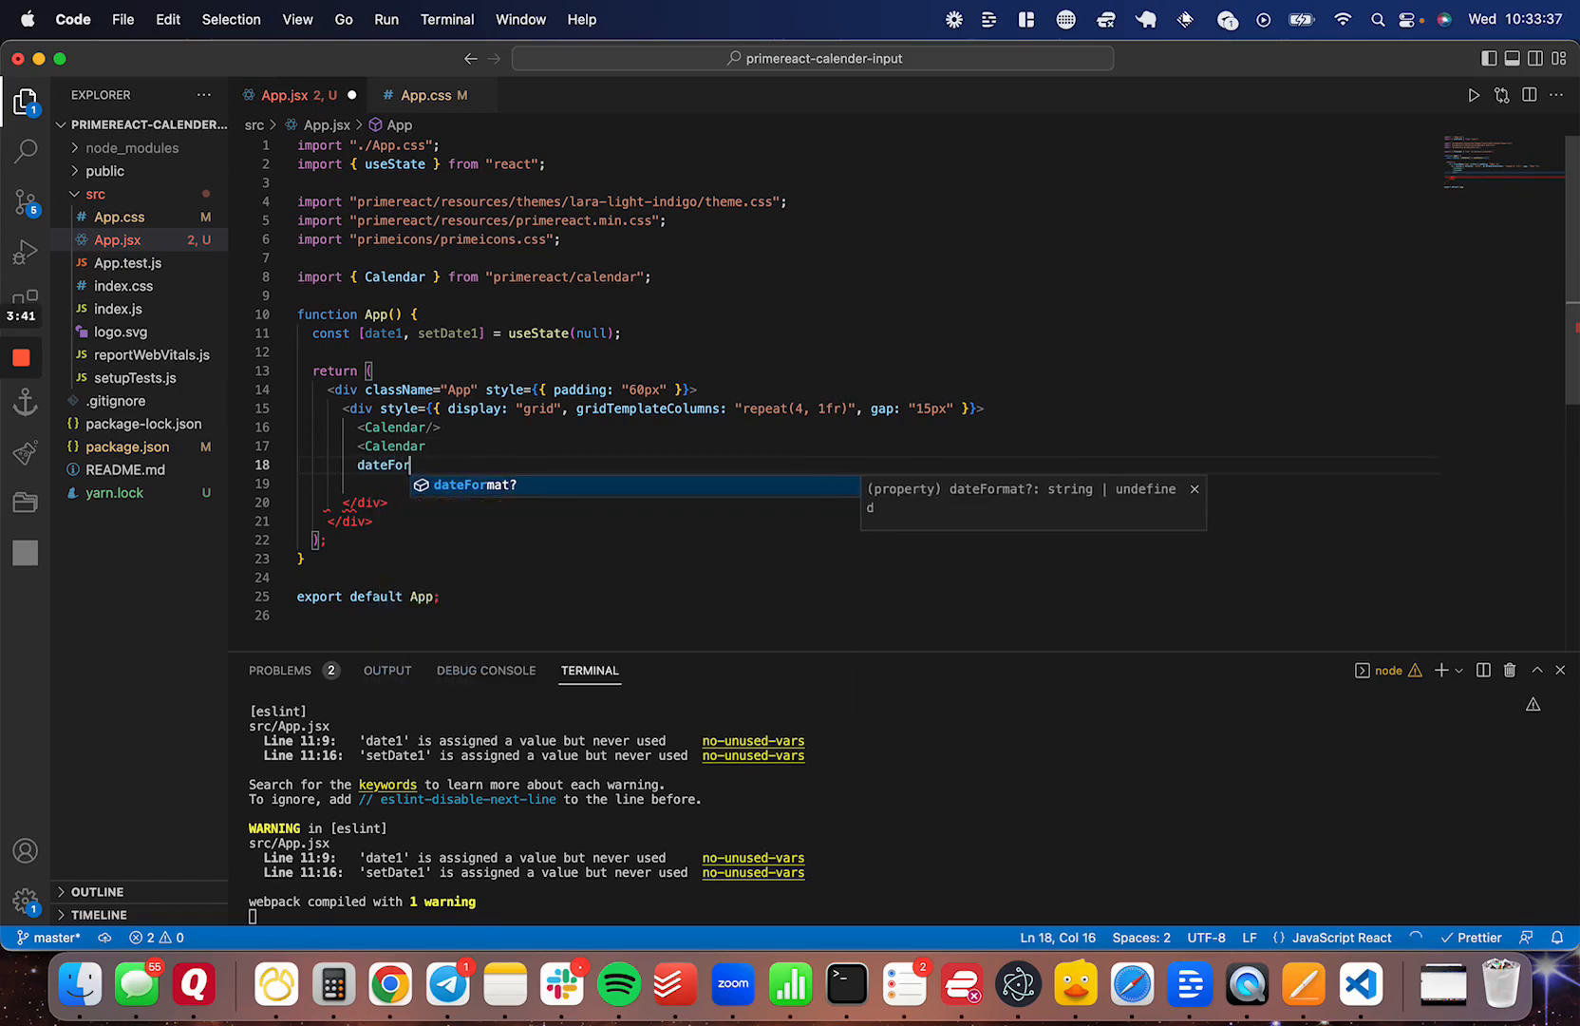
pyautogui.write('="dd/mm/yy"')
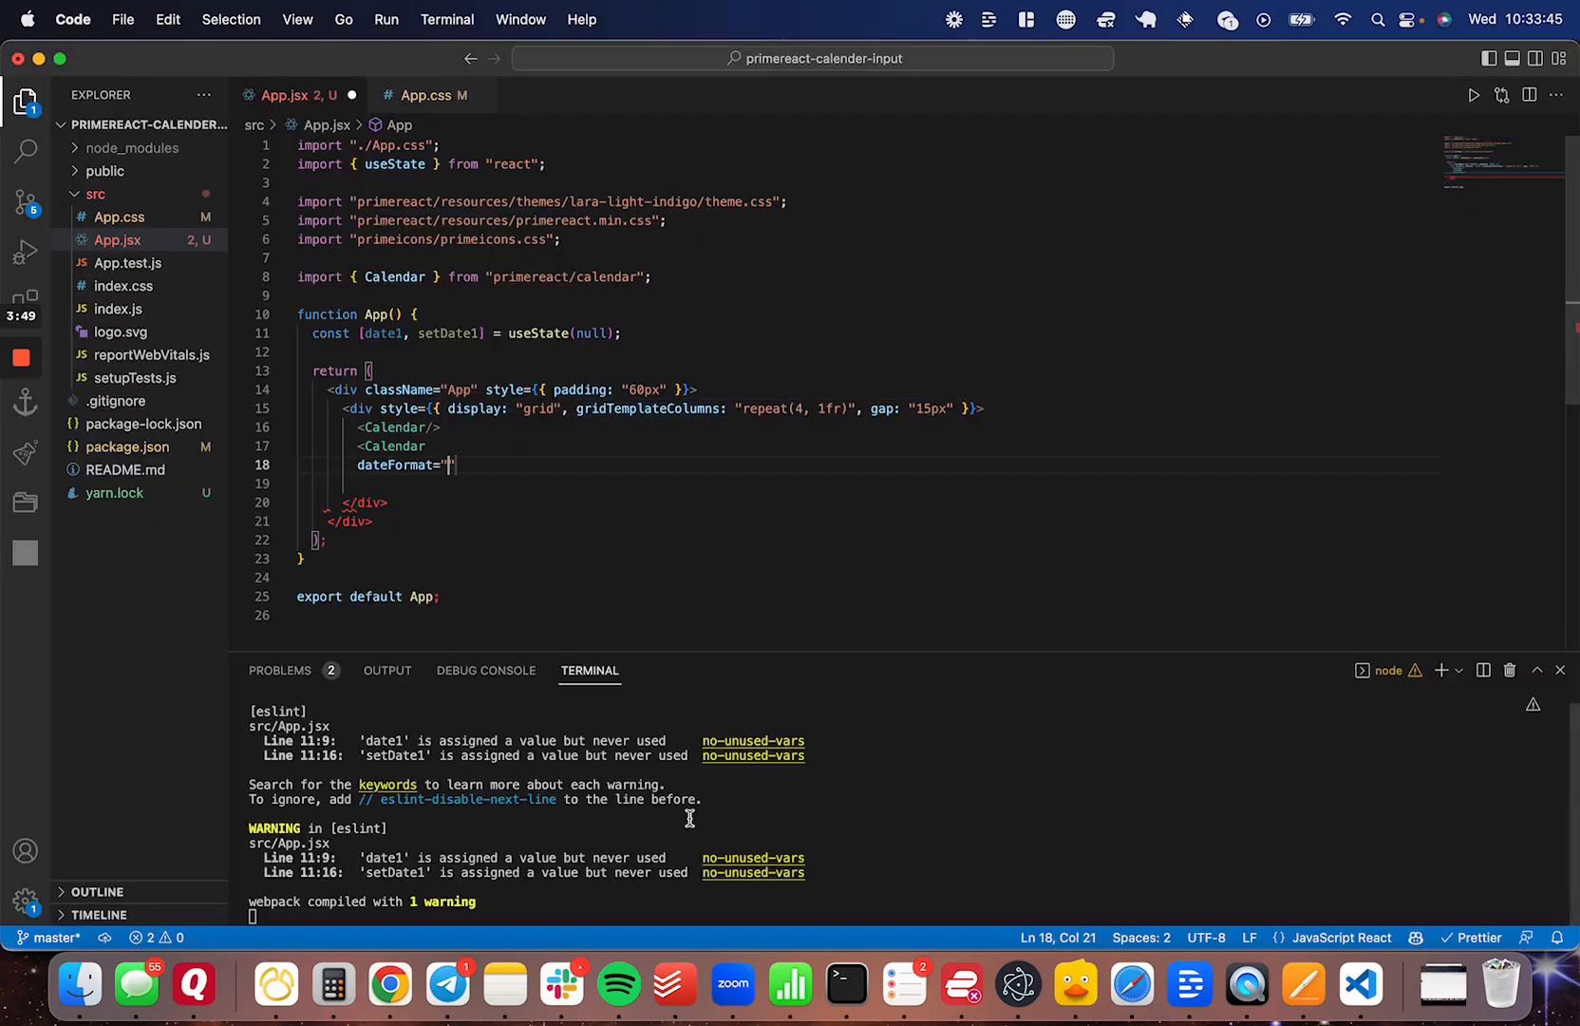
pyautogui.moveTo(661, 517)
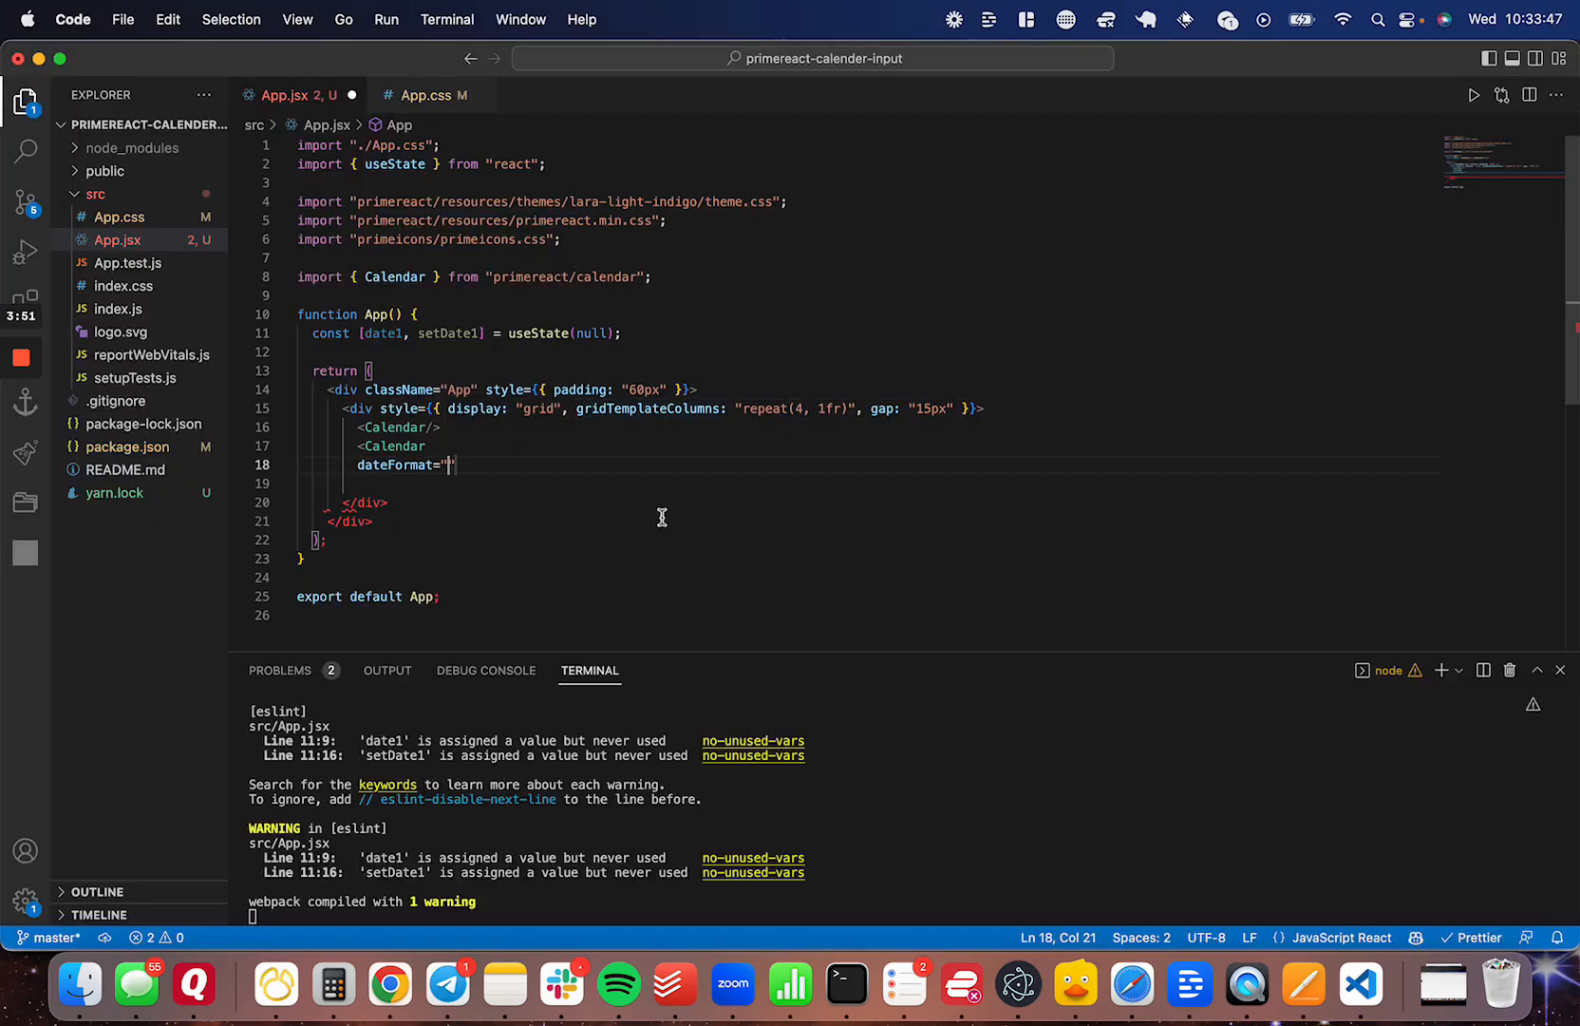
pyautogui.write('dd/mm/yy')
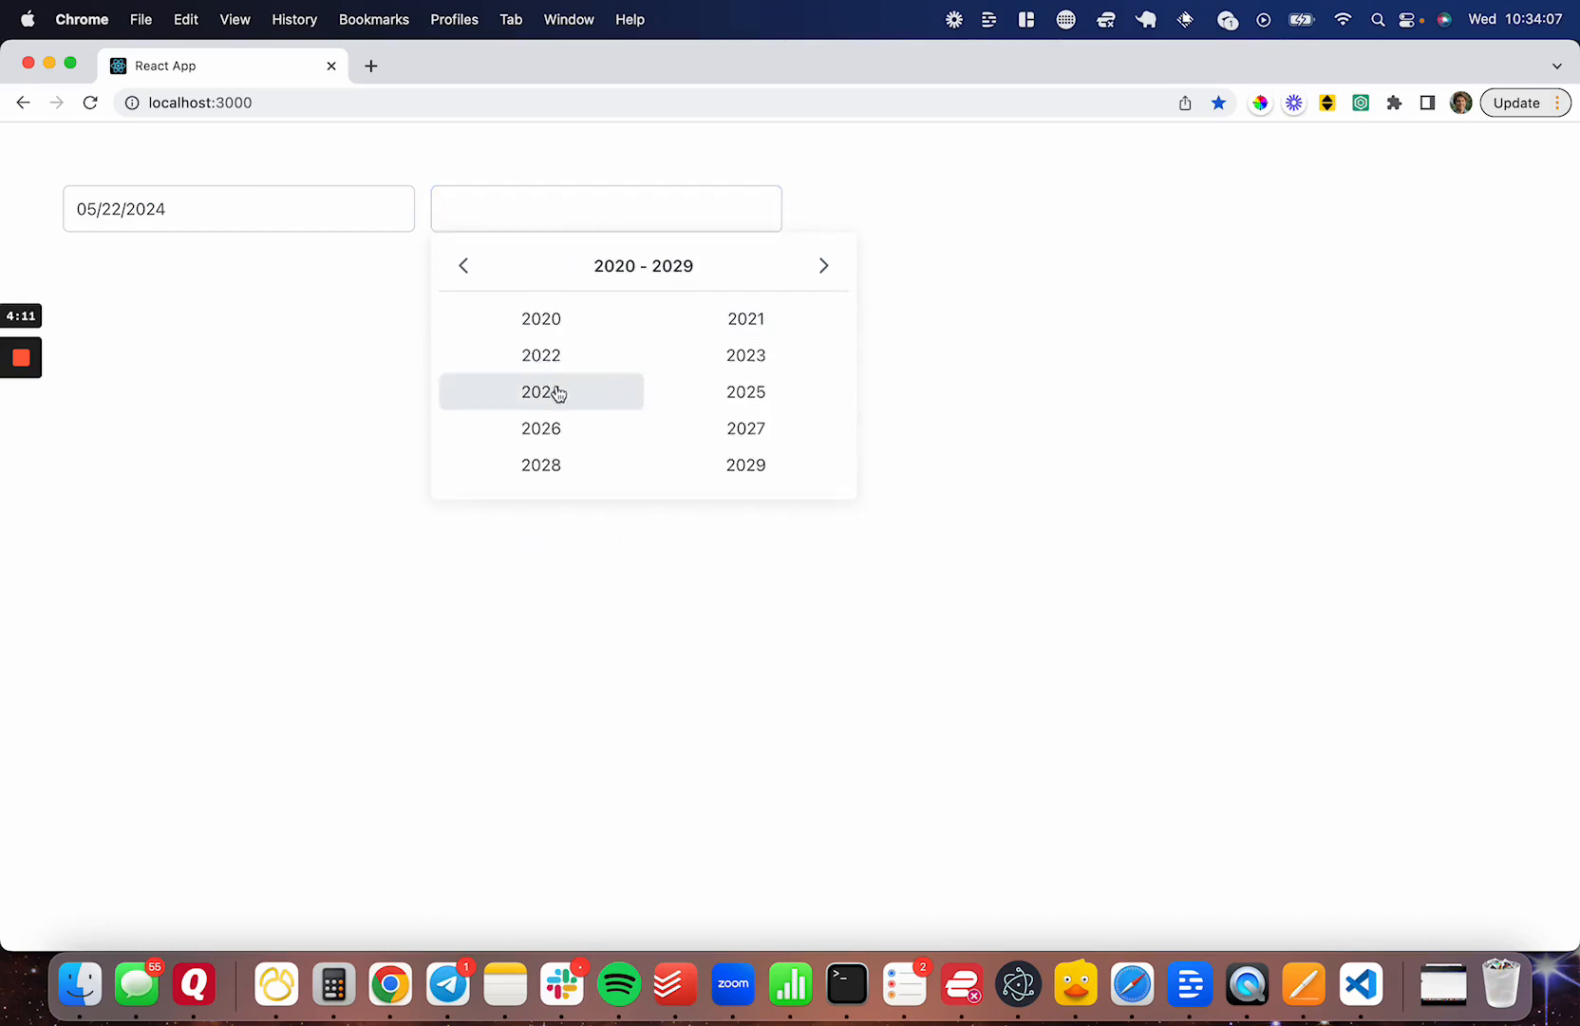
# Pick 2024 and May in the second picker, then type 22/05/24 instead
pyautogui.click(541, 392)
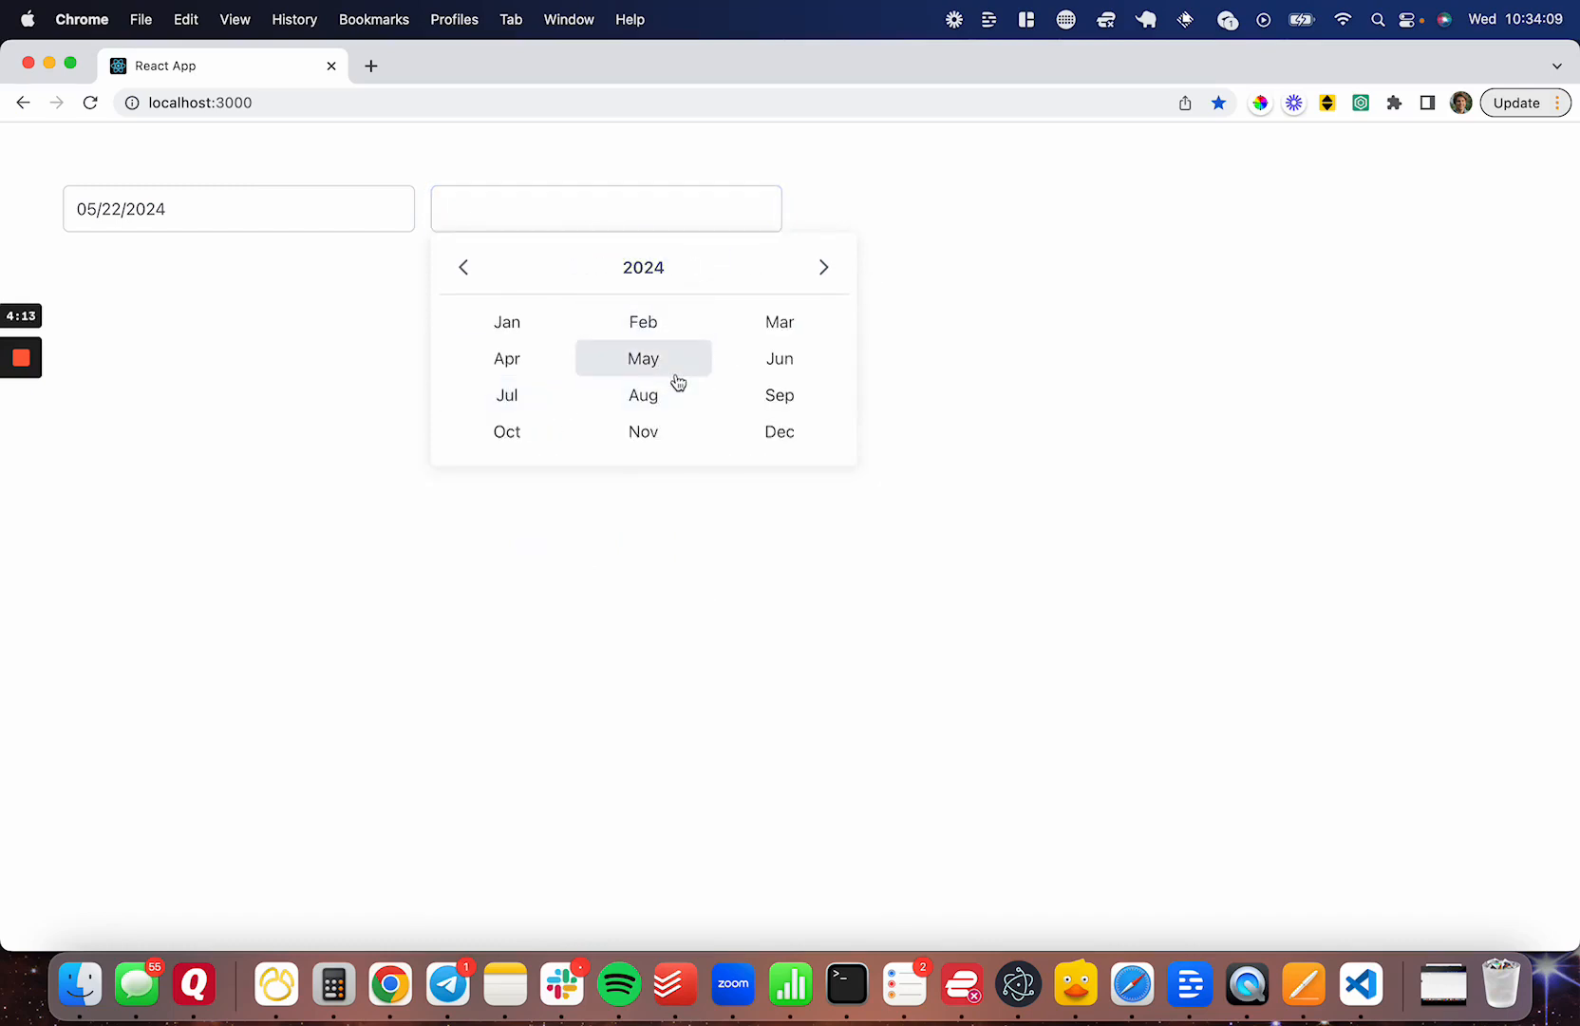
pyautogui.click(643, 358)
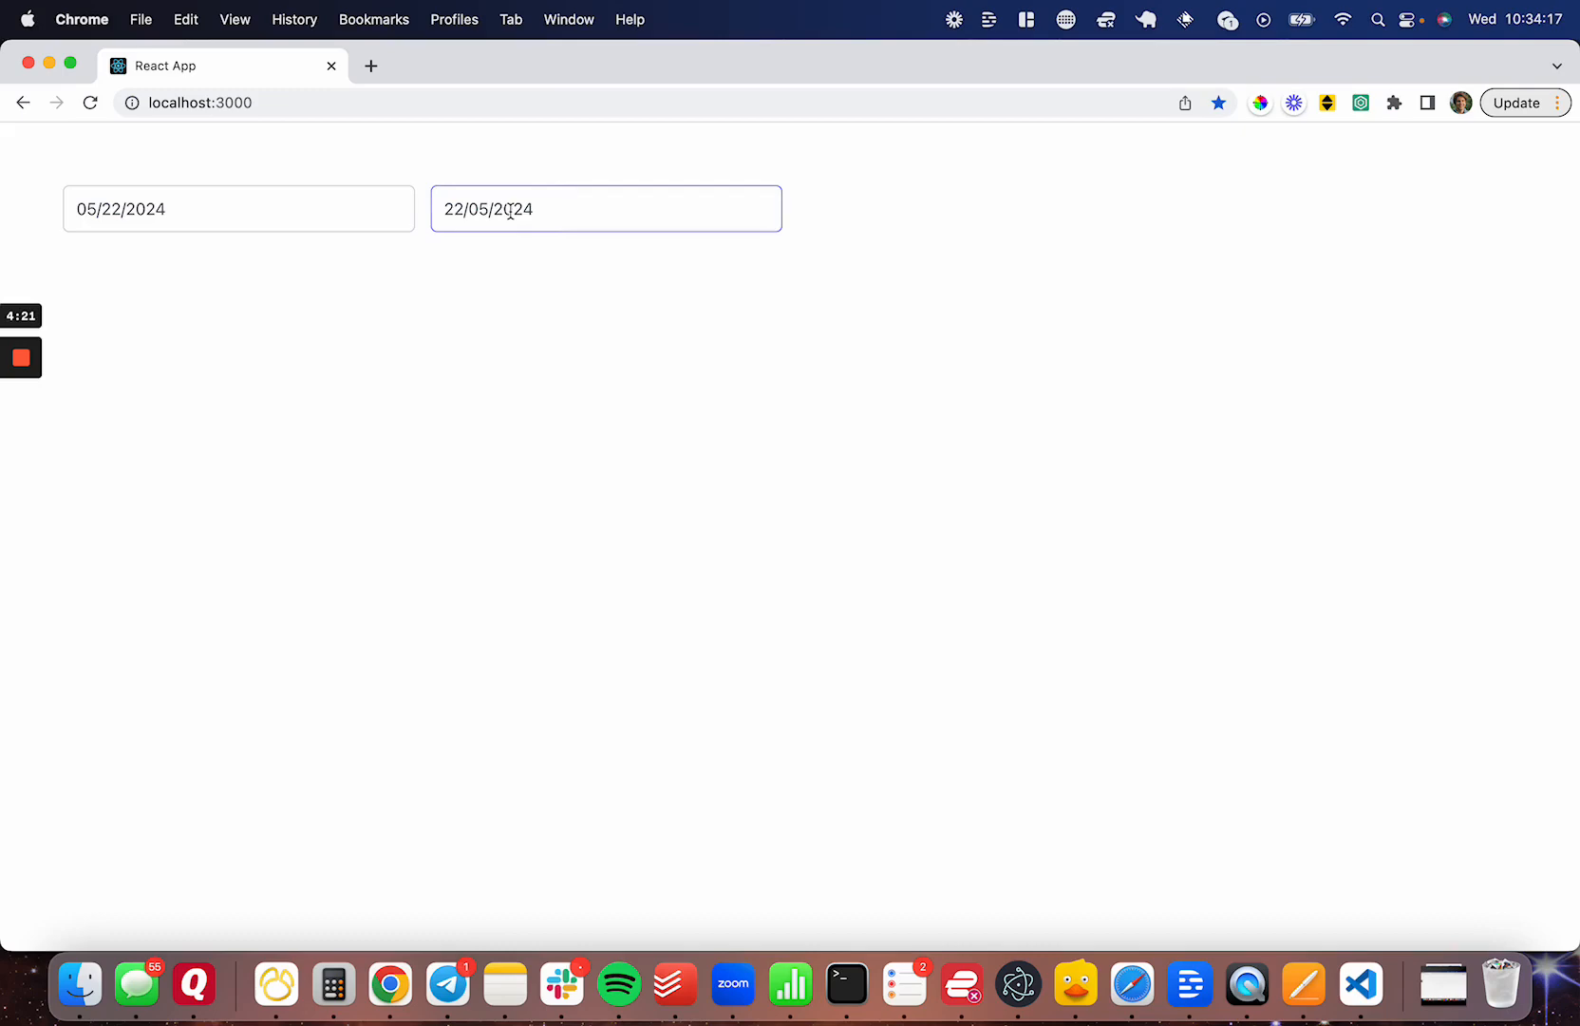
pyautogui.click(605, 208)
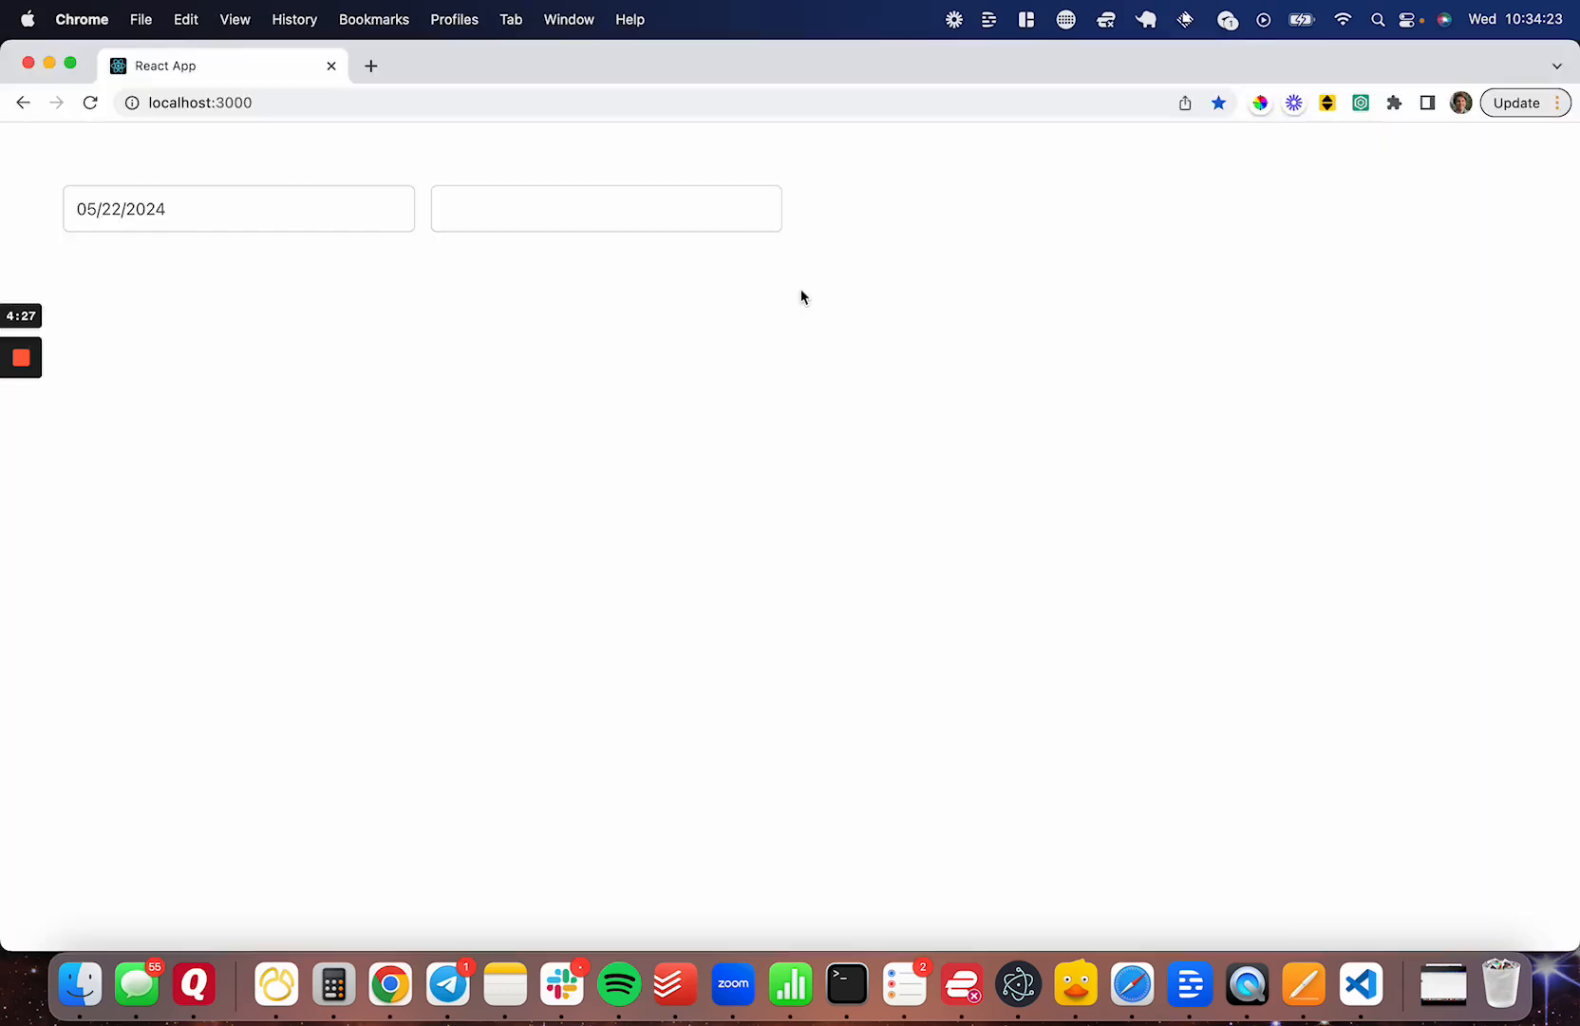
pyautogui.click(605, 208)
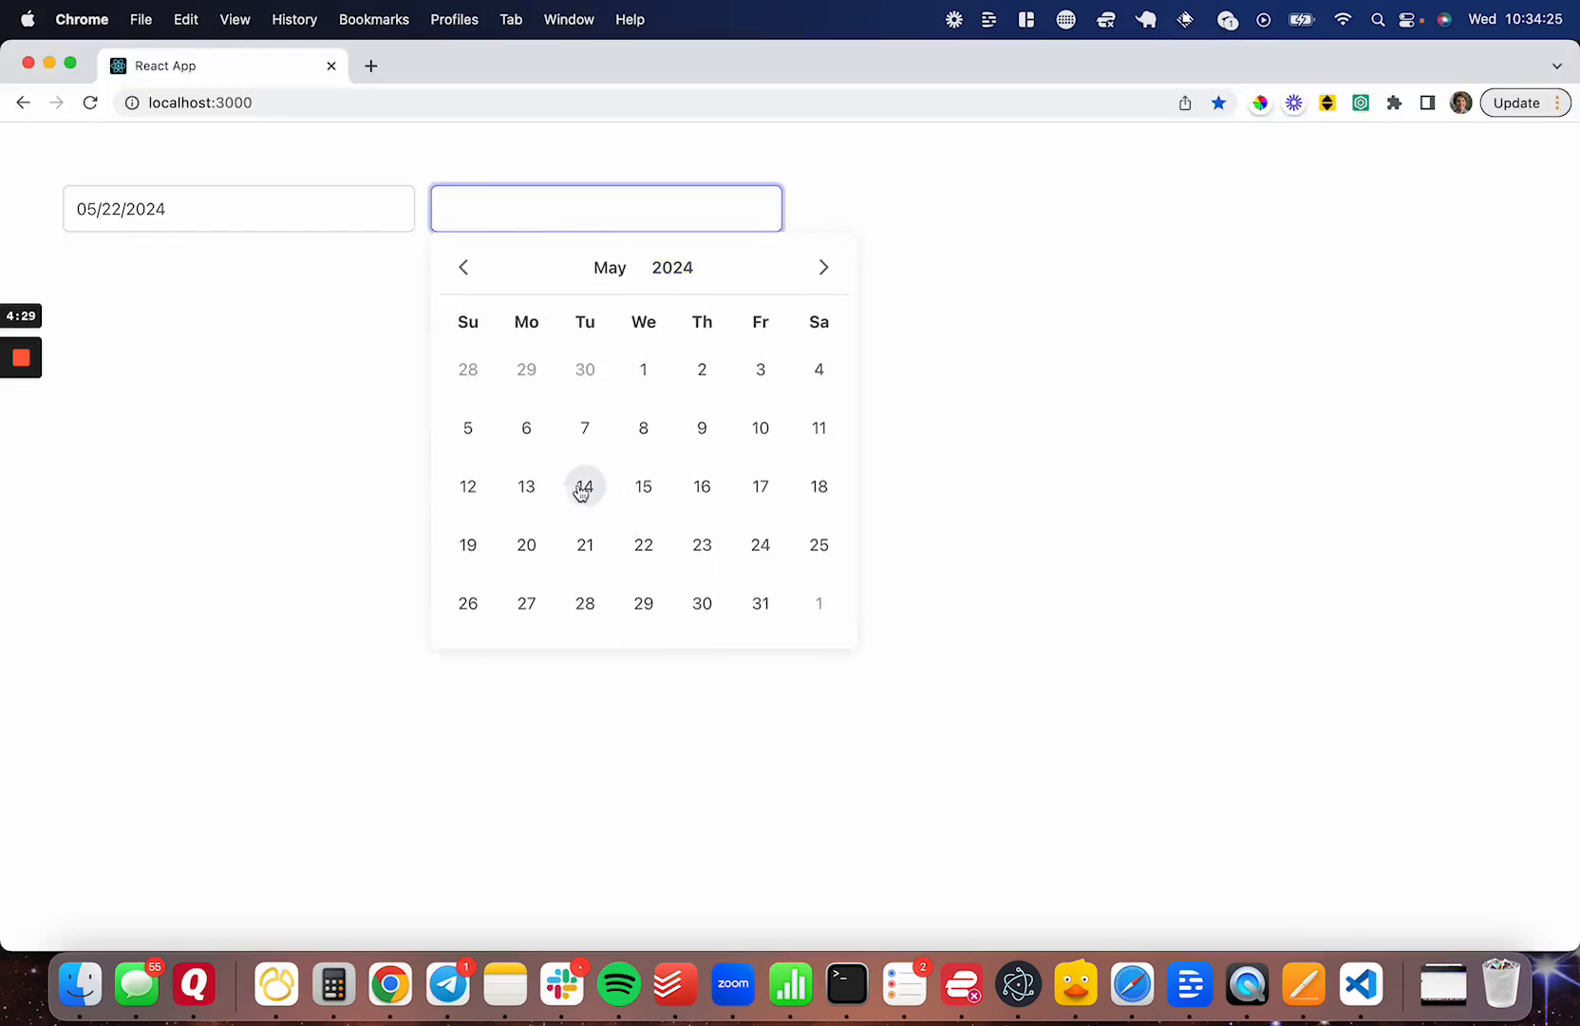
pyautogui.write('22/05/24')
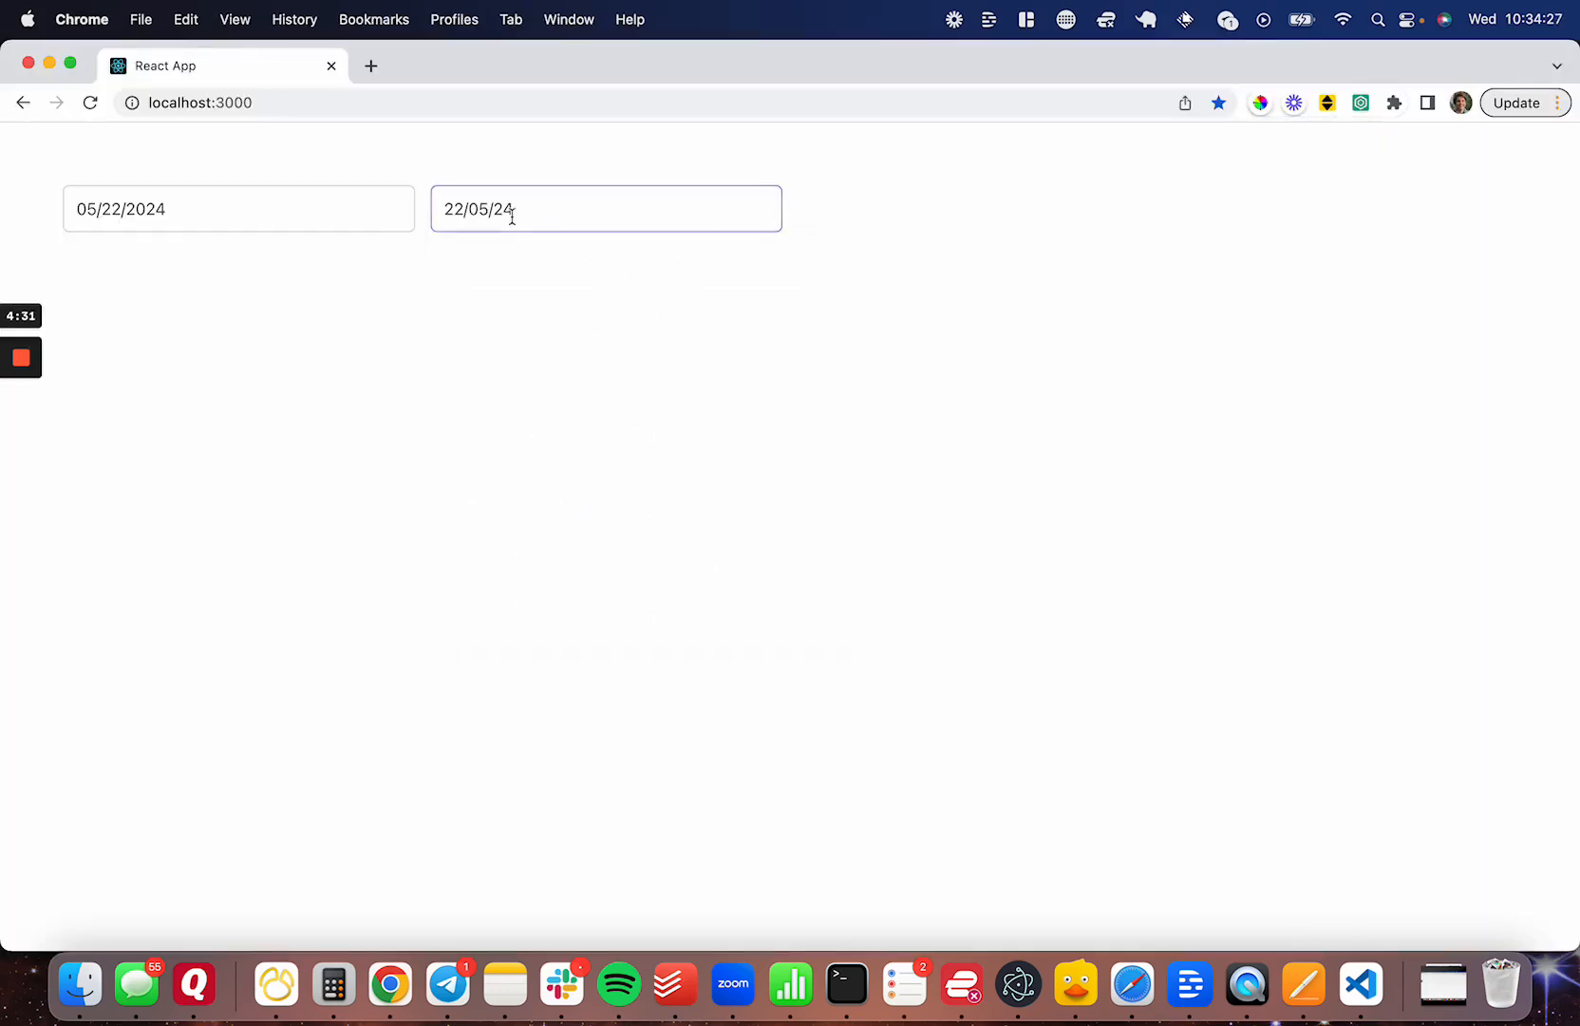
pyautogui.click(964, 284)
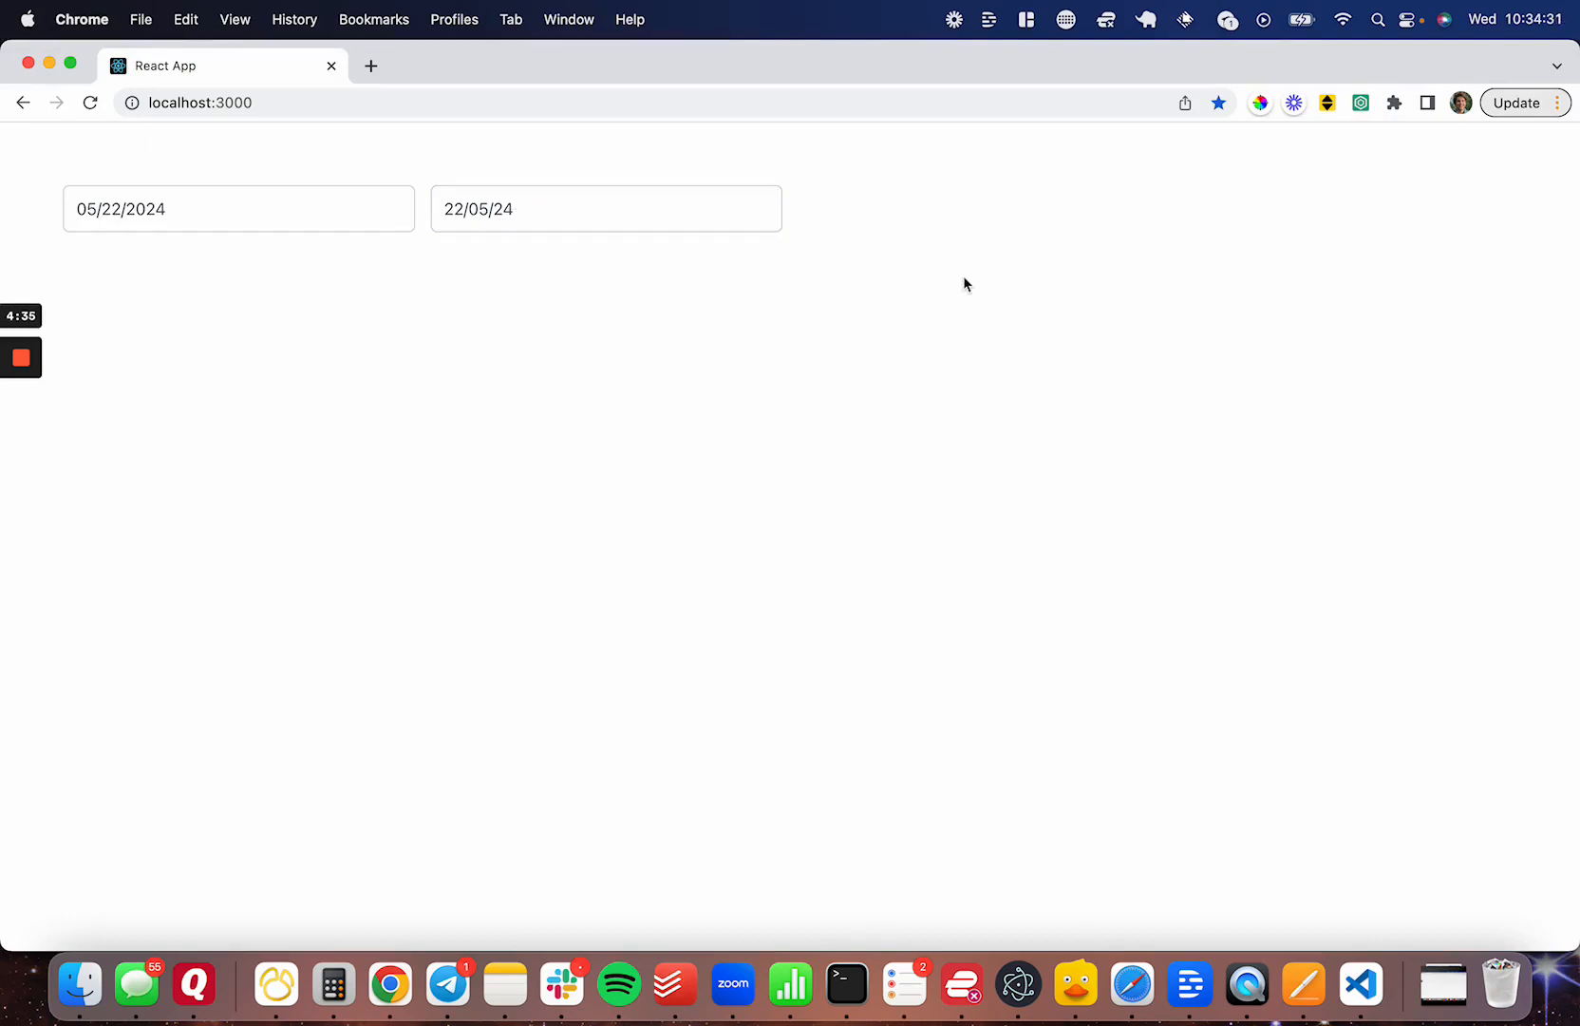
pyautogui.moveTo(927, 333)
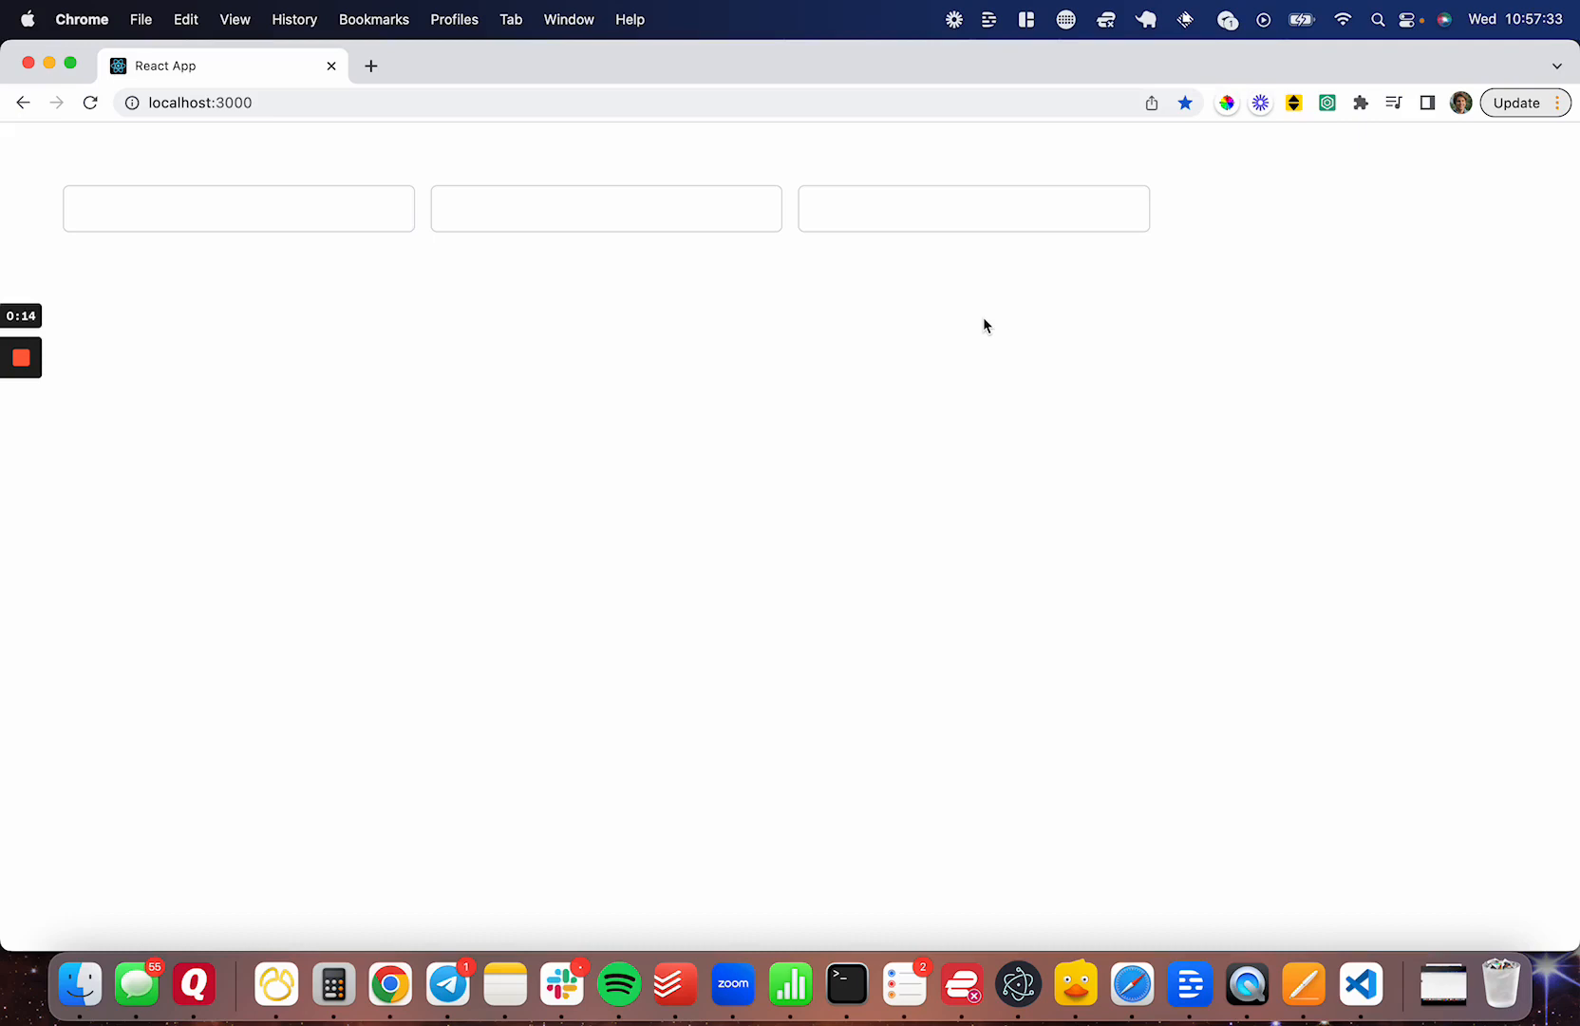
pyautogui.moveTo(959, 239)
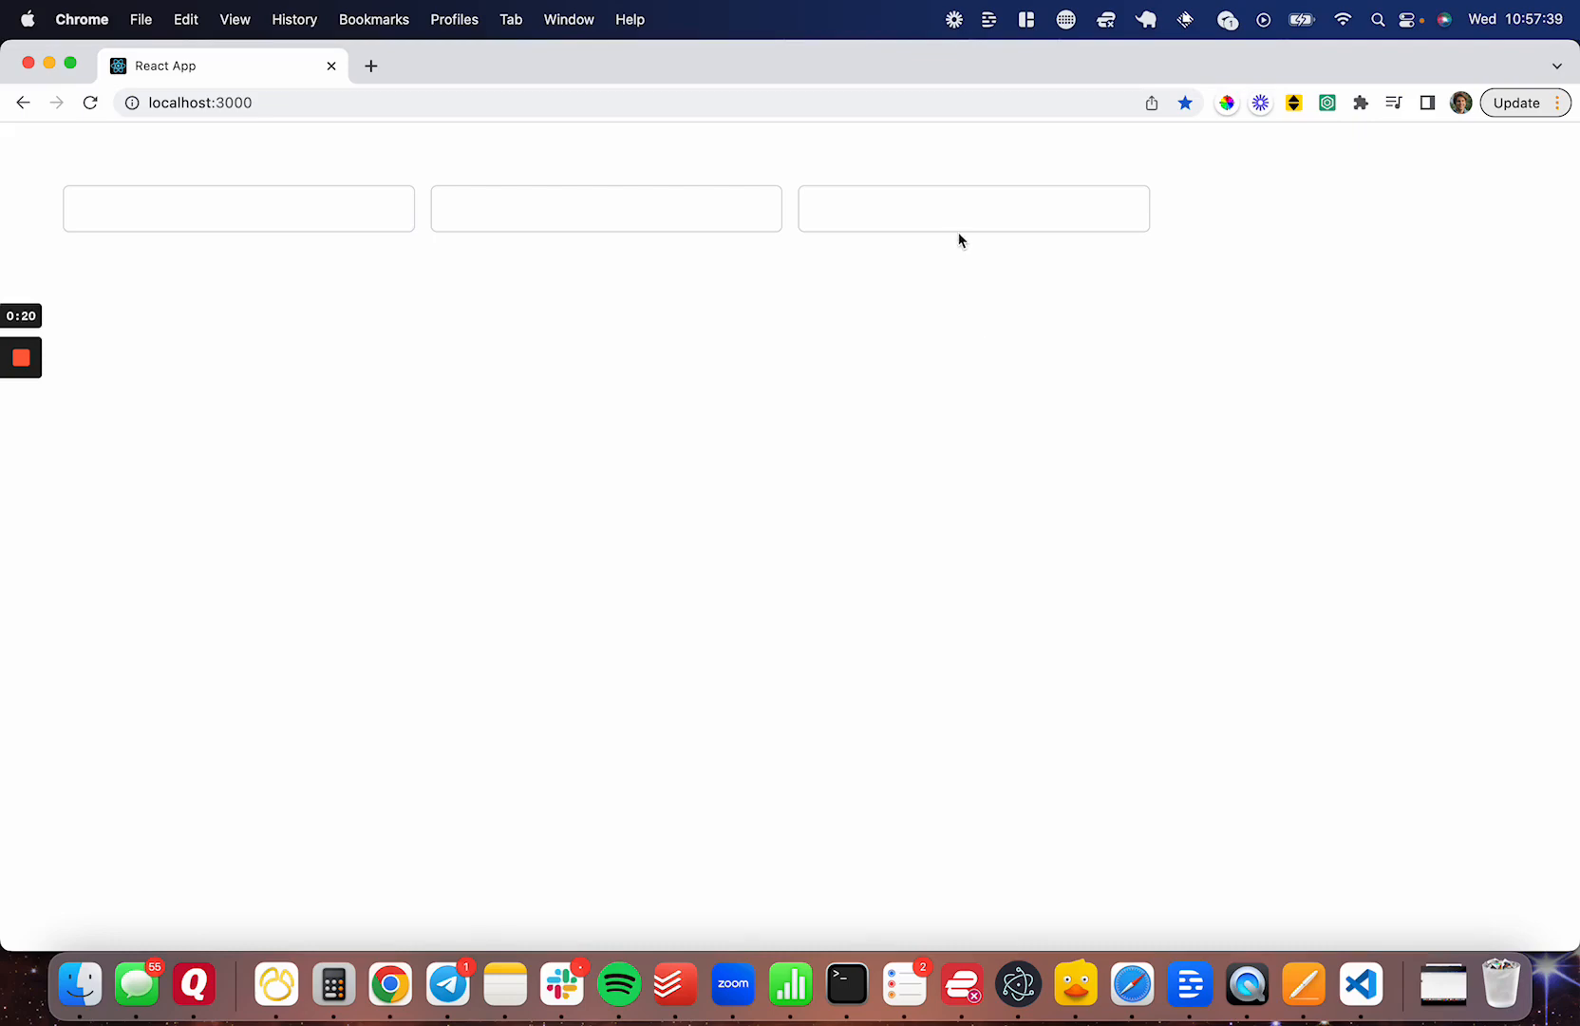
# Open and close the third field's December 2022 calendar popup
pyautogui.write('v')
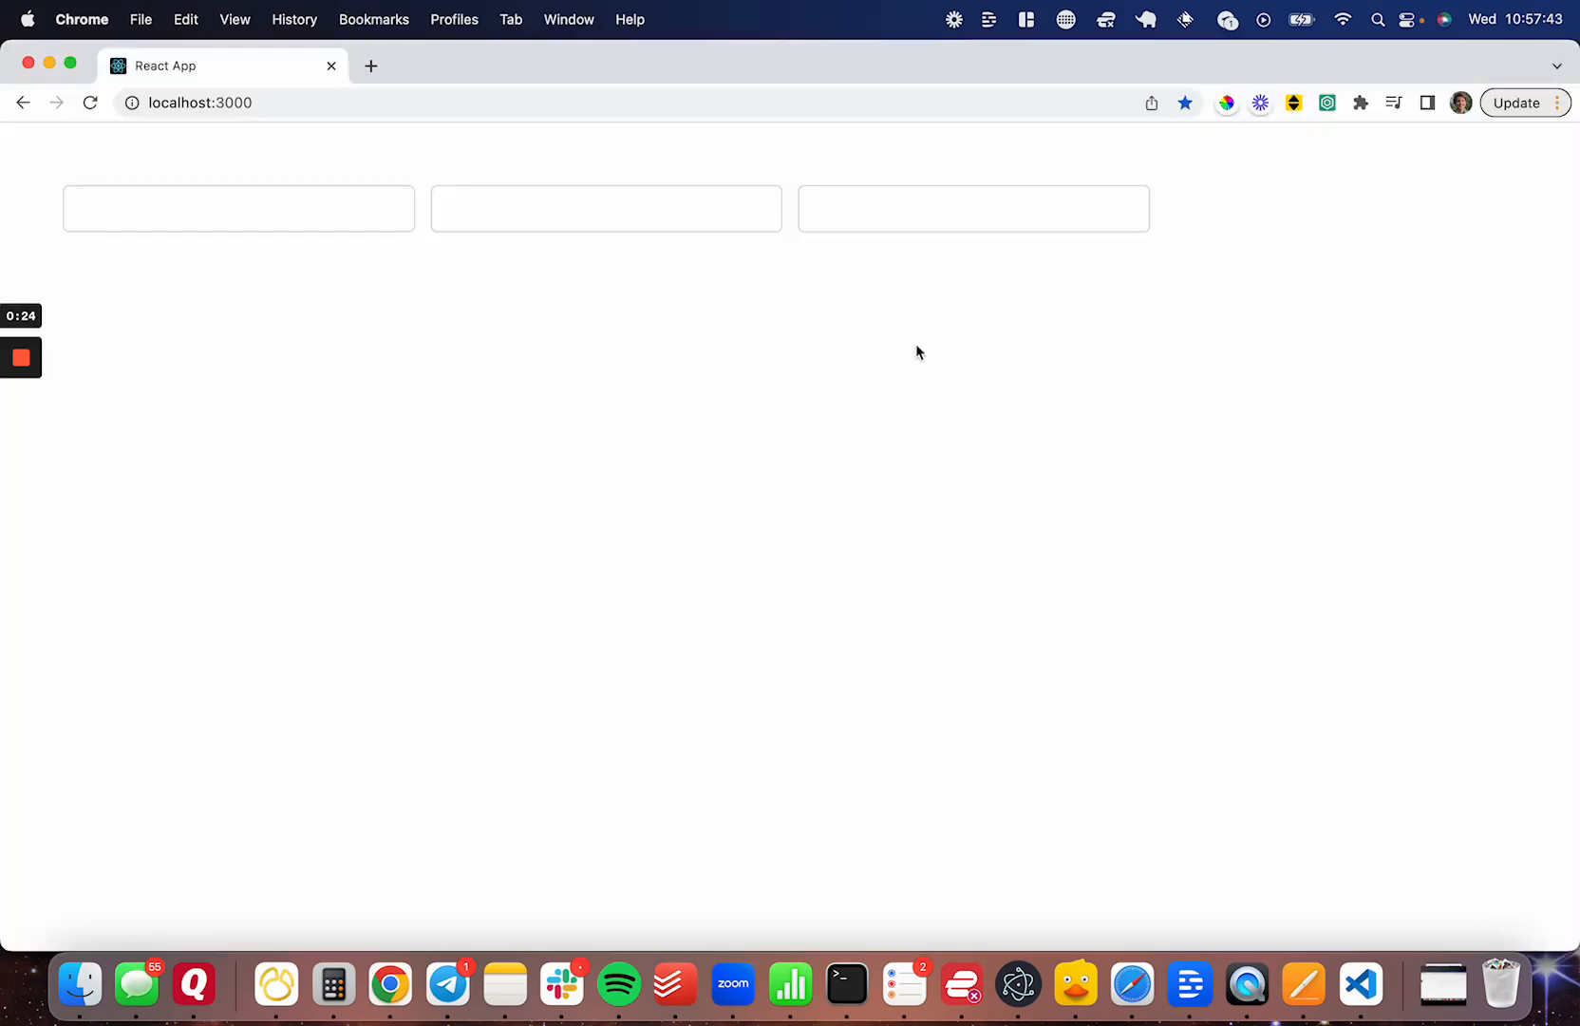
pyautogui.click(971, 209)
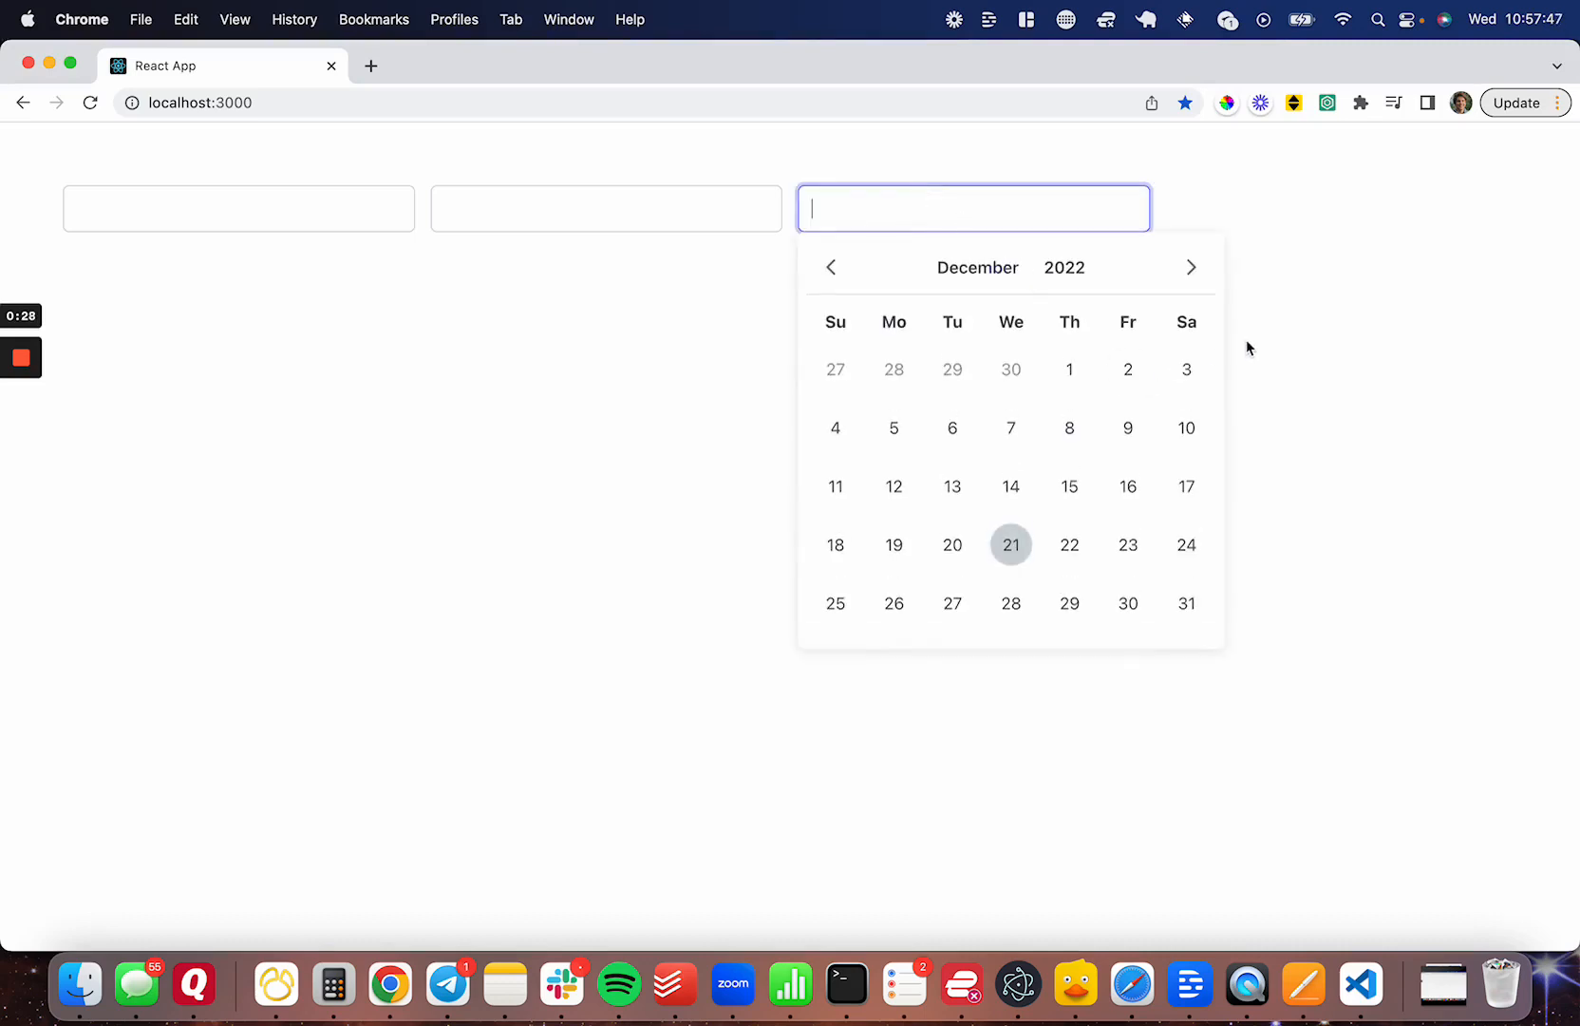
pyautogui.click(1250, 347)
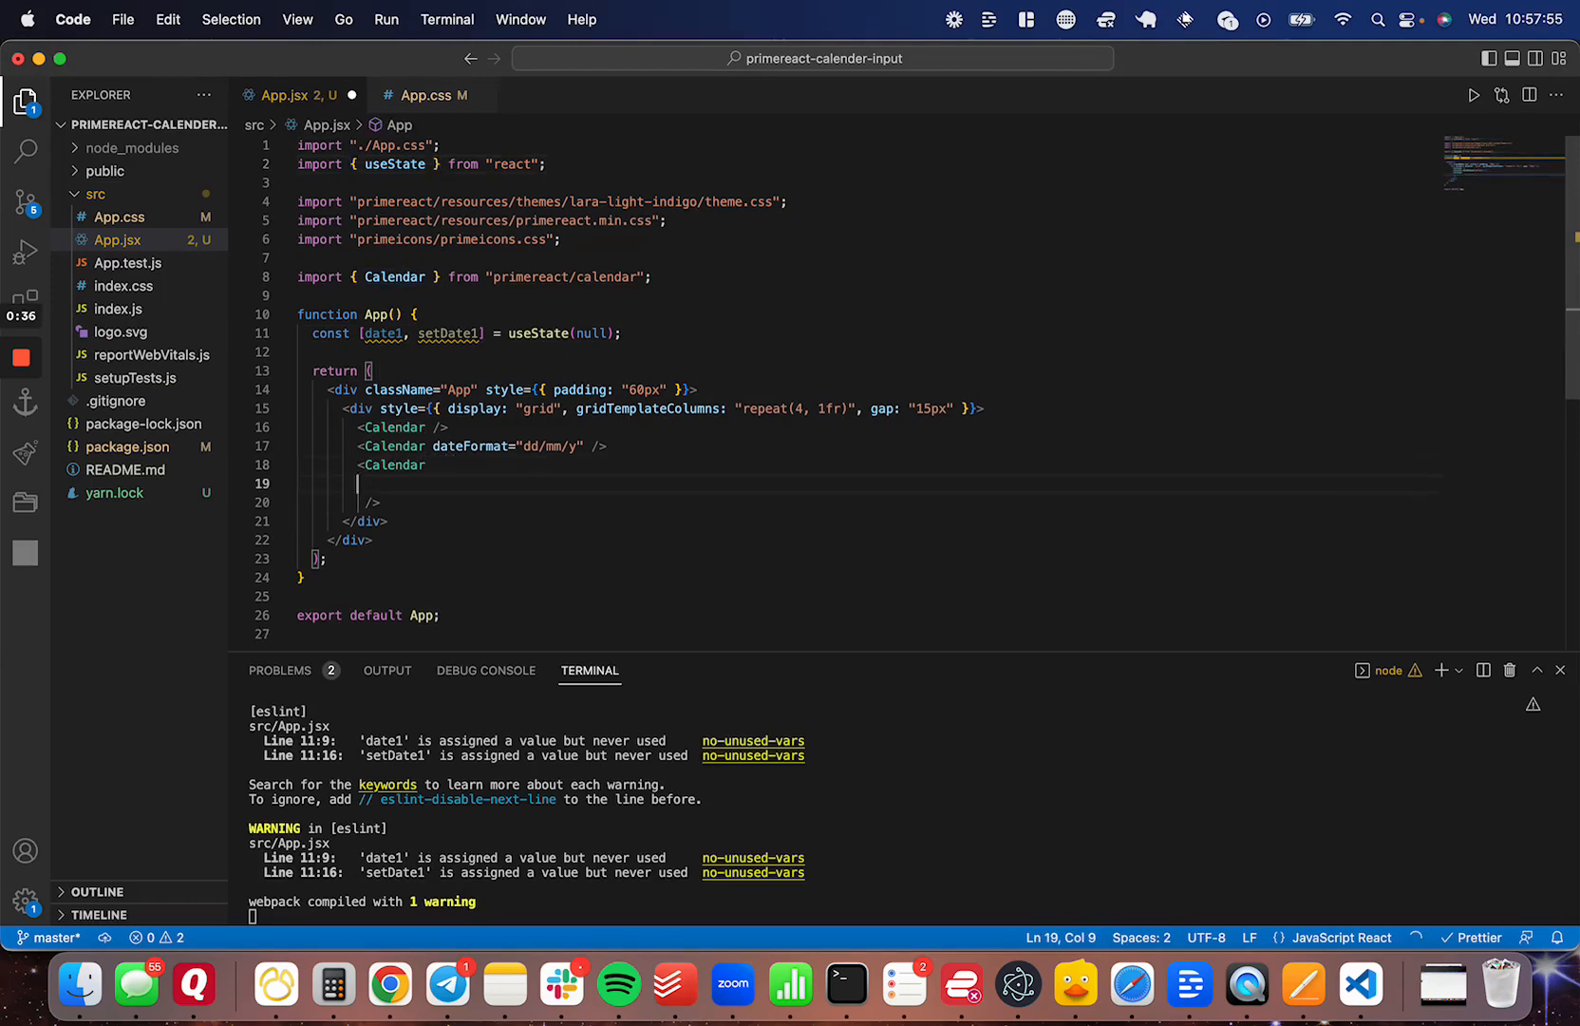
# Begin a minDate= attribute on the third Calendar
pyautogui.write('minDat')
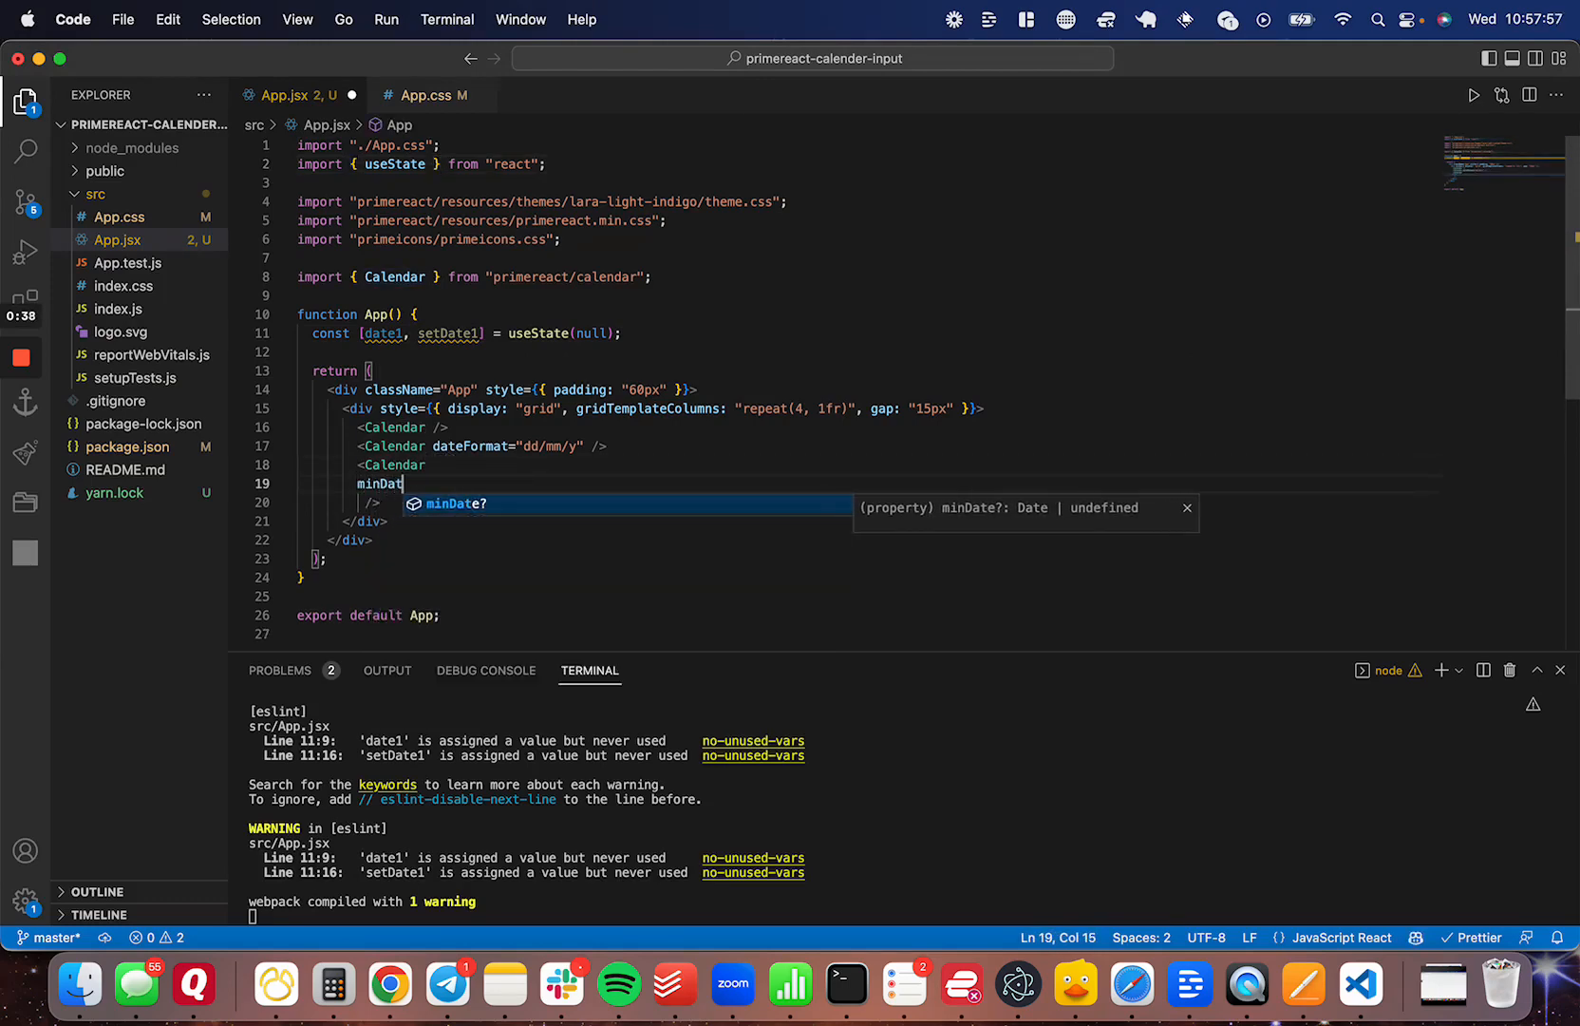
pyautogui.write('e=')
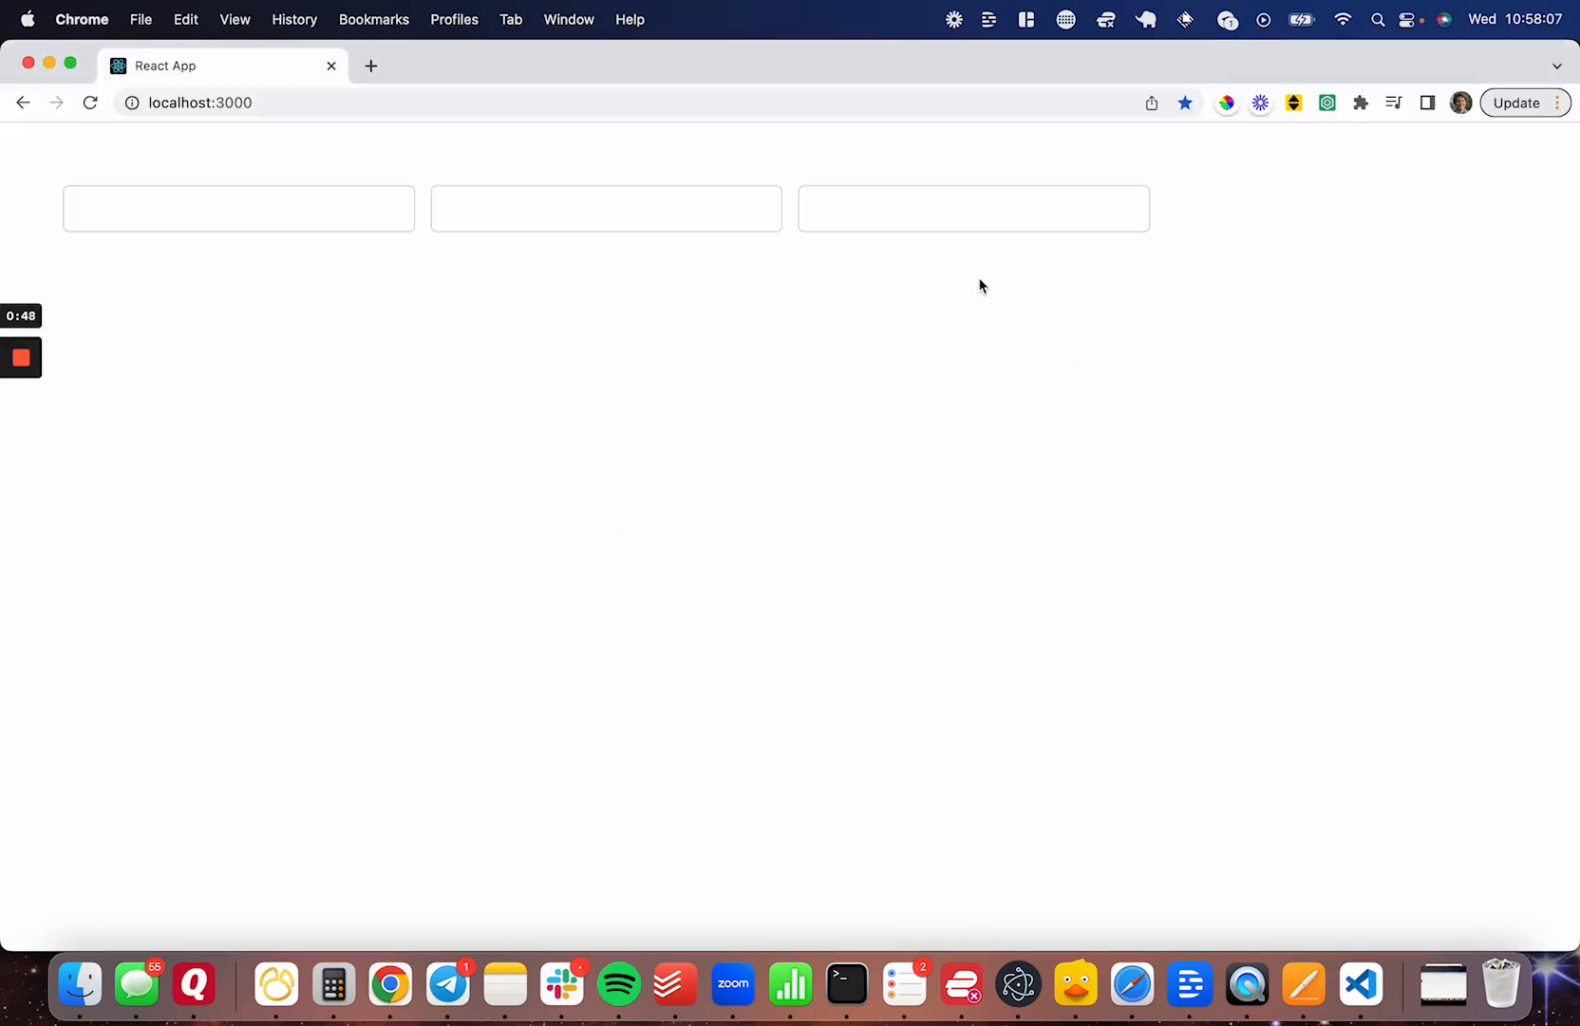
# Check the third field's greyed-out past days and select December 30, 2022
pyautogui.click(973, 209)
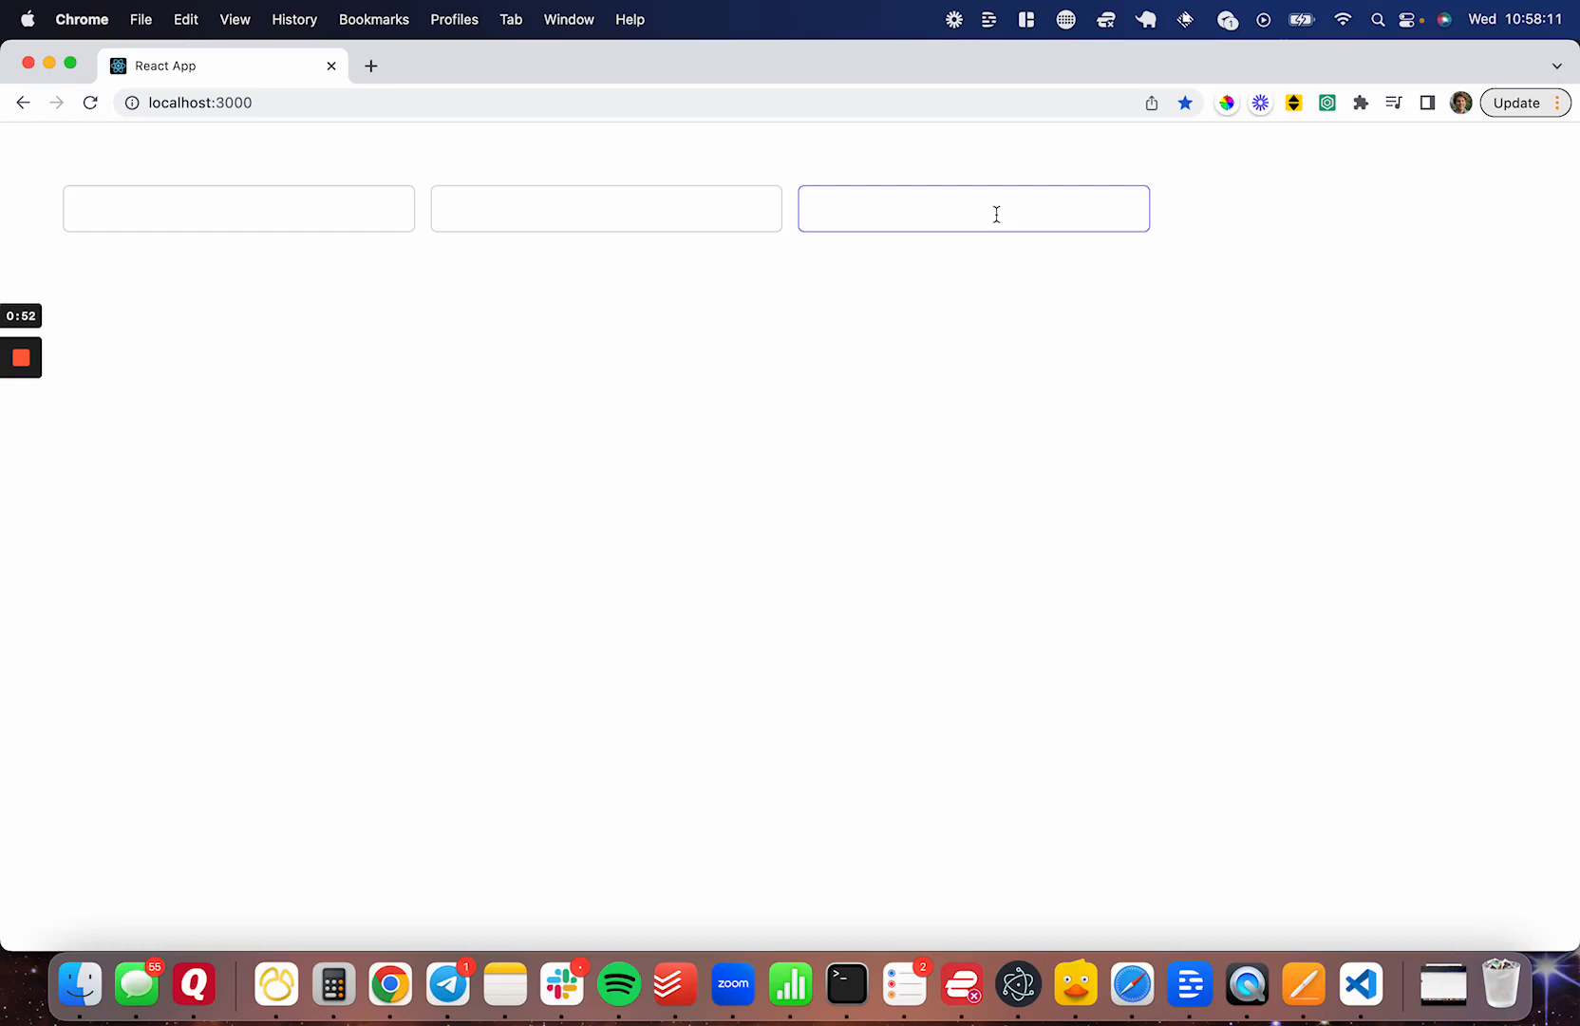
pyautogui.click(973, 209)
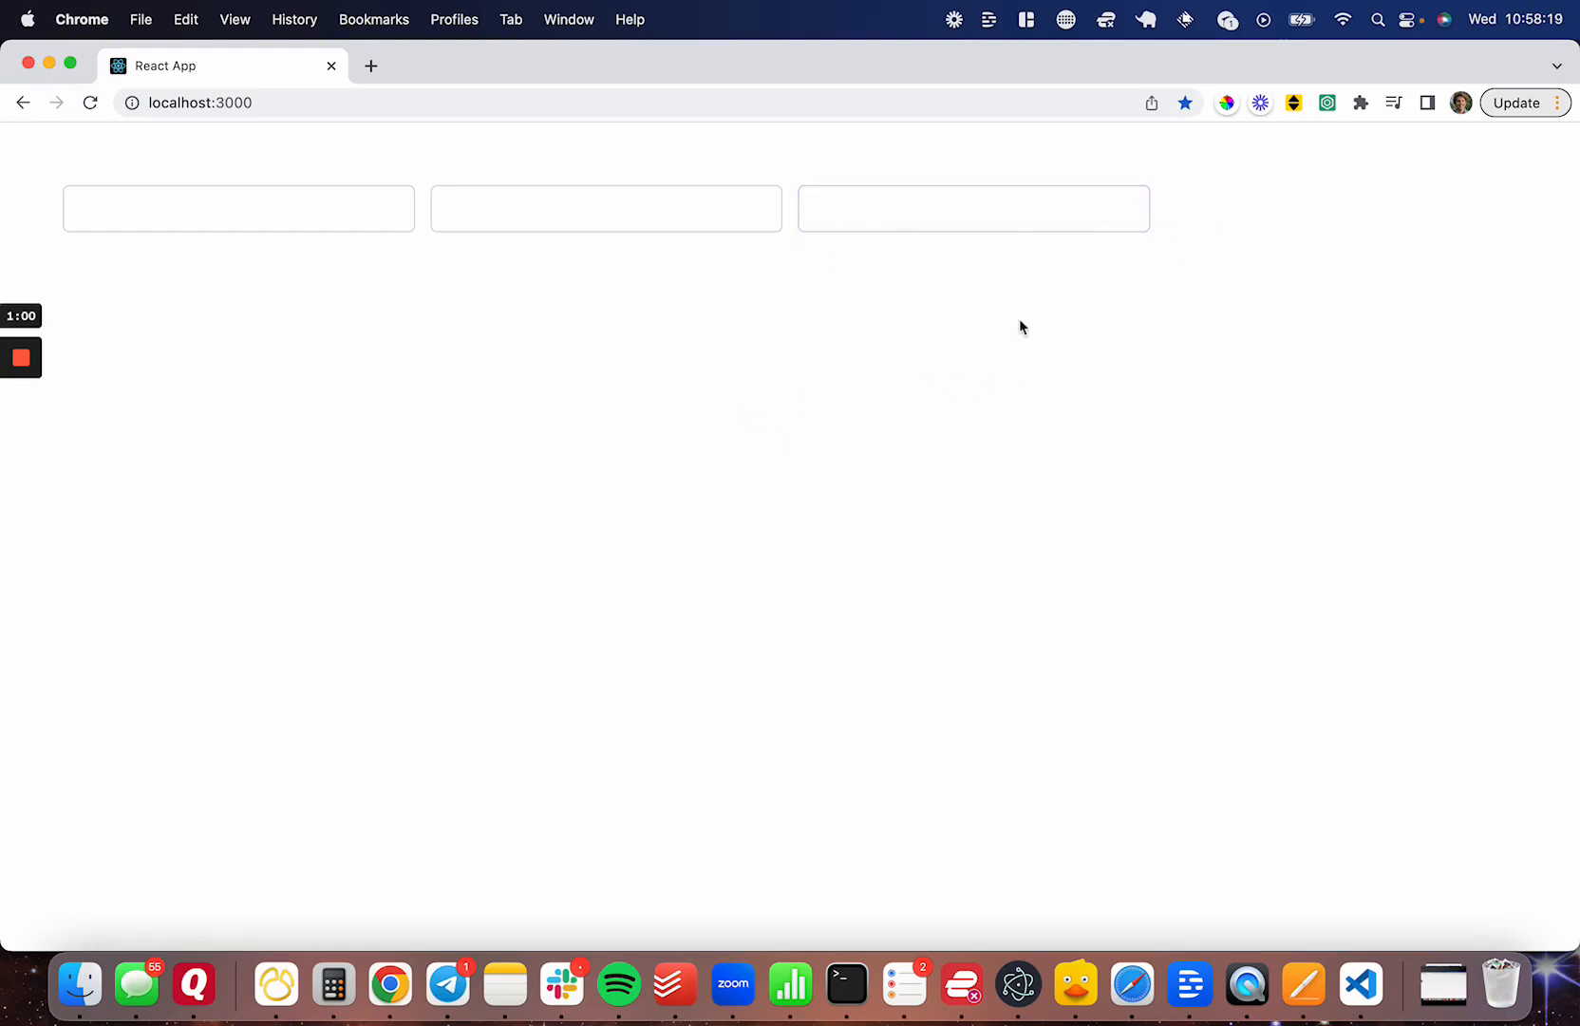
pyautogui.click(970, 209)
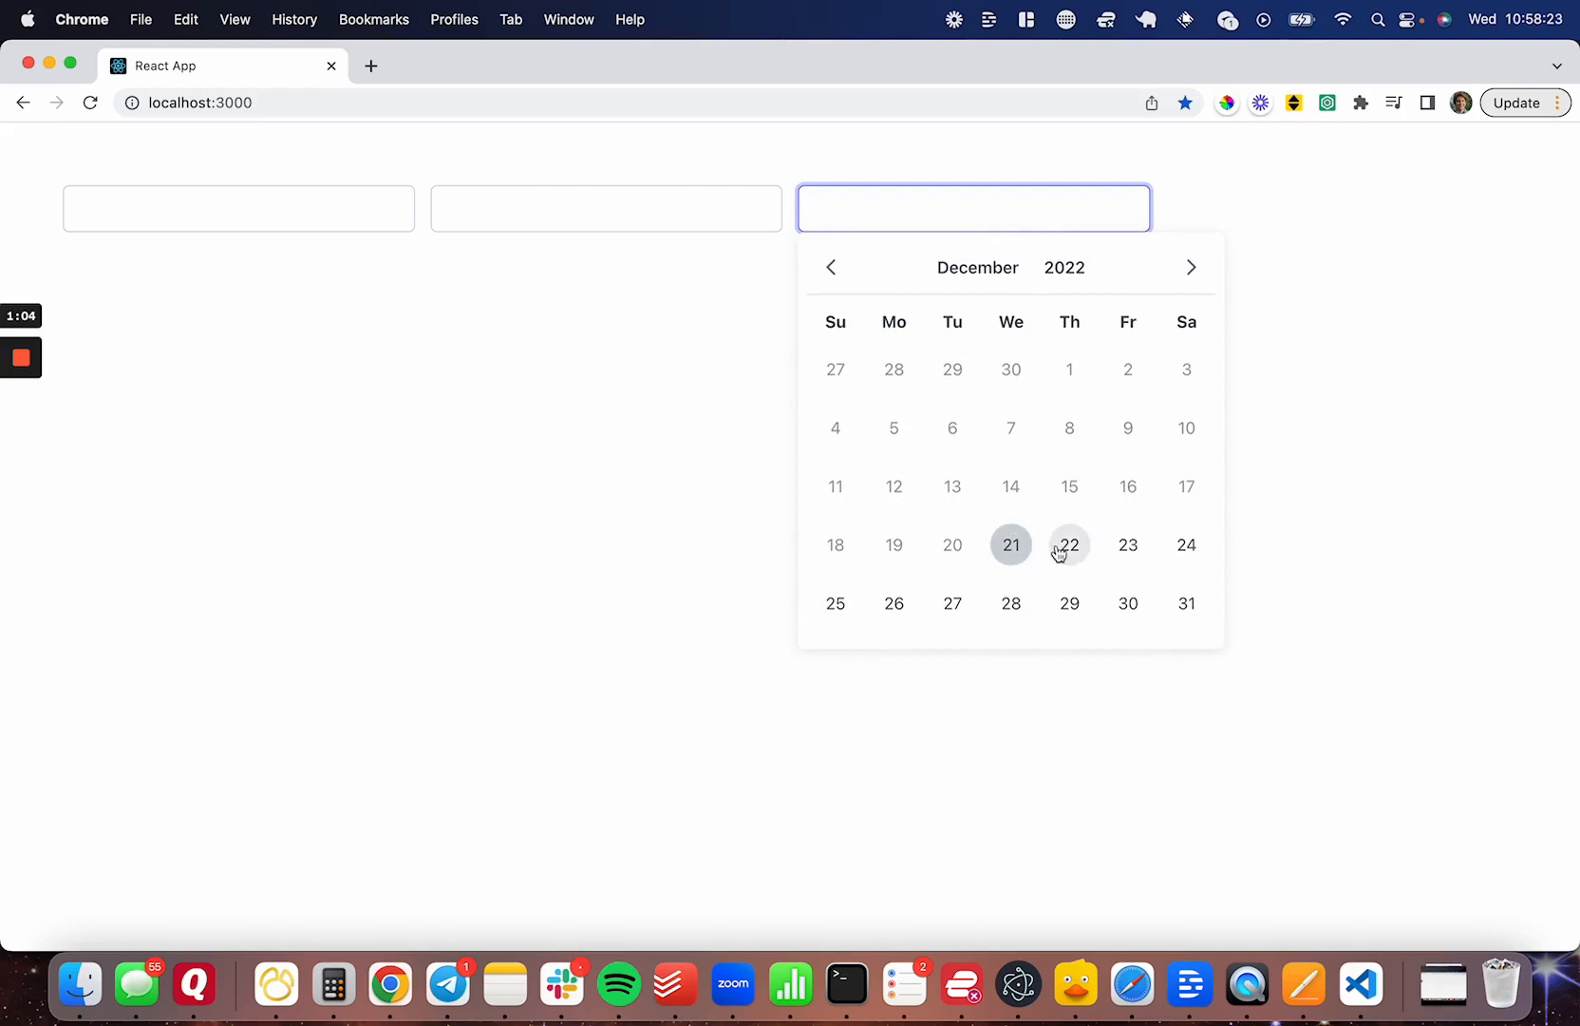
pyautogui.click(1128, 603)
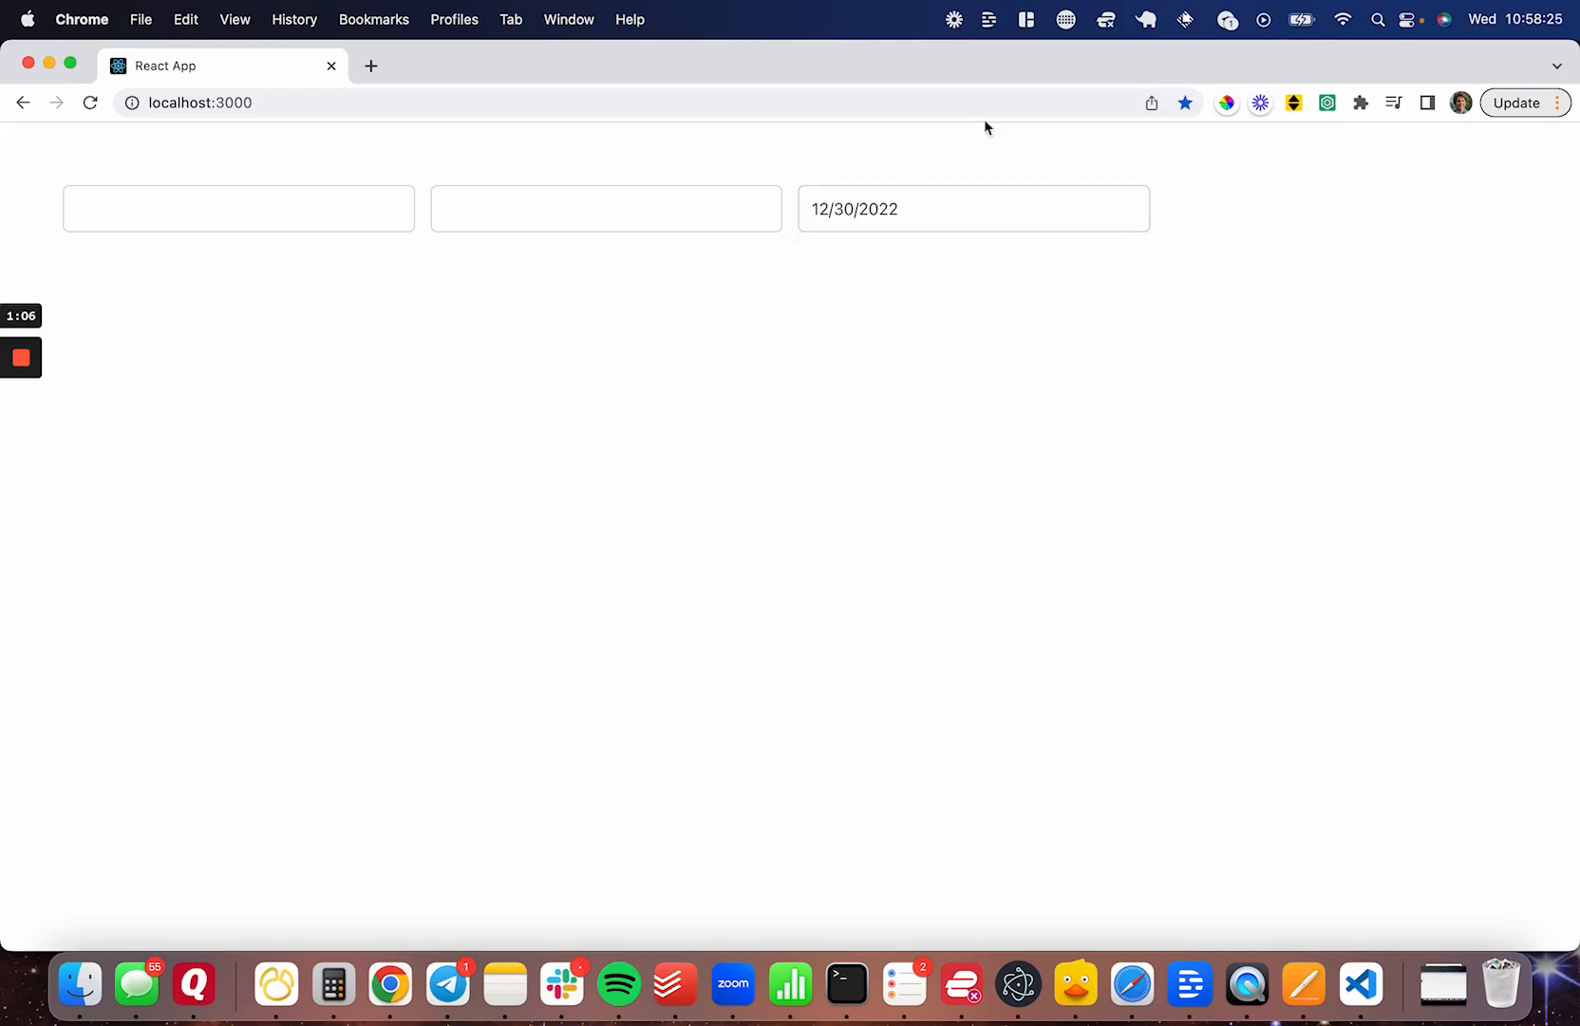
pyautogui.click(973, 208)
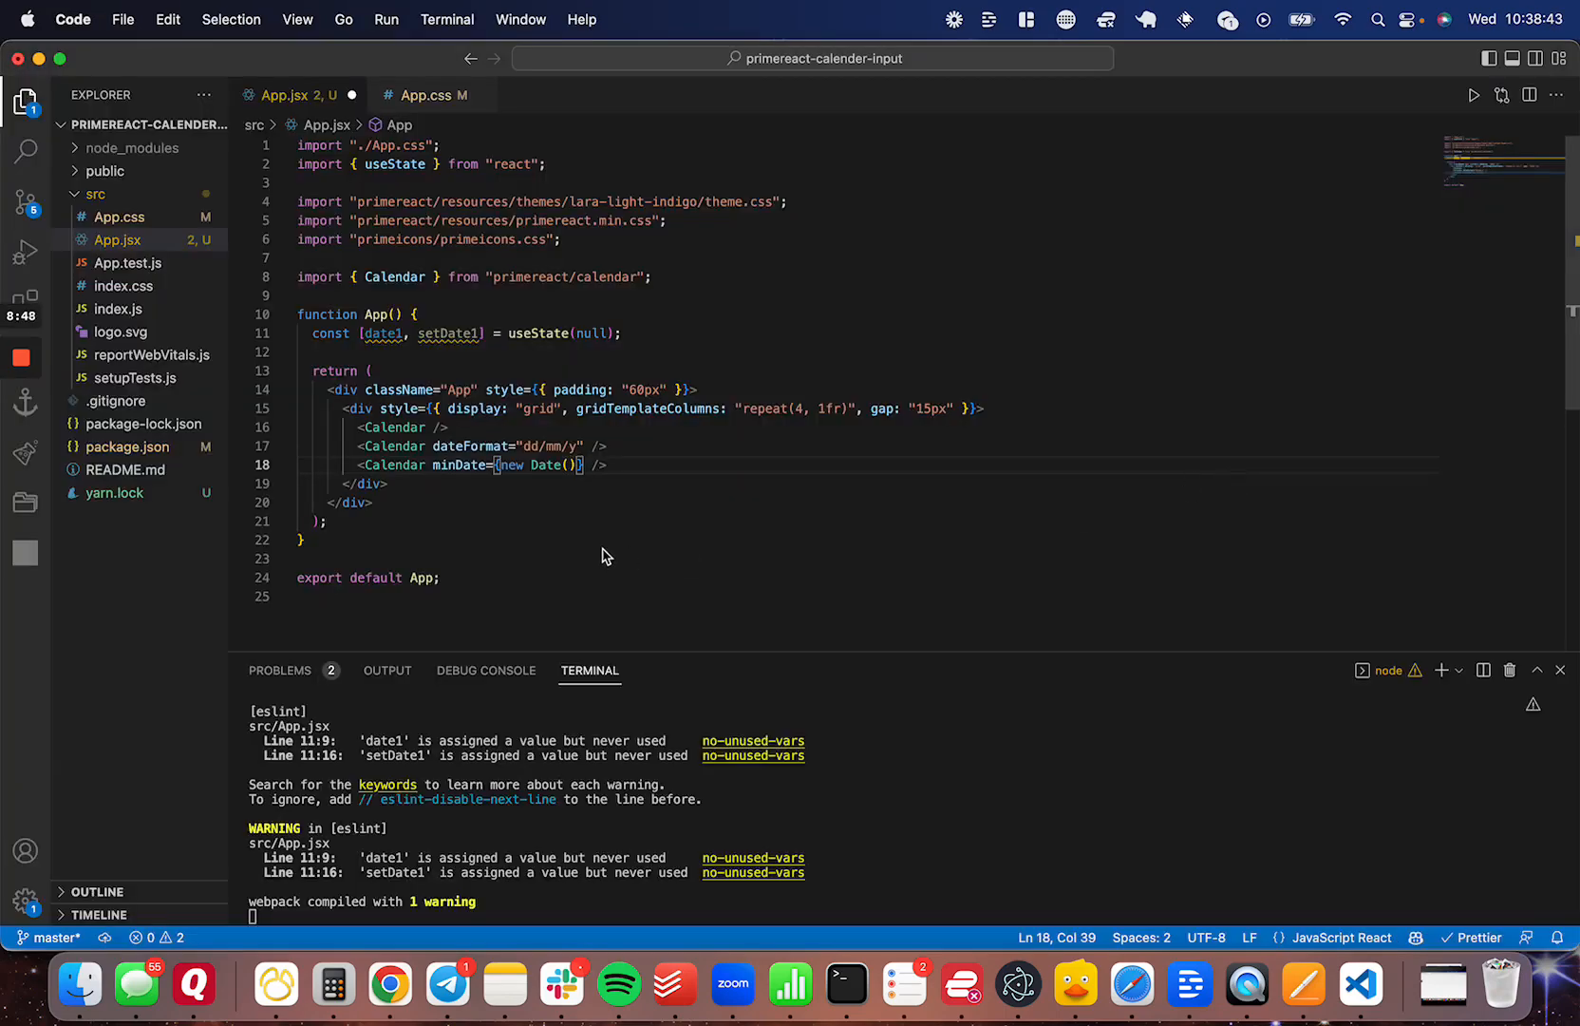
# Type maxDate={new Date("12/31/2022")} on the third Calendar
pyautogui.write('maxd')
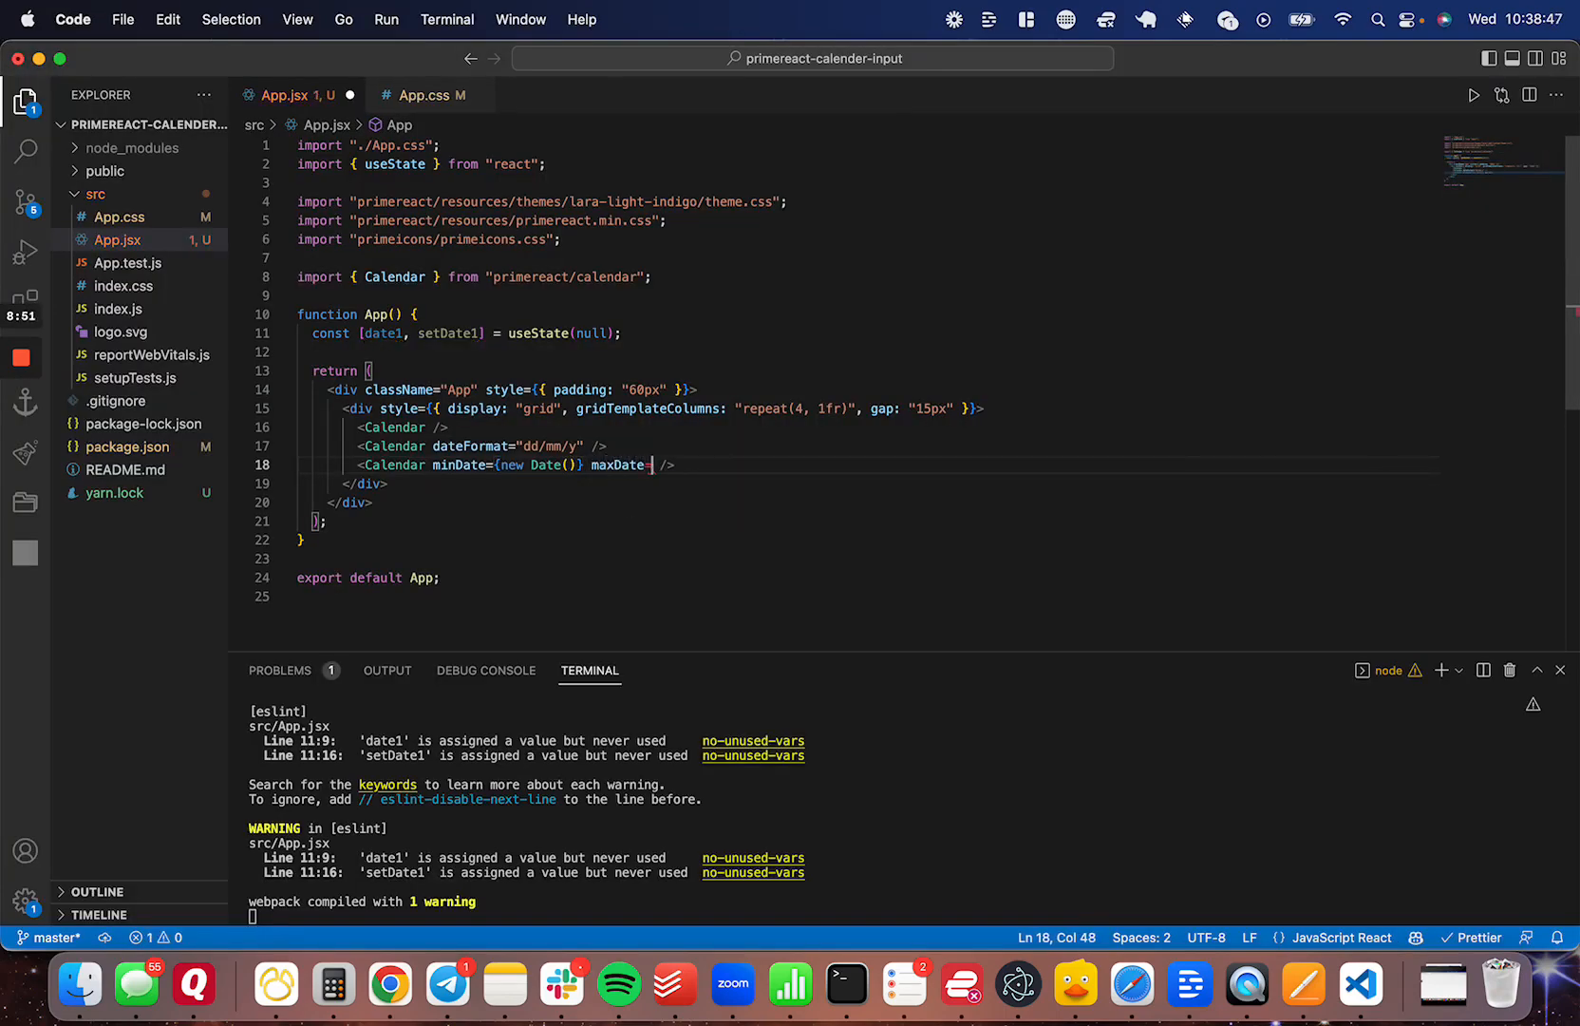
pyautogui.write('{new Date("12/31/2022")}')
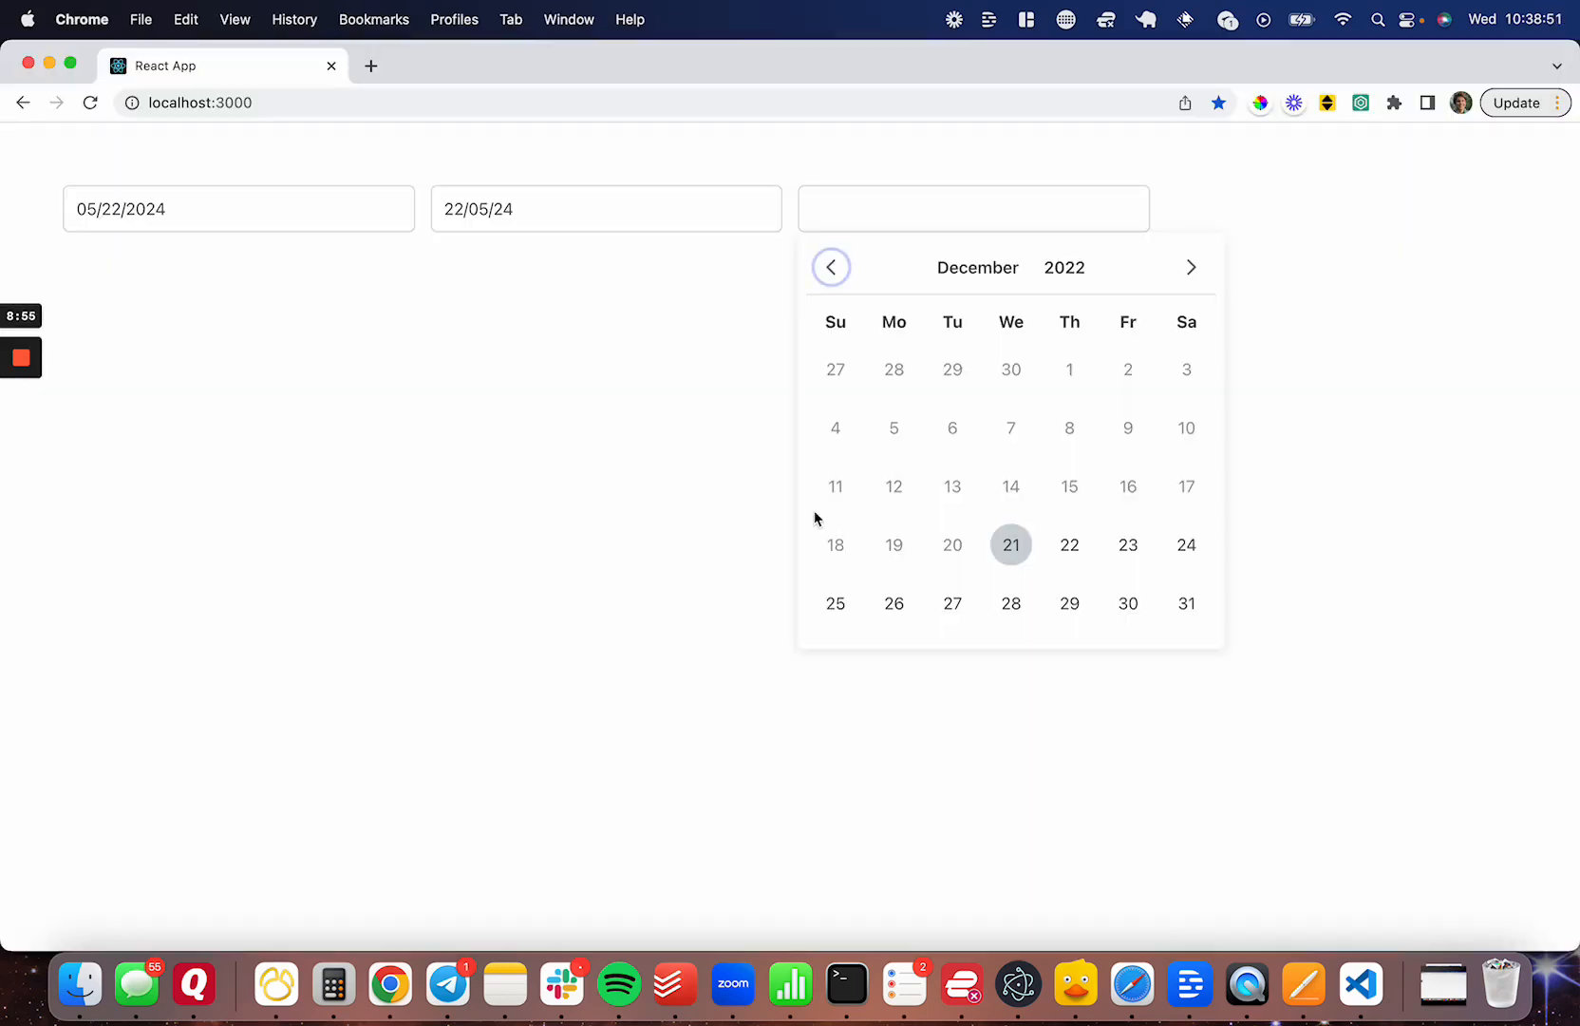
pyautogui.moveTo(504, 361)
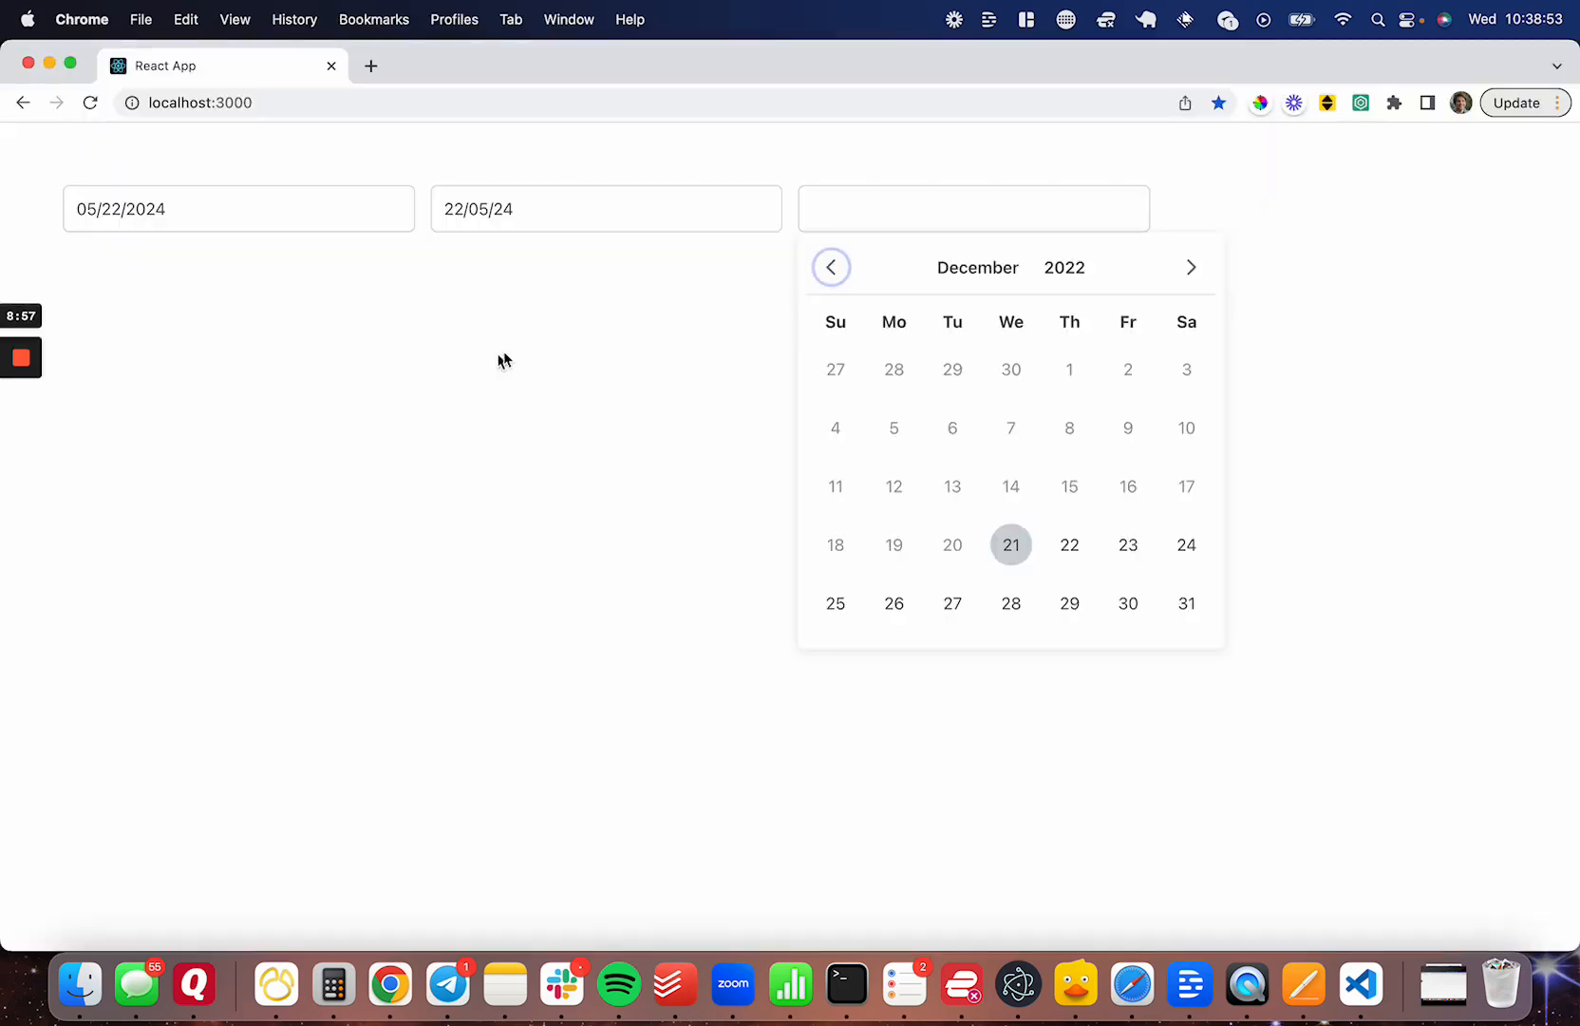
pyautogui.click(1190, 267)
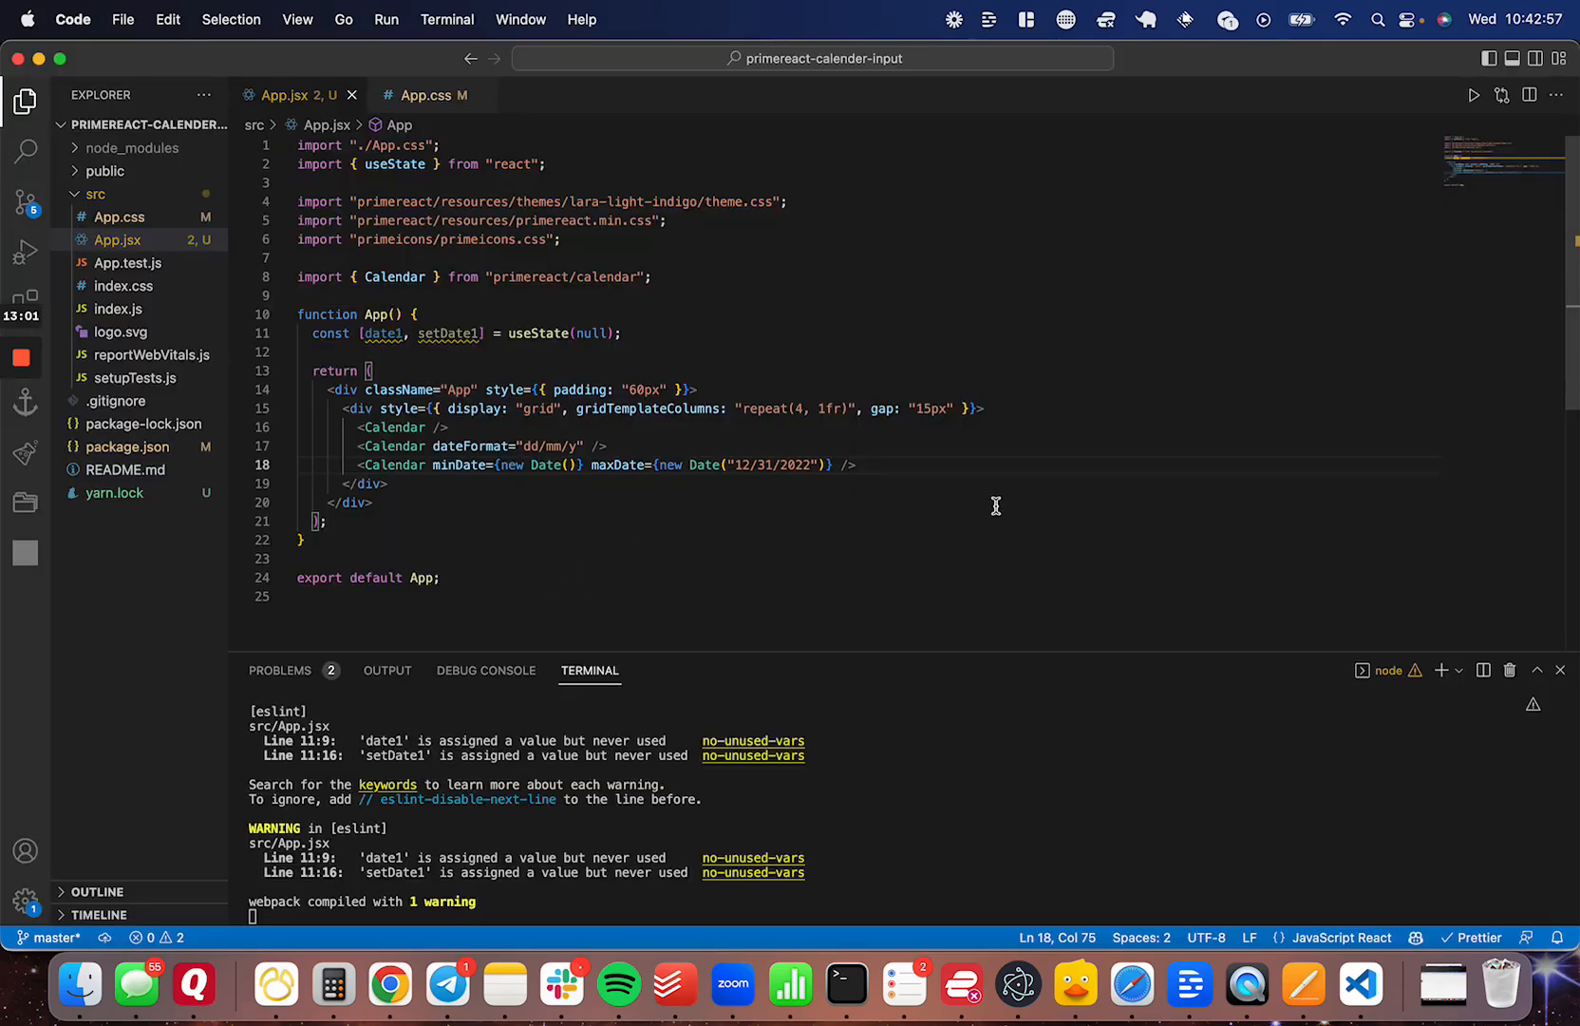
# Bind the fourth Calendar to date1 with an onChange calling setDate1, then pick December 15
pyautogui.write('<Cal')
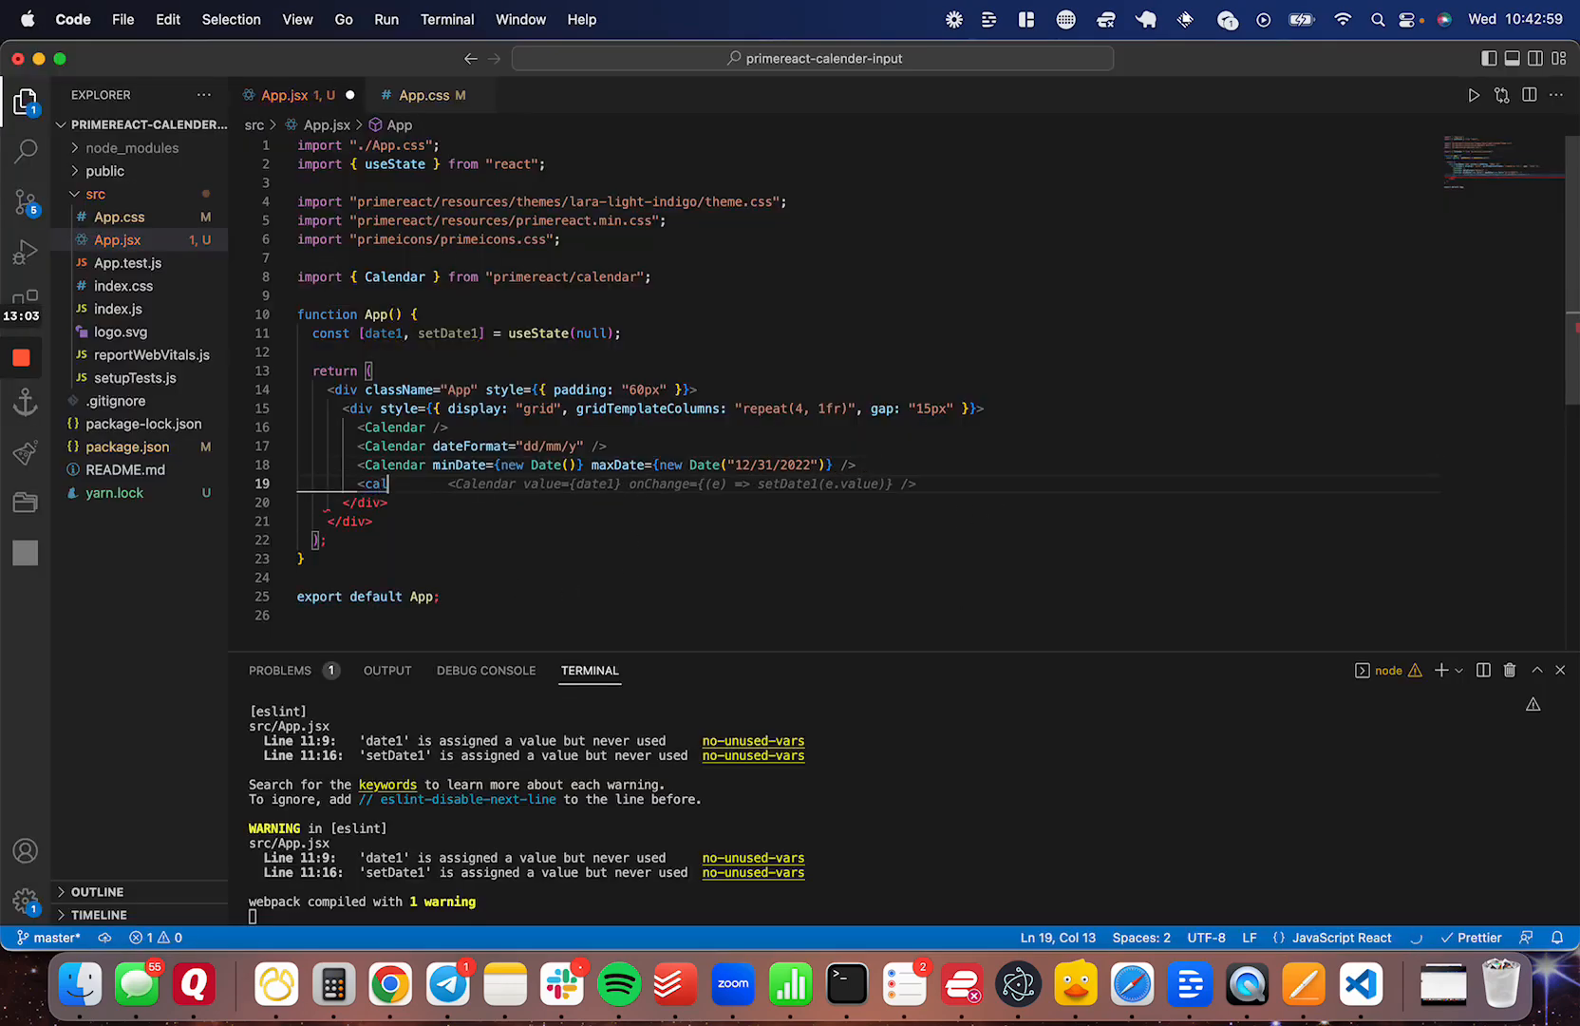
pyautogui.write('e')
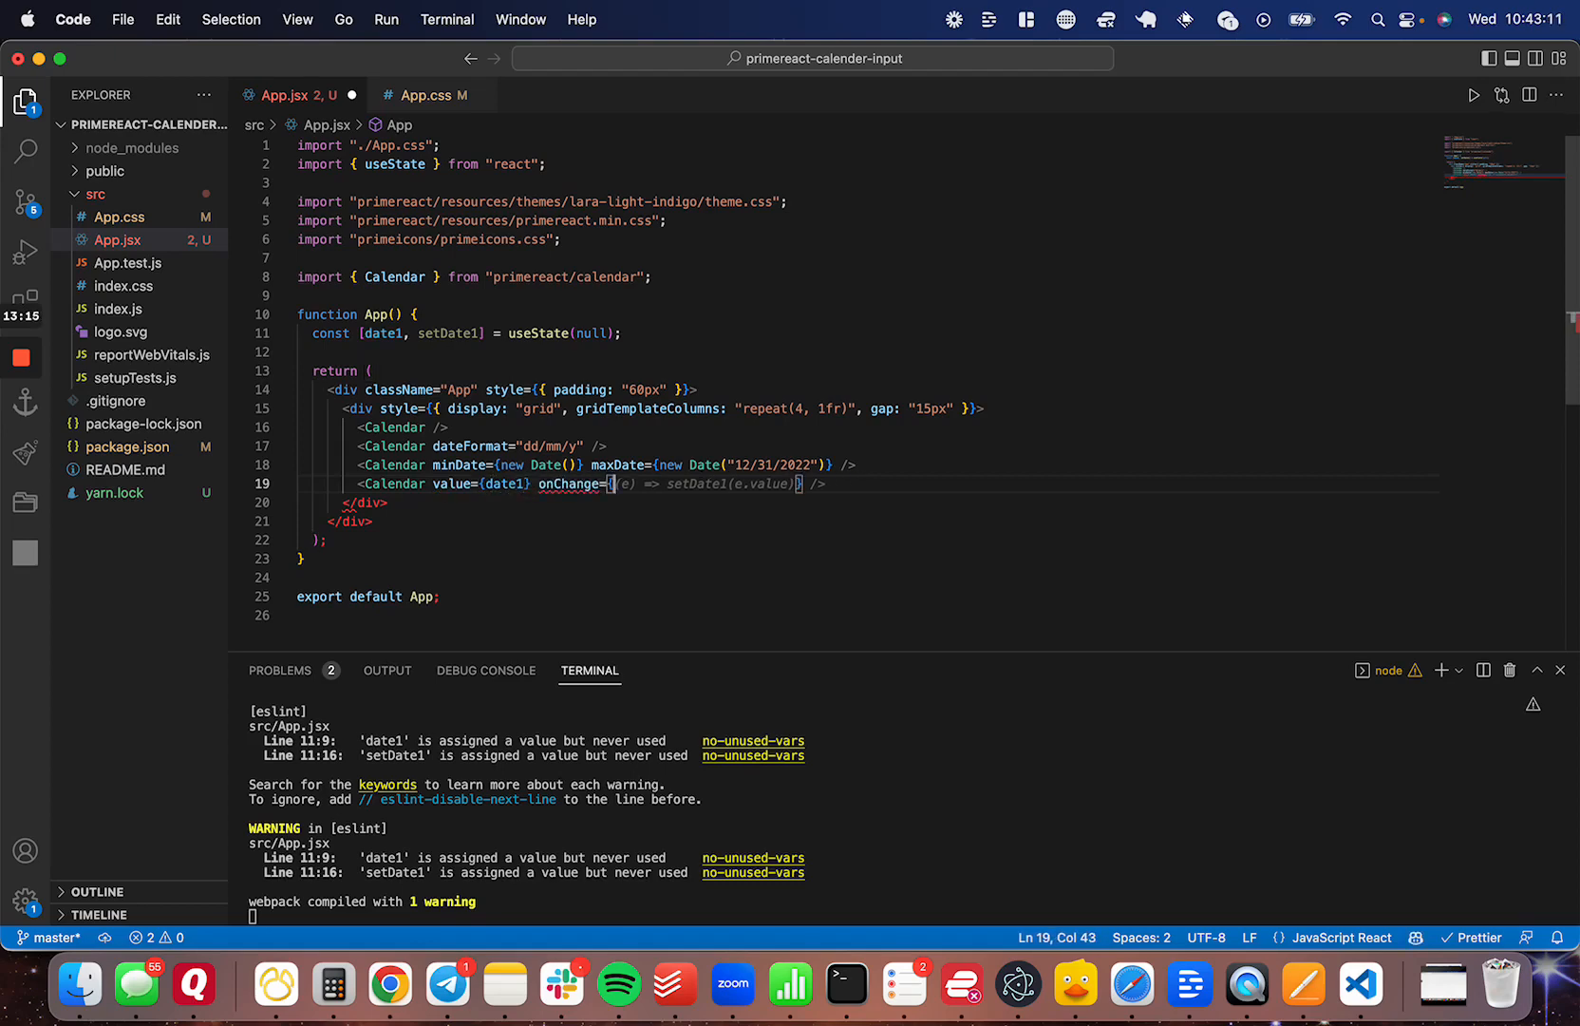
pyautogui.write('()')
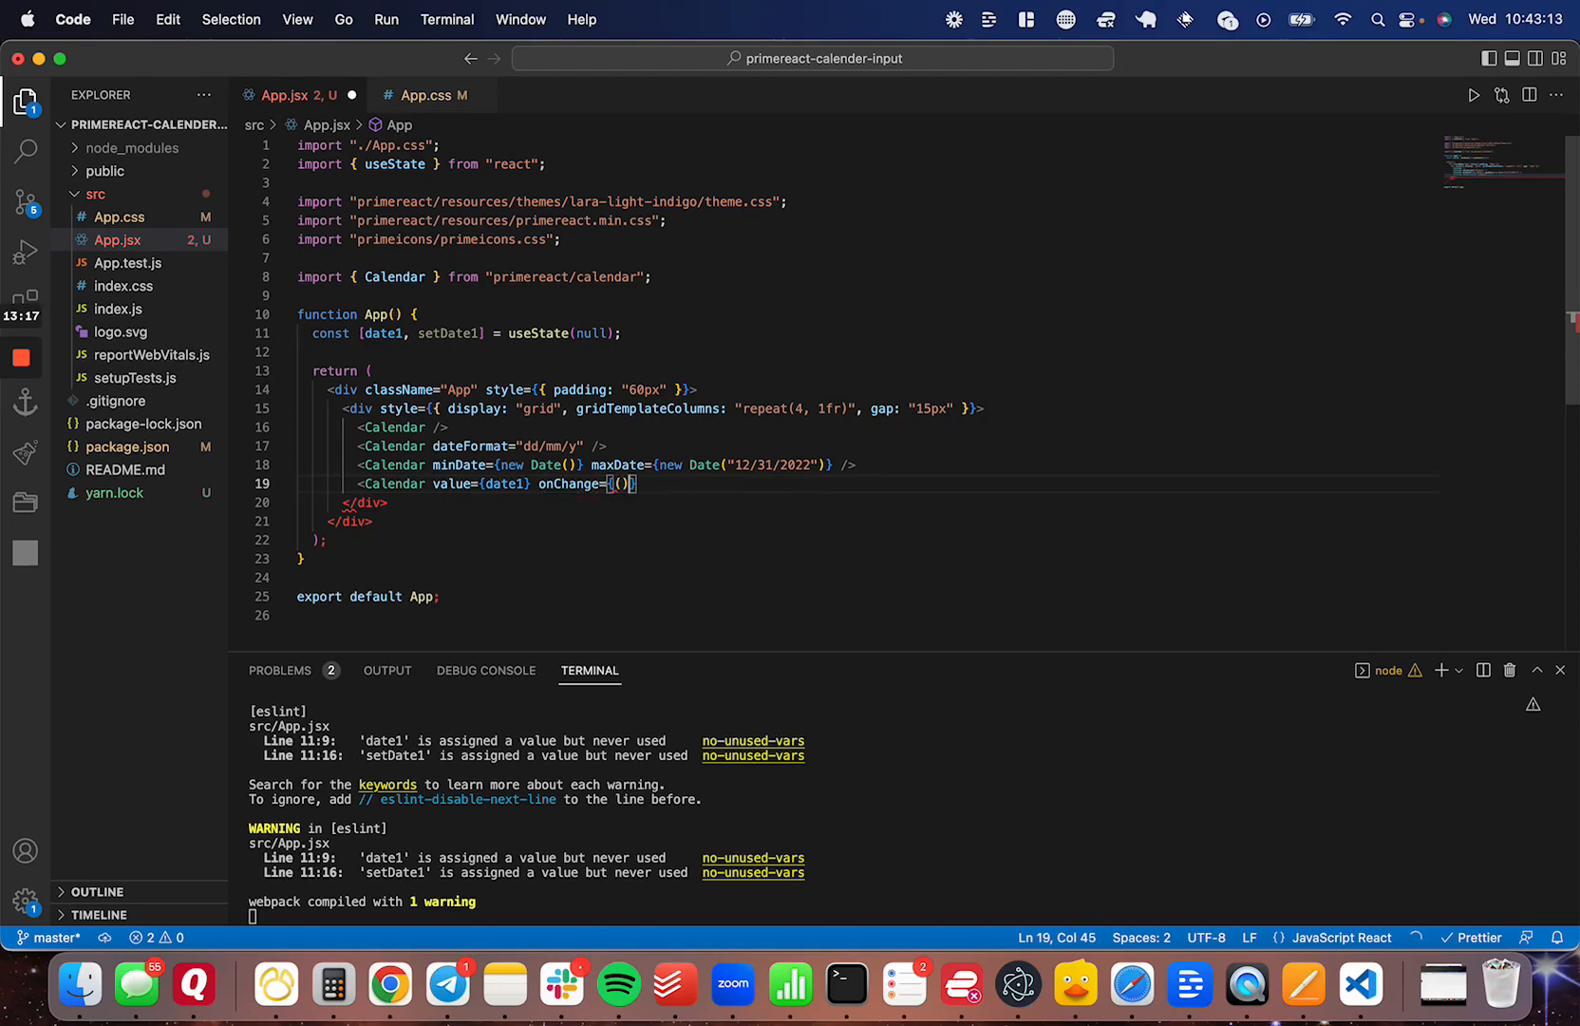
pyautogui.write('event')
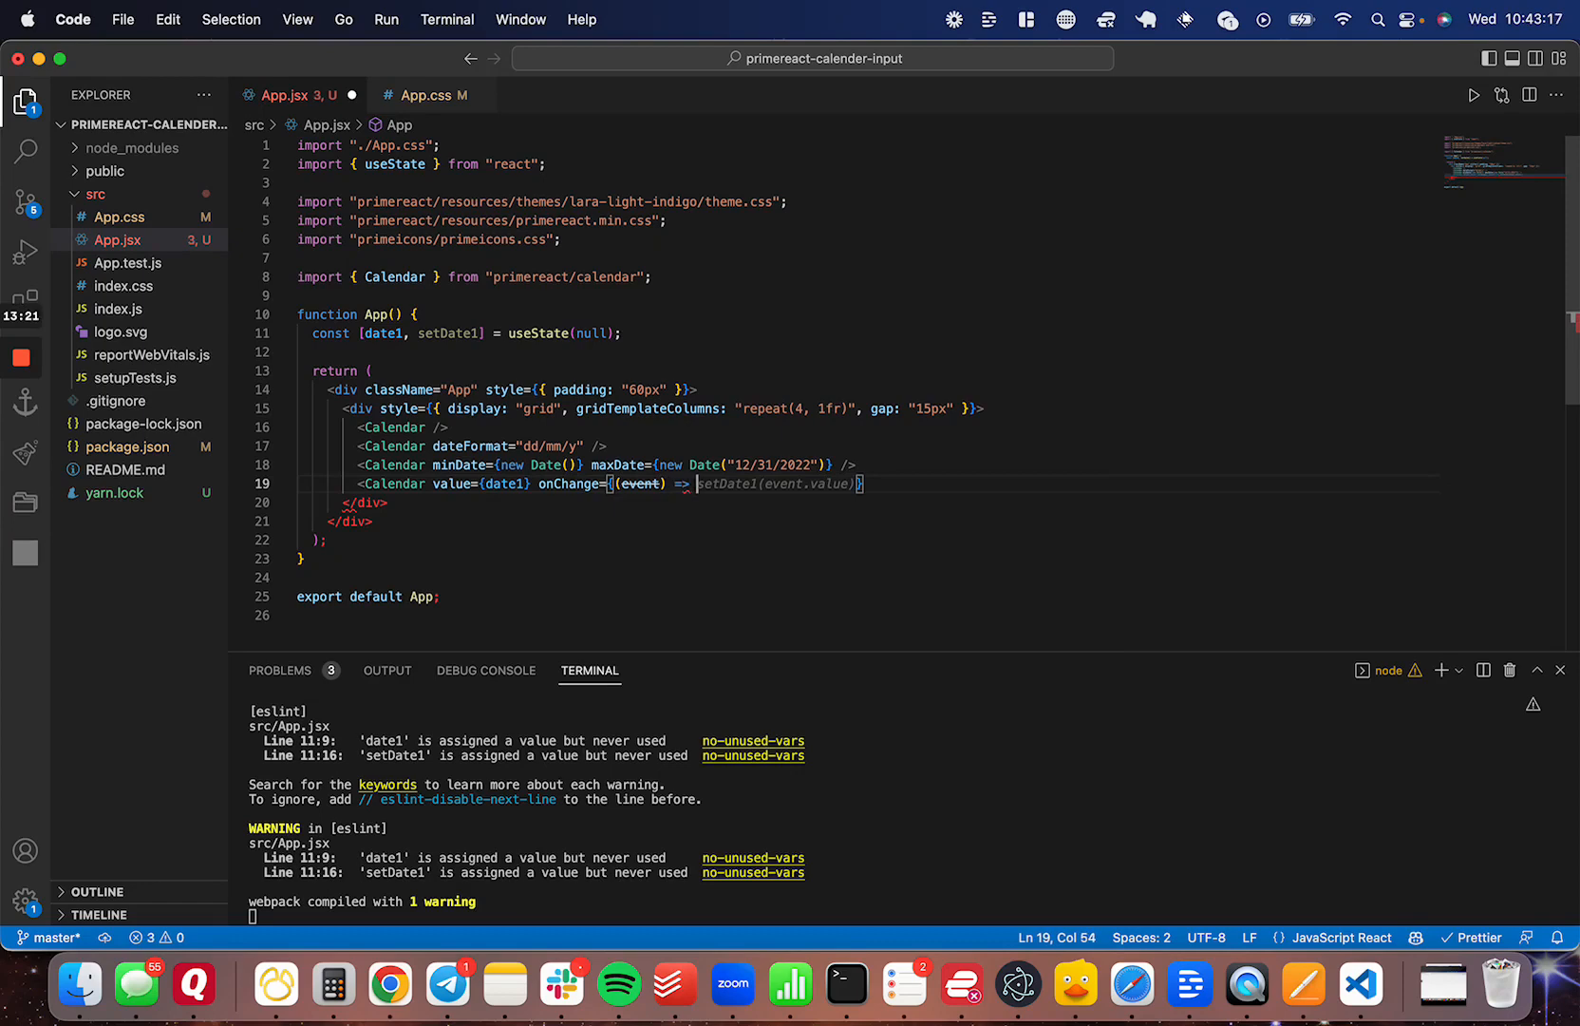
pyautogui.write('setDate')
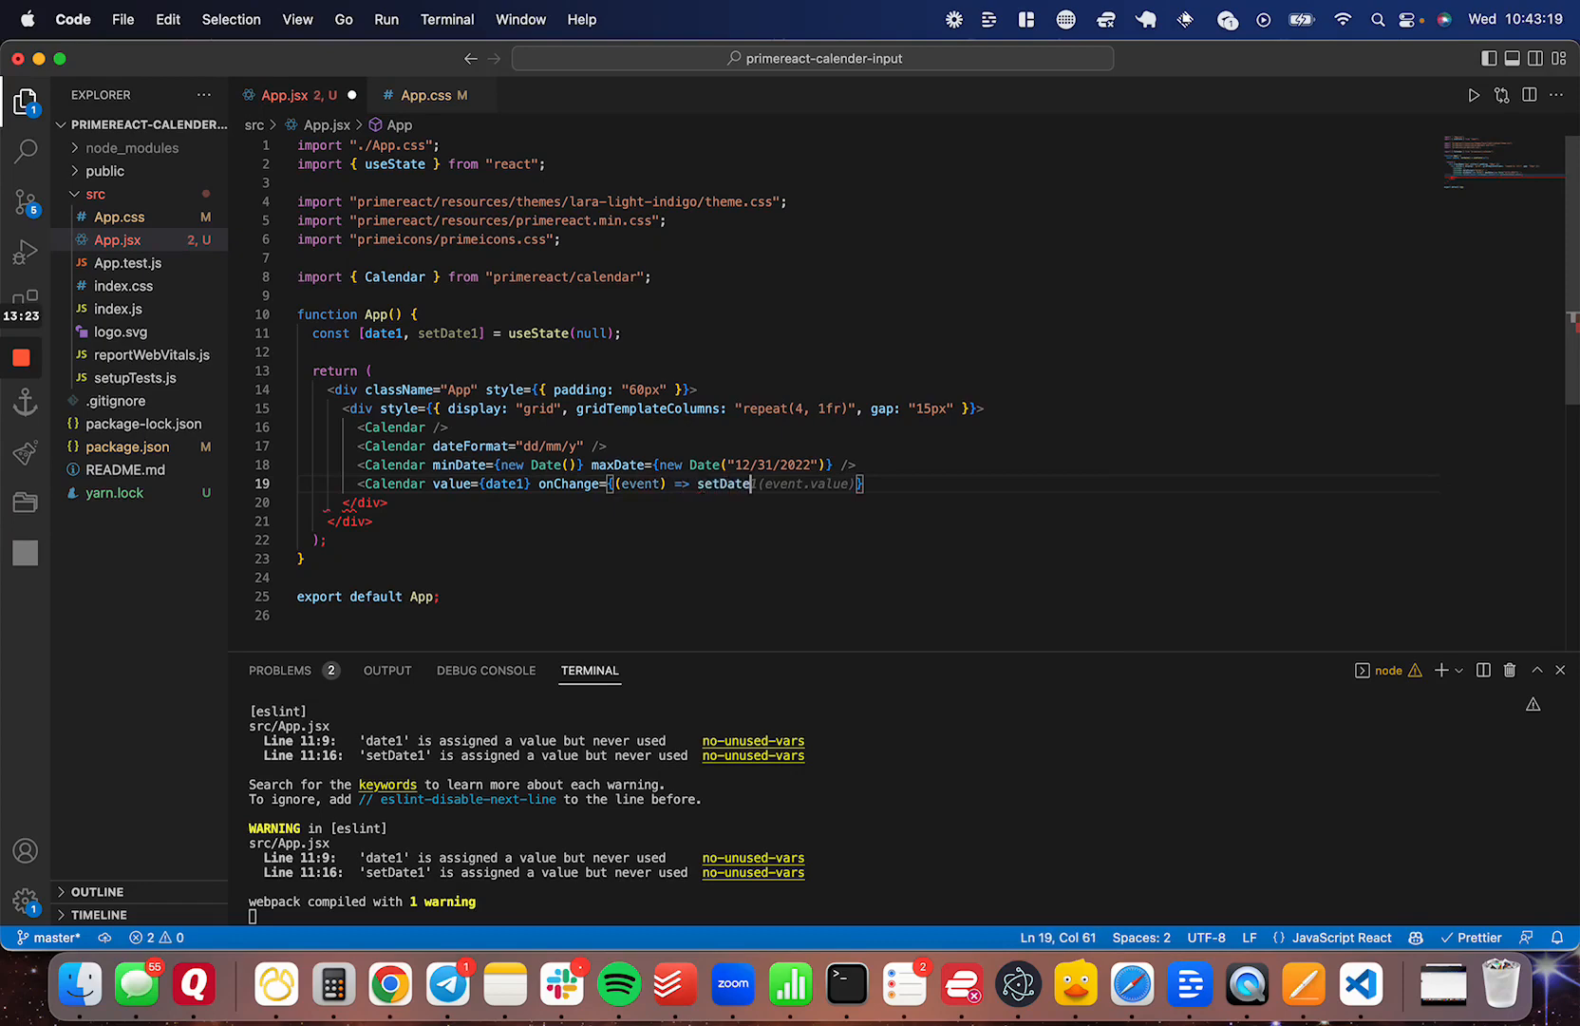
pyautogui.write('(')
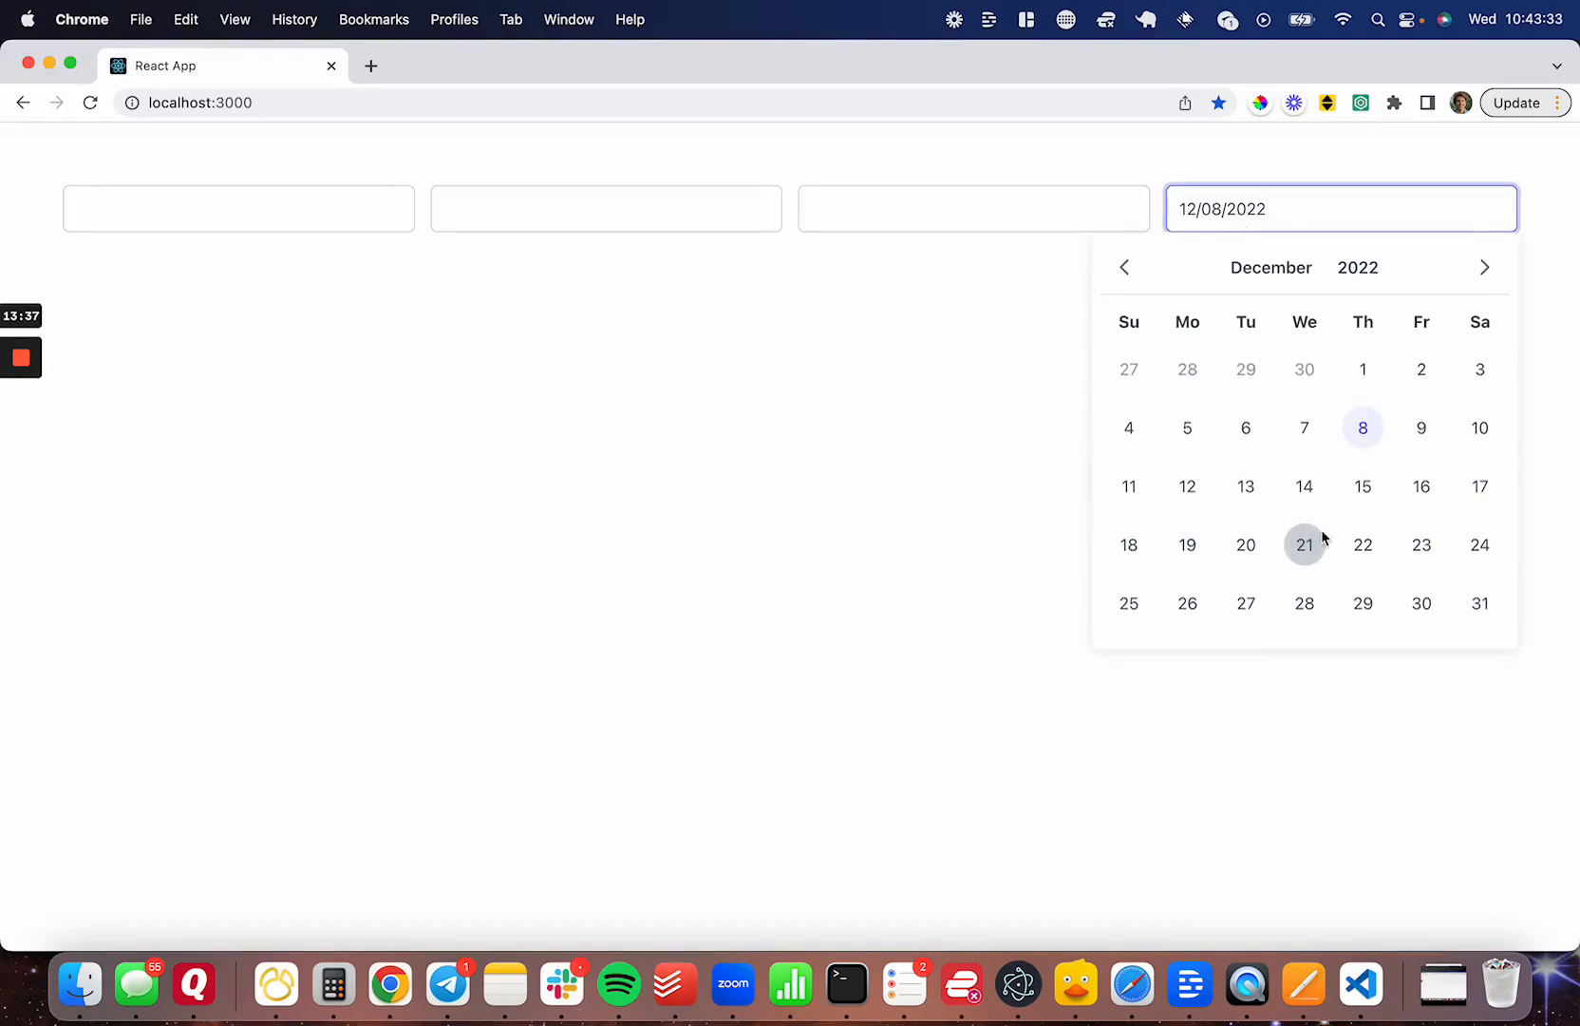
pyautogui.click(1363, 486)
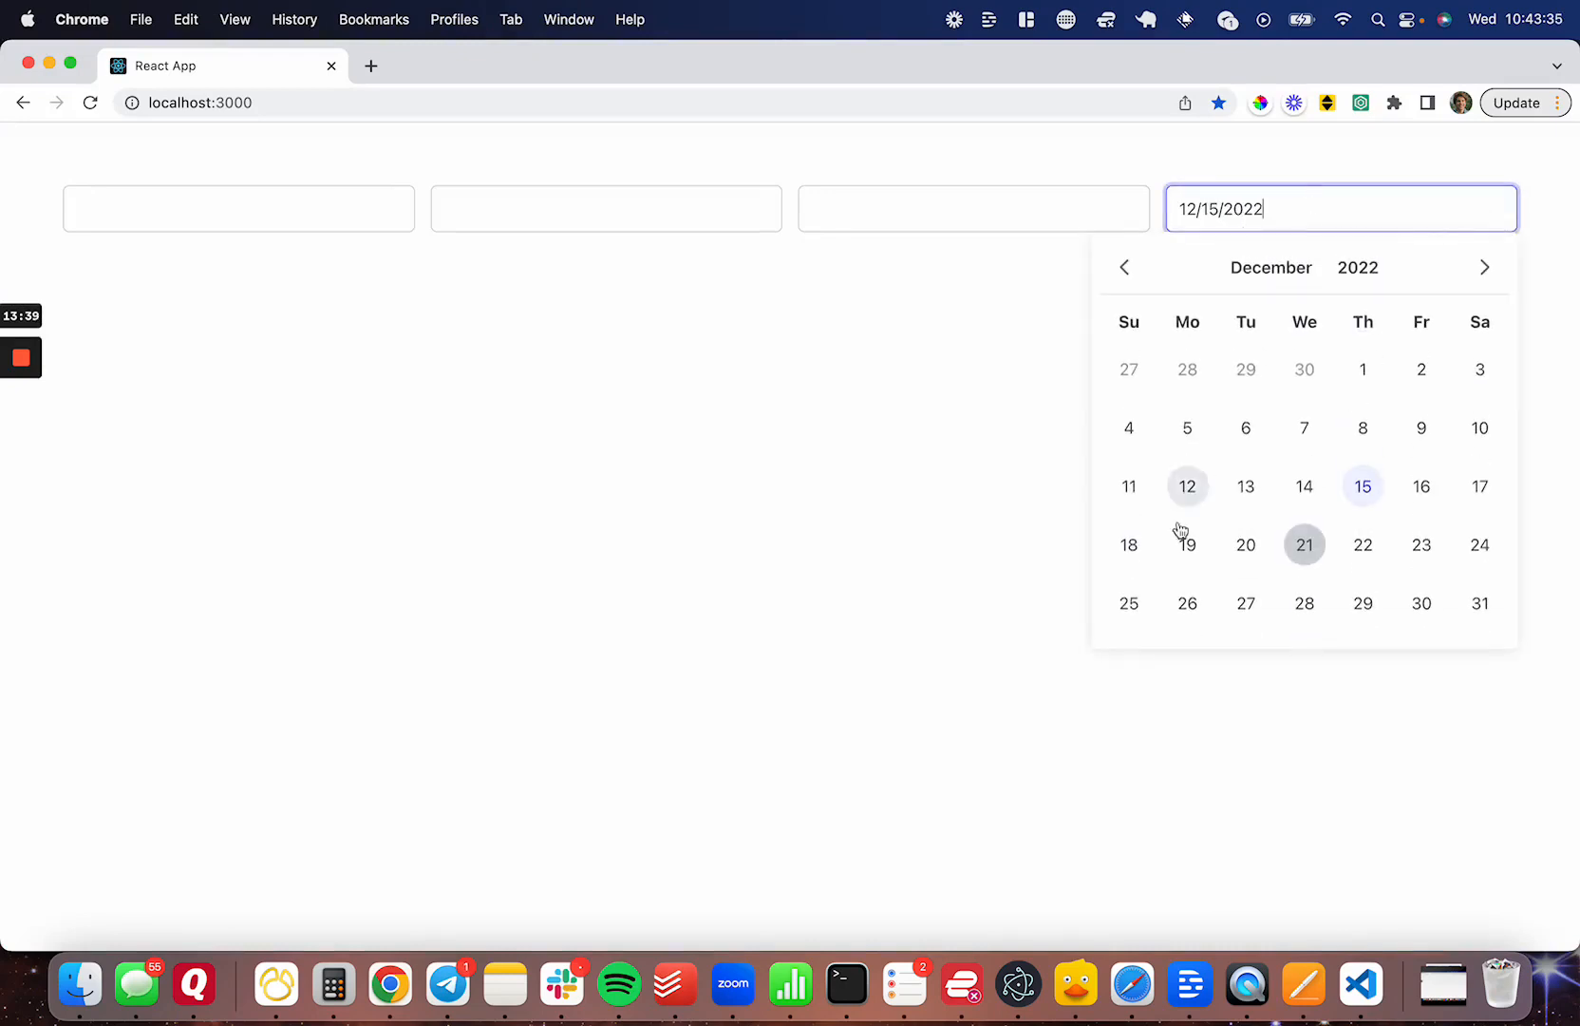
pyautogui.click(1187, 485)
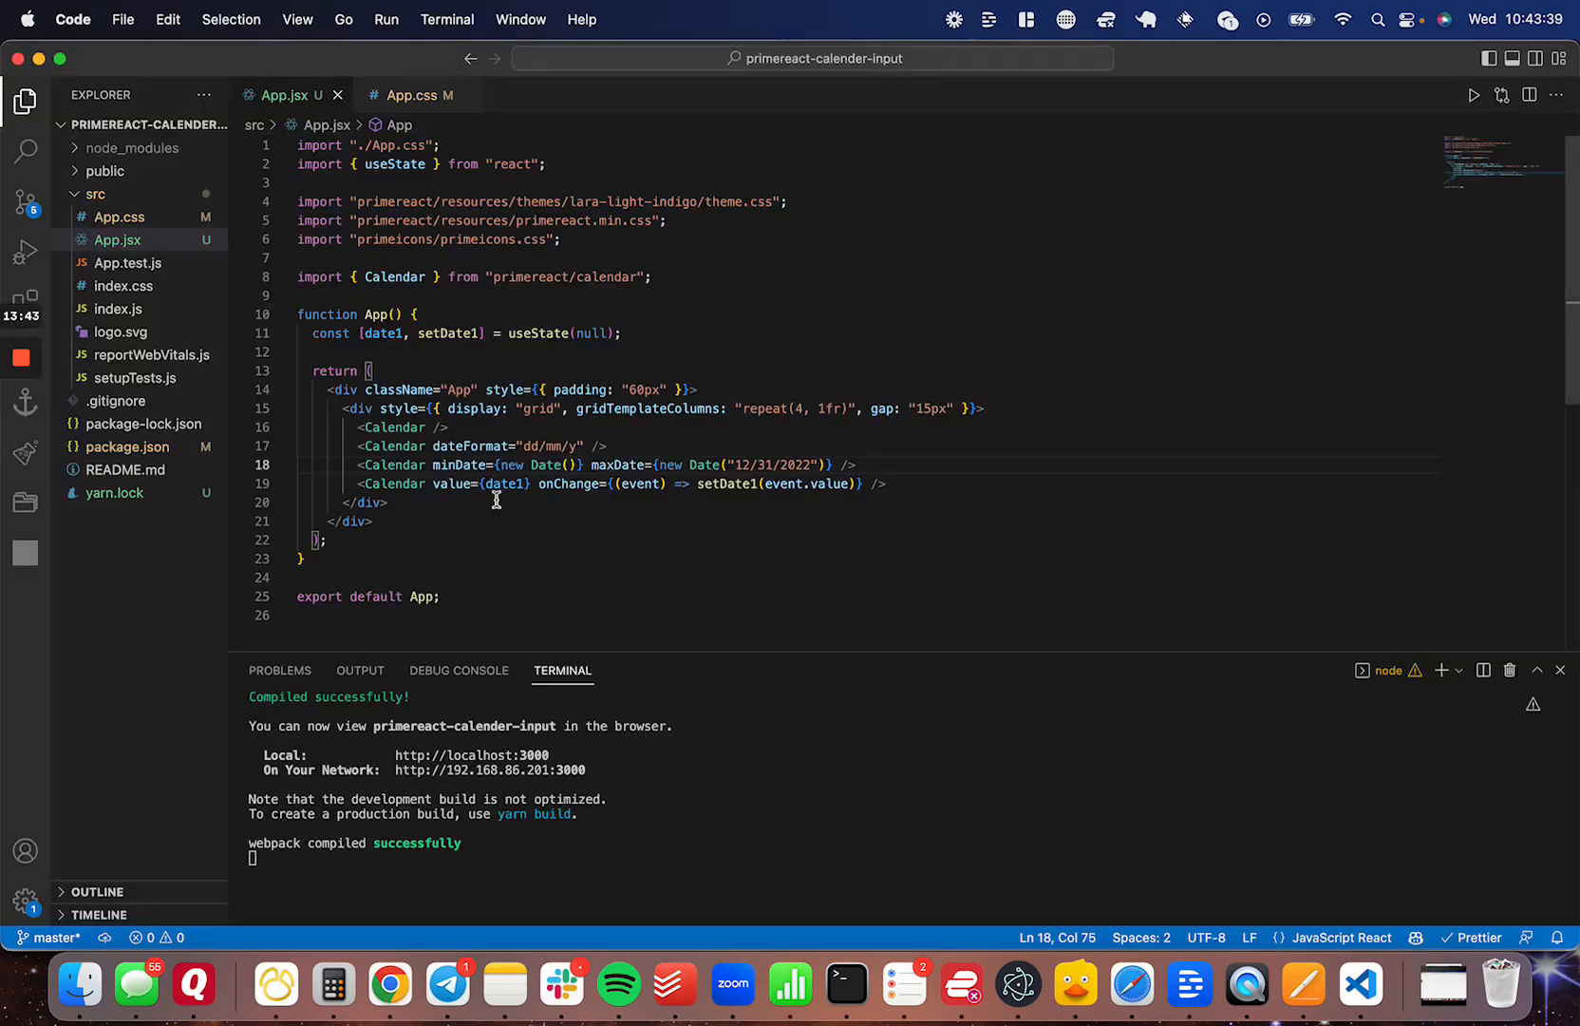
# Add a 'show date' button below the grid whose onClick logs date1
pyautogui.press('Enter')
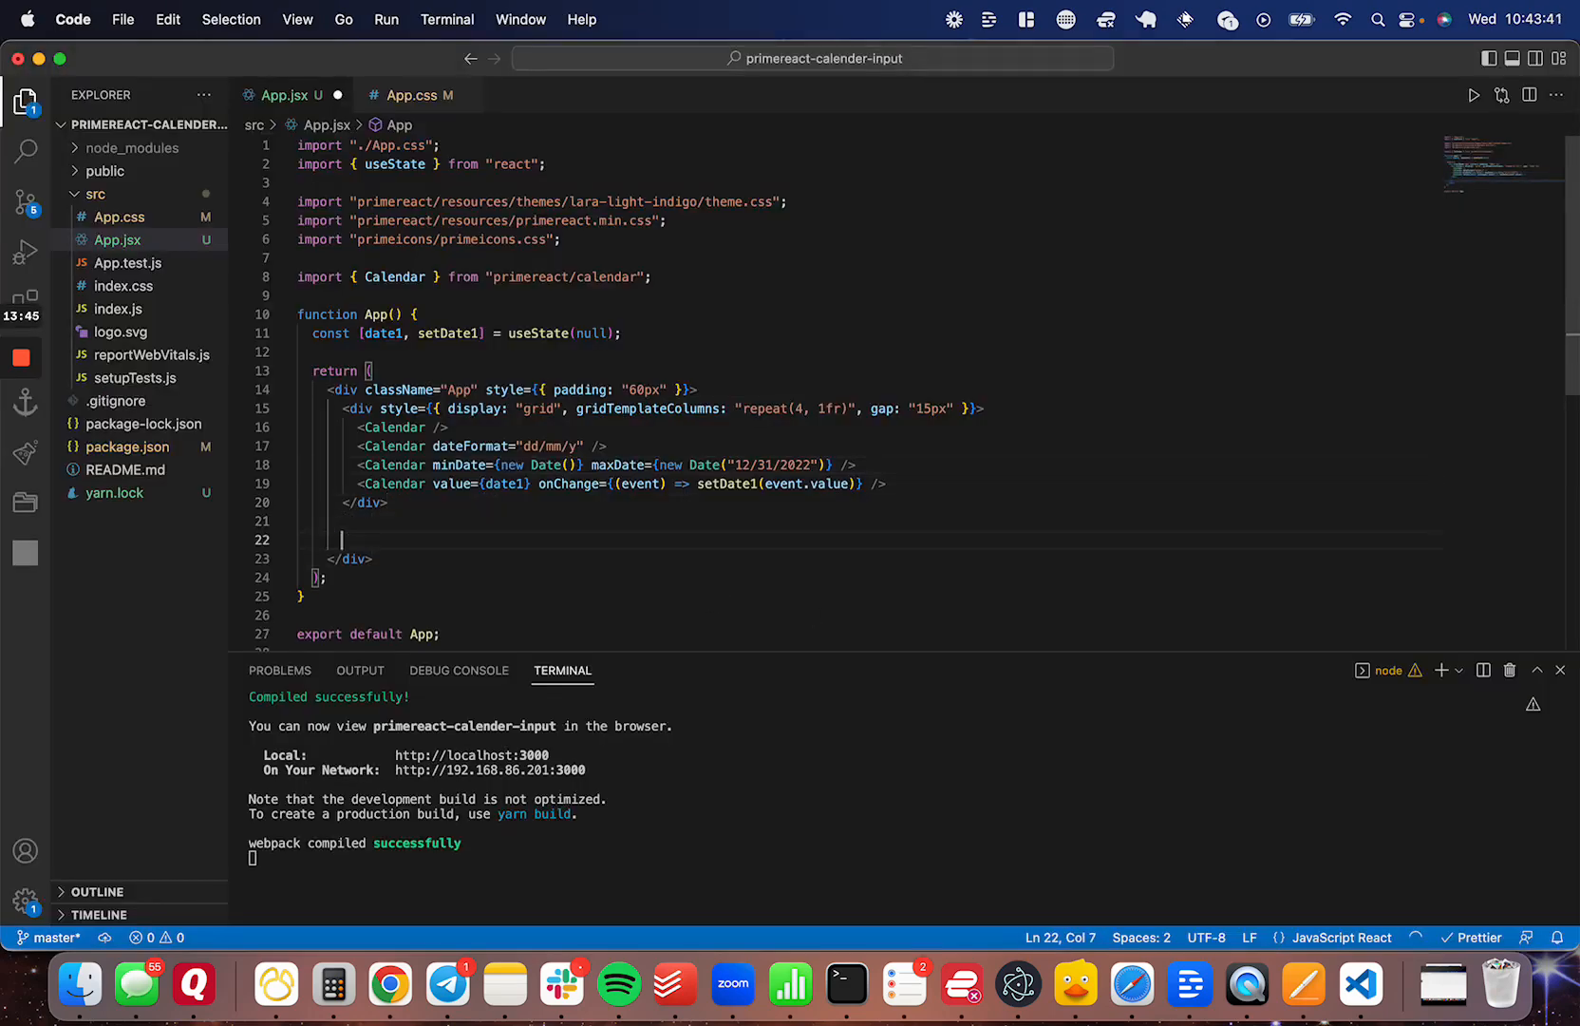
pyautogui.write('button')
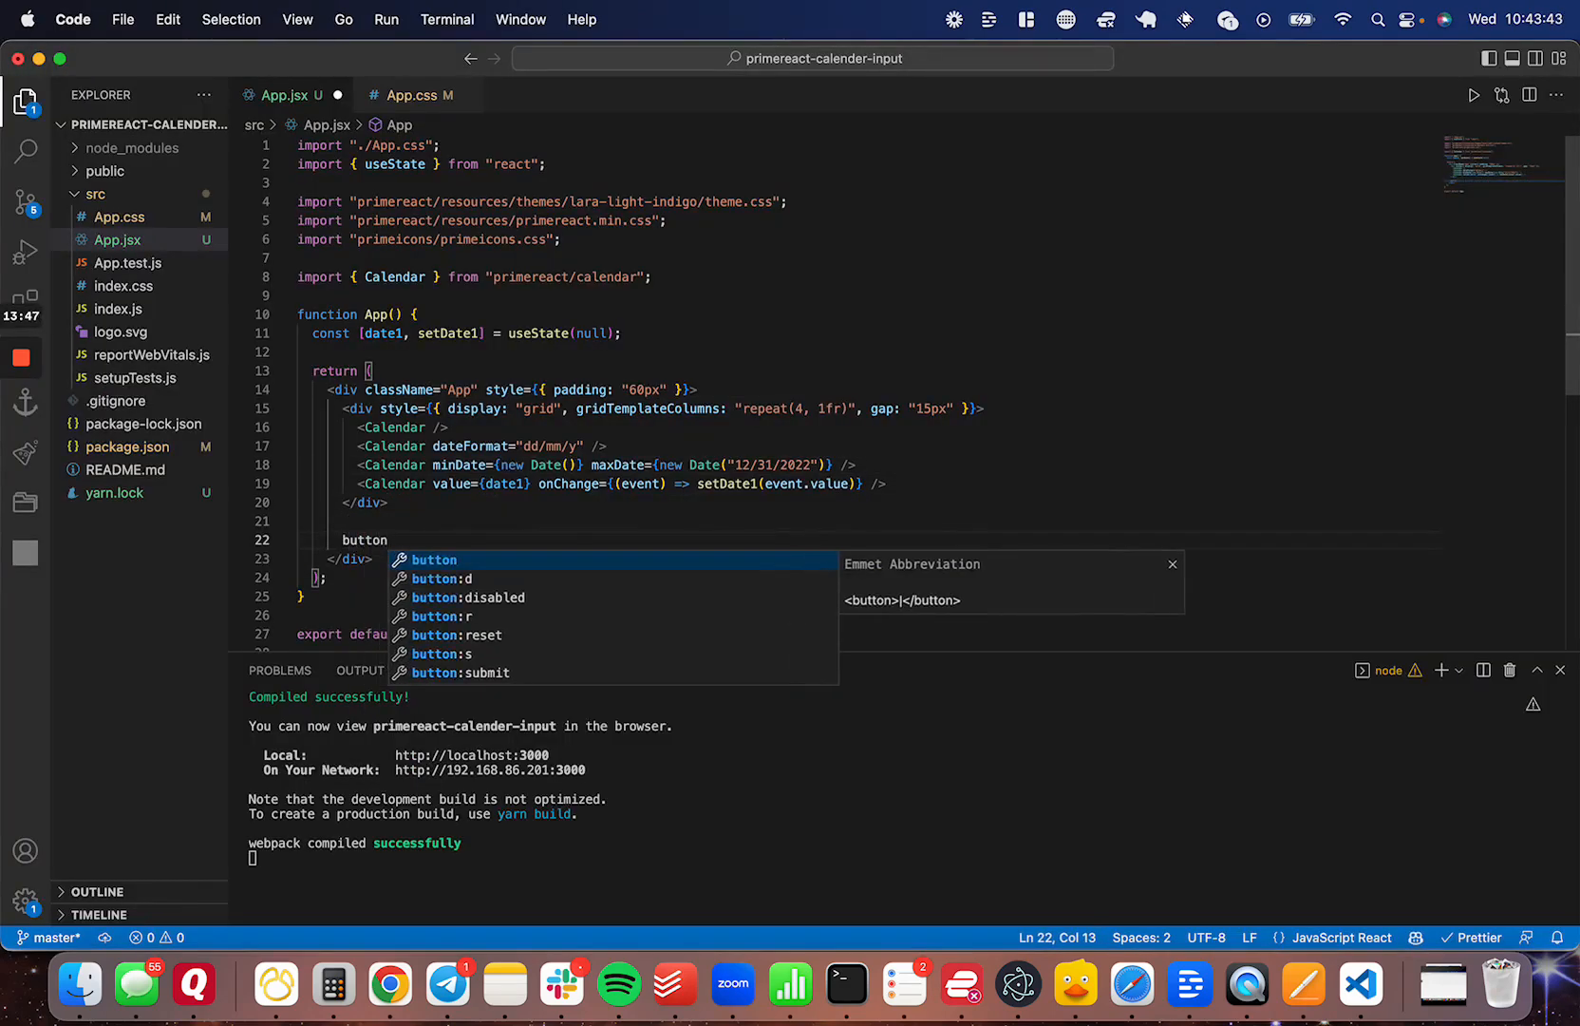
pyautogui.press('Tab')
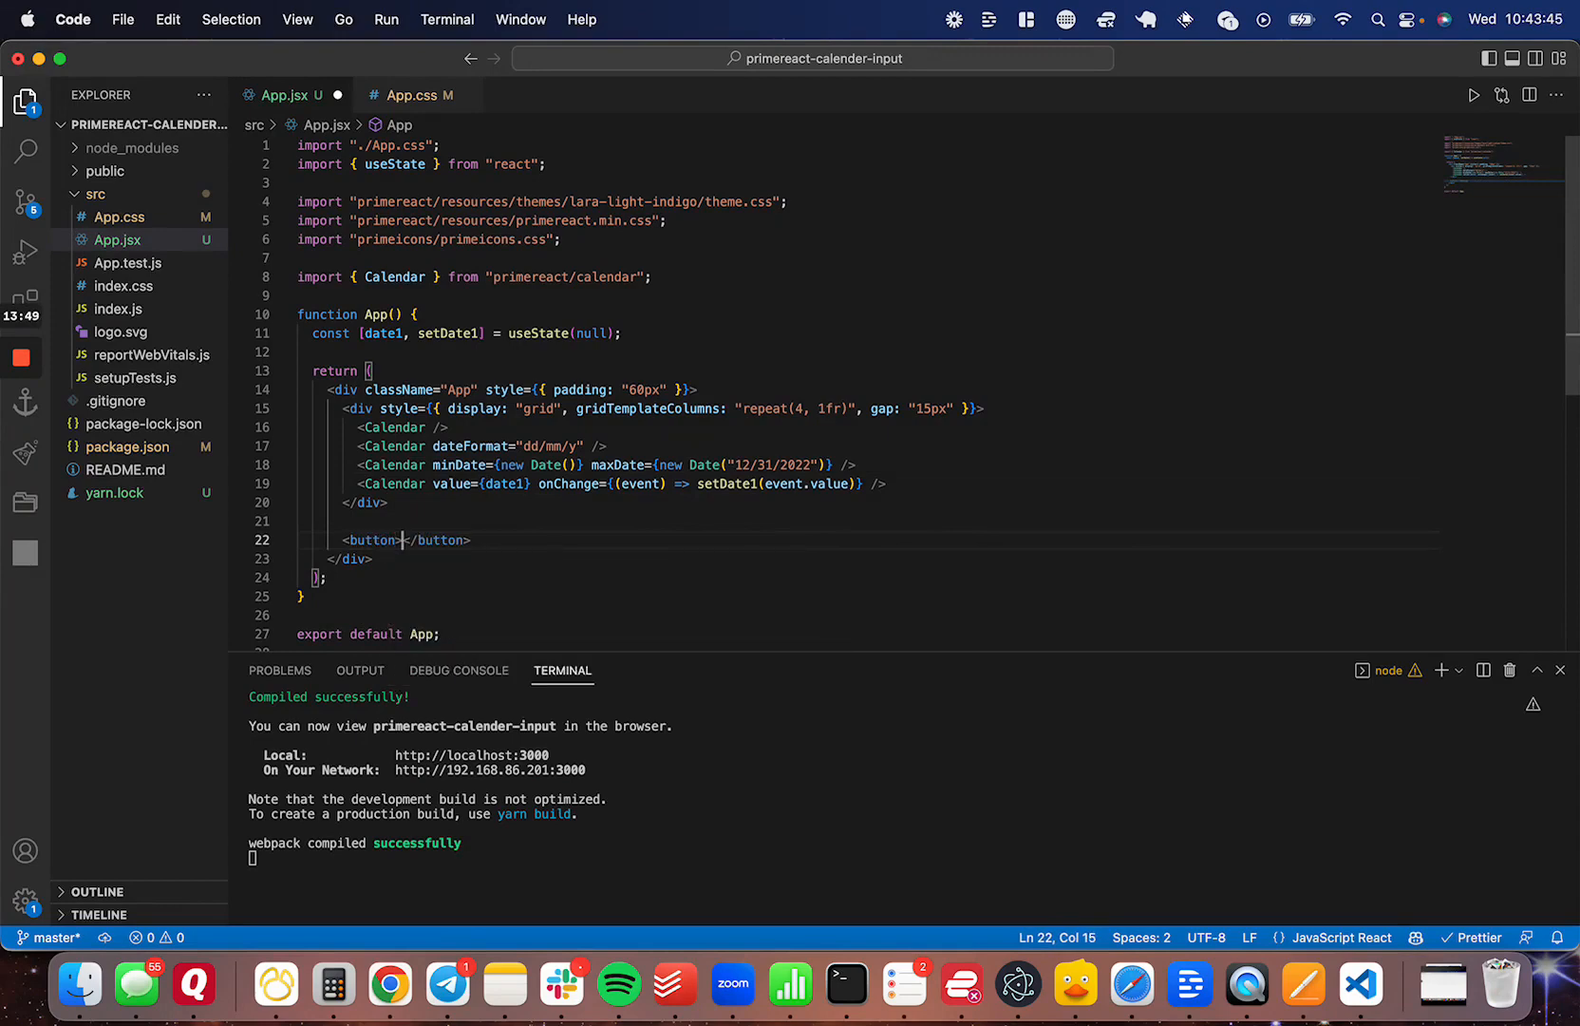
pyautogui.write('show date')
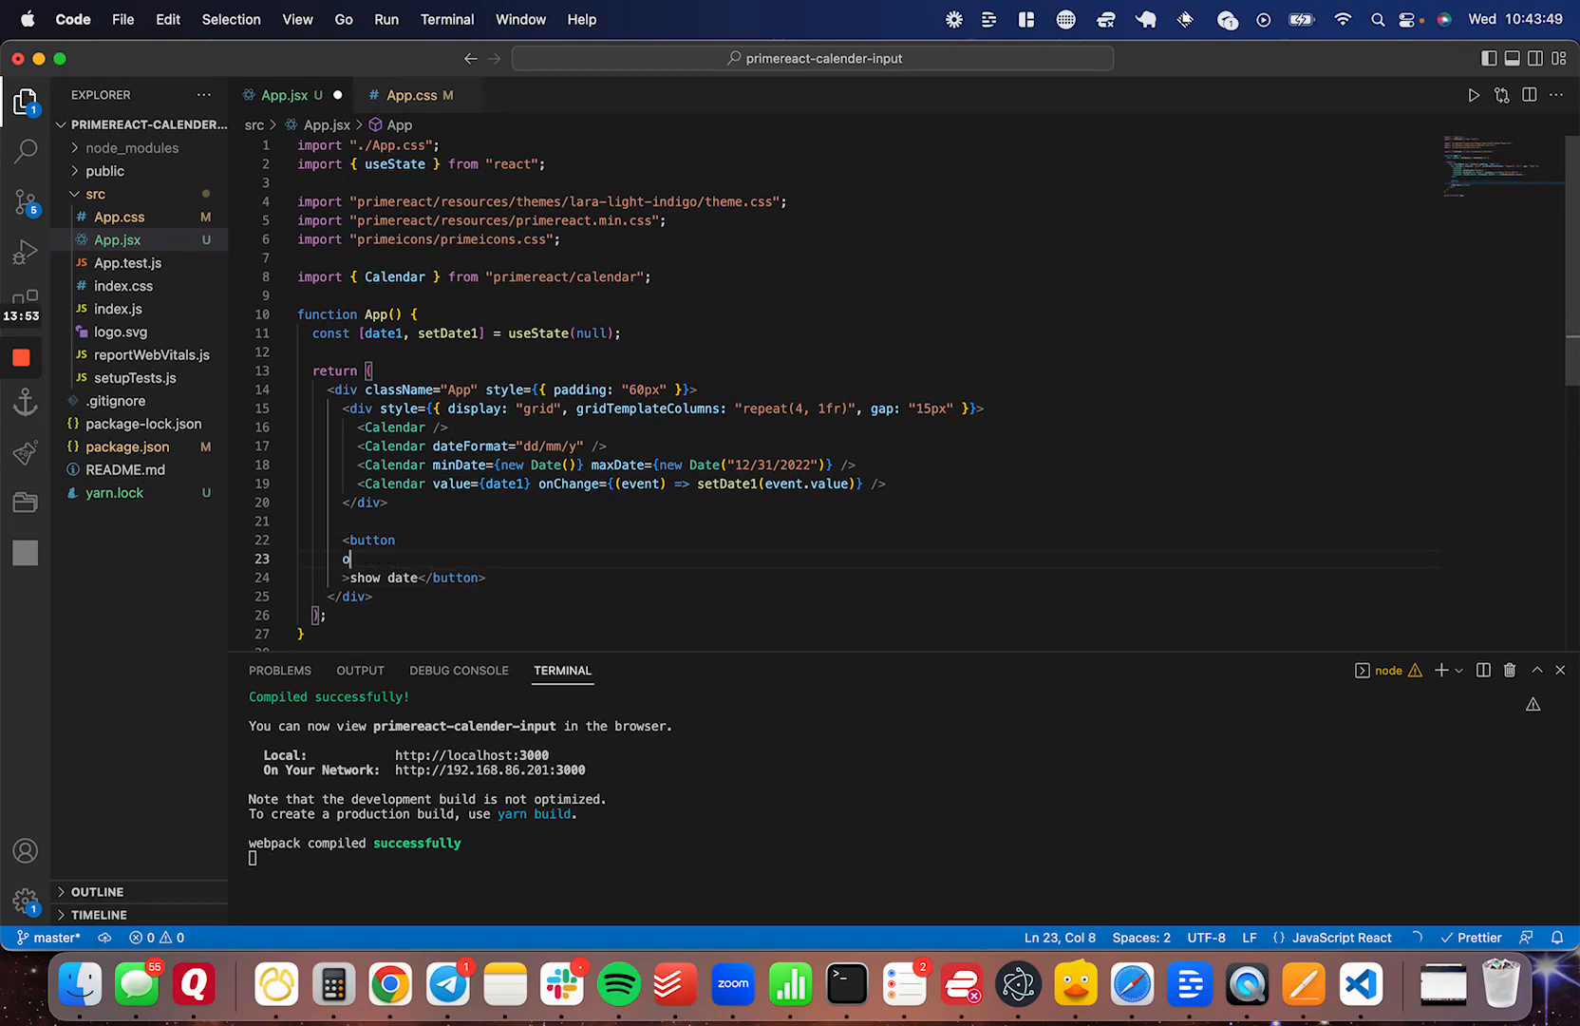
pyautogui.write('nClick = {() => {')
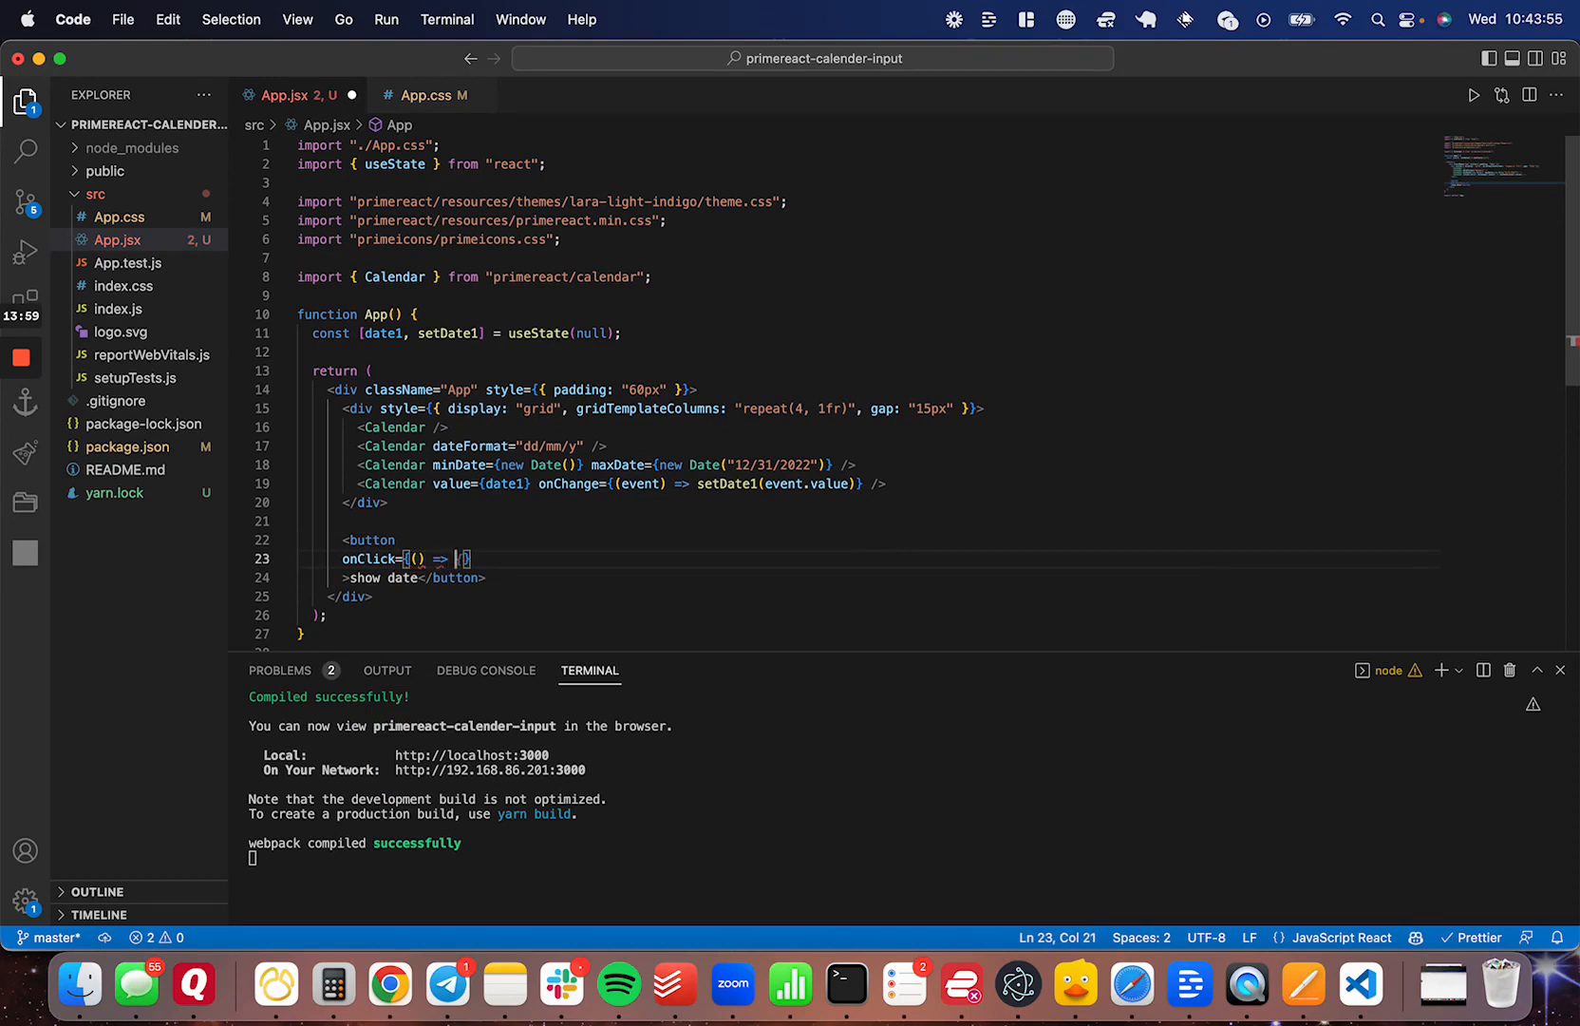
pyautogui.write('console.log(date1);')
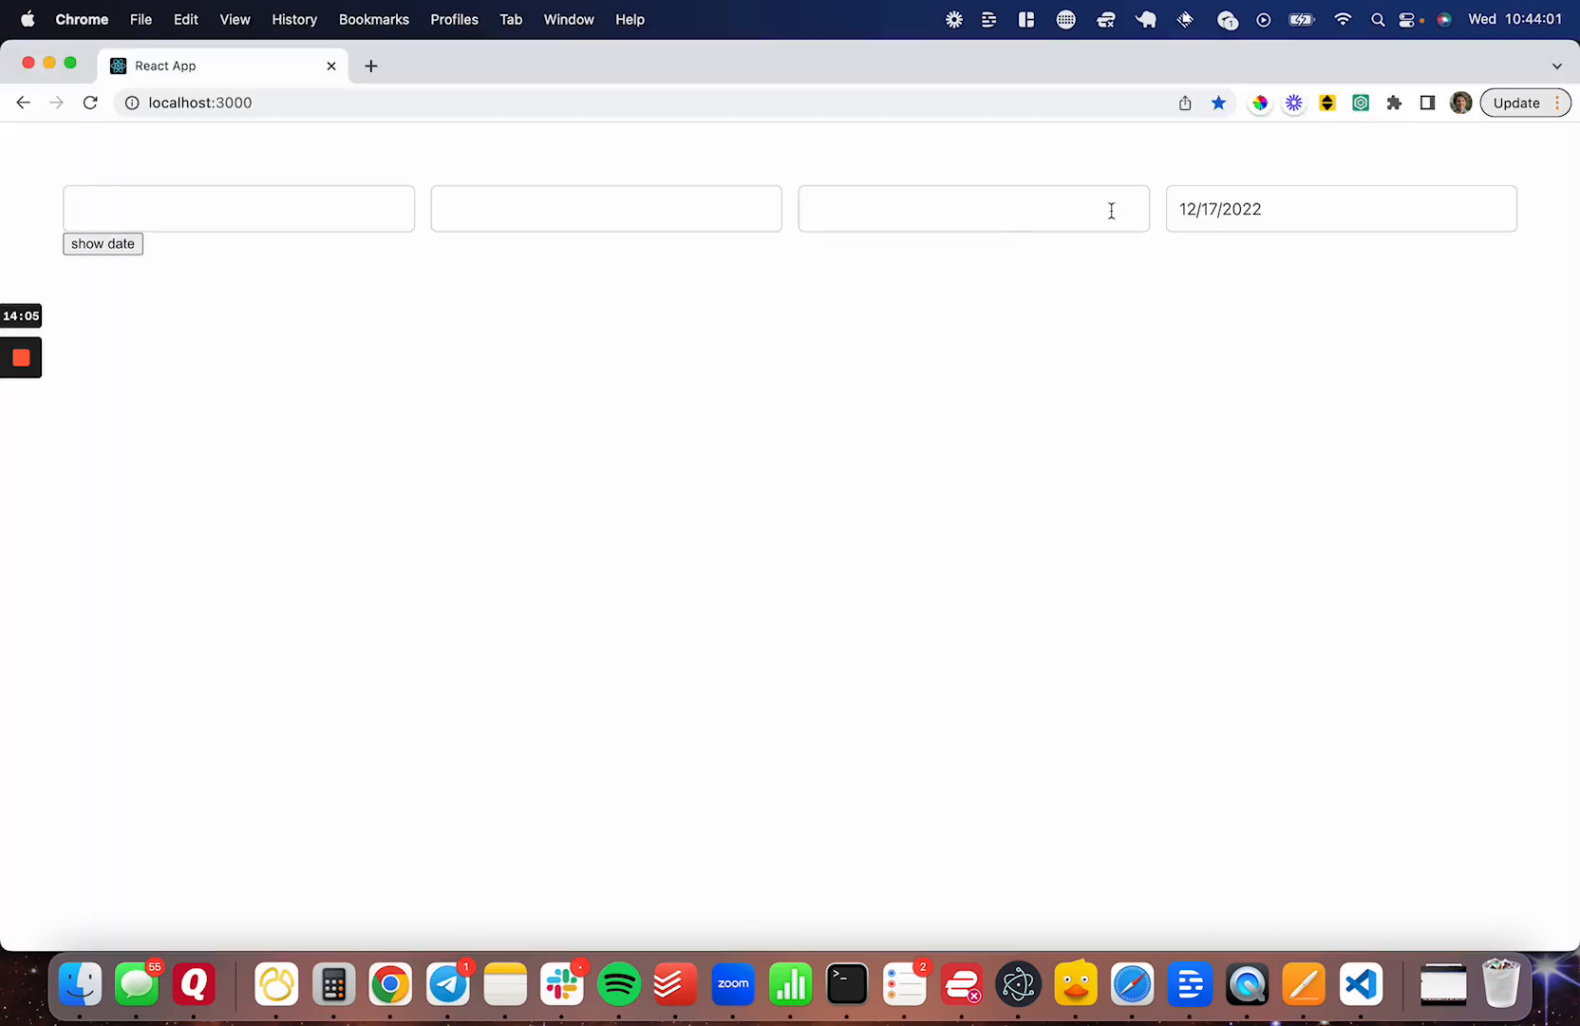
# Pick December 22 in the fourth calendar and read 'Thu Dec 22 2022' in the alert
pyautogui.click(1362, 544)
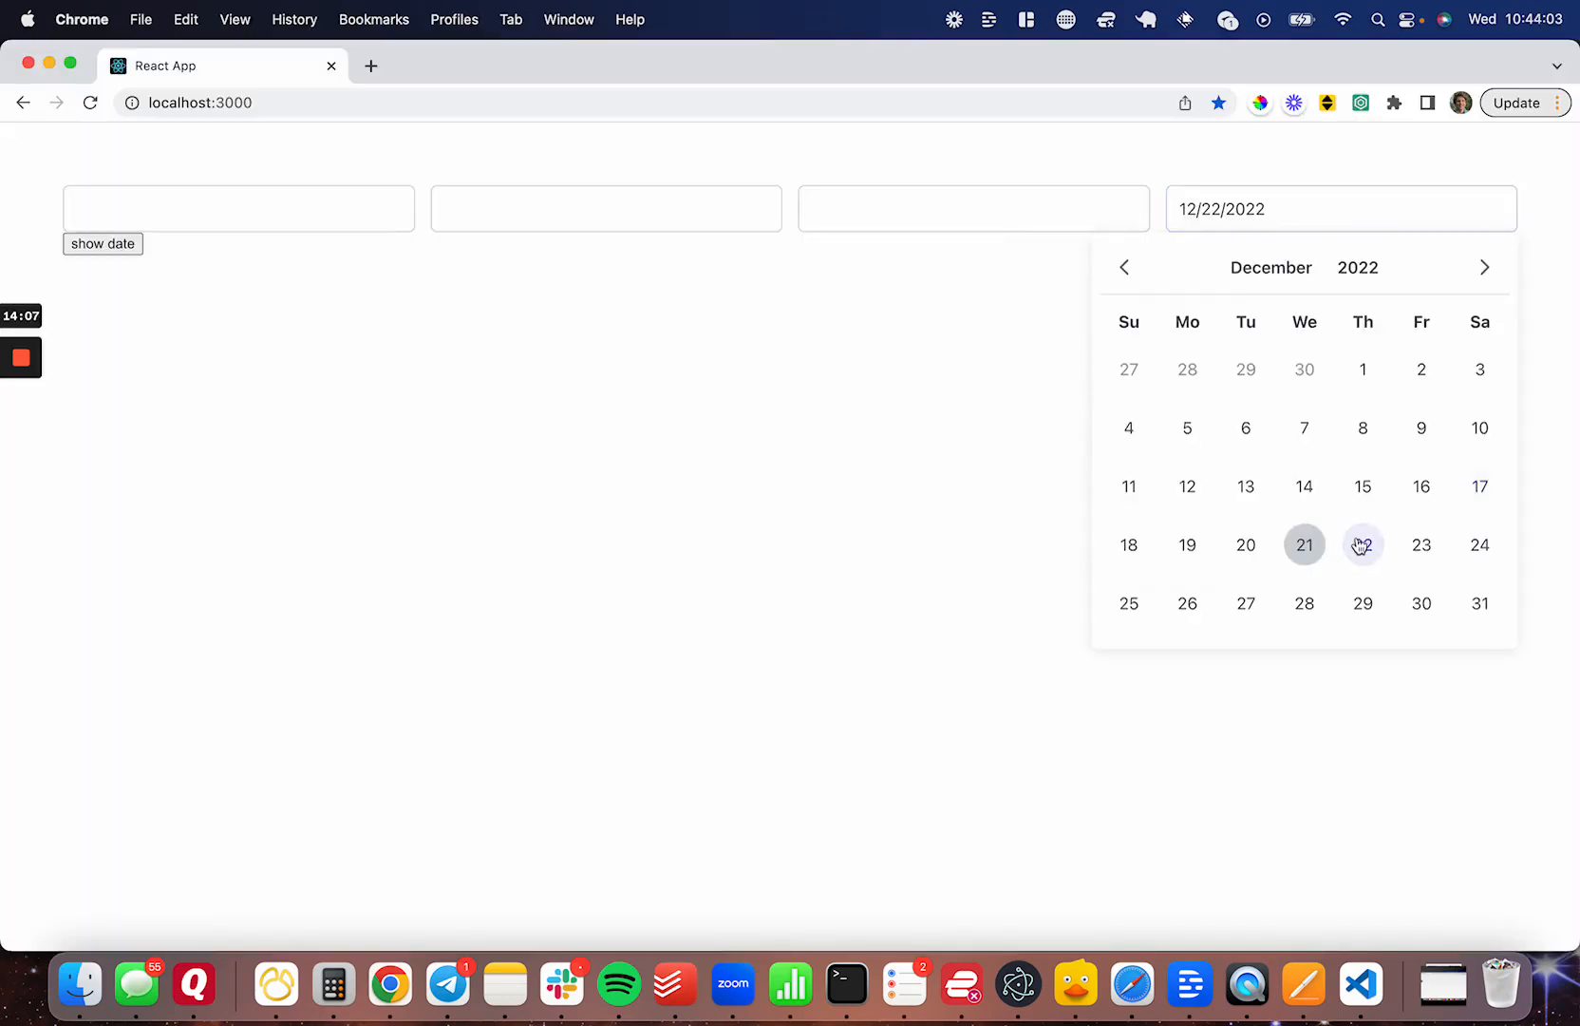
pyautogui.click(101, 244)
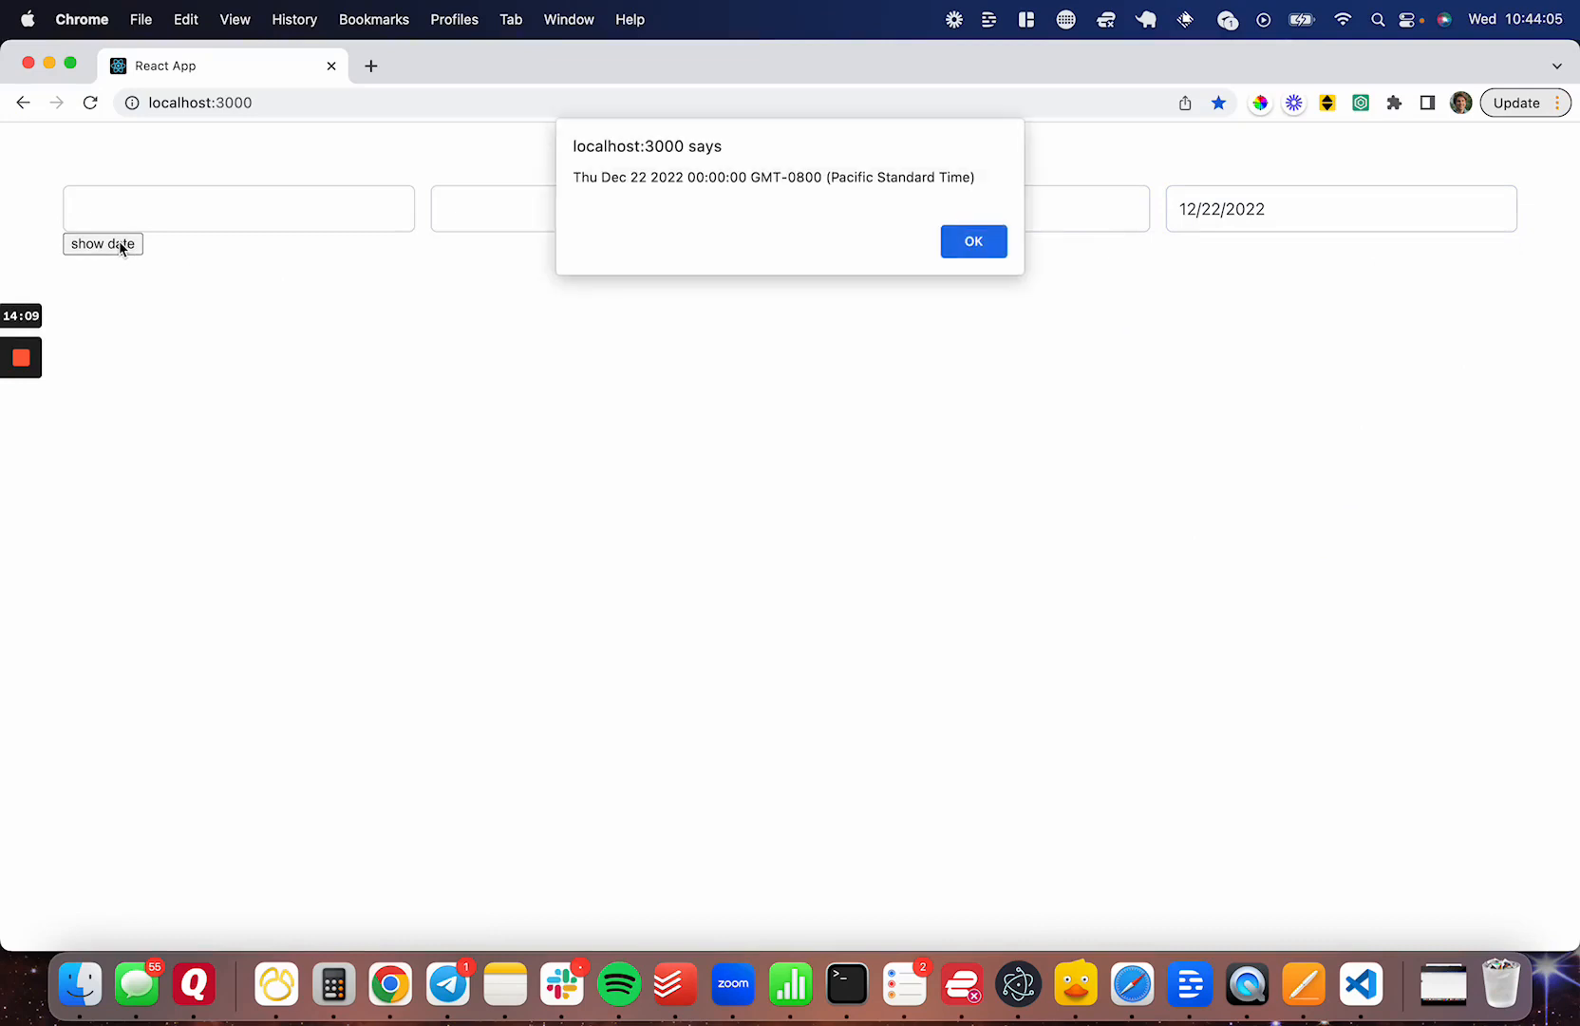
pyautogui.moveTo(571, 178); pyautogui.dragTo(677, 178)
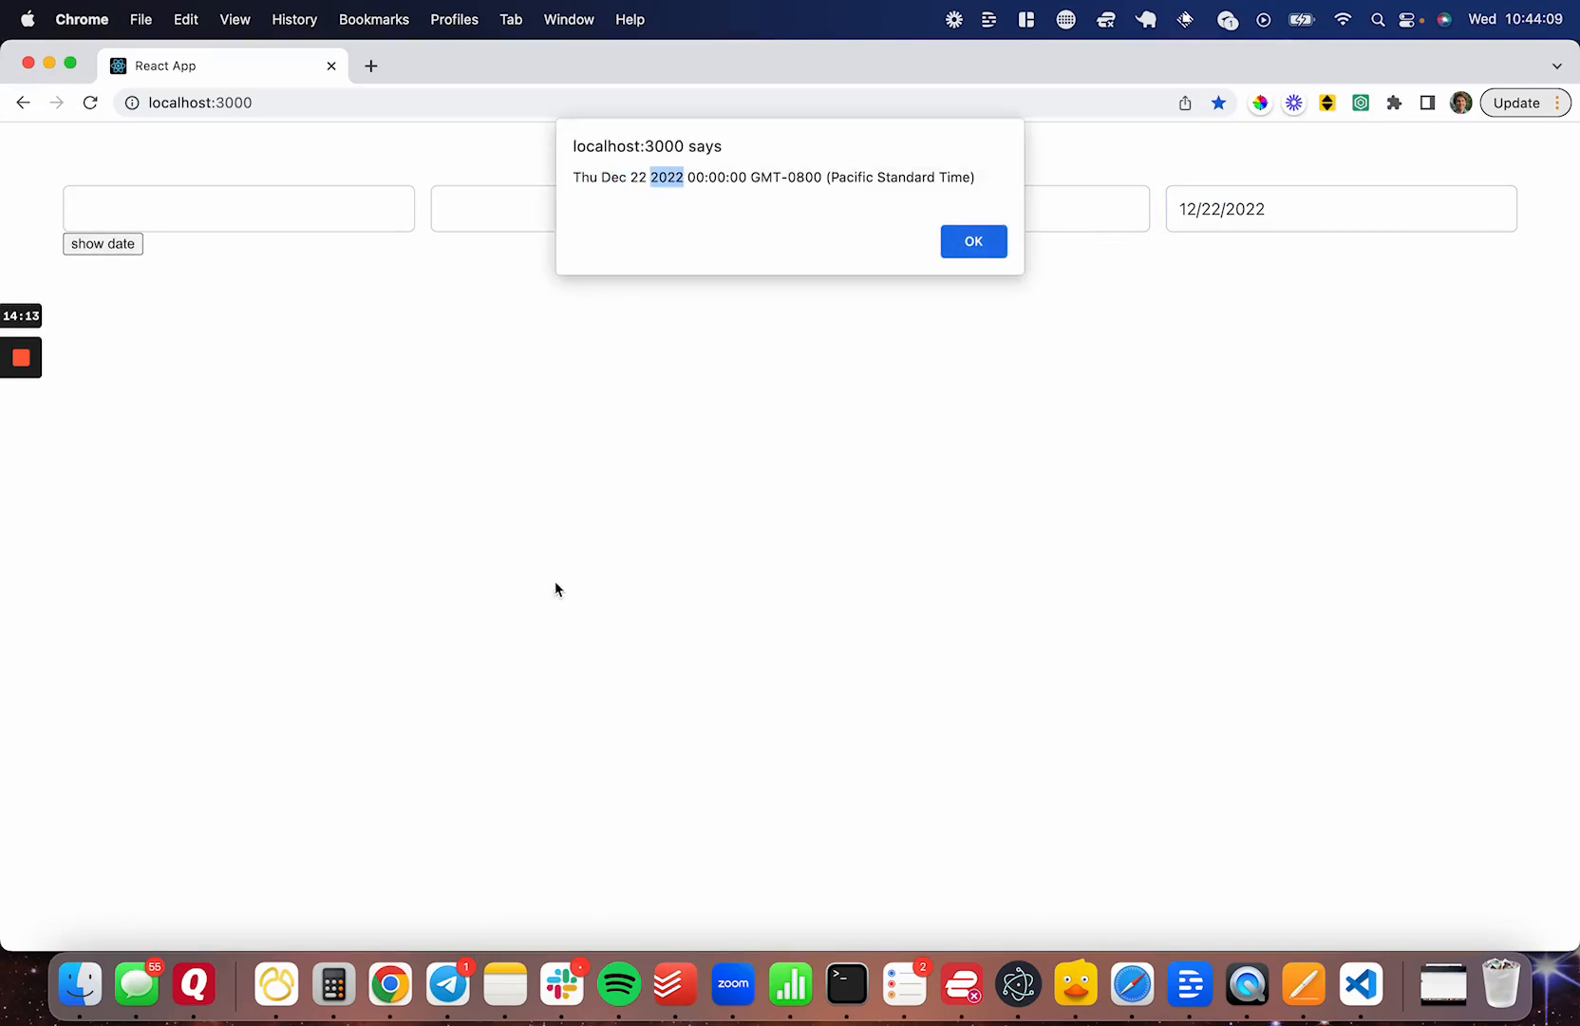
pyautogui.moveTo(594, 623)
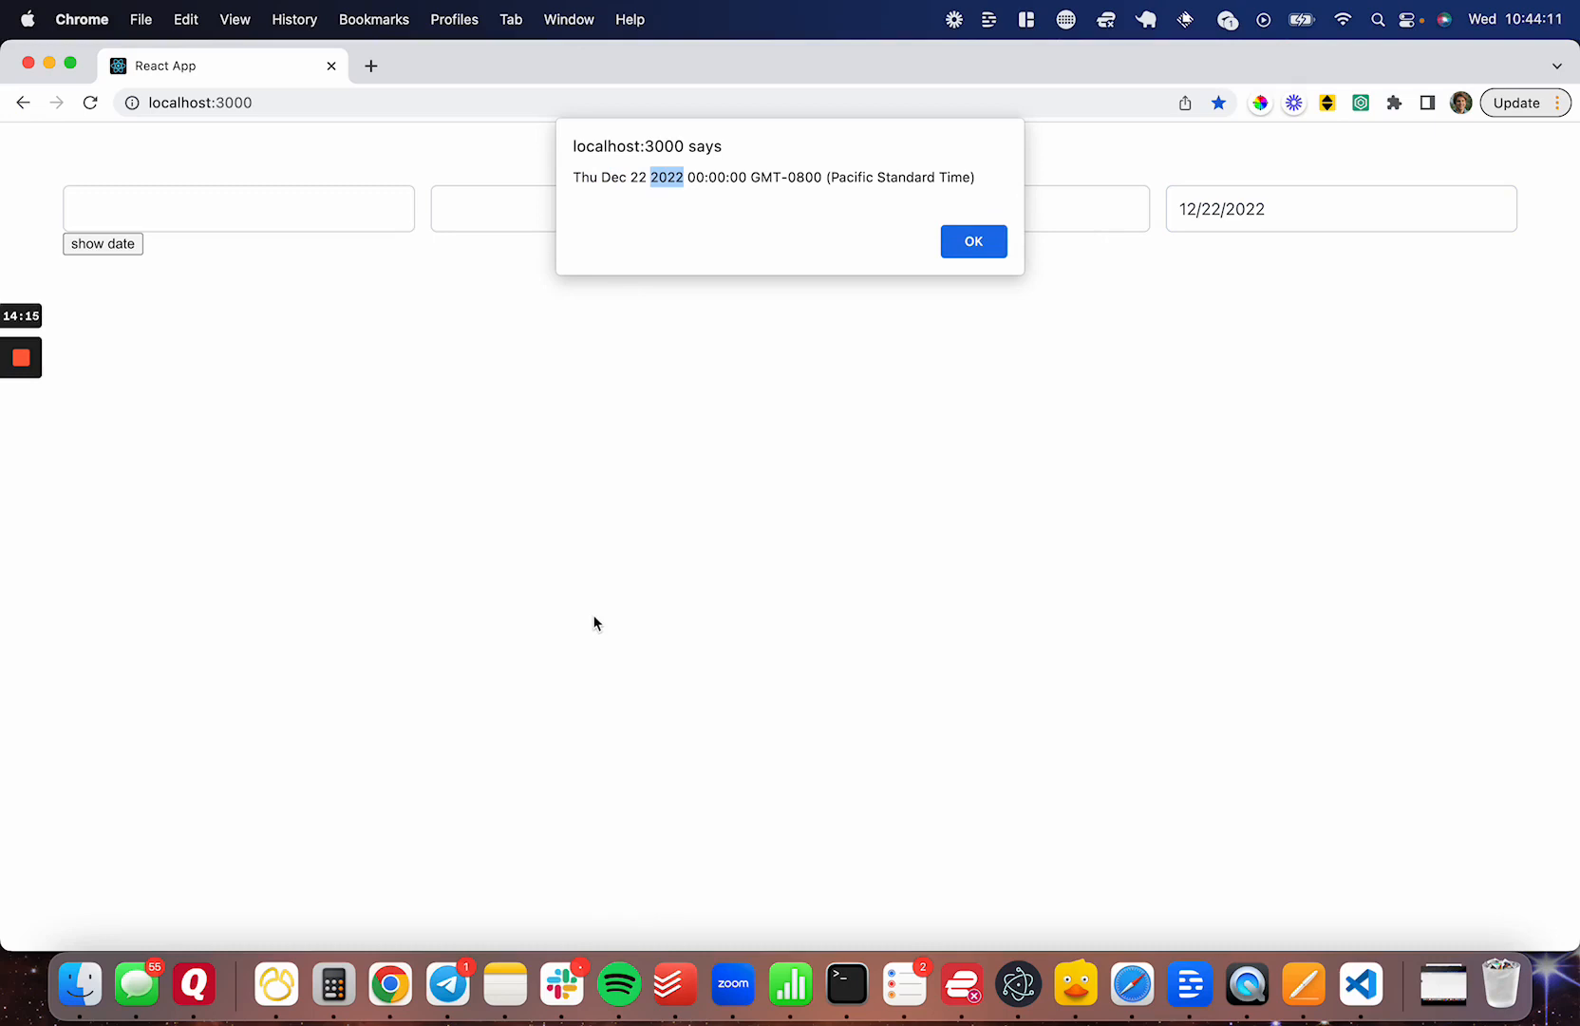
pyautogui.moveTo(1025, 218)
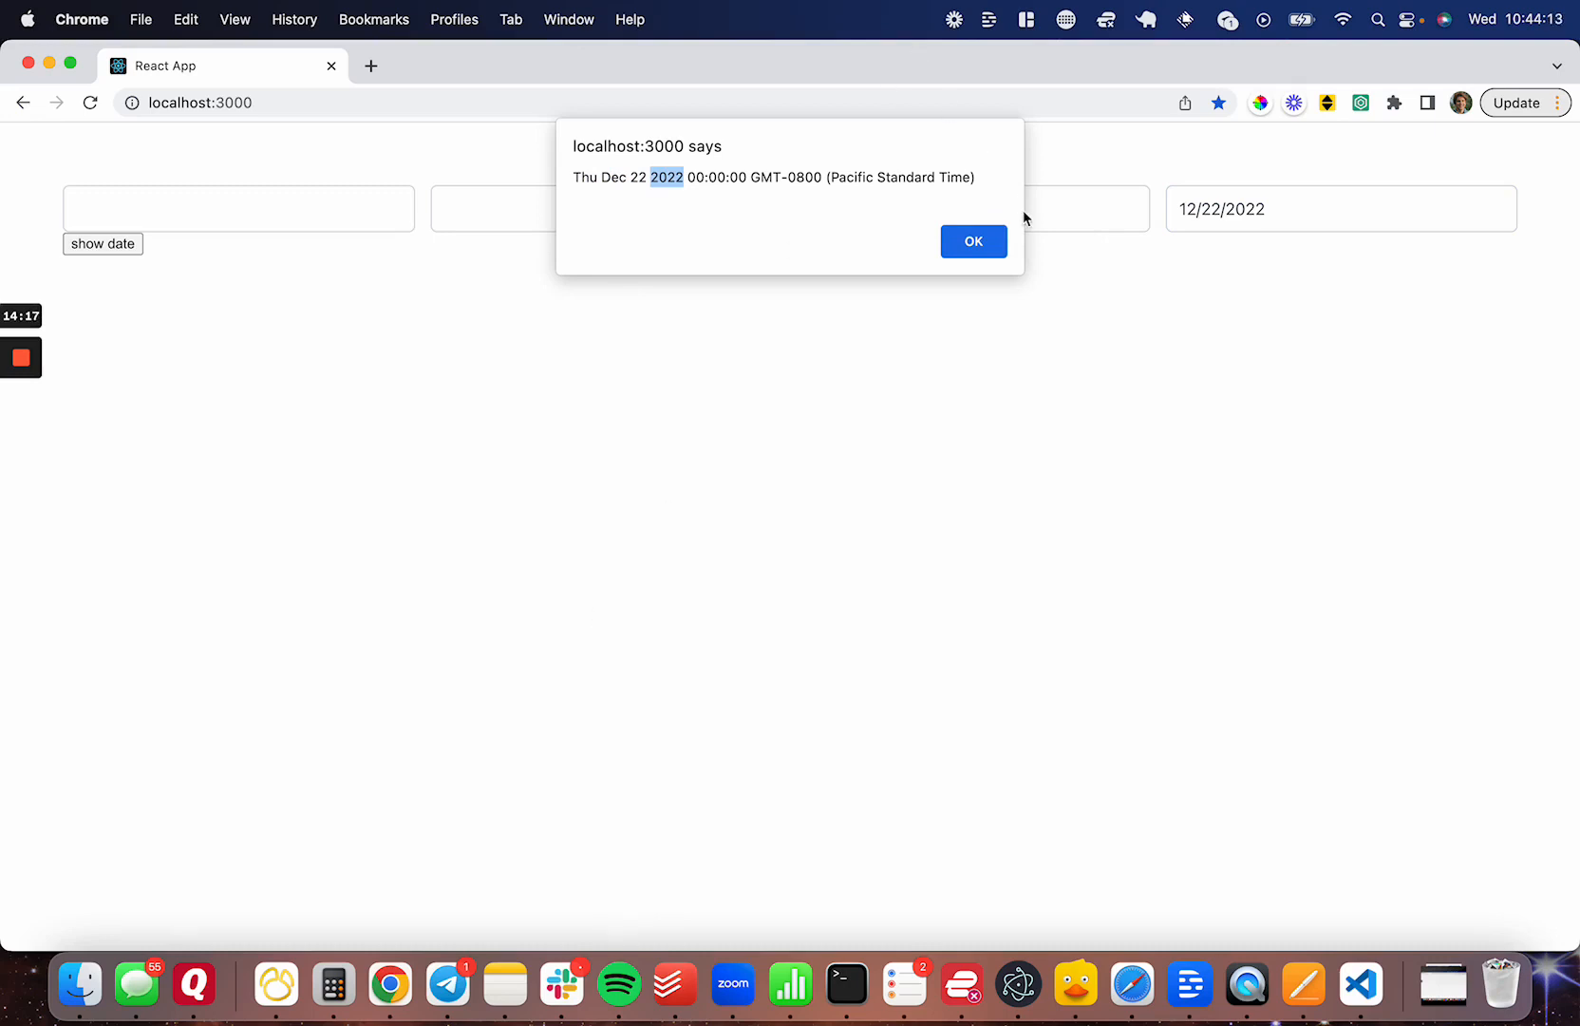
pyautogui.moveTo(1125, 262)
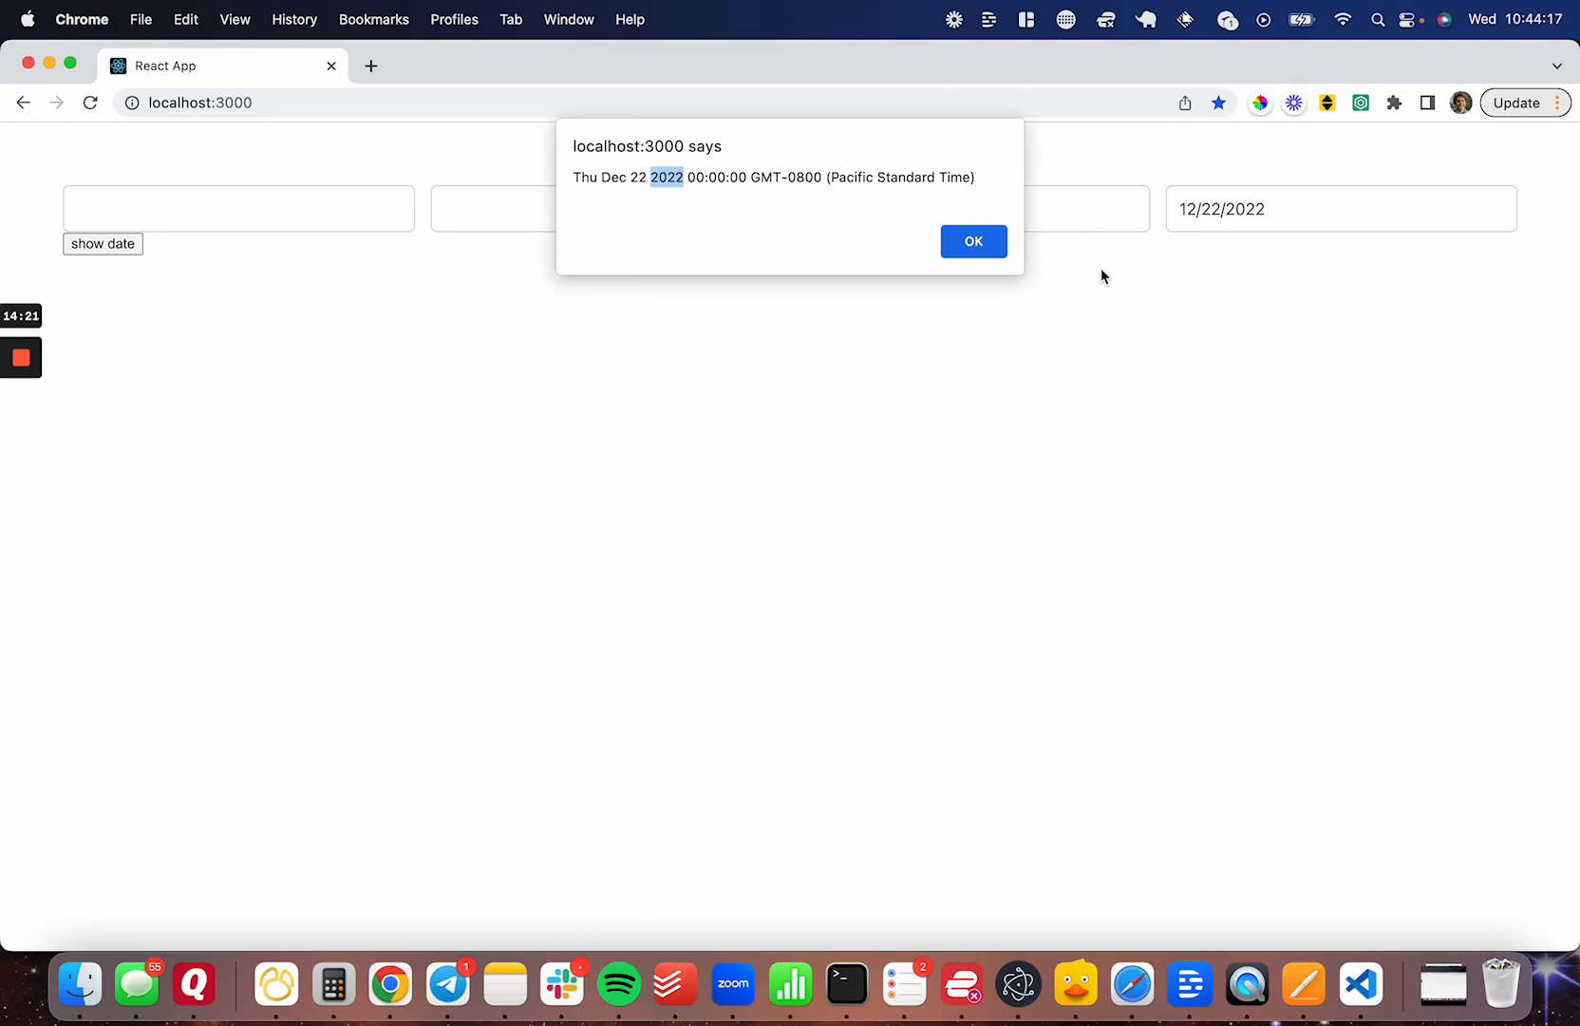
pyautogui.click(972, 242)
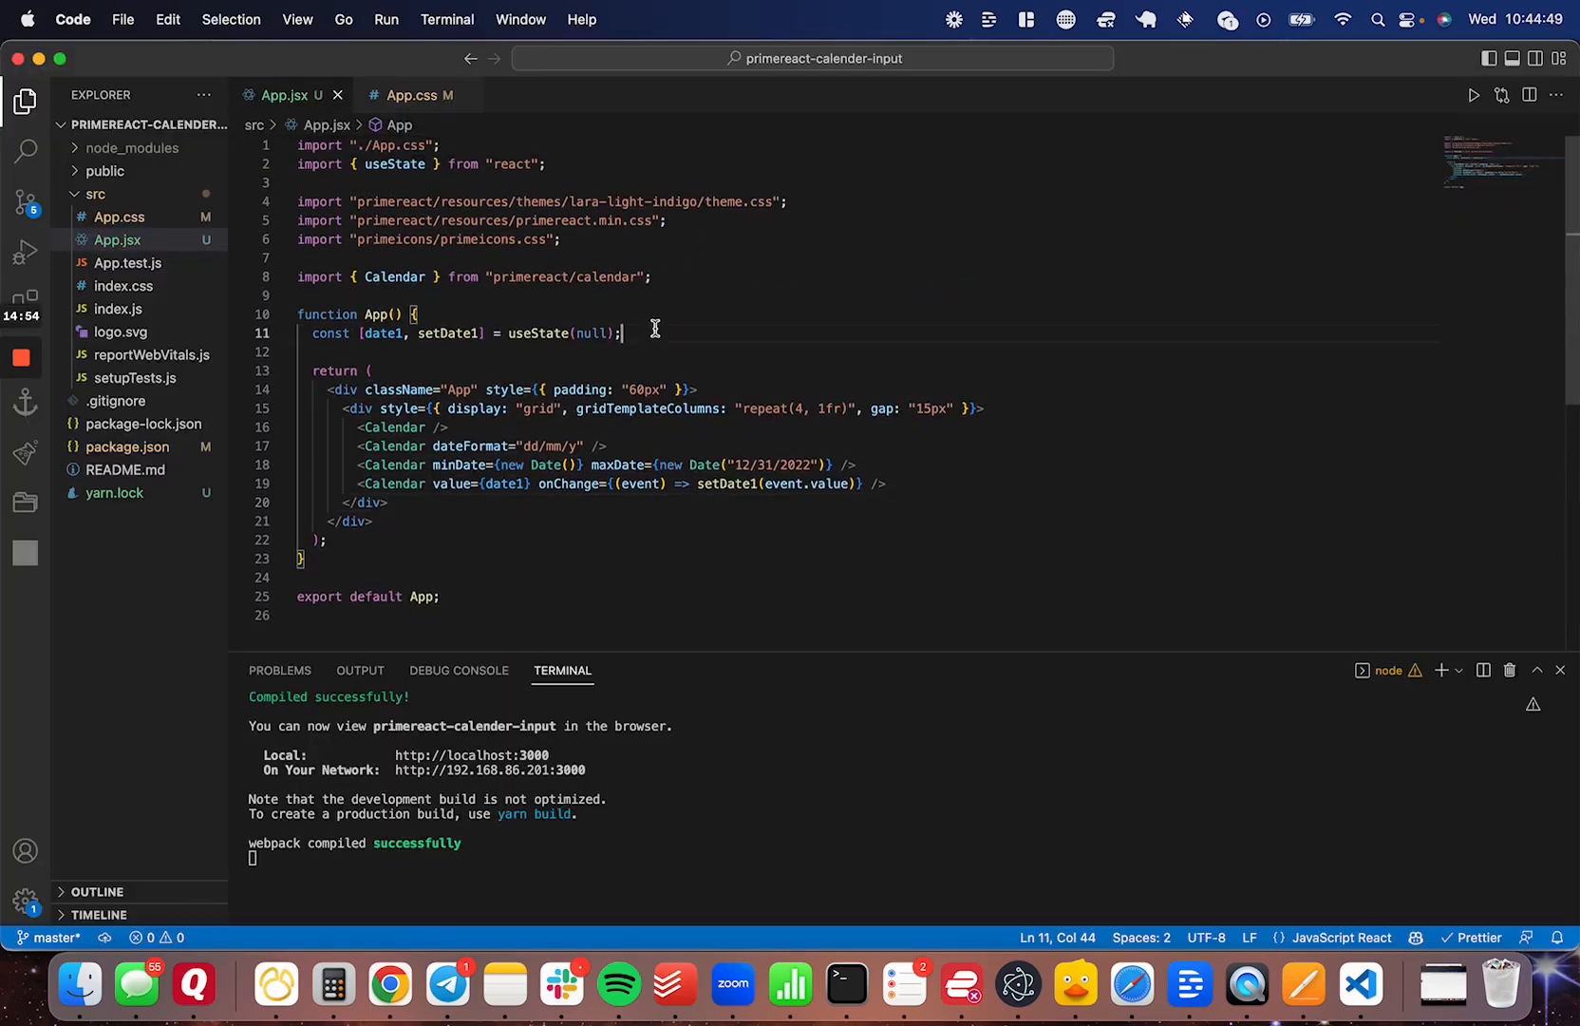
# Declare dateRange state and add a fifth Calendar bound to it with selectionMode range
pyautogui.write('const [dateReange')
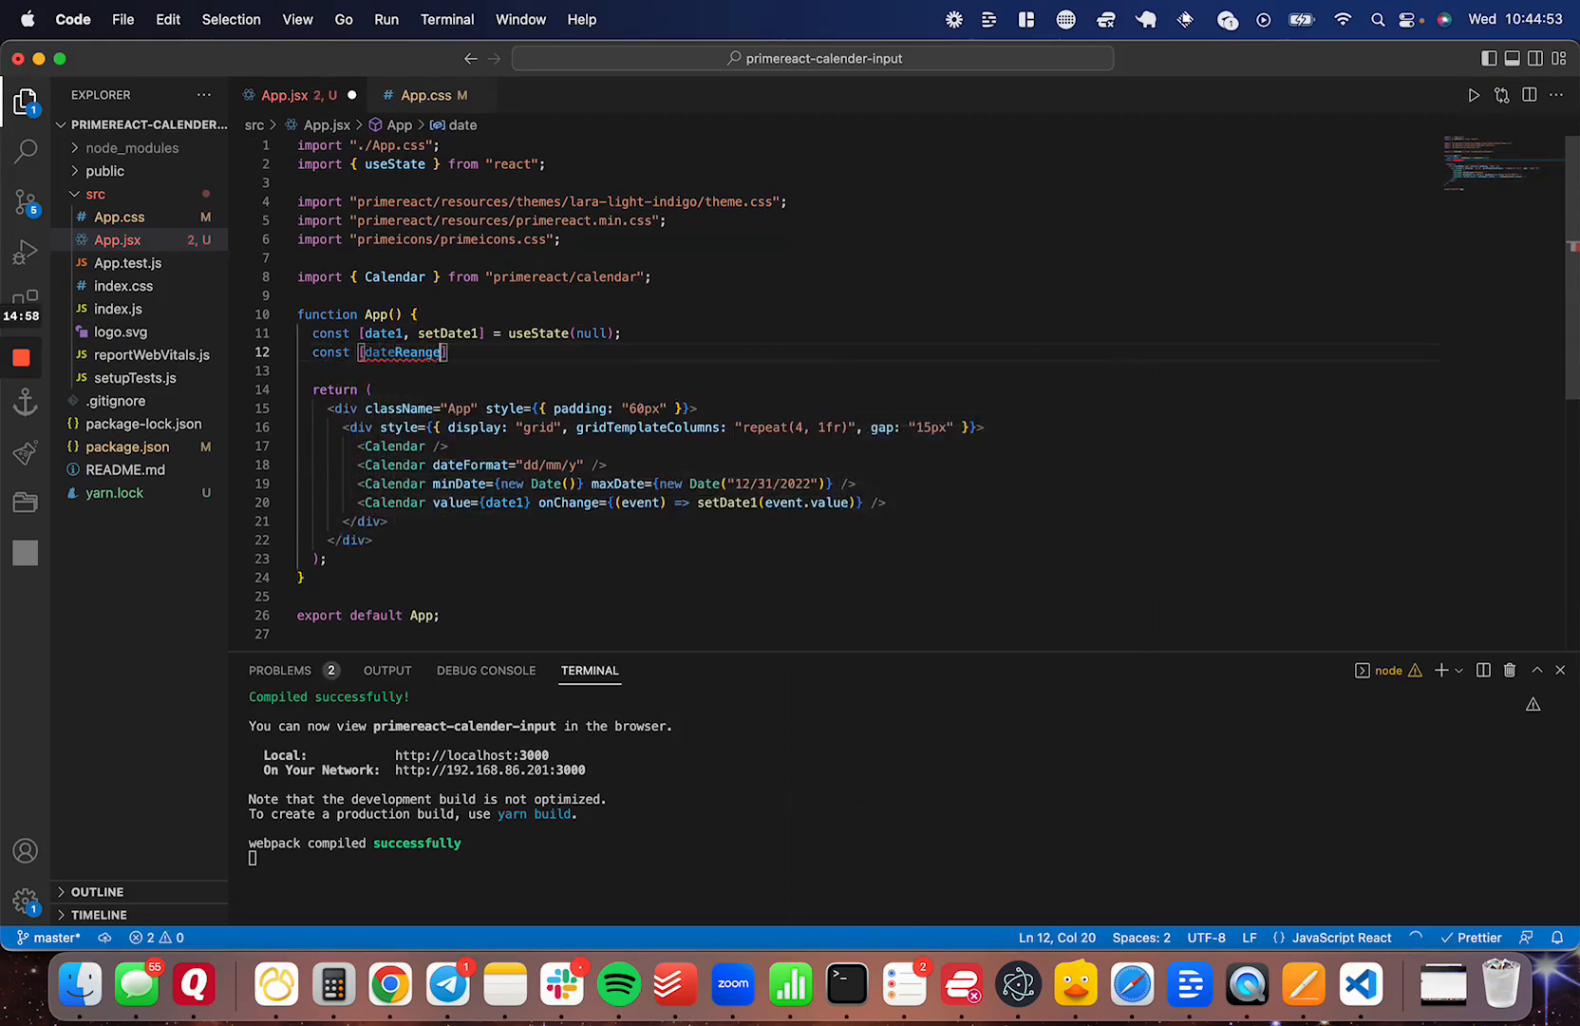
pyautogui.write('Range')
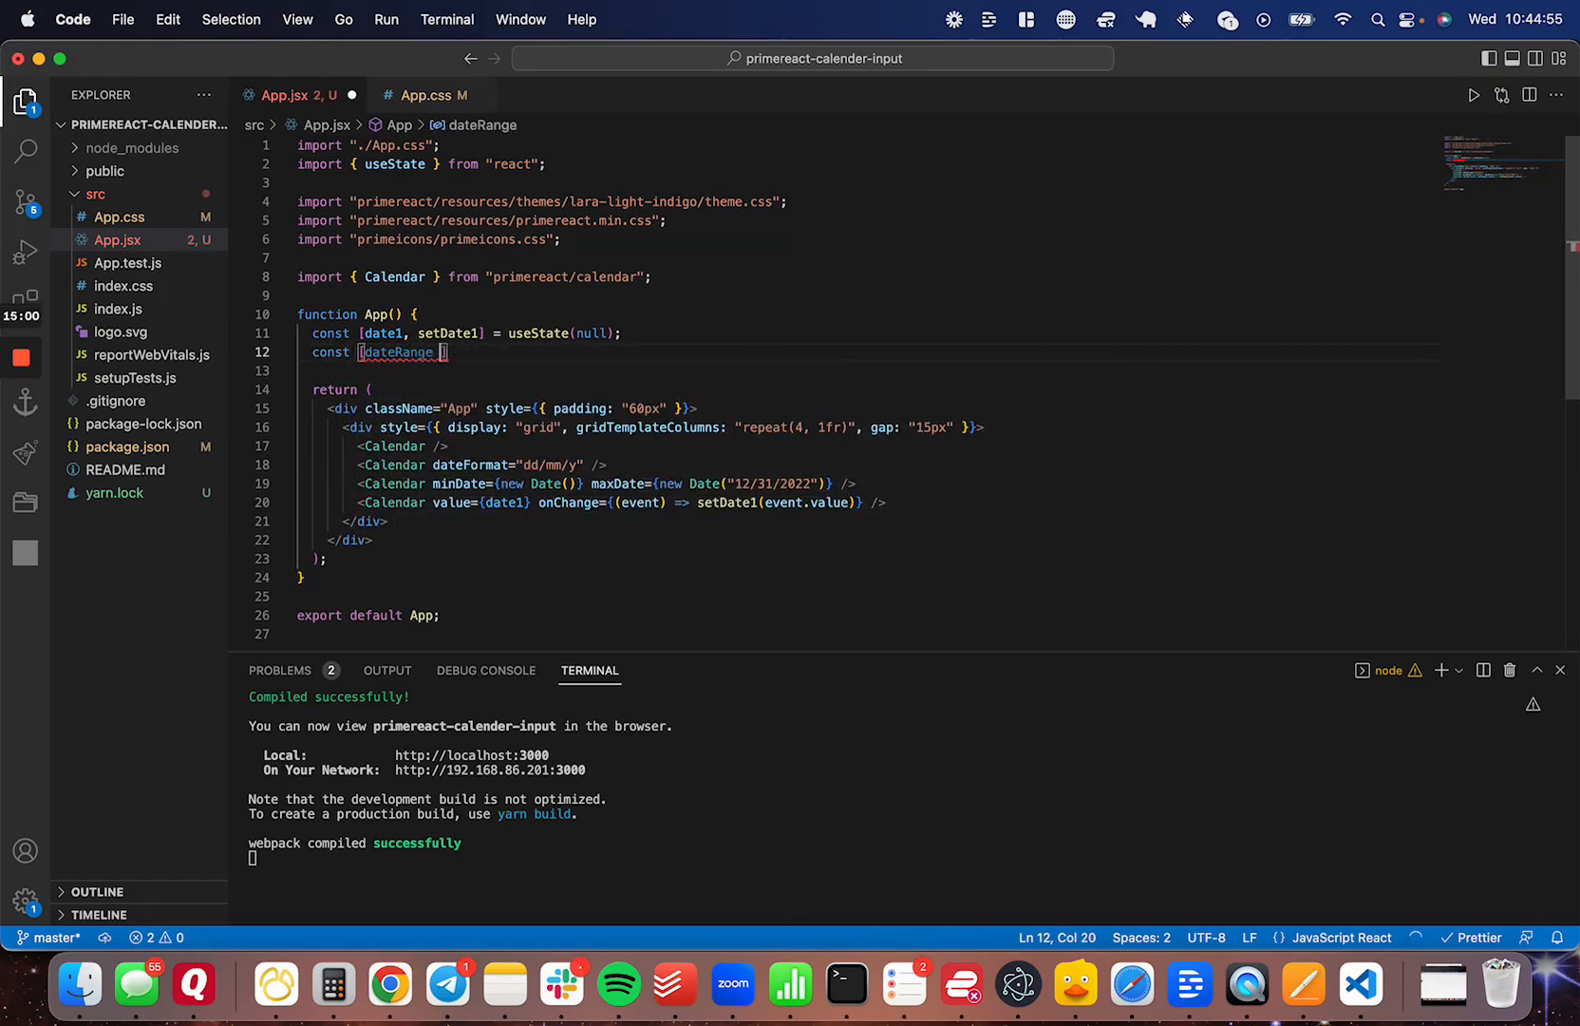
pyautogui.write(', setDateRange] = useState(null);')
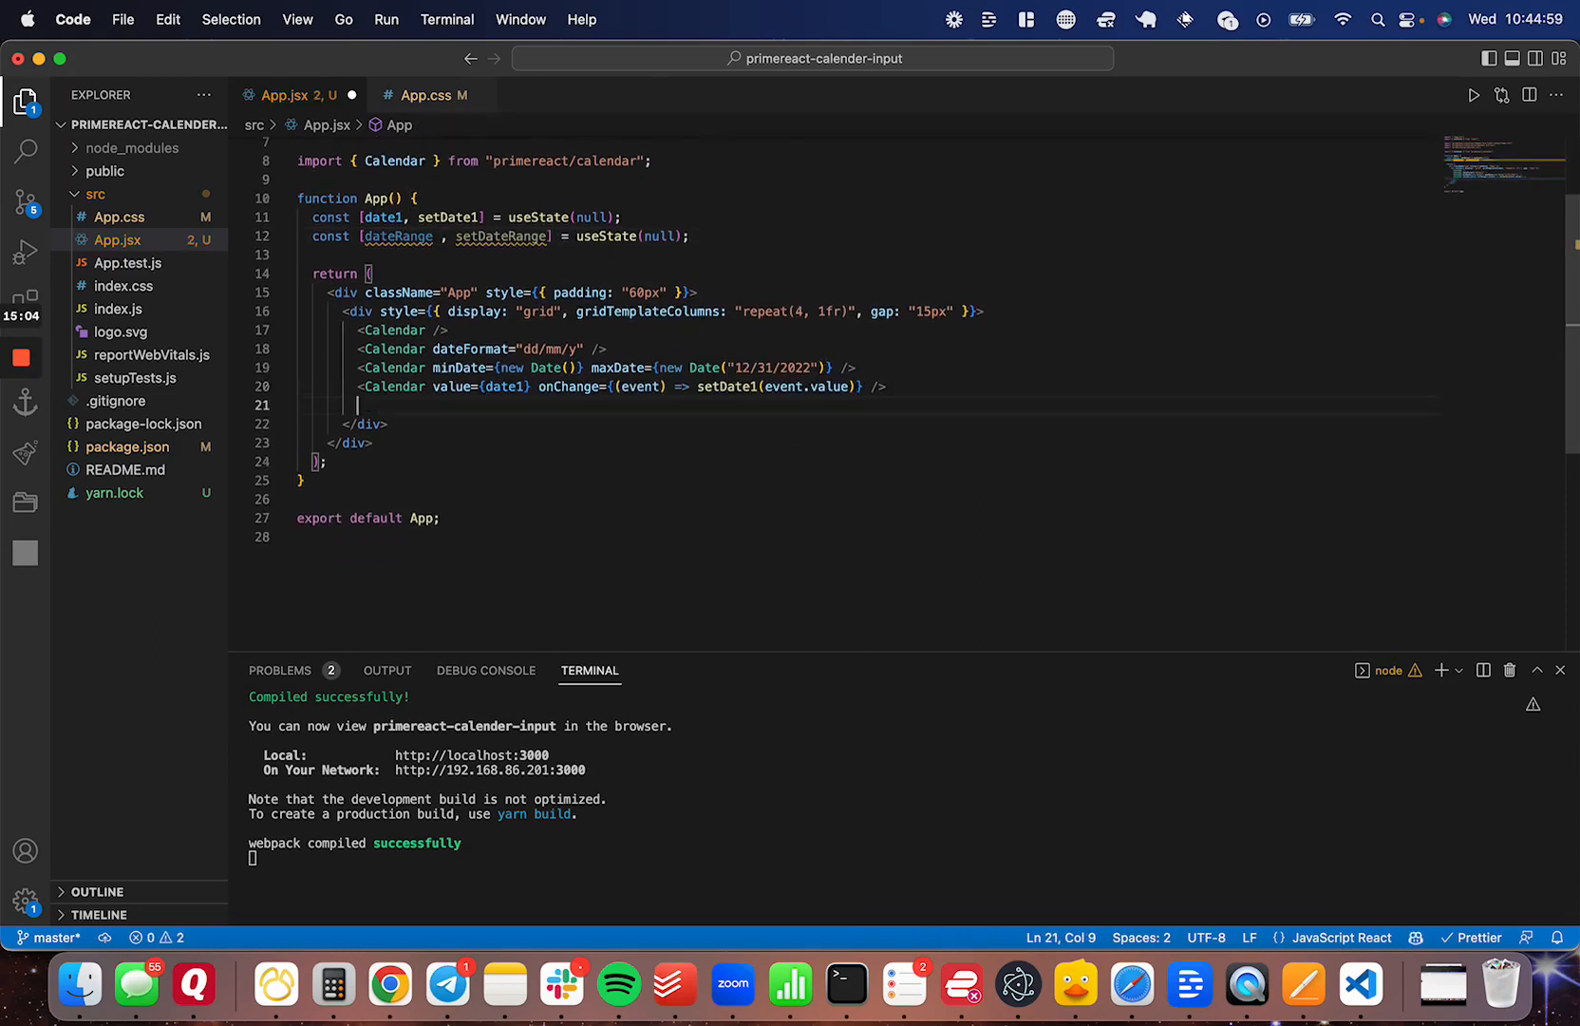
pyautogui.write('<Calendar')
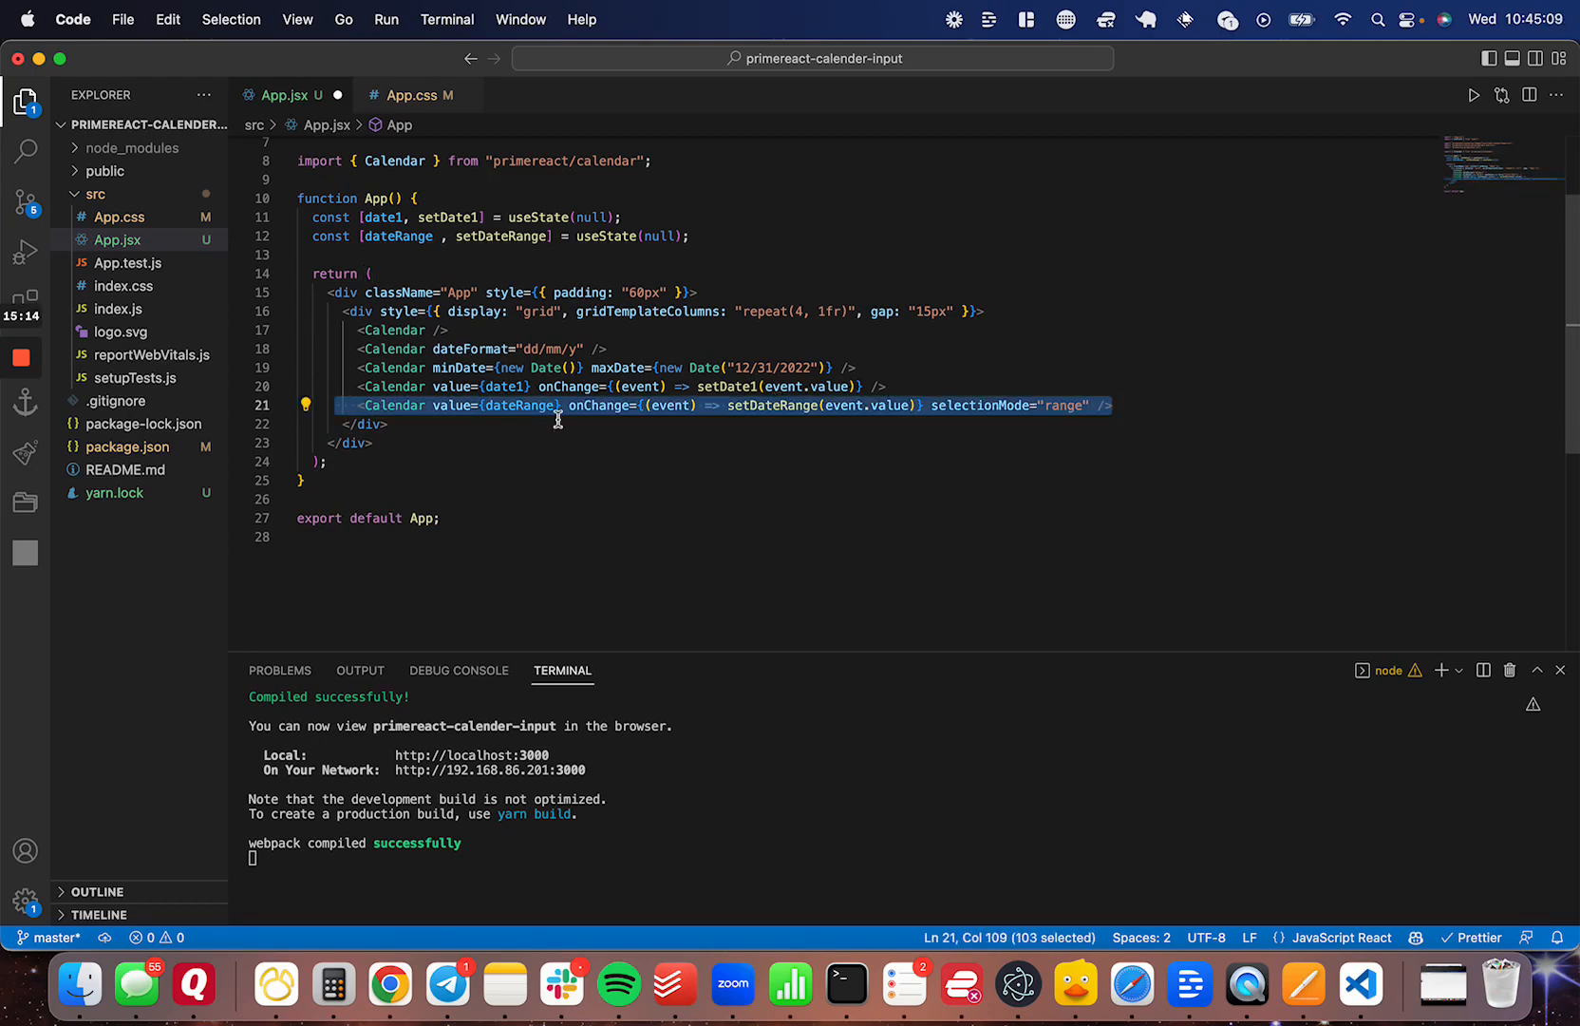
pyautogui.click(741, 405)
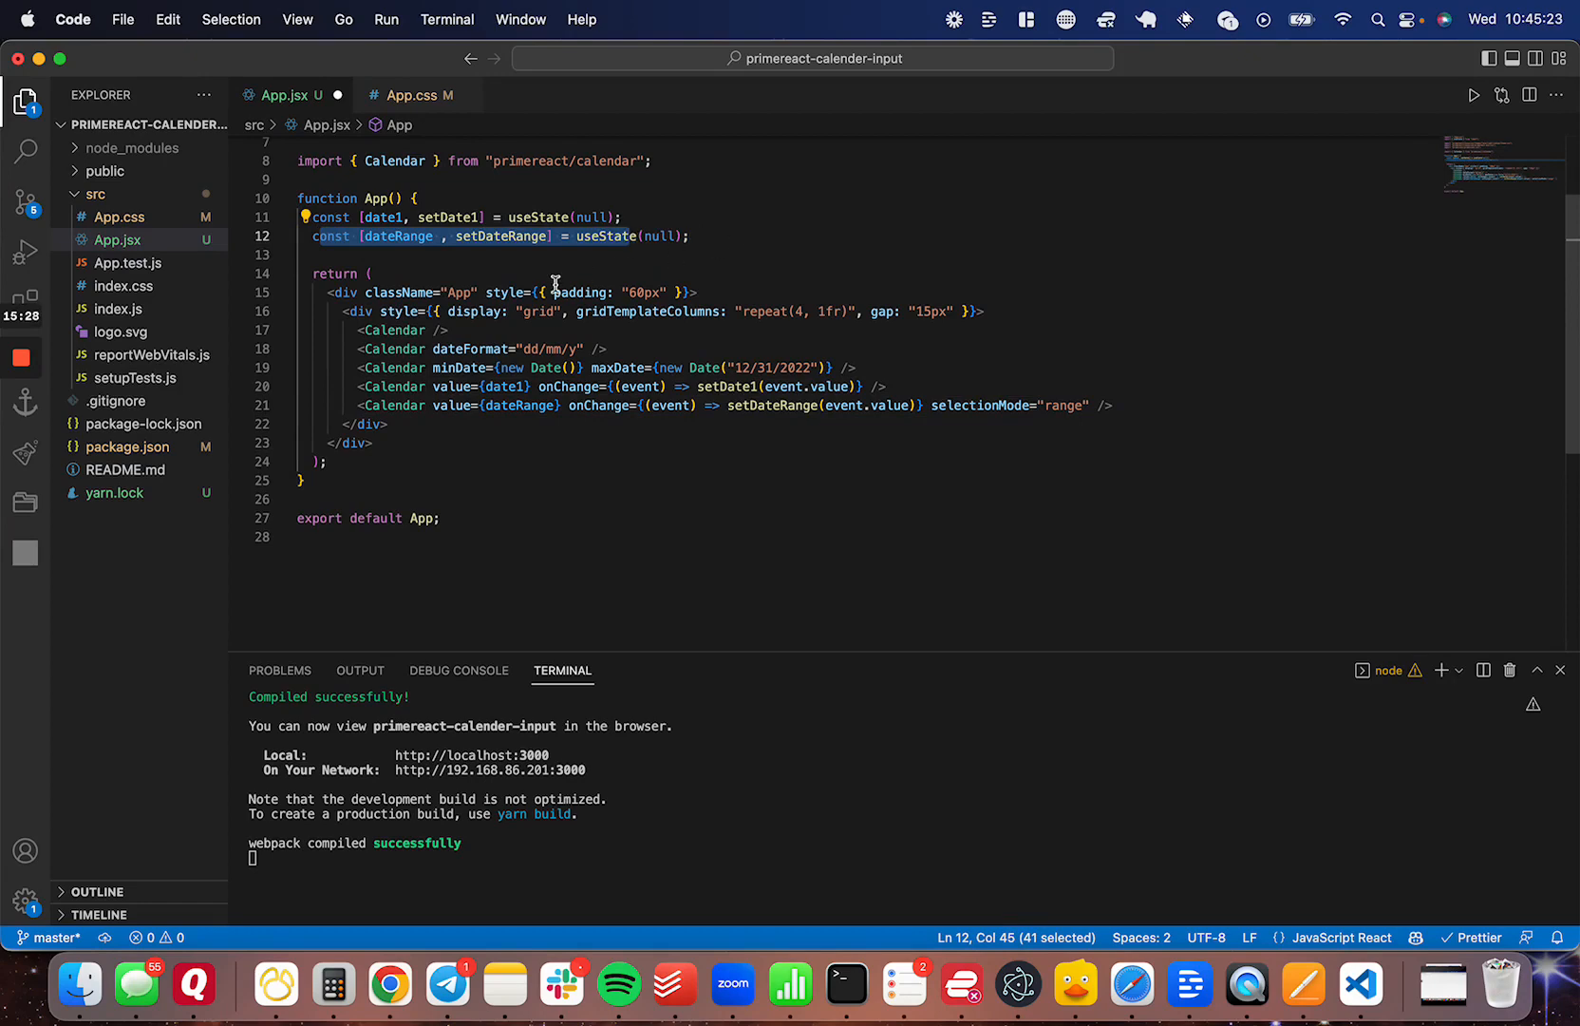
pyautogui.doubleClick(521, 405)
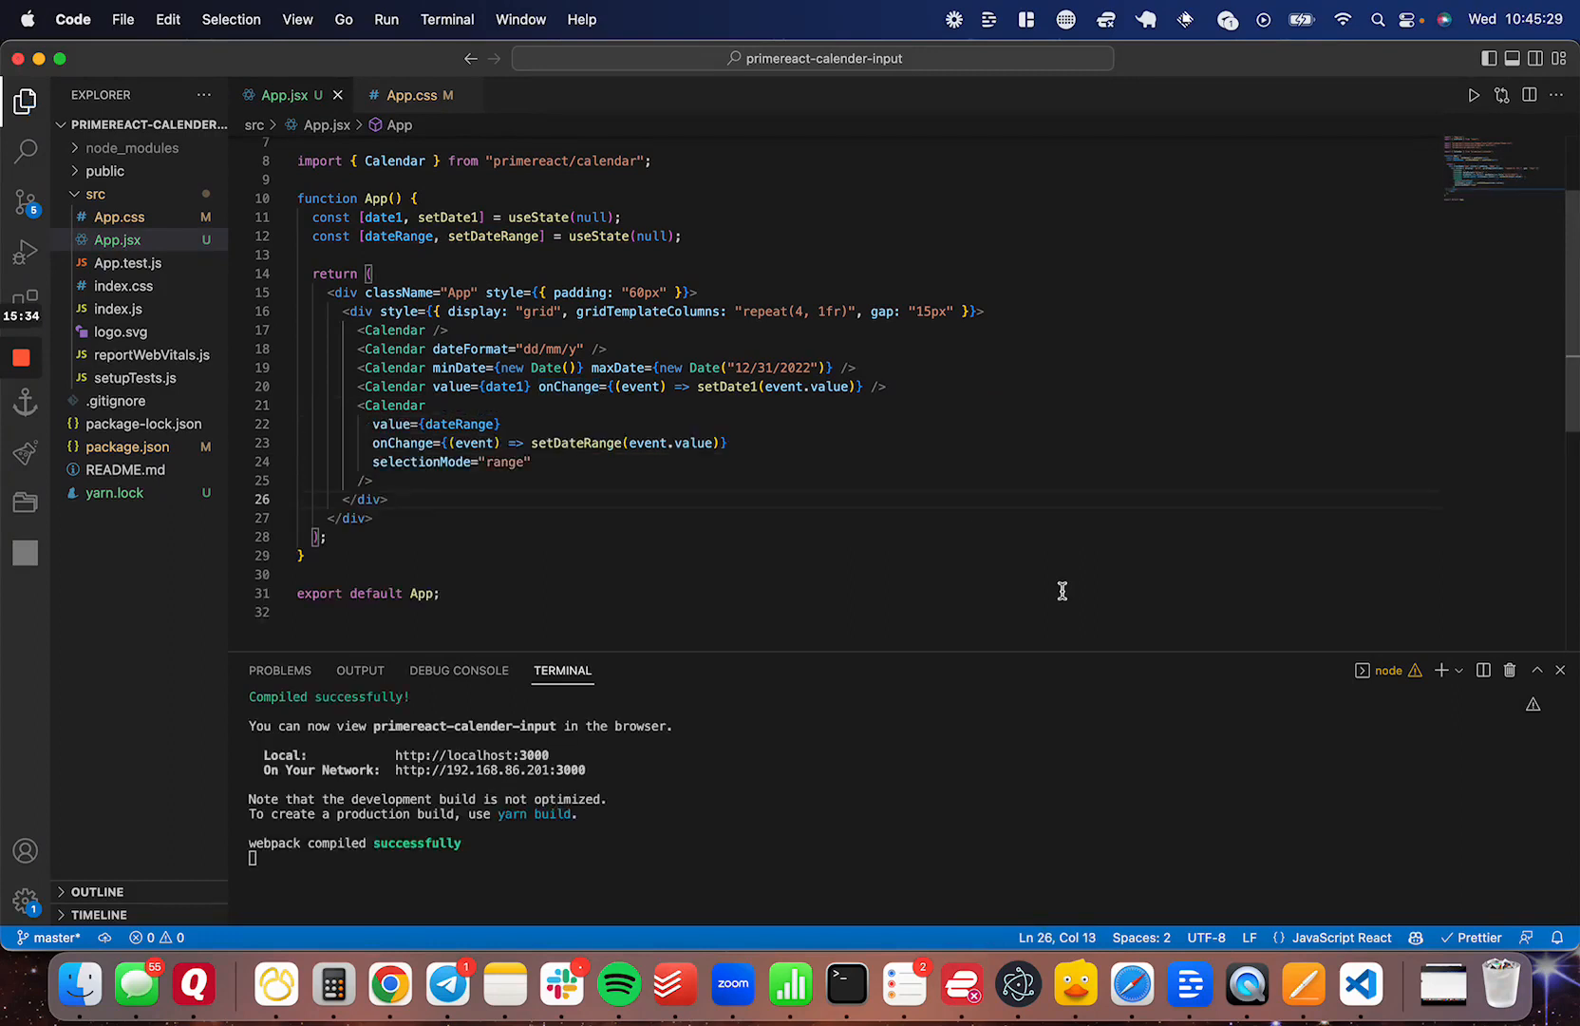
pyautogui.click(239, 270)
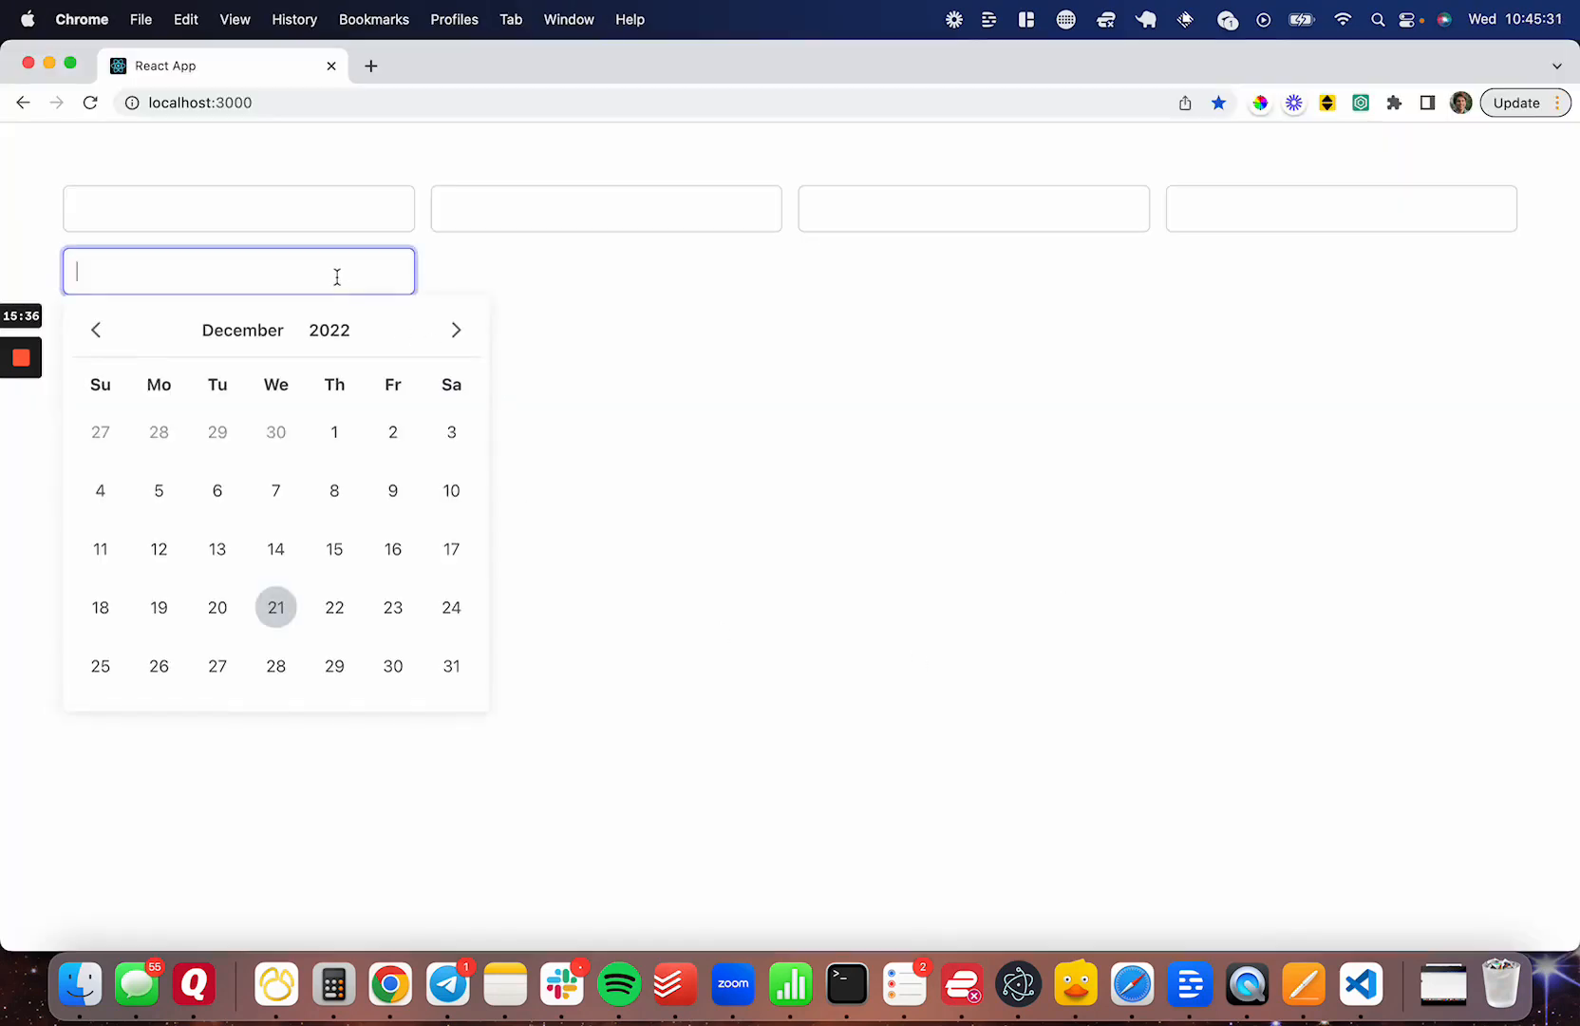
pyautogui.click(217, 491)
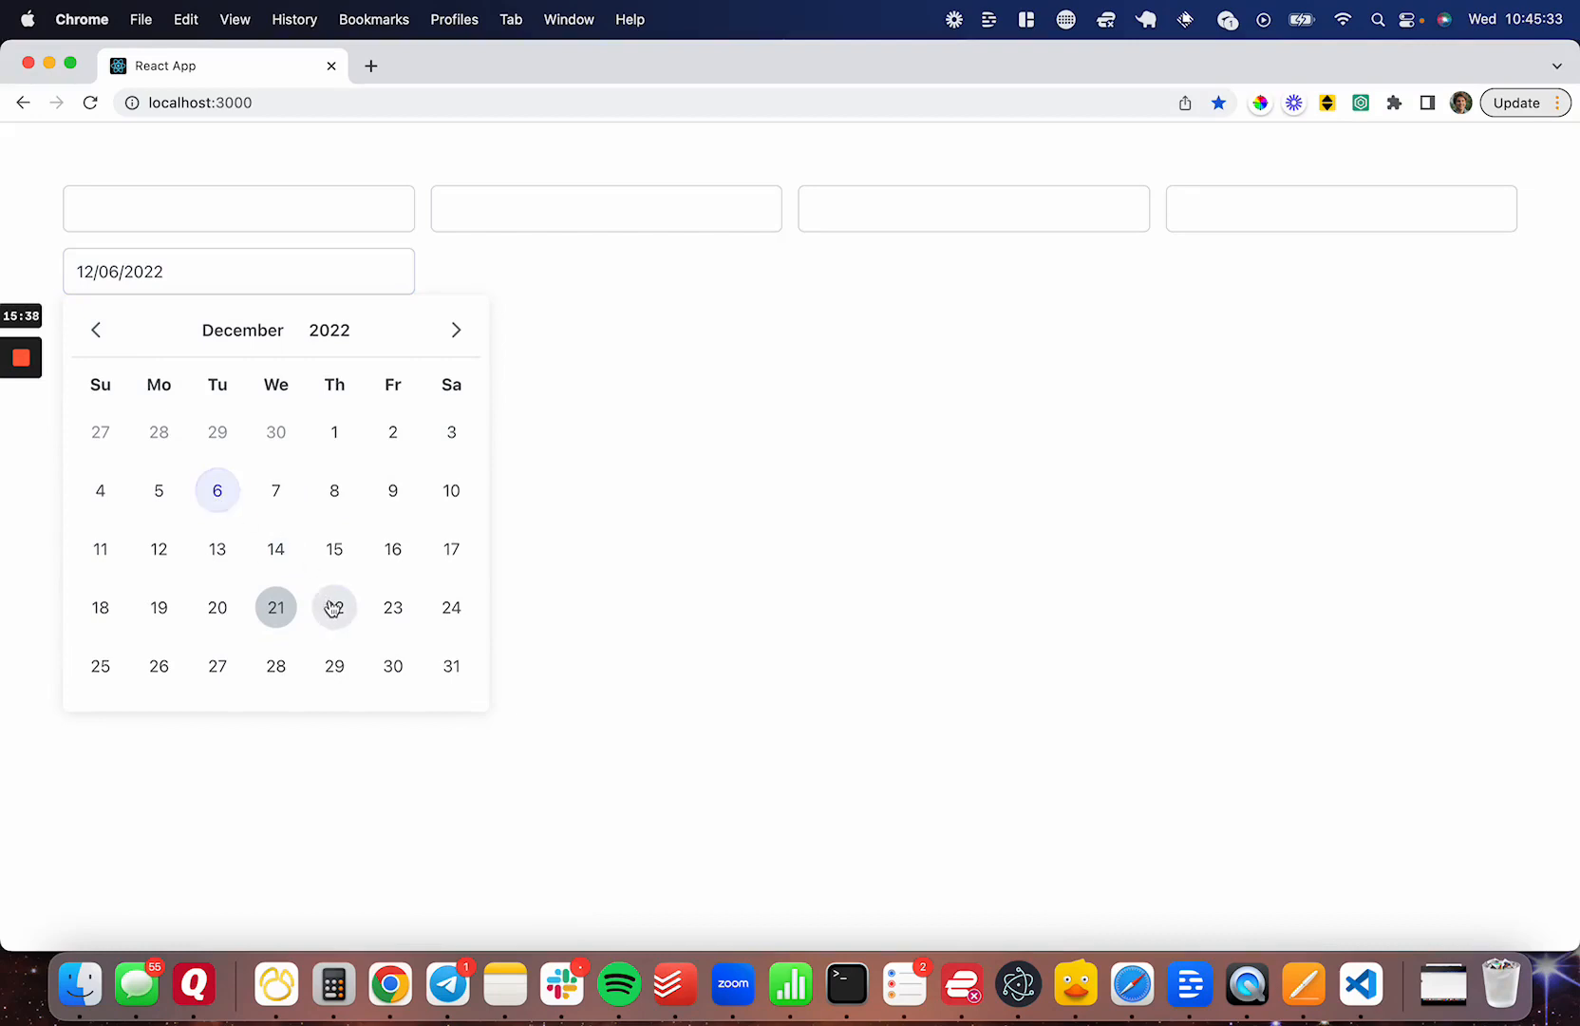
pyautogui.click(333, 607)
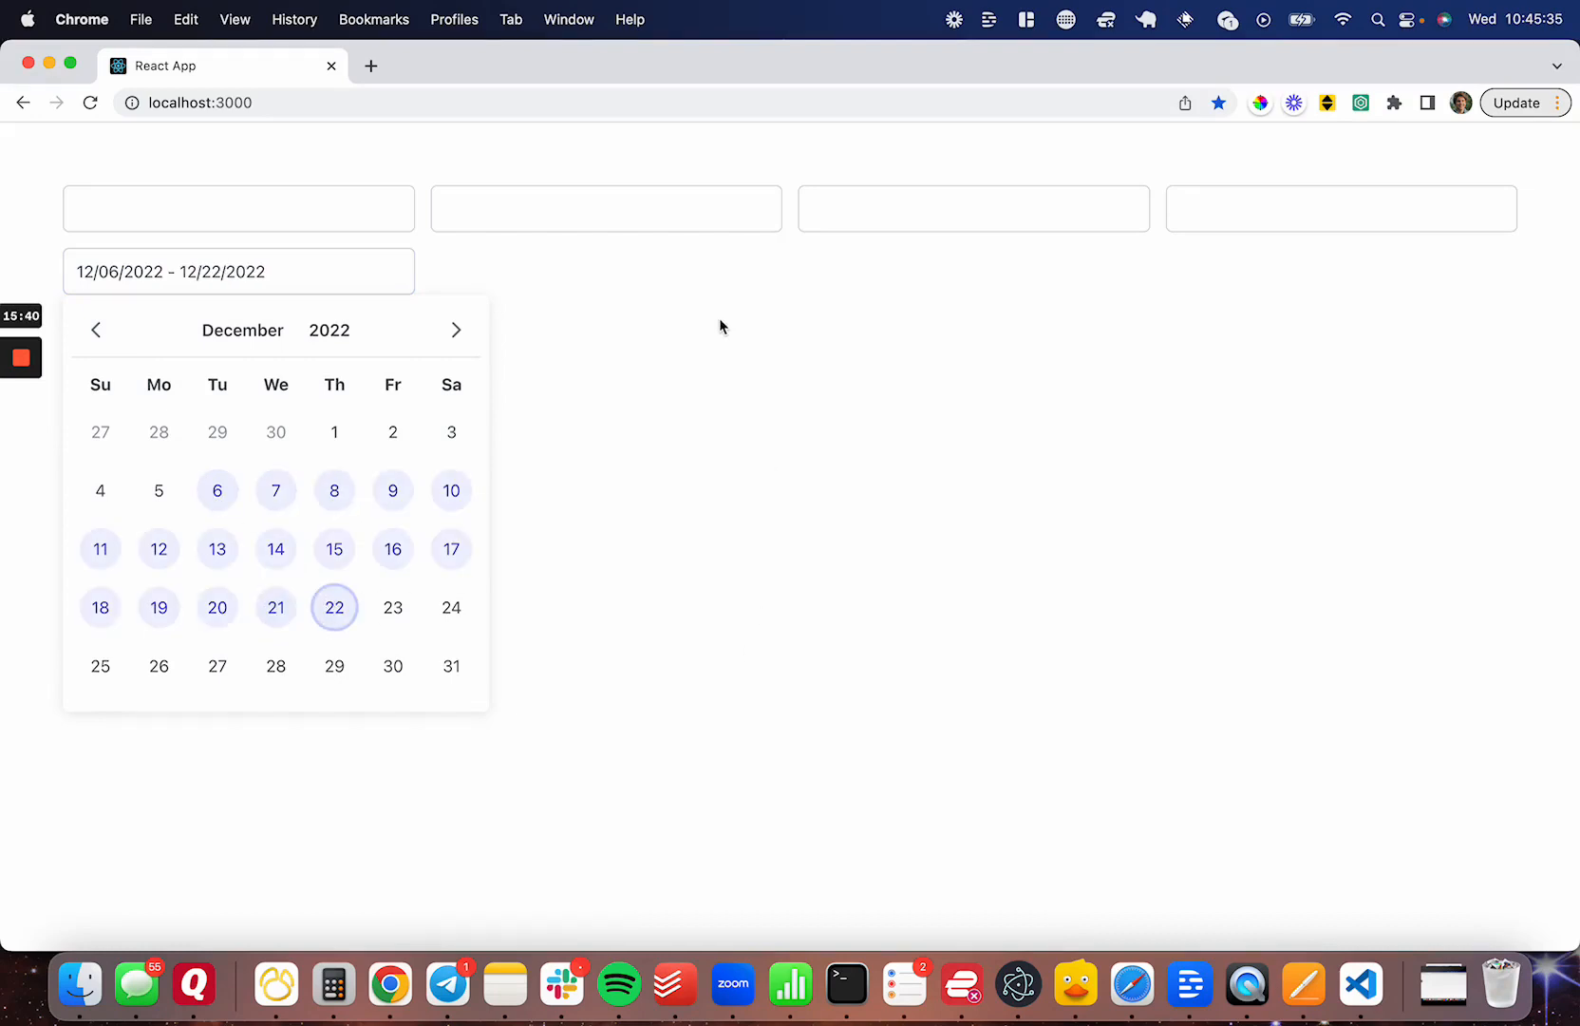
pyautogui.click(721, 326)
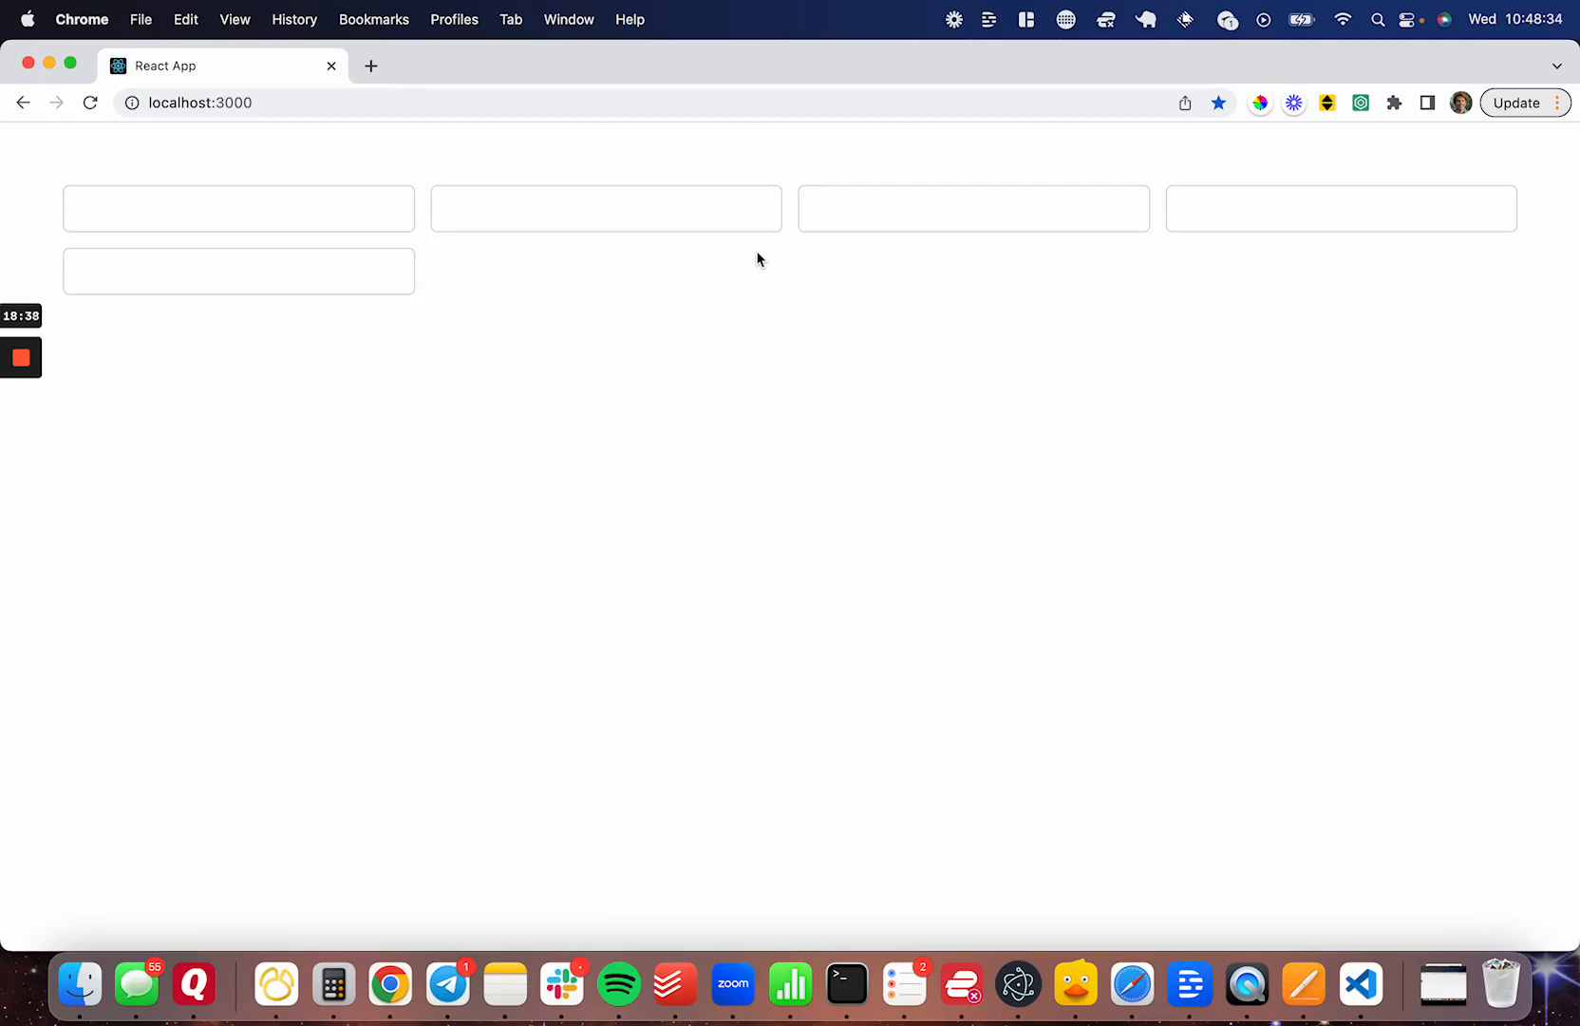
pyautogui.click(1360, 983)
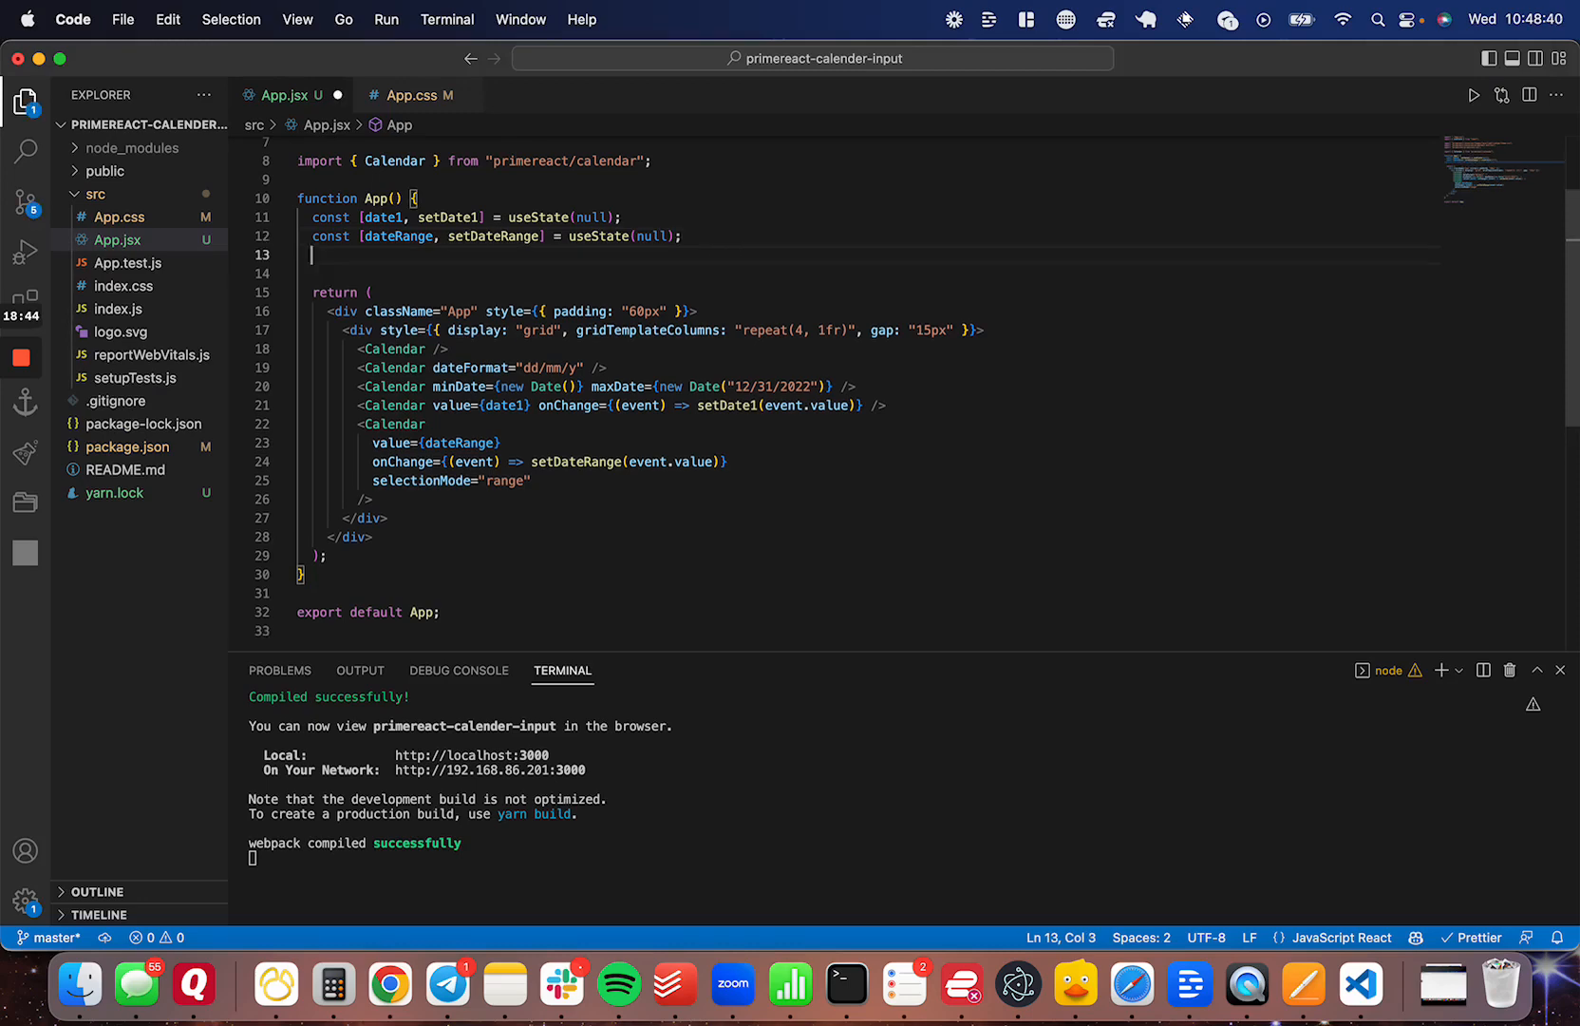
# Declare dateWithTime state and add a Calendar bound to it with showTime on separate lines
pyautogui.write('const [date2, setDate2] = useState(null);')
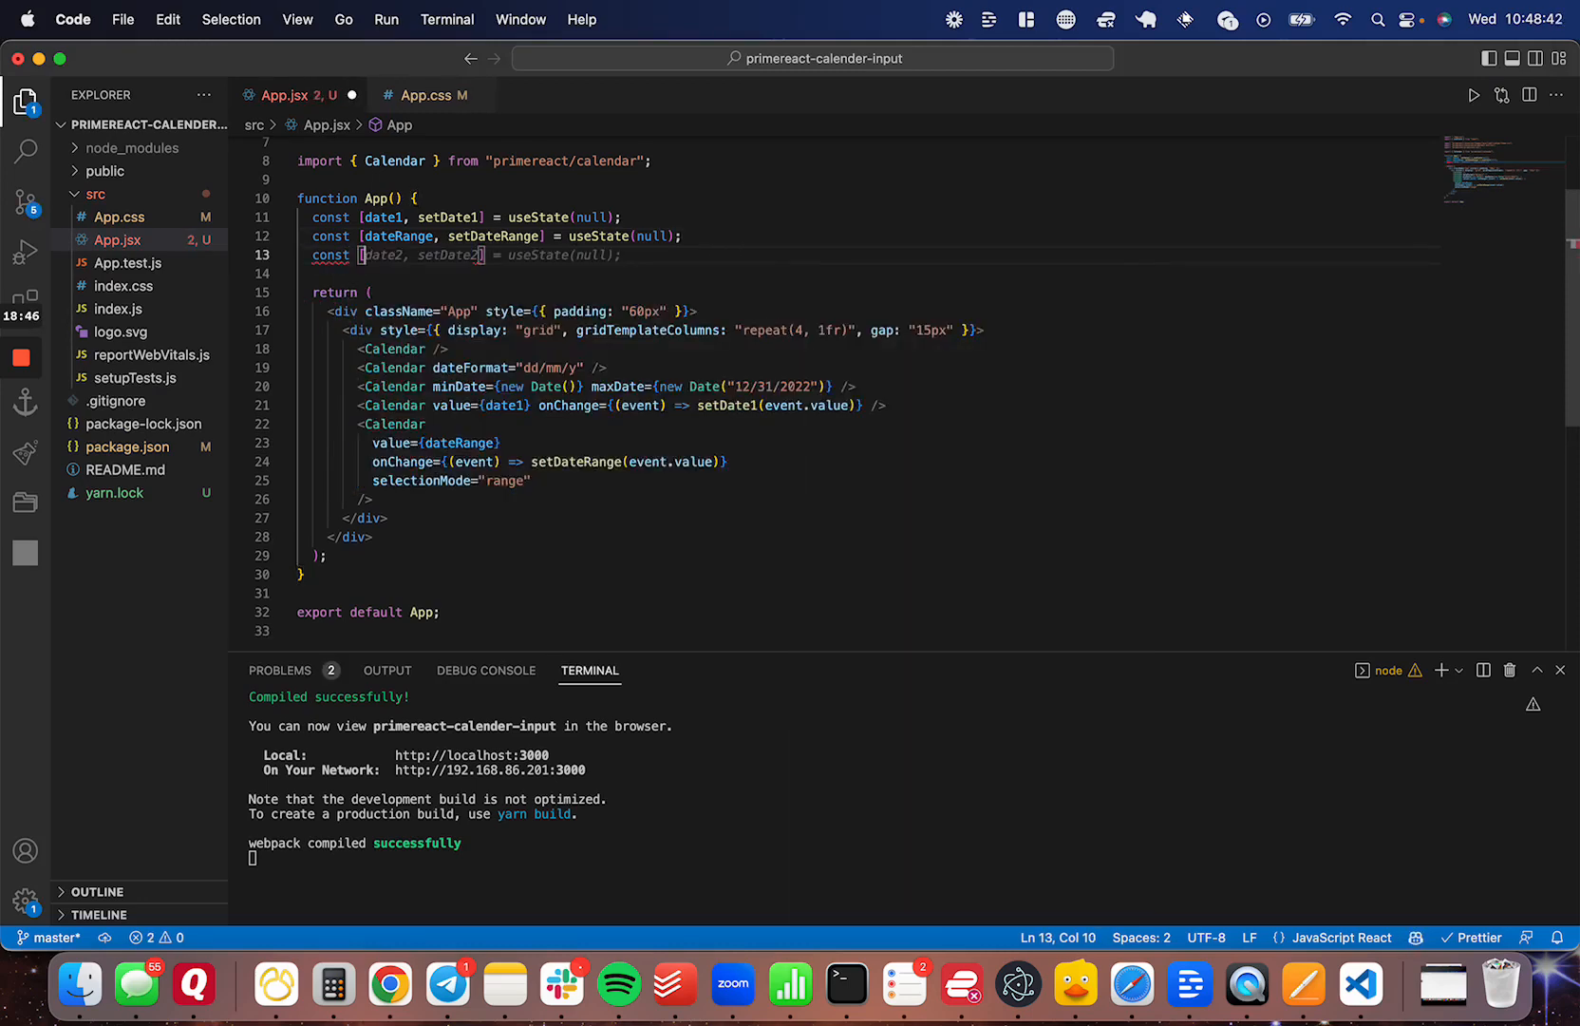
pyautogui.write('dateWithTime, setDateWithTime')
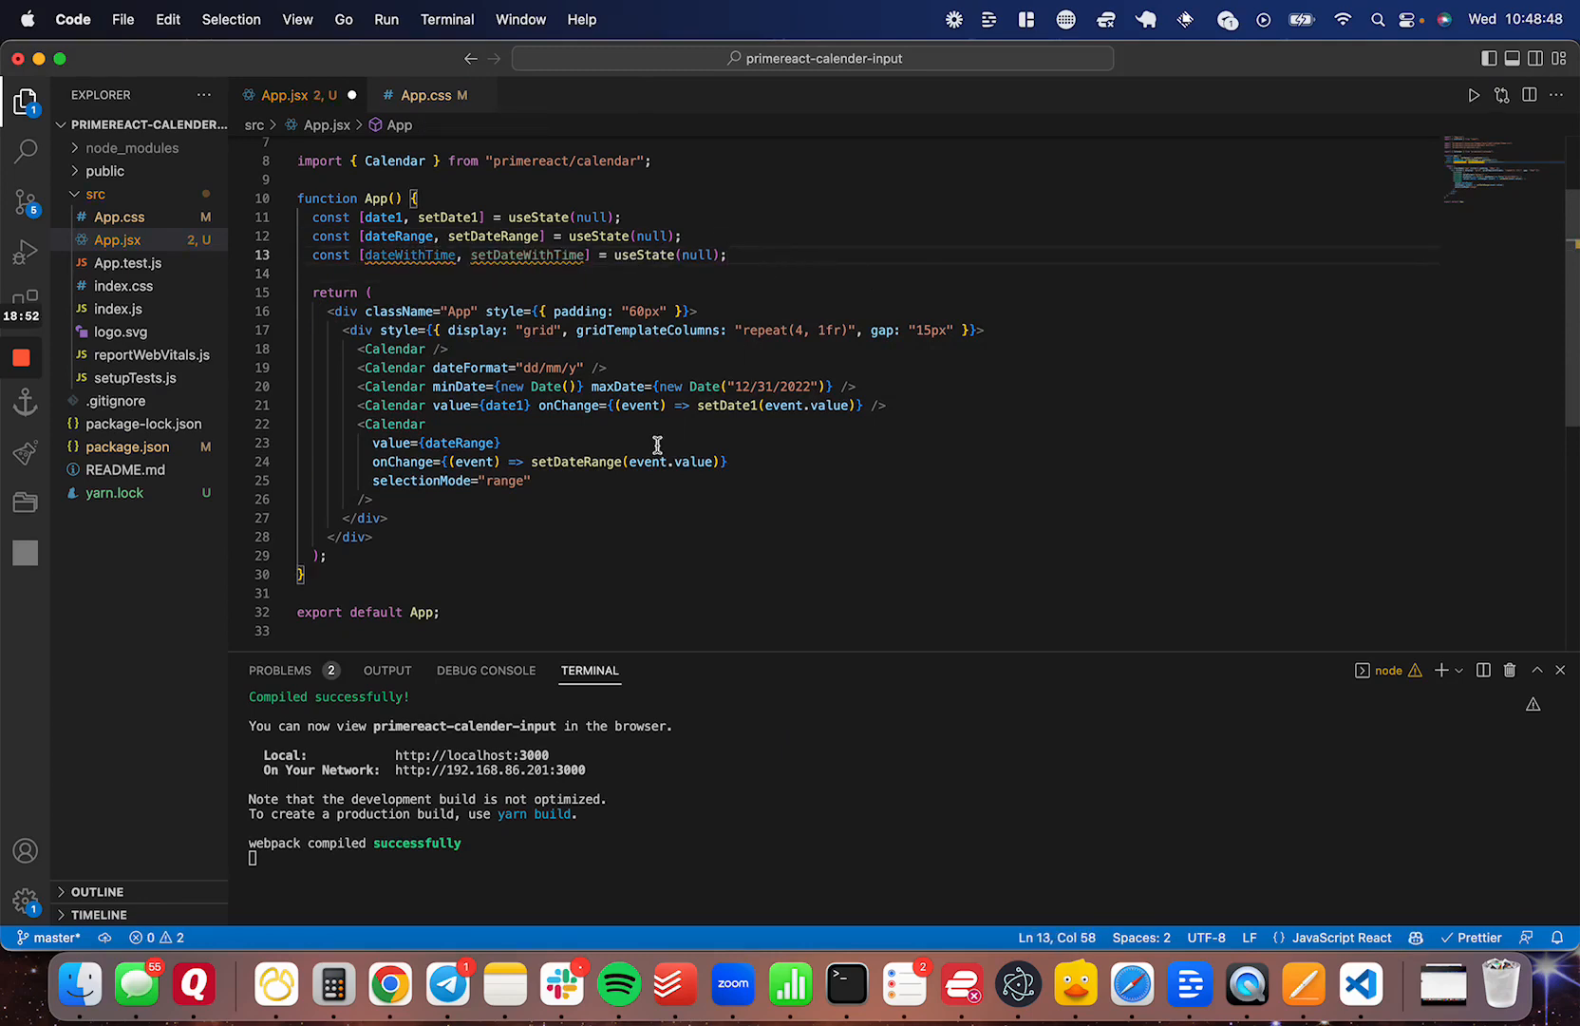
pyautogui.write('<Calendar')
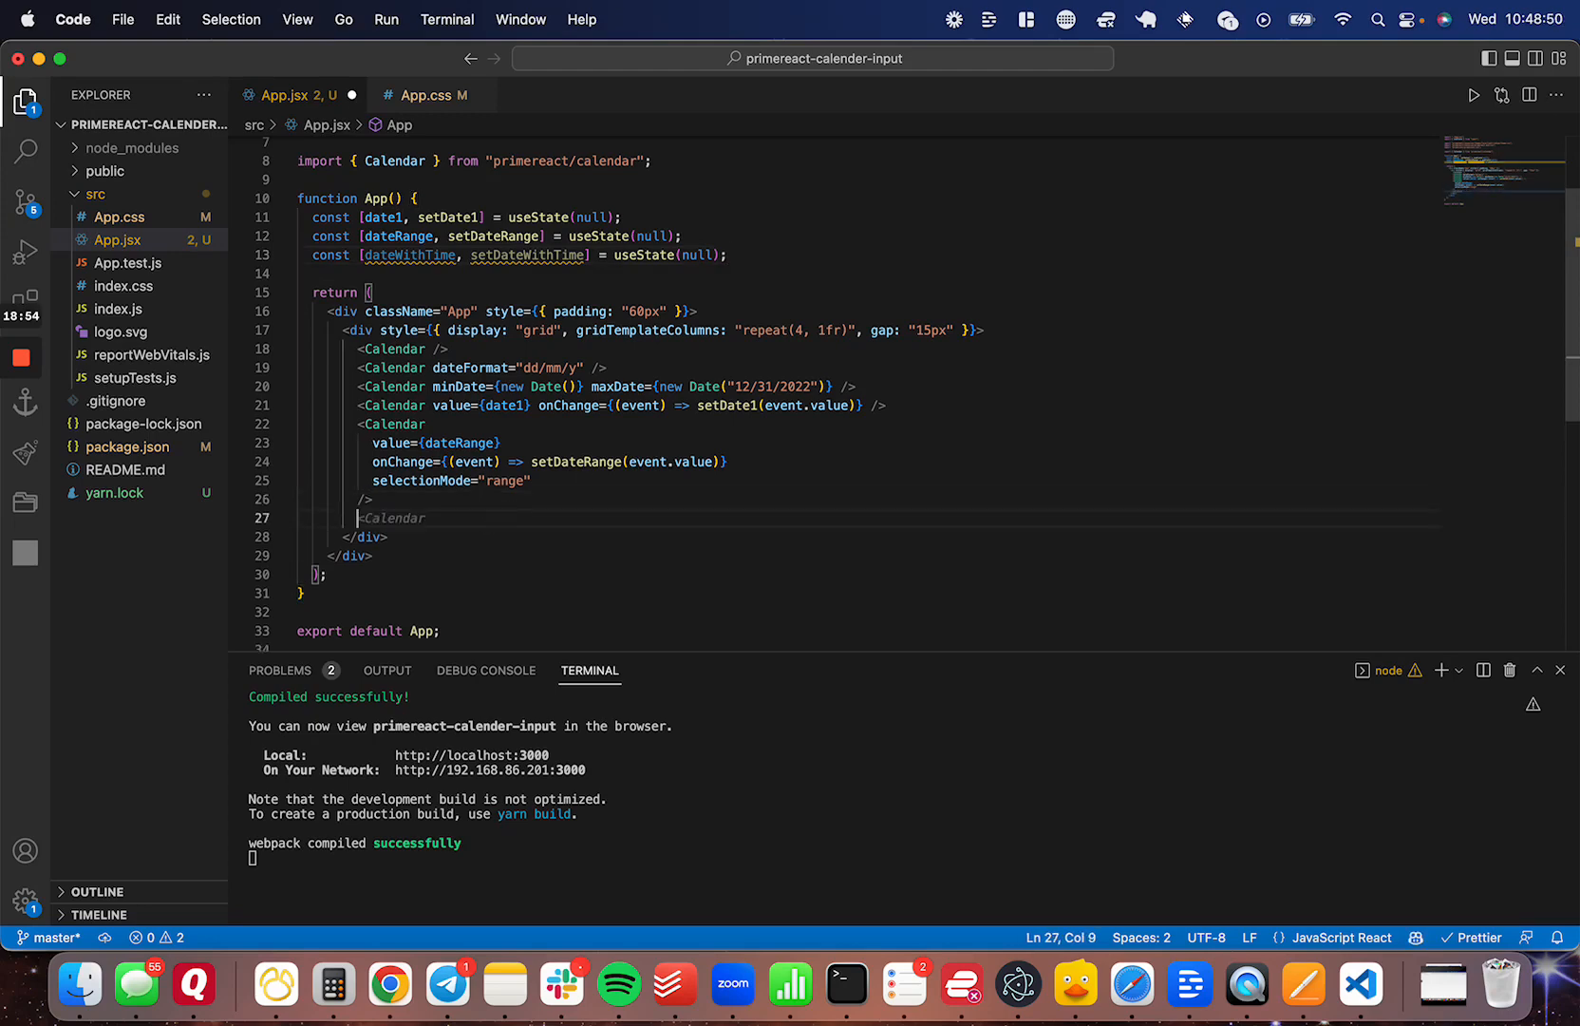
pyautogui.write('val')
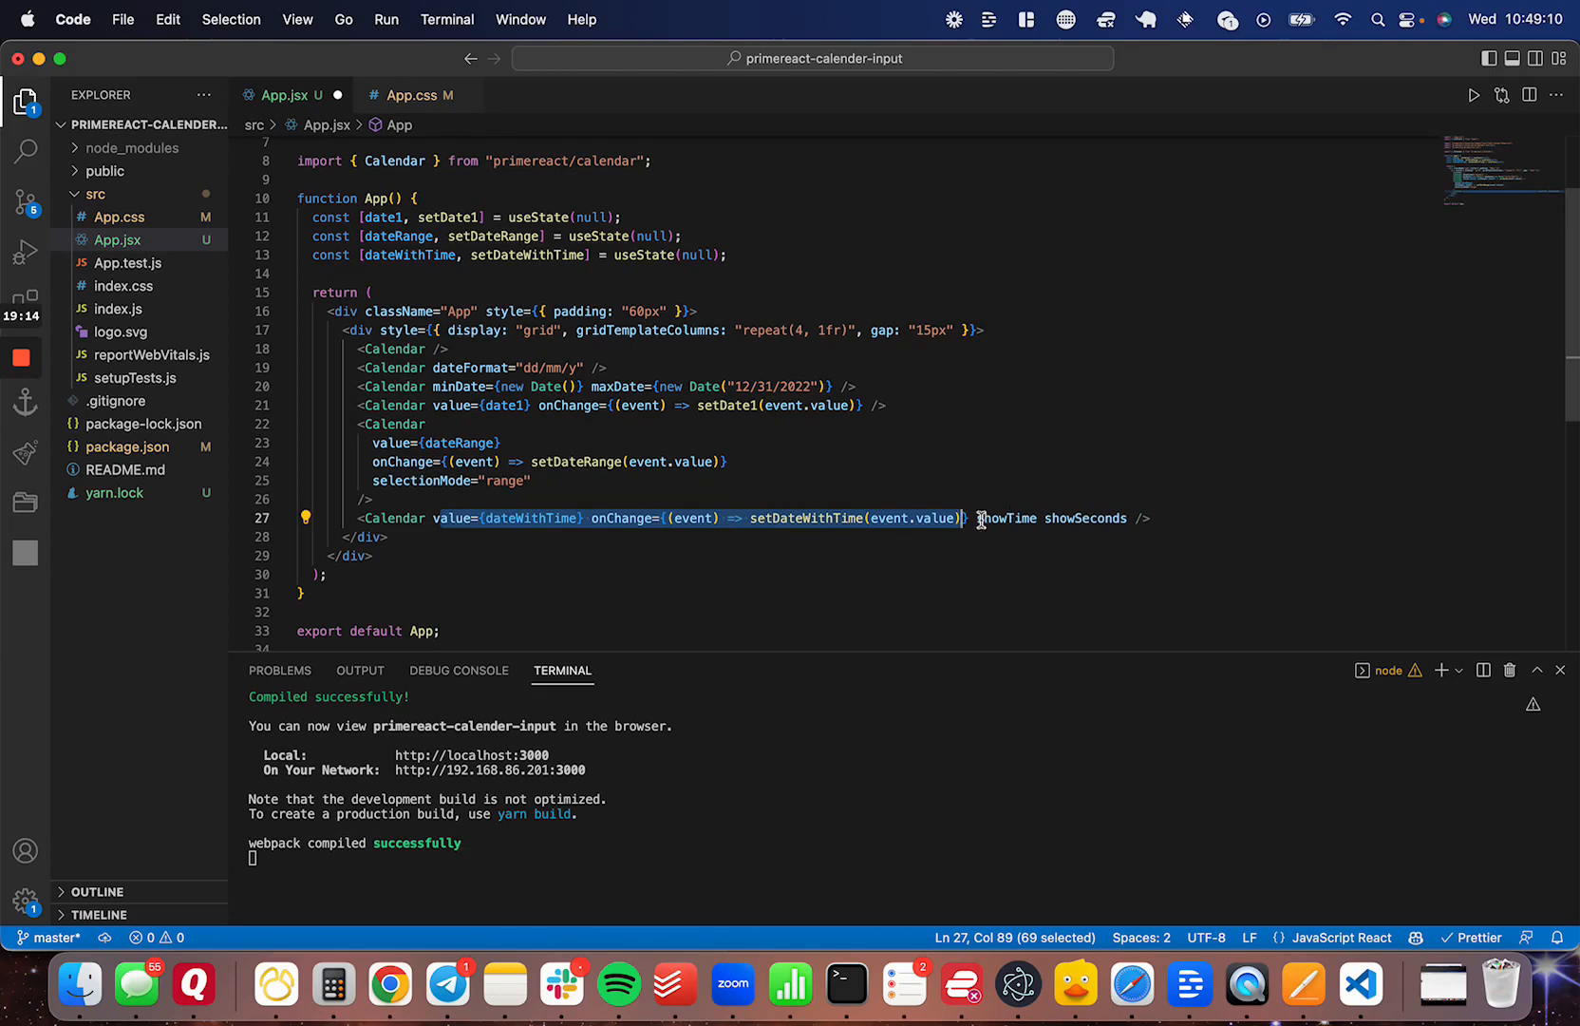
pyautogui.press('Enter')
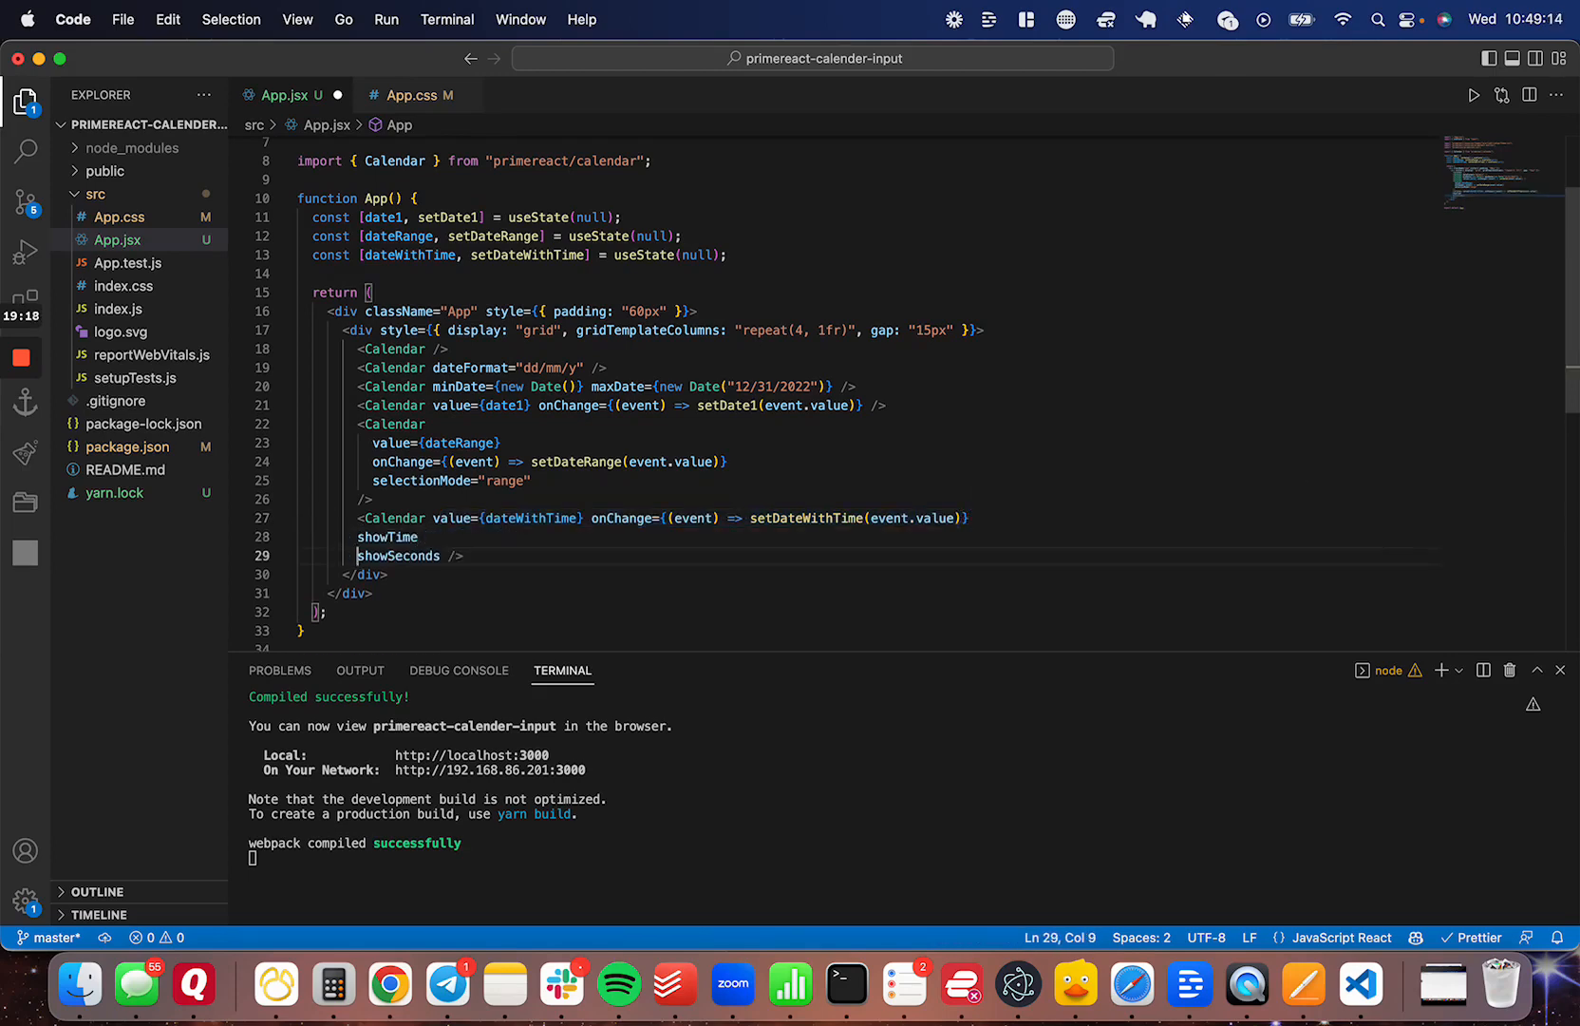
pyautogui.doubleClick(388, 536)
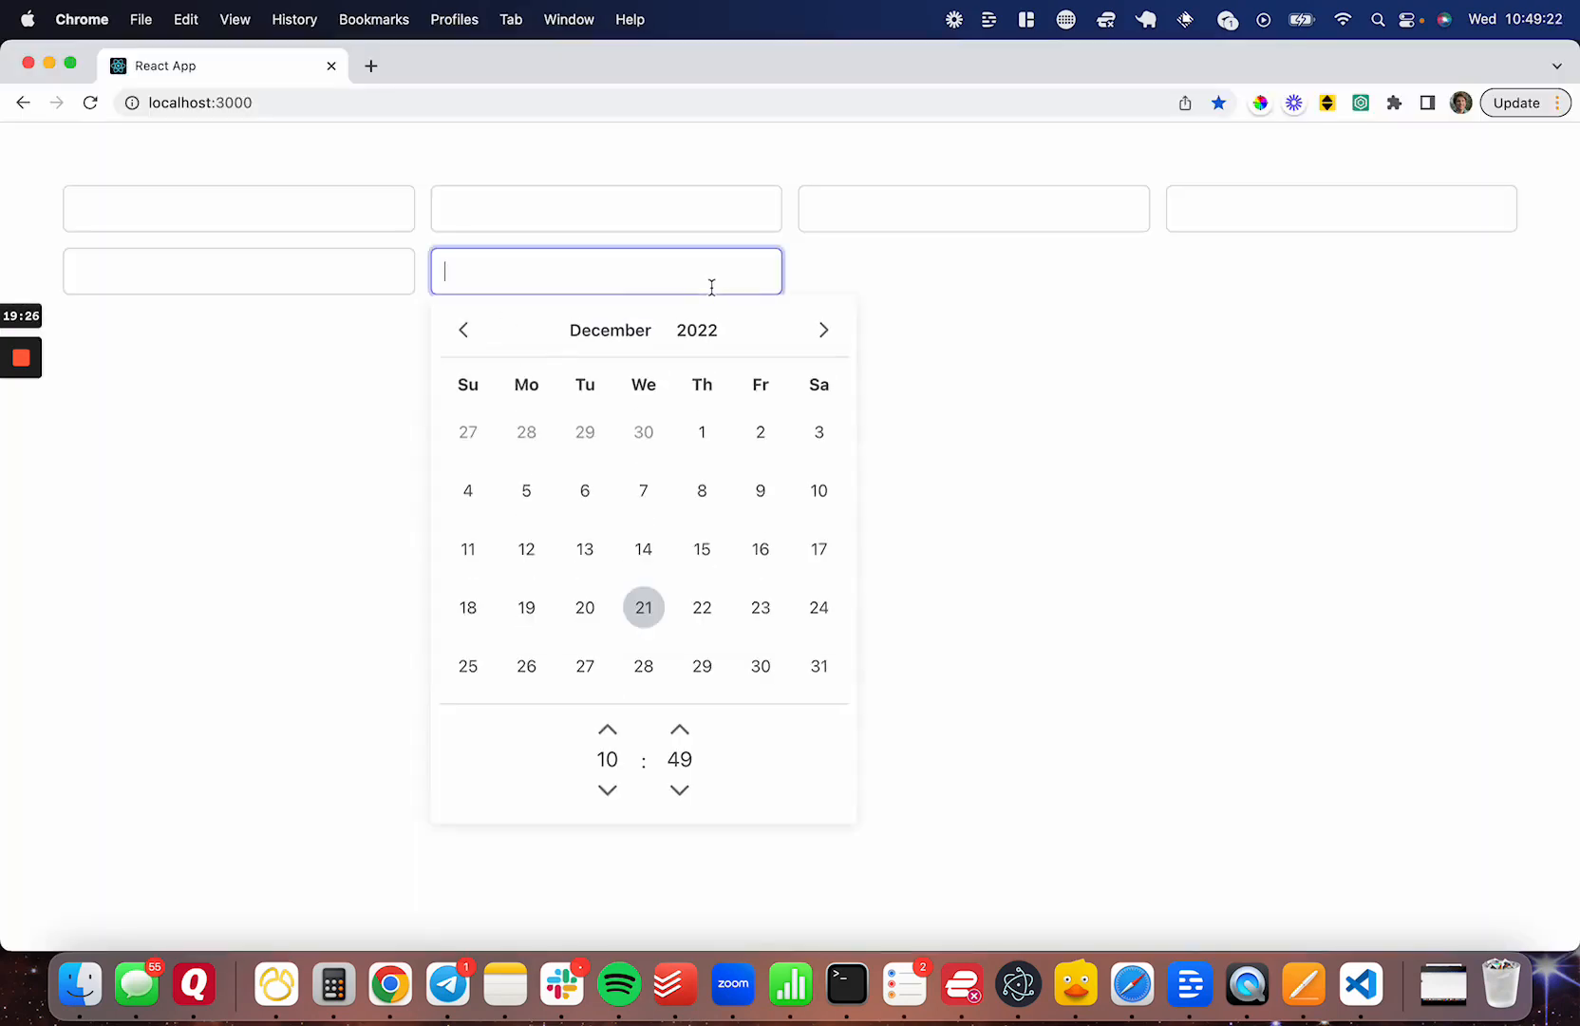
# Set the time calendar's hour and minutes, then begin adding showSeconds in the code
pyautogui.click(606, 729)
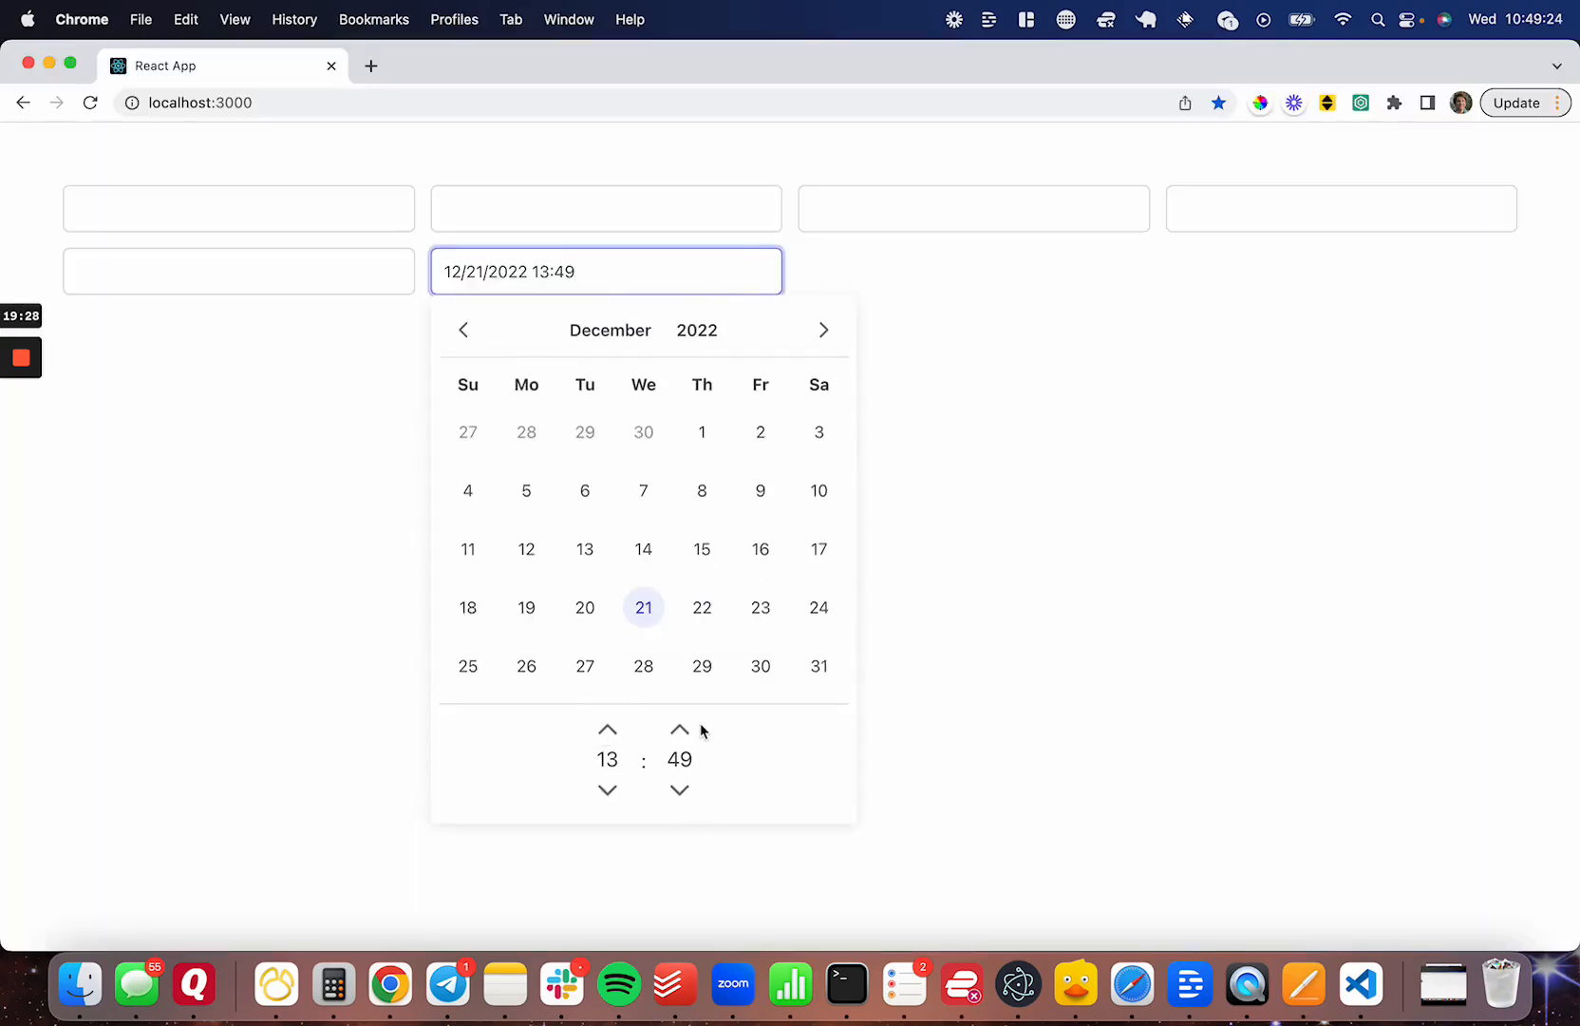
pyautogui.click(701, 549)
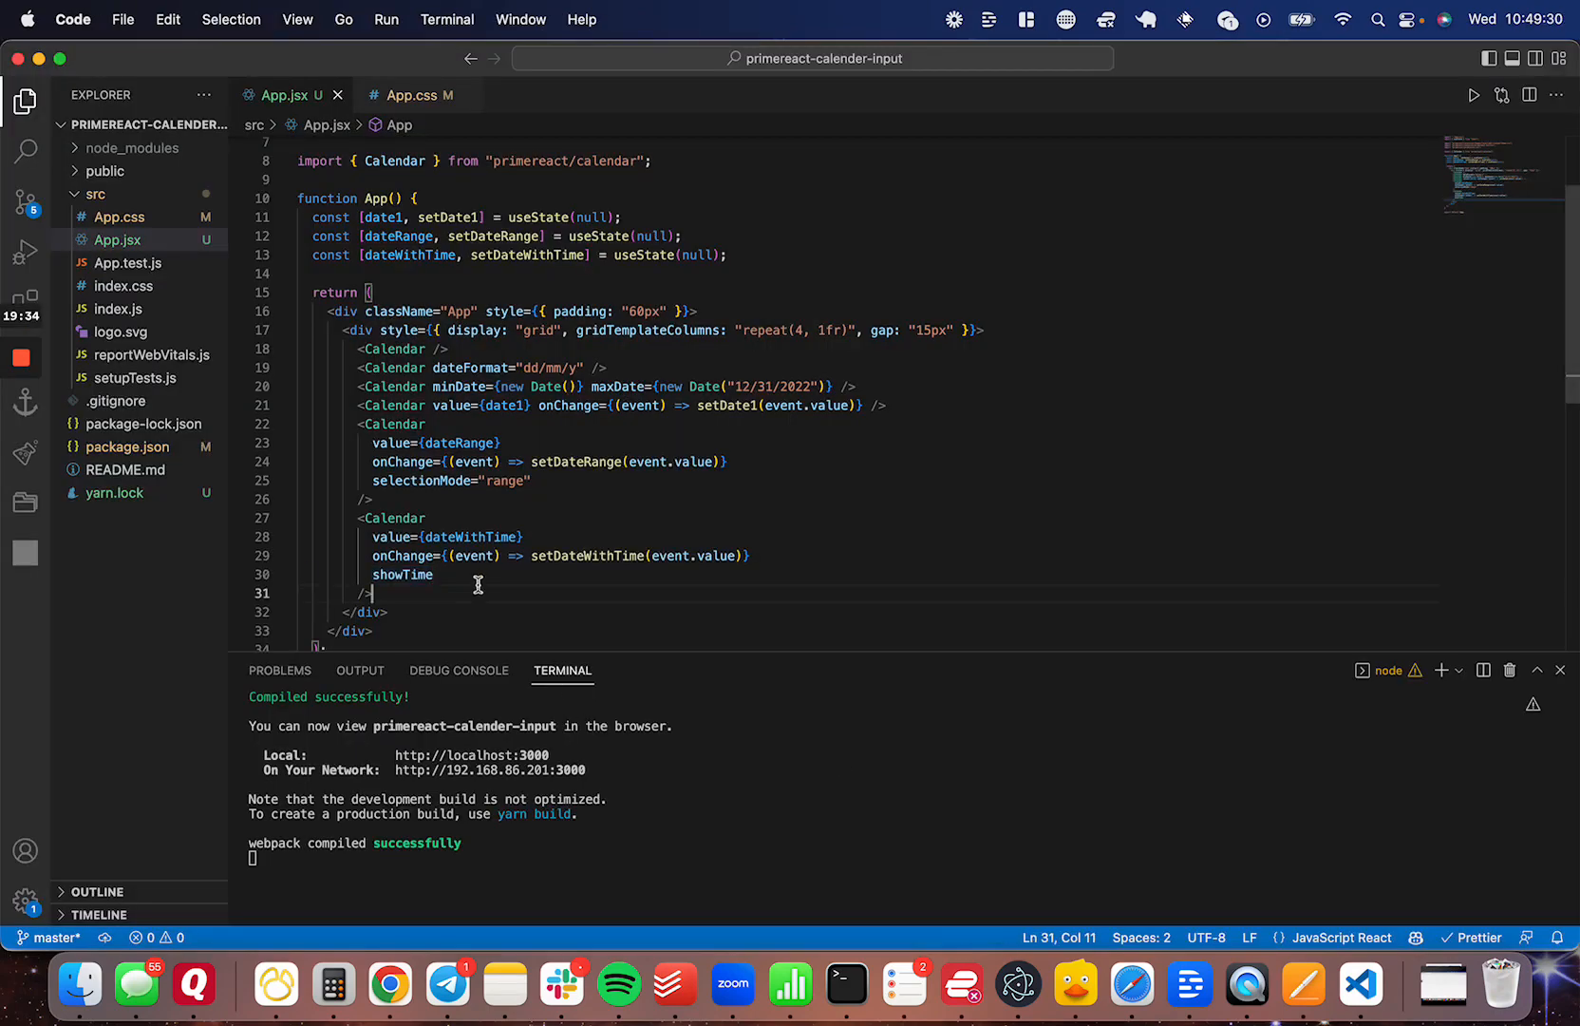
pyautogui.write('showSe')
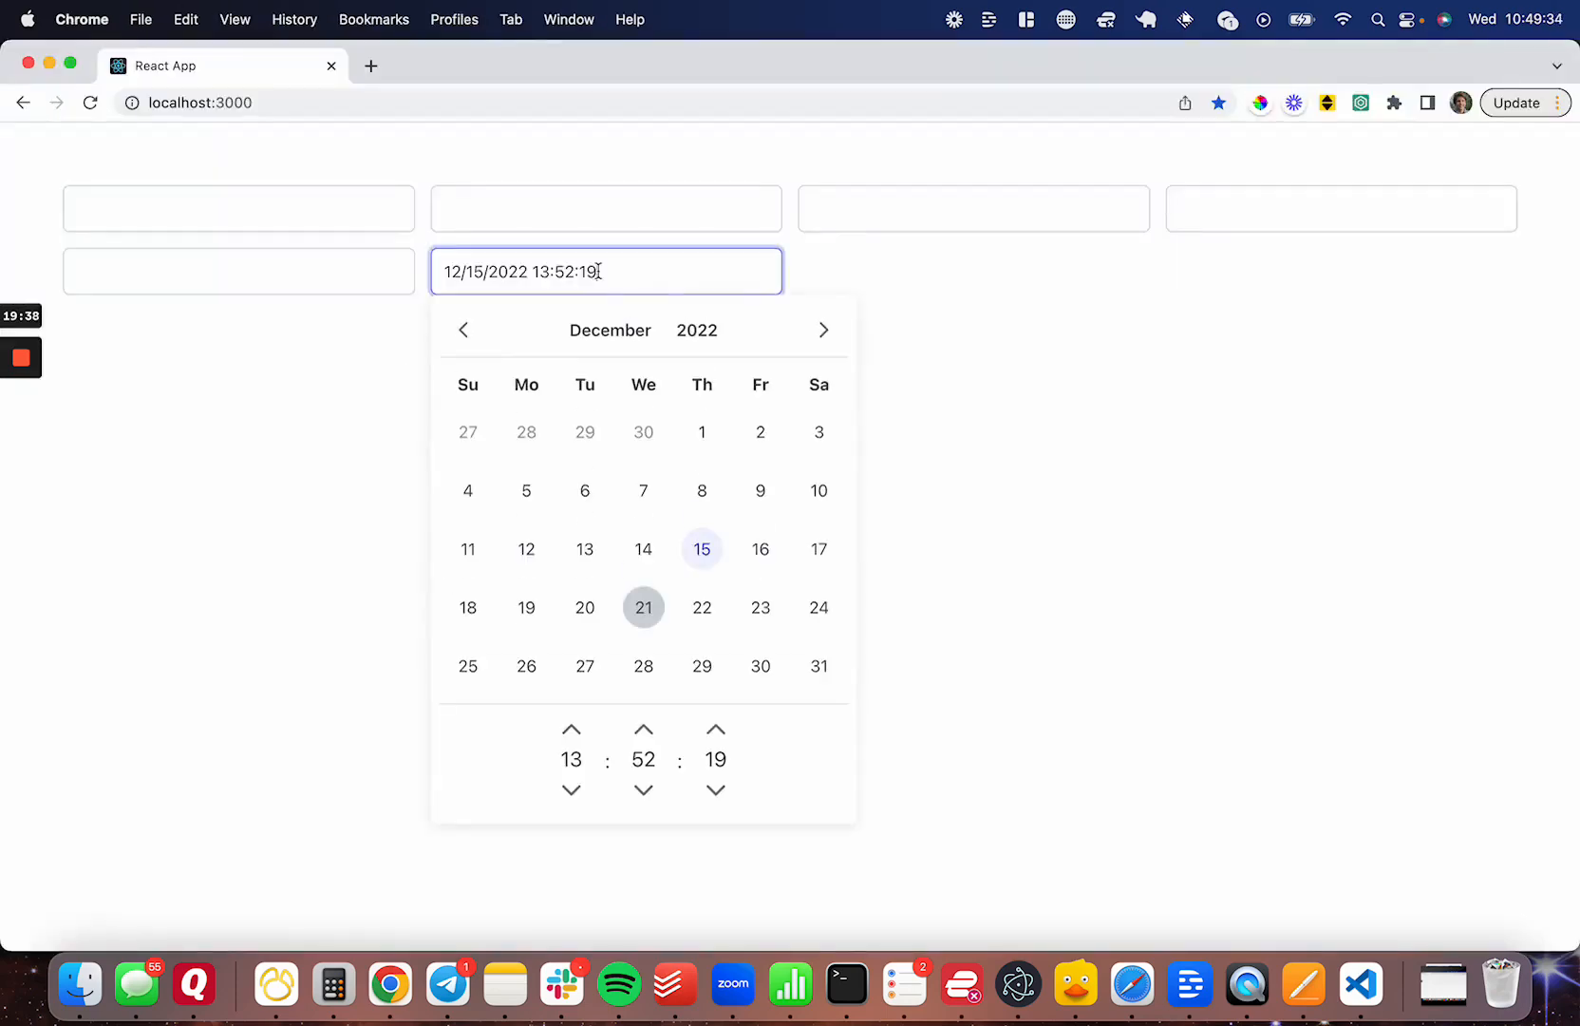
# Raise the hour, minutes and seconds to reach 12/15/2022 15:55:21
pyautogui.click(571, 729)
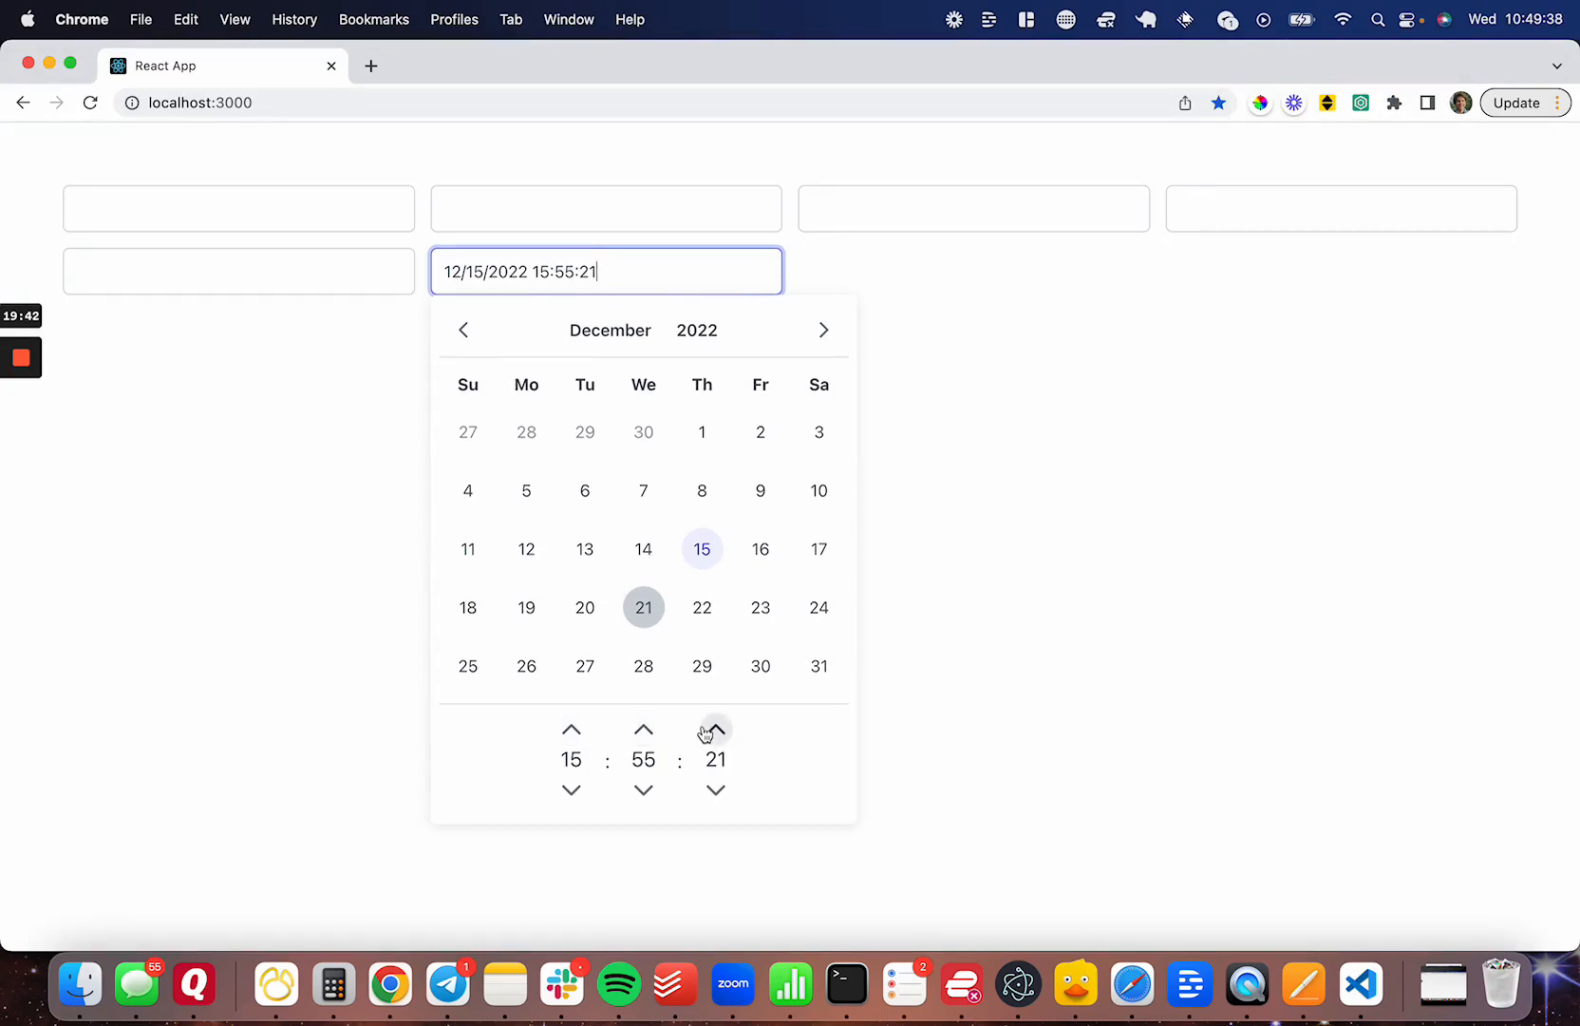
pyautogui.click(714, 728)
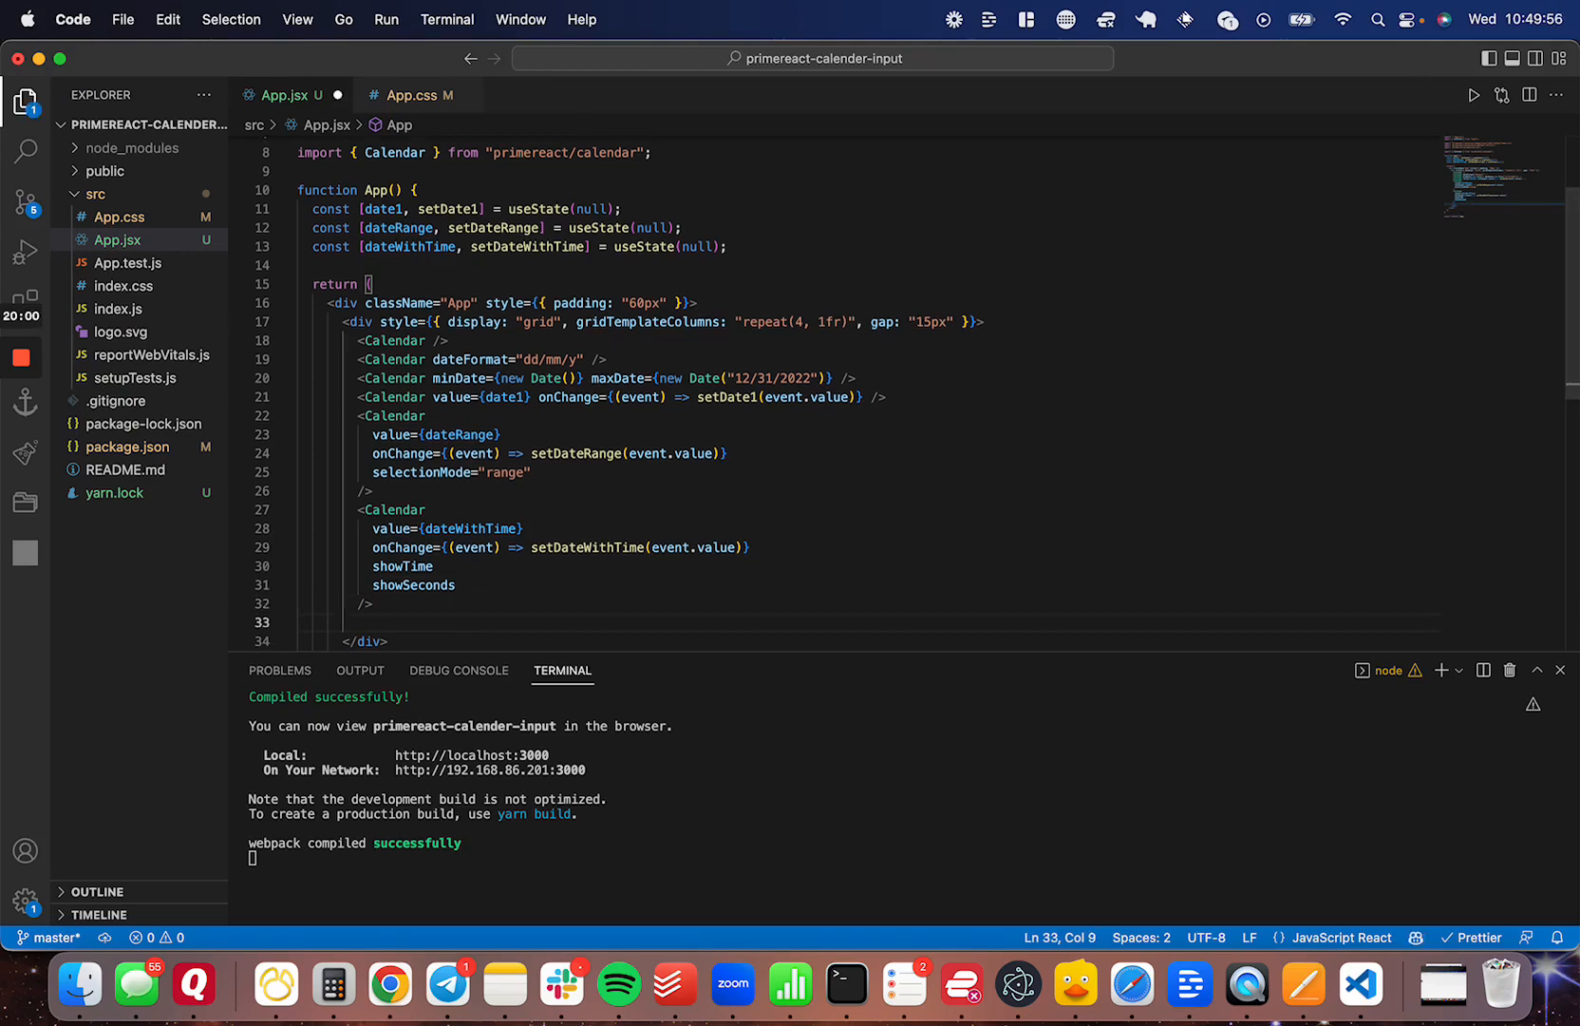
# Add a <Calendar inline /> below the time calendar
pyautogui.write('<Calendar')
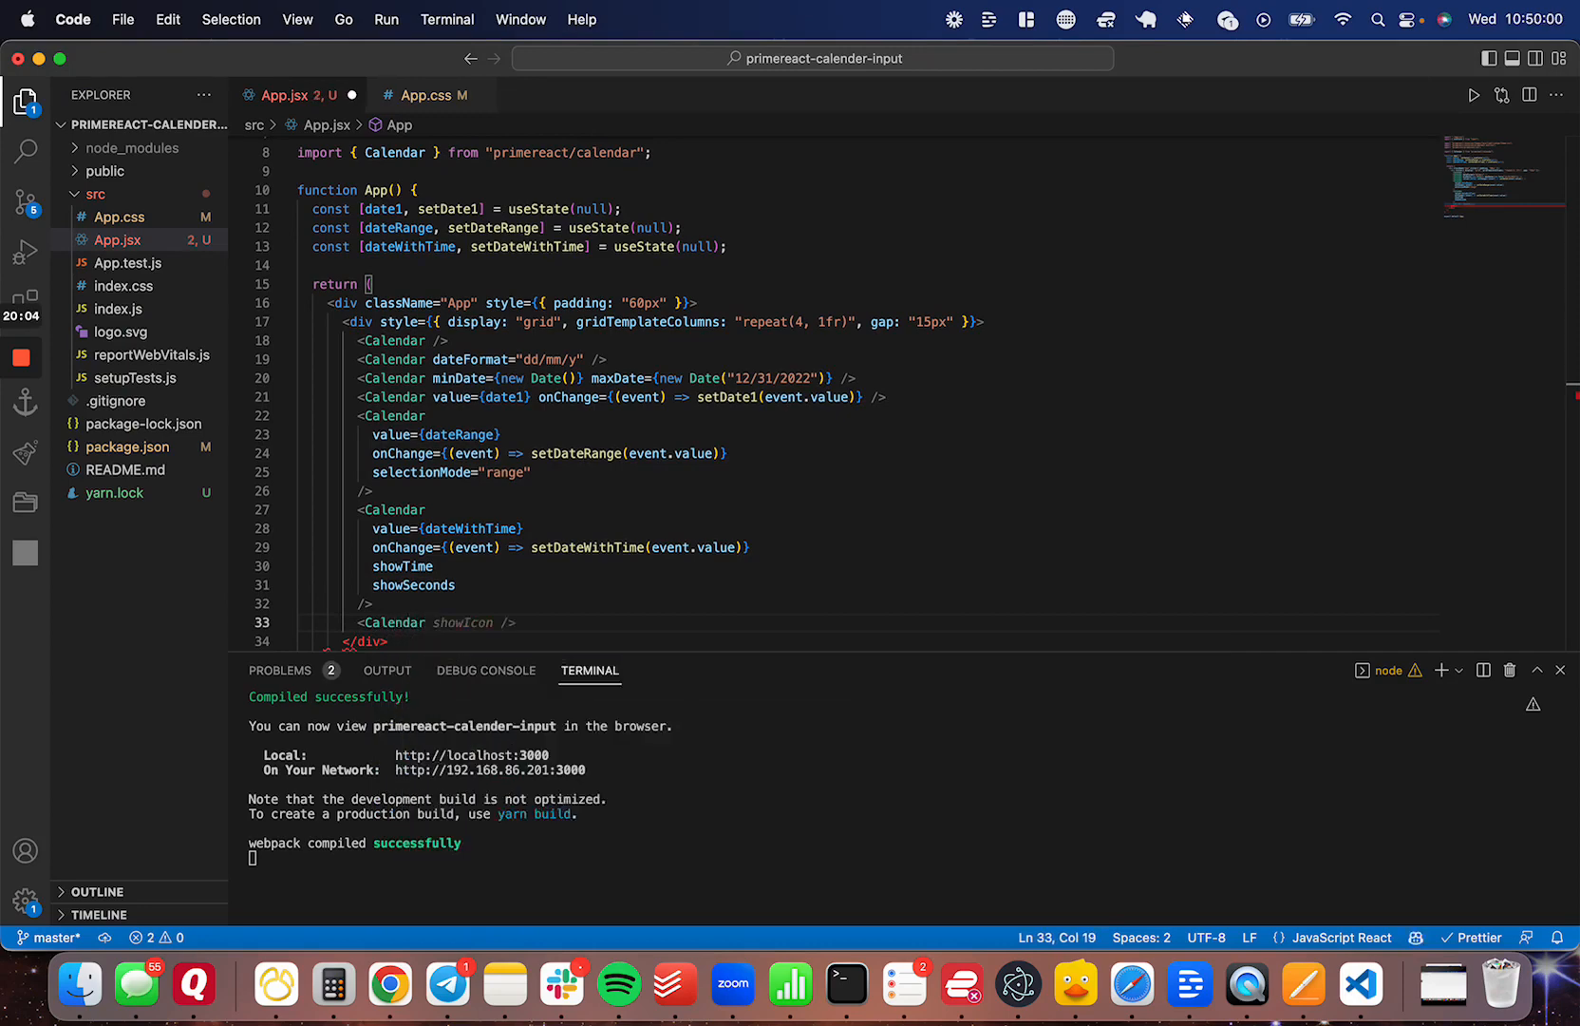
pyautogui.write('inli')
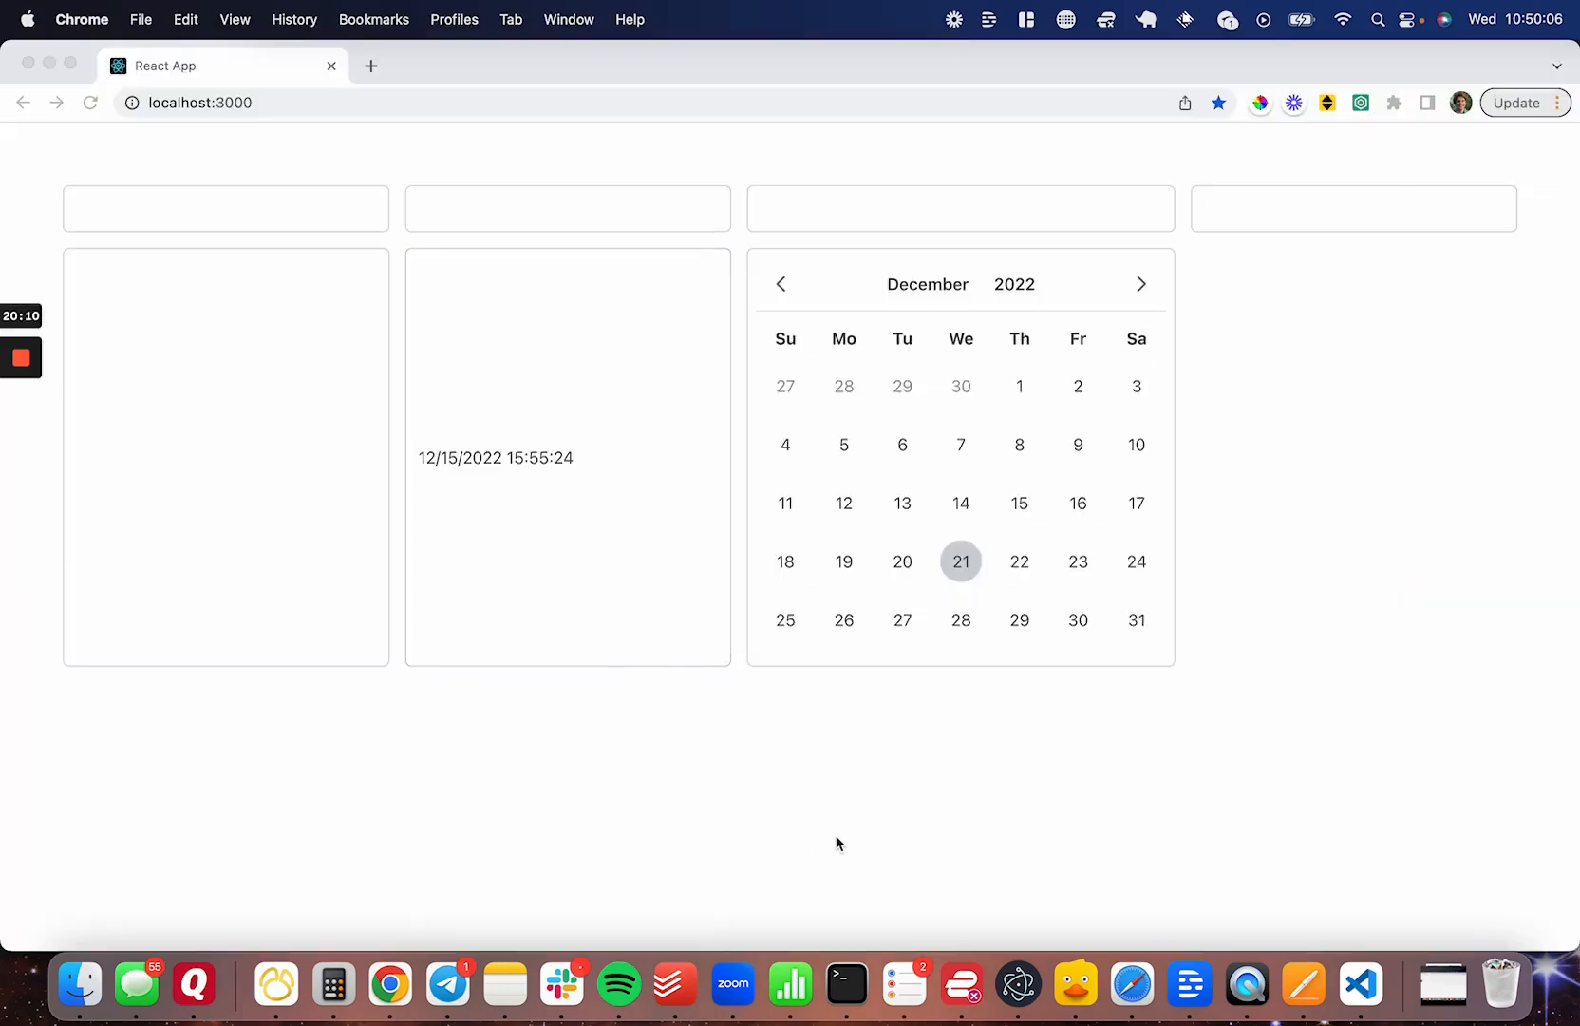
pyautogui.moveTo(402, 303)
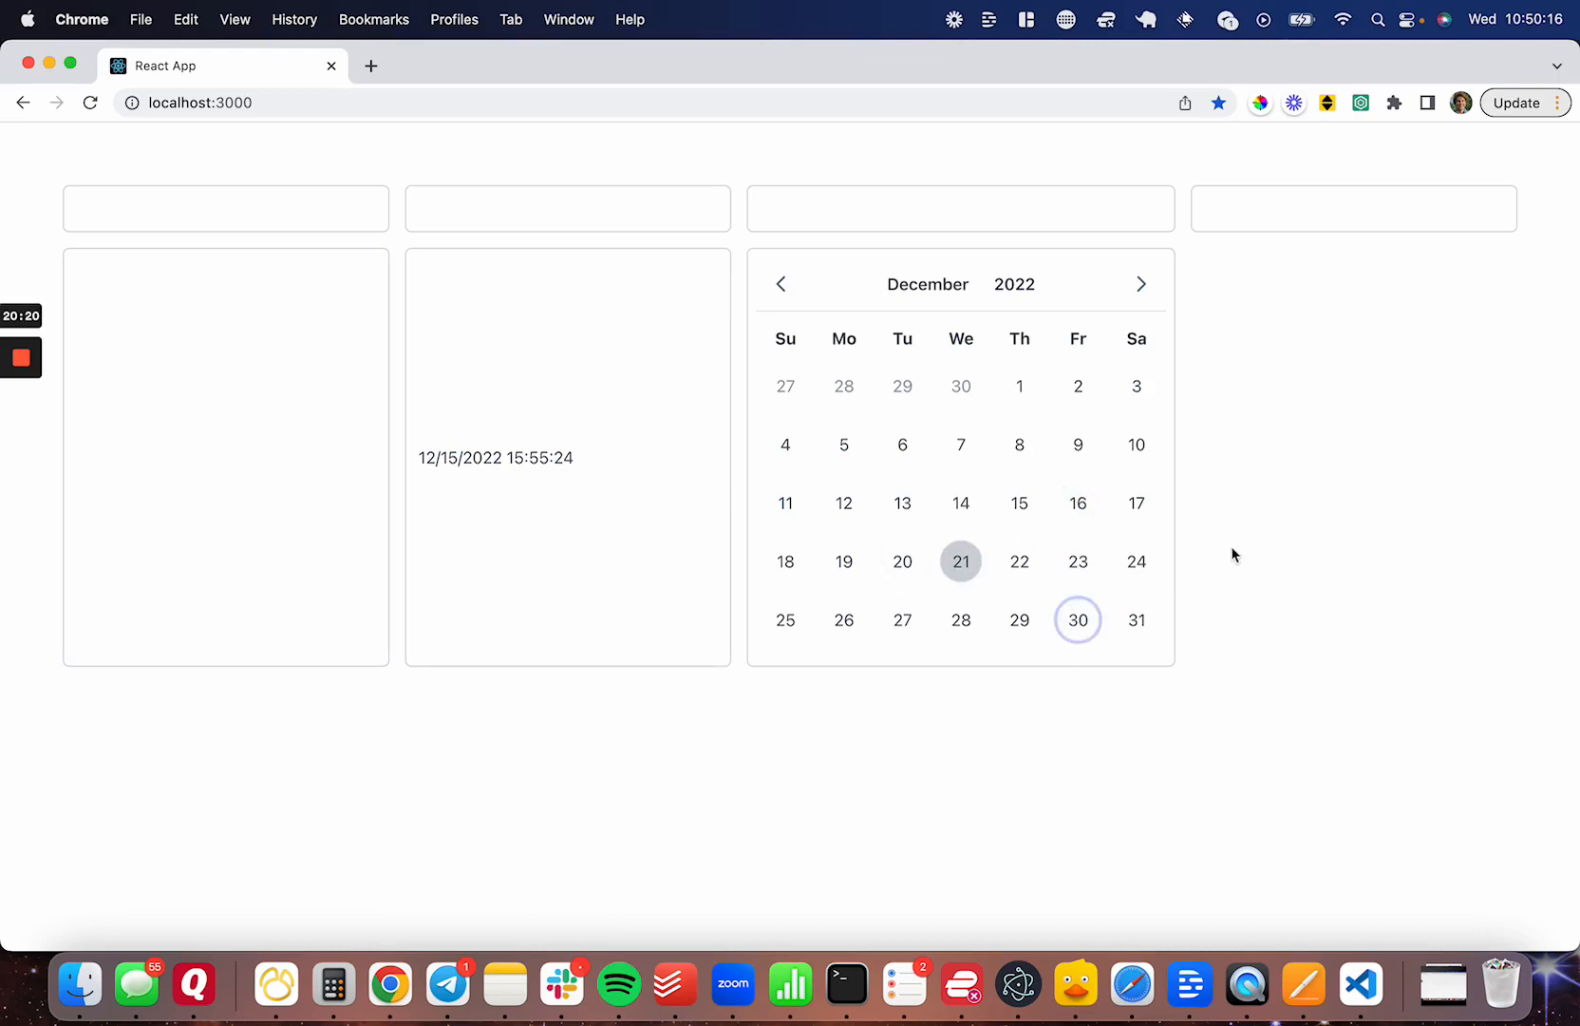
pyautogui.click(1019, 445)
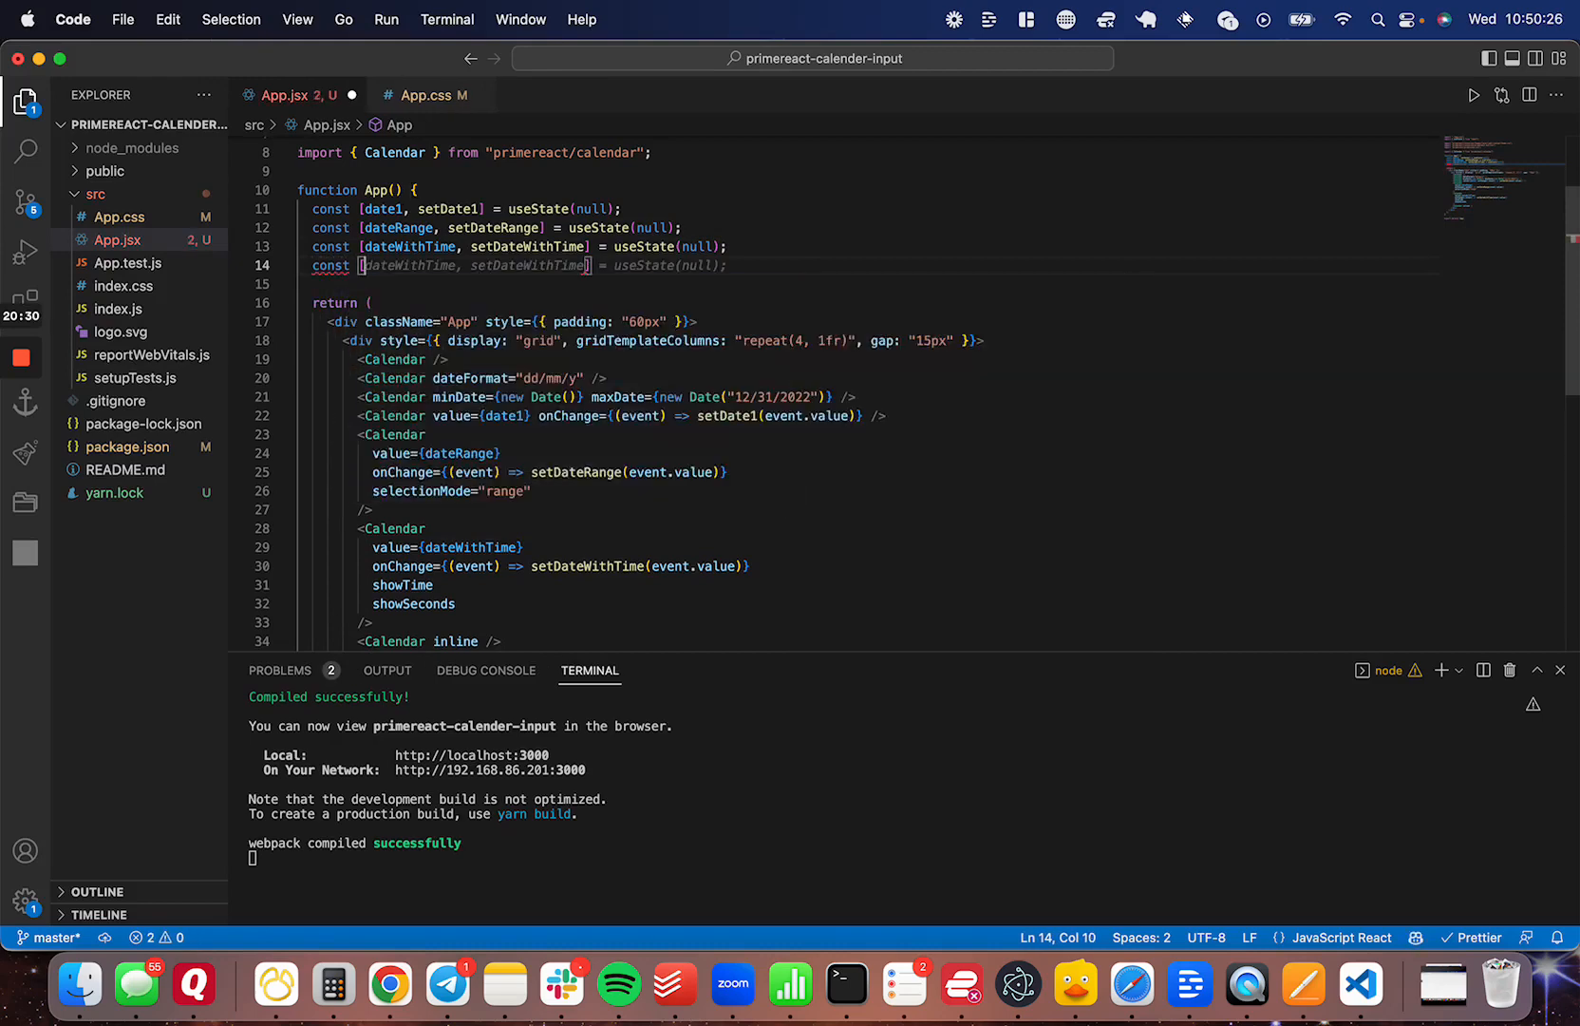
# Declare date2 state and bind the inline Calendar with value={date2} and a setDate2 onChange
pyautogui.write('date2, setDate2')
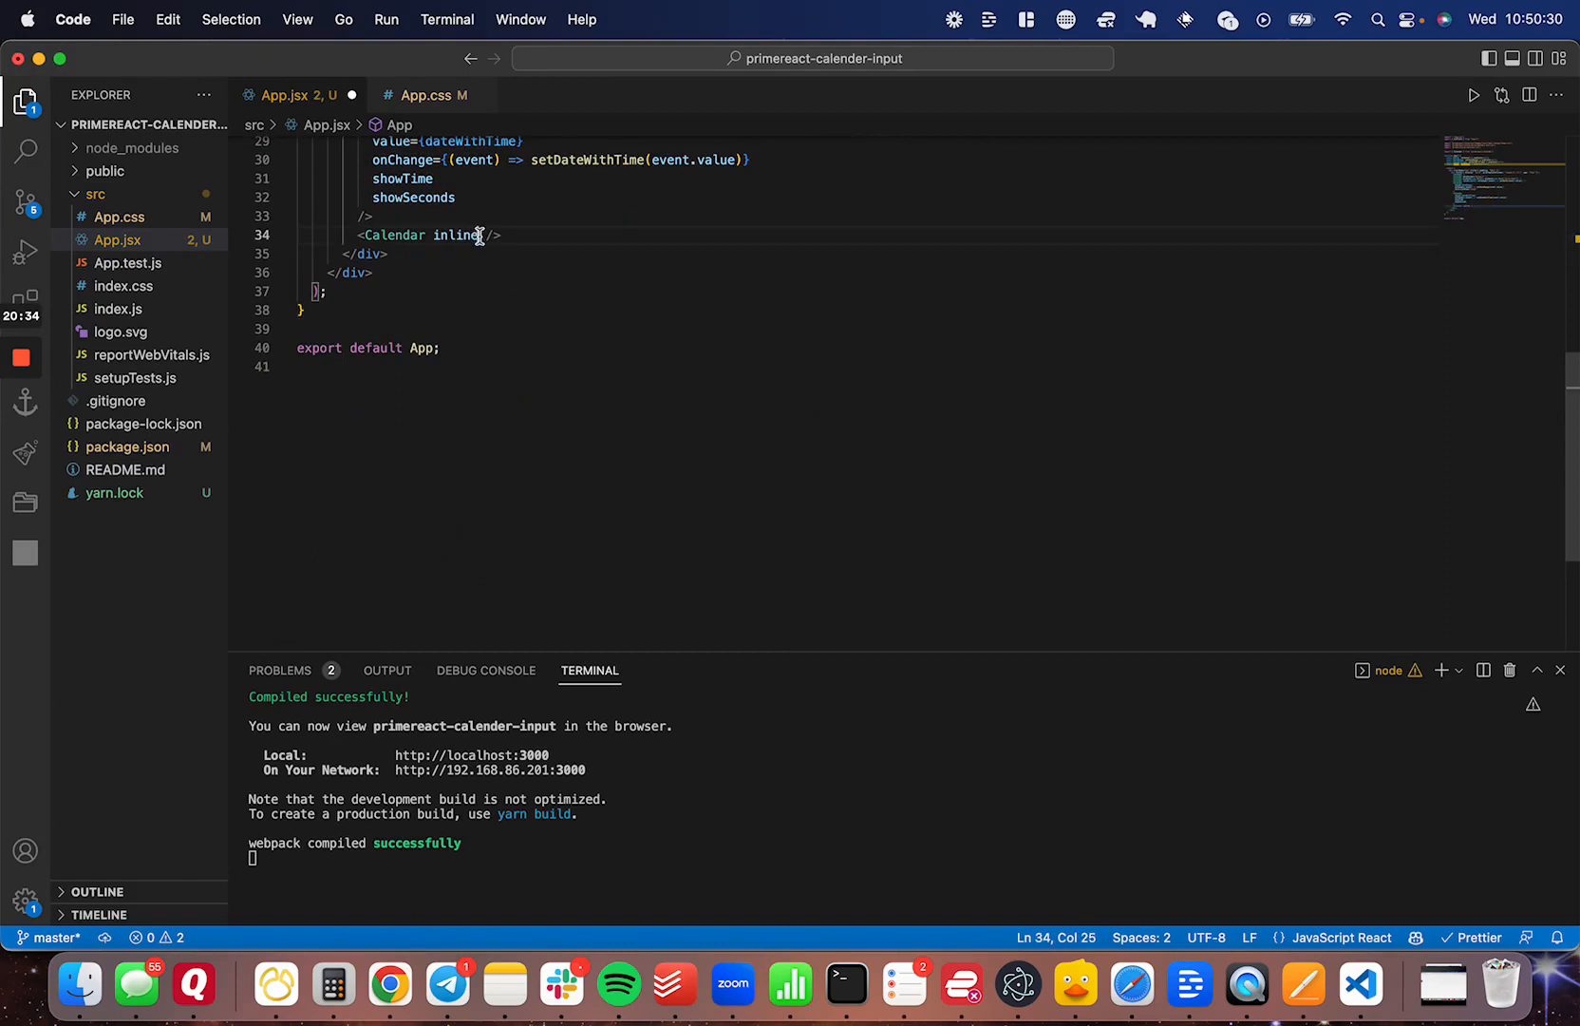
pyautogui.write('value={date2}')
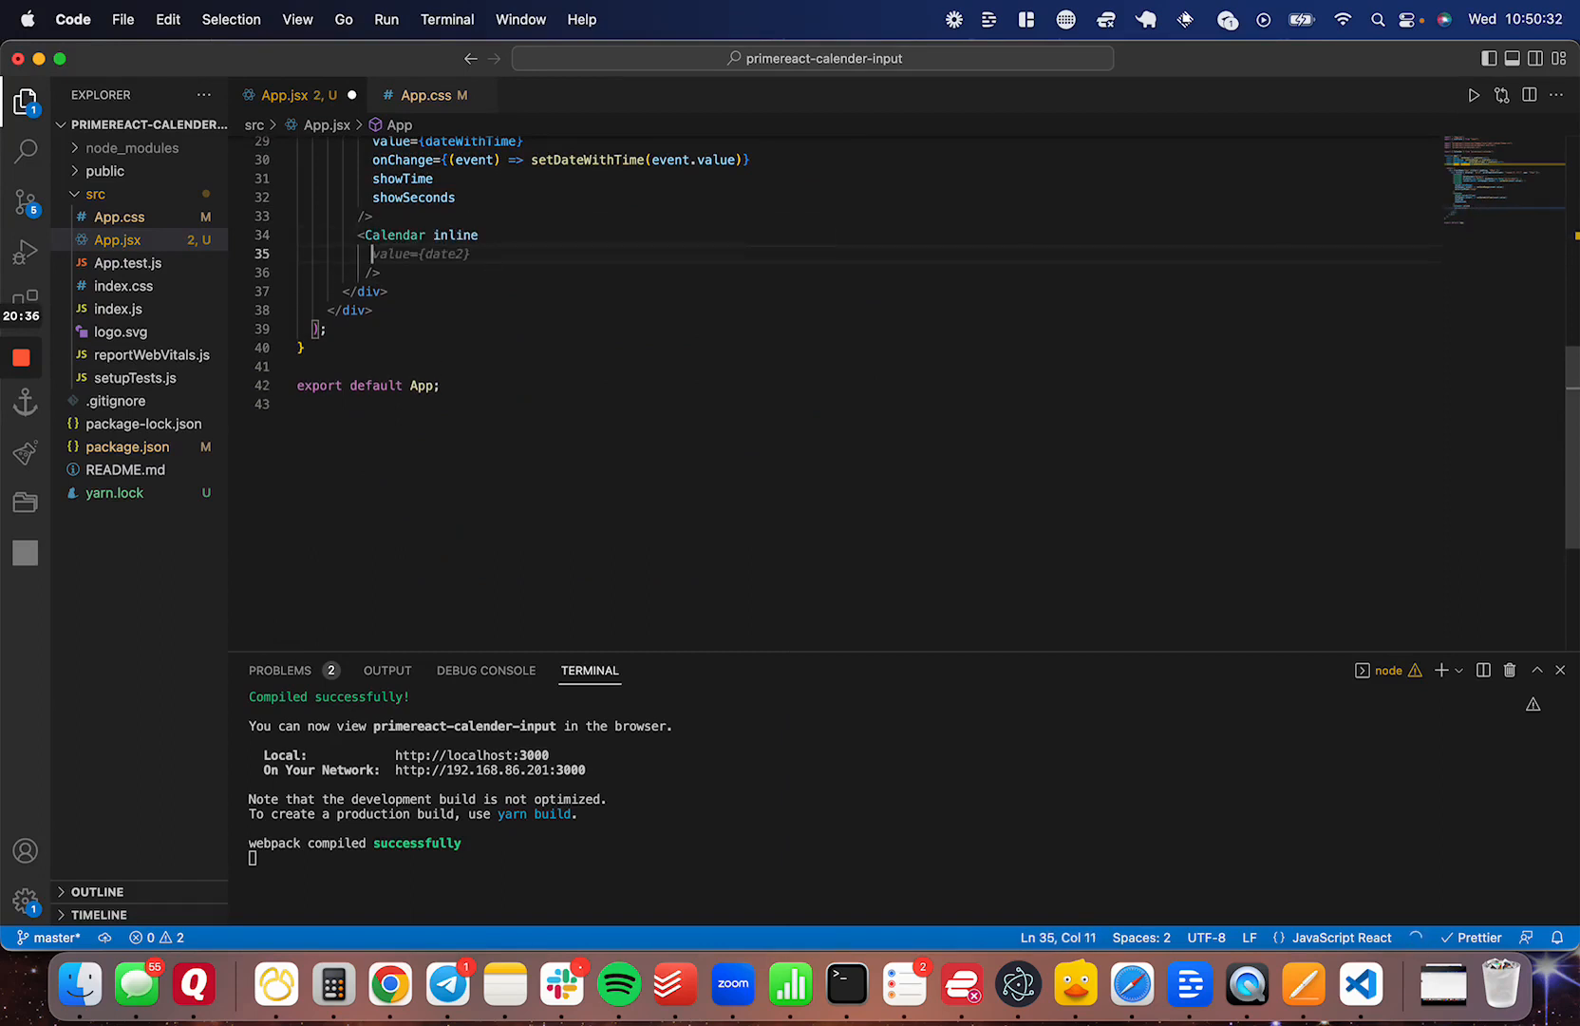
pyautogui.write('onChange={(event) => setDate2(event.value)}')
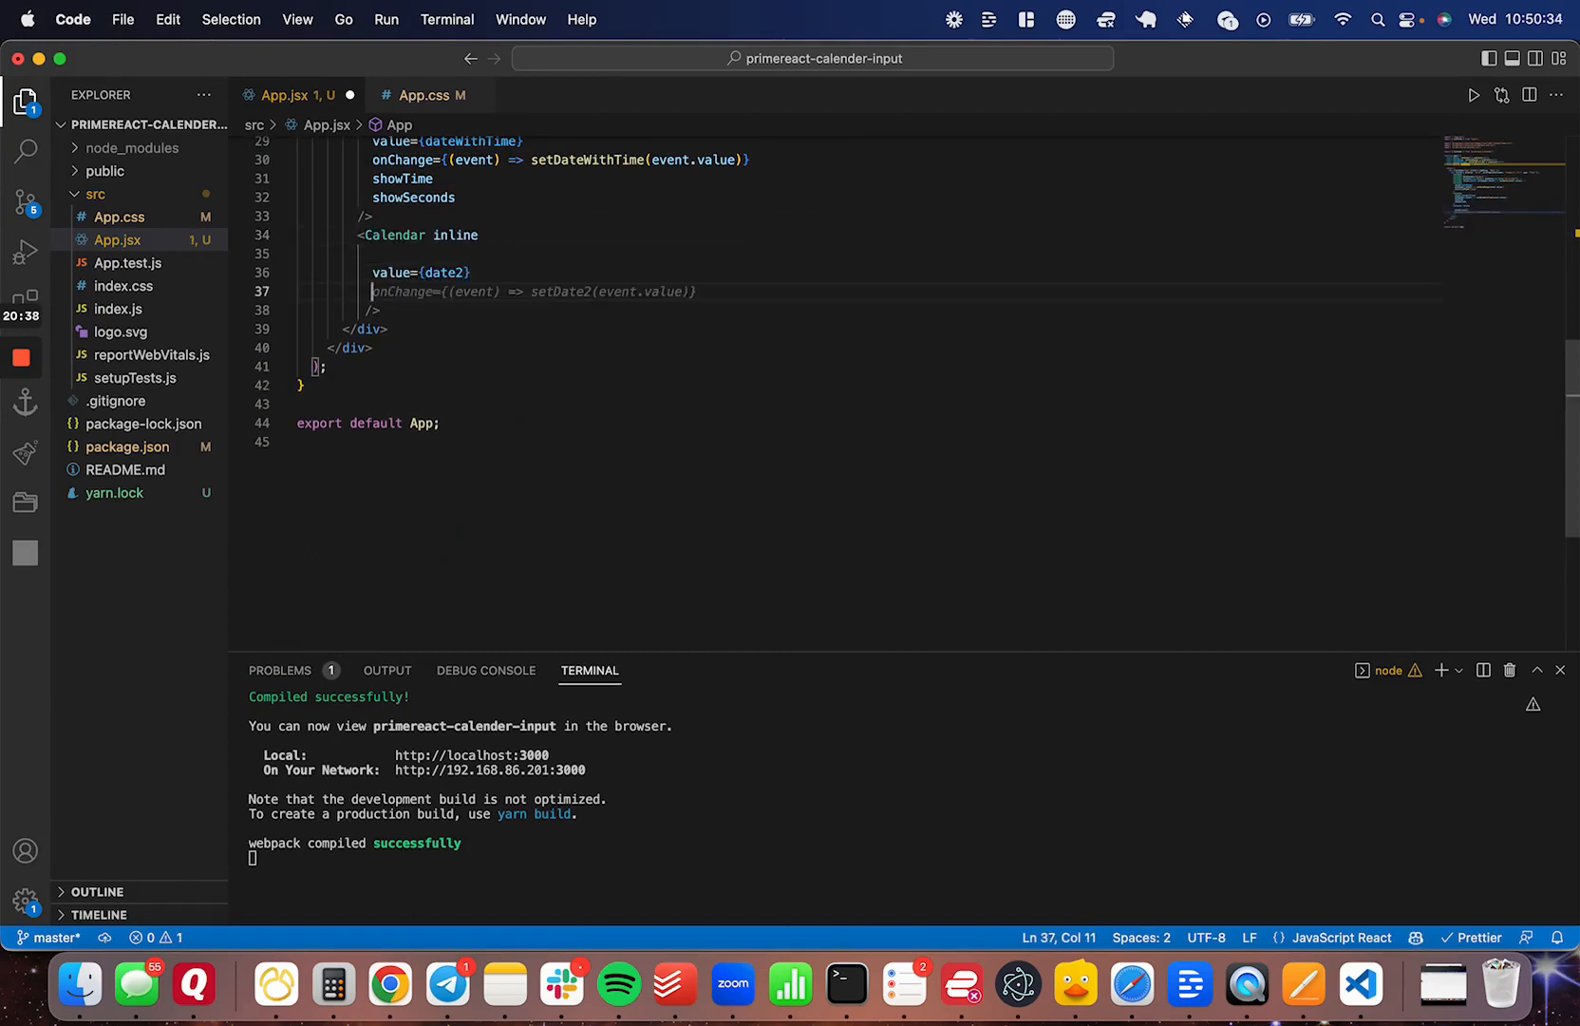
pyautogui.click(389, 986)
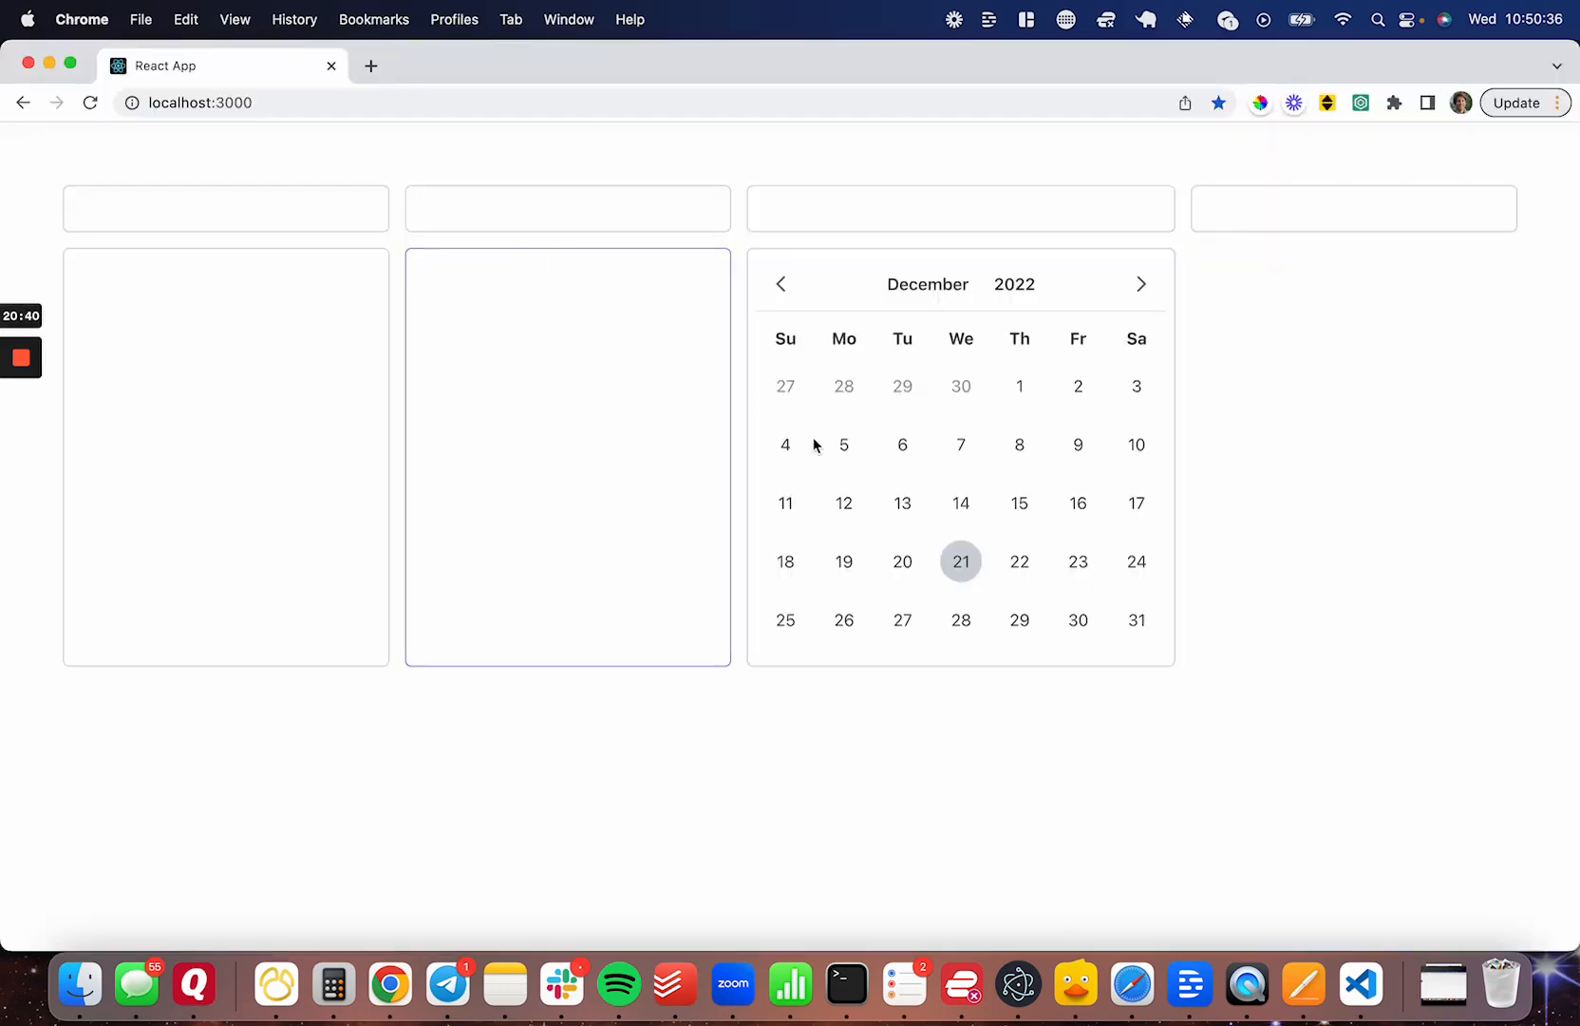
# Check the date2 code, then select days on the inline calendar, ending on December 15
pyautogui.click(959, 502)
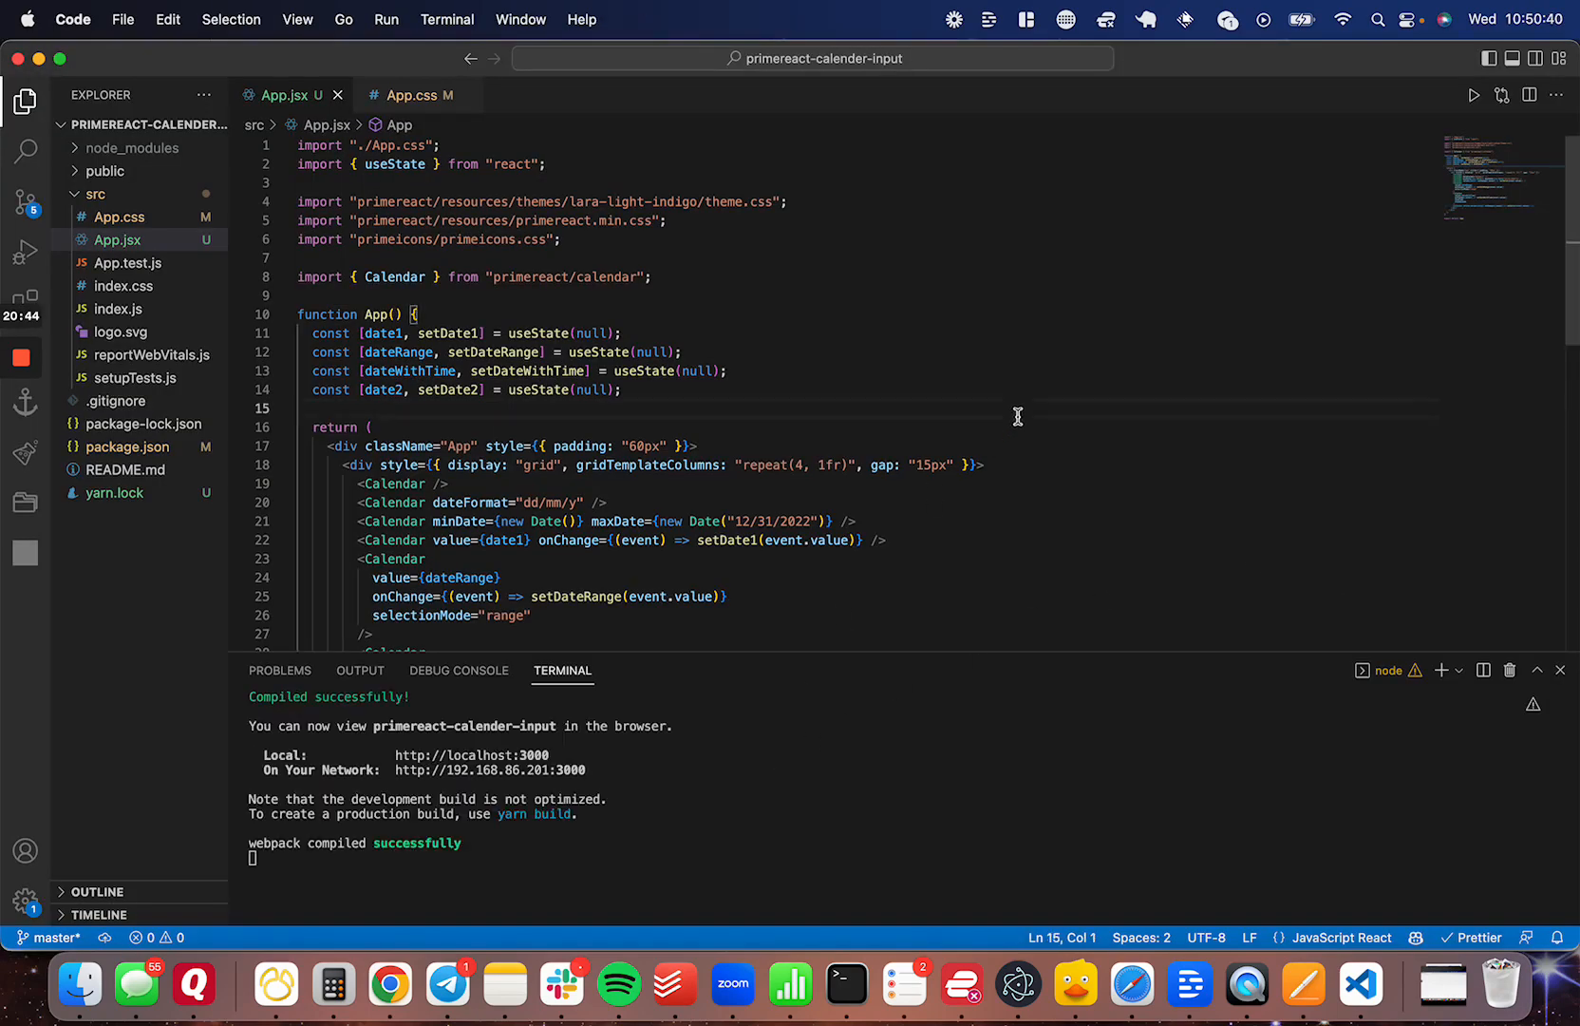
pyautogui.click(391, 984)
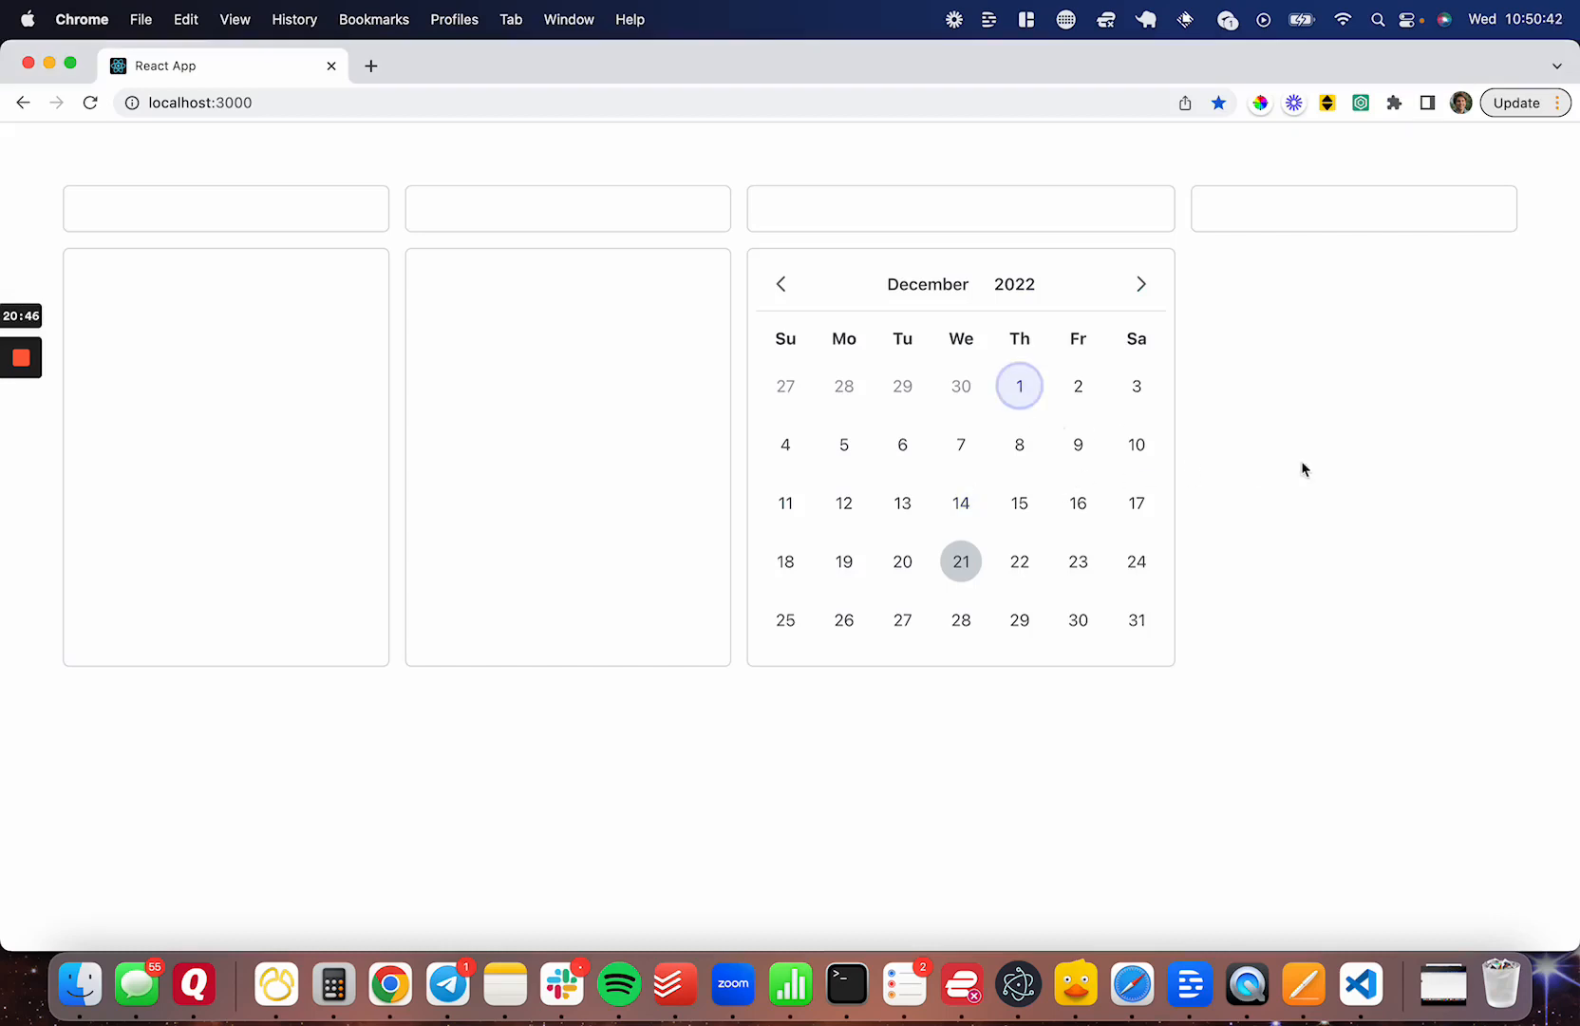
pyautogui.click(961, 562)
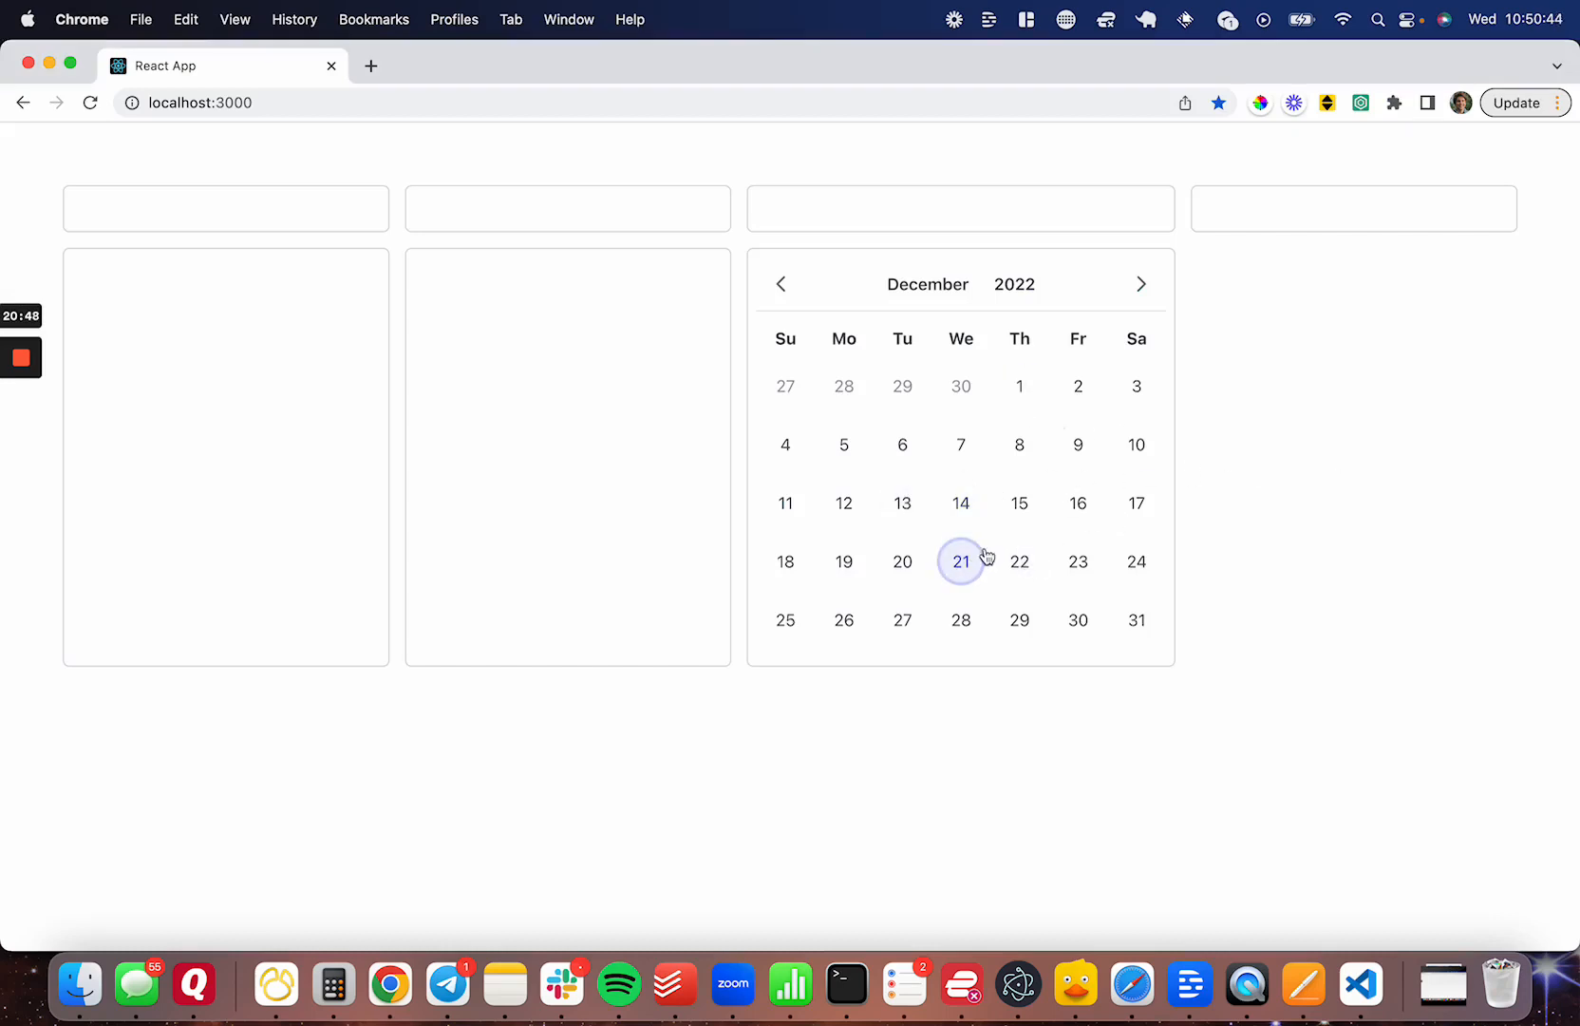
pyautogui.click(1019, 503)
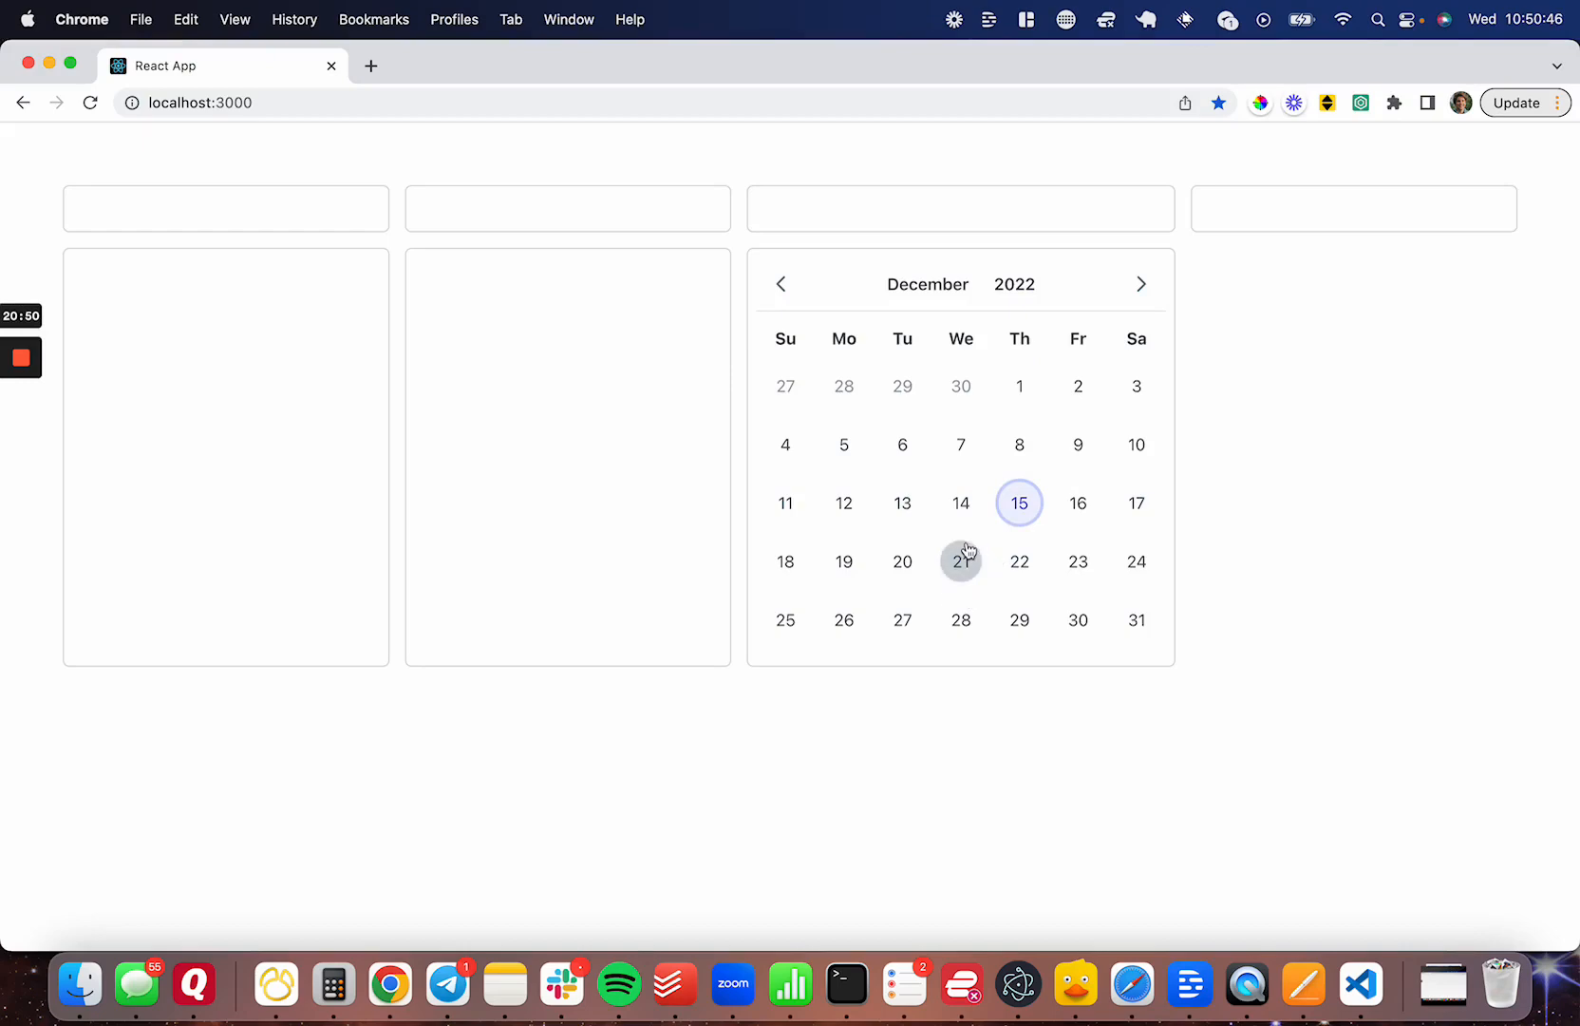